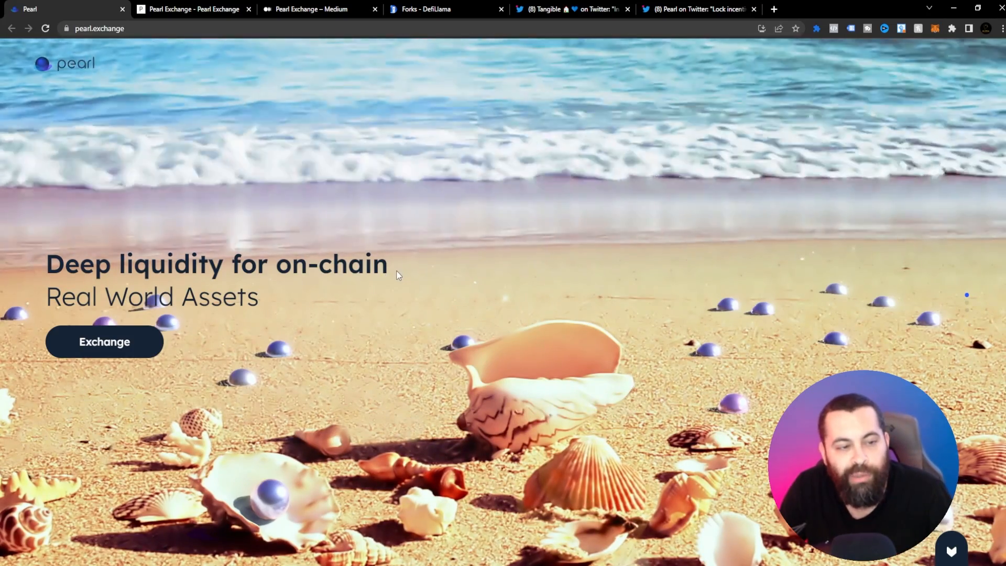
{"action": "mouse_move", "coordinate": [445, 311]}
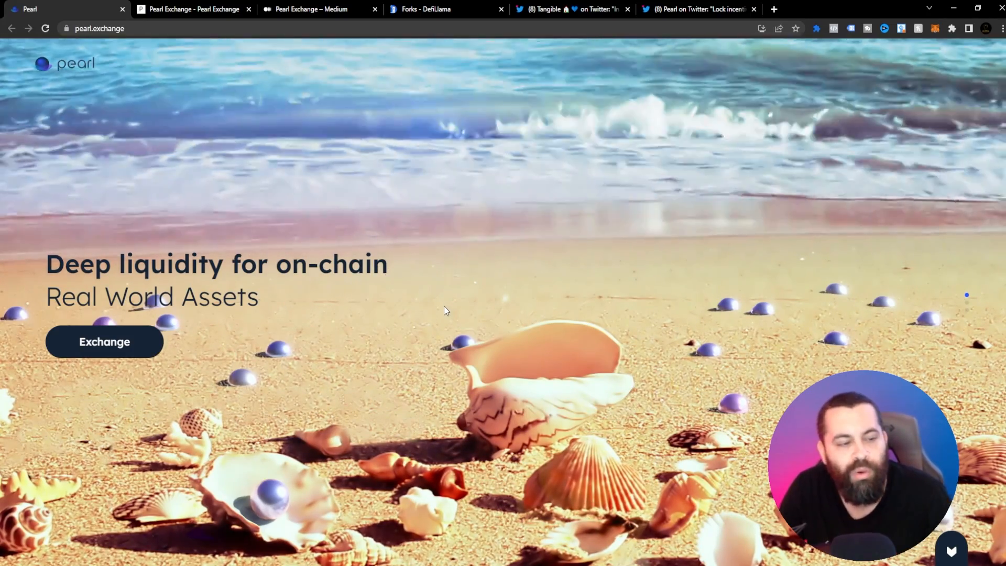
Scroll the homepage past the beach banner and flywheel to 'Increasing Bribes by Design'.
{"action": "scroll", "scroll_direction": "down", "scroll_amount": 3}
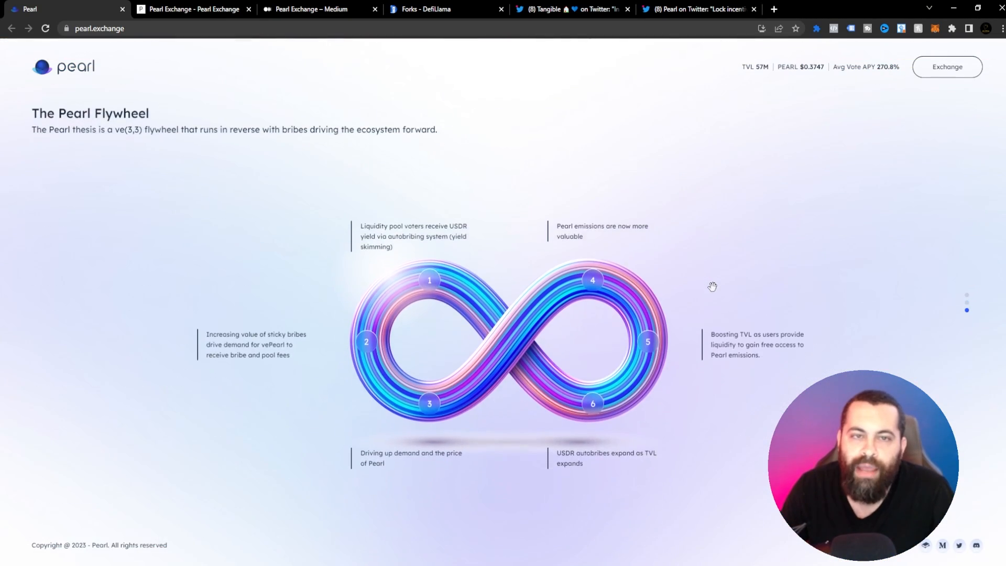
{"action": "scroll", "scroll_direction": "down", "scroll_amount": 3}
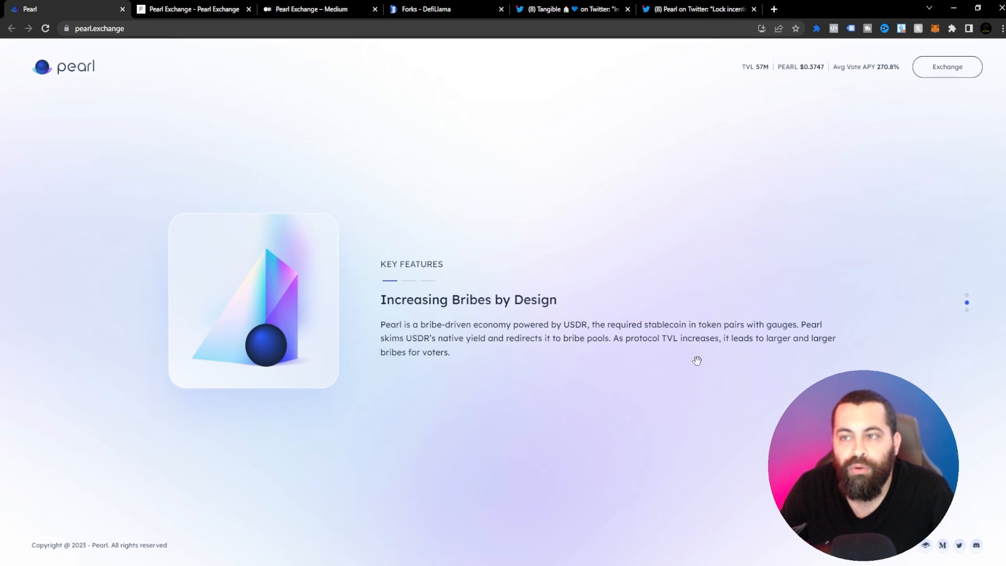
{"action": "mouse_move", "coordinate": [538, 368]}
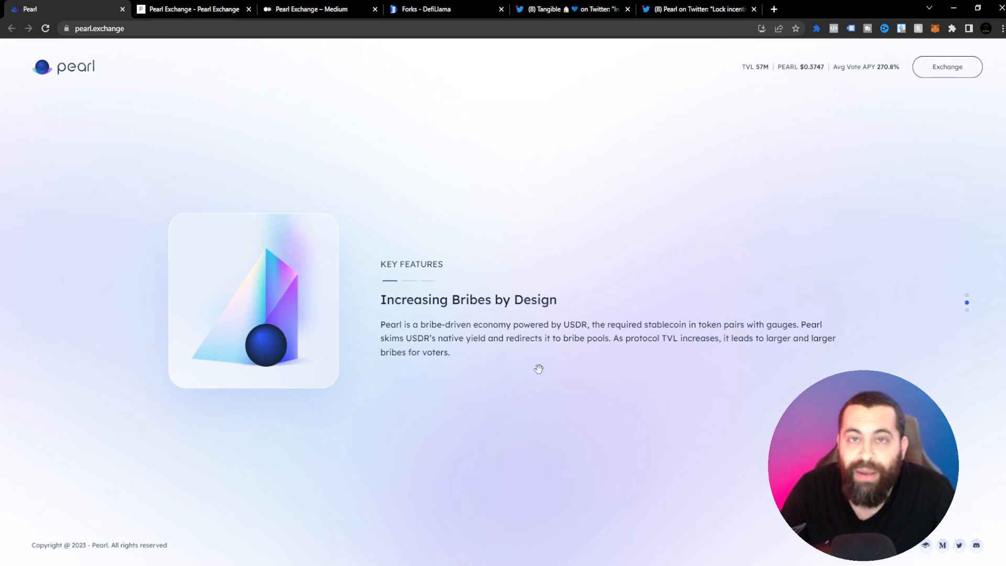
{"action": "mouse_move", "coordinate": [454, 333]}
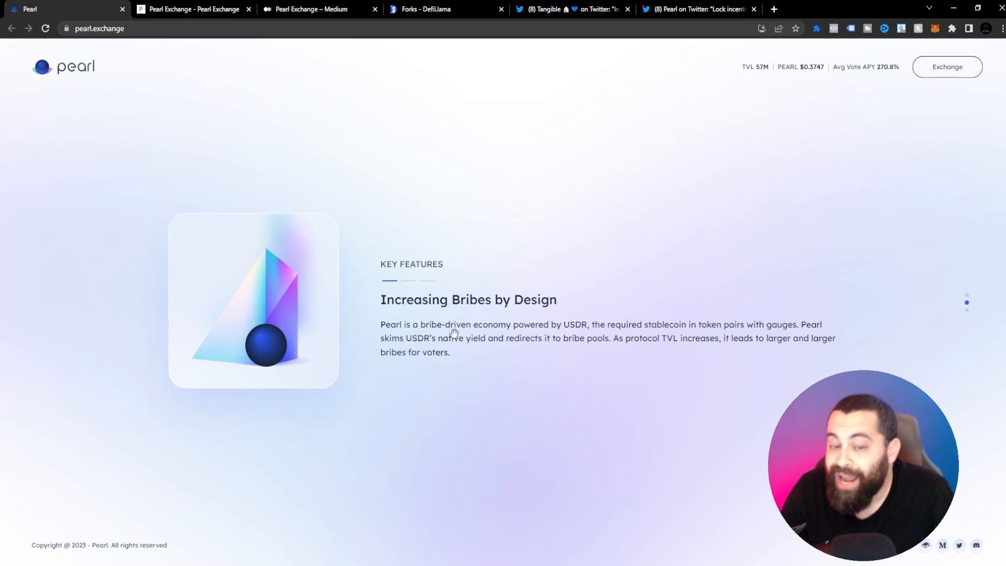
{"action": "mouse_move", "coordinate": [574, 337]}
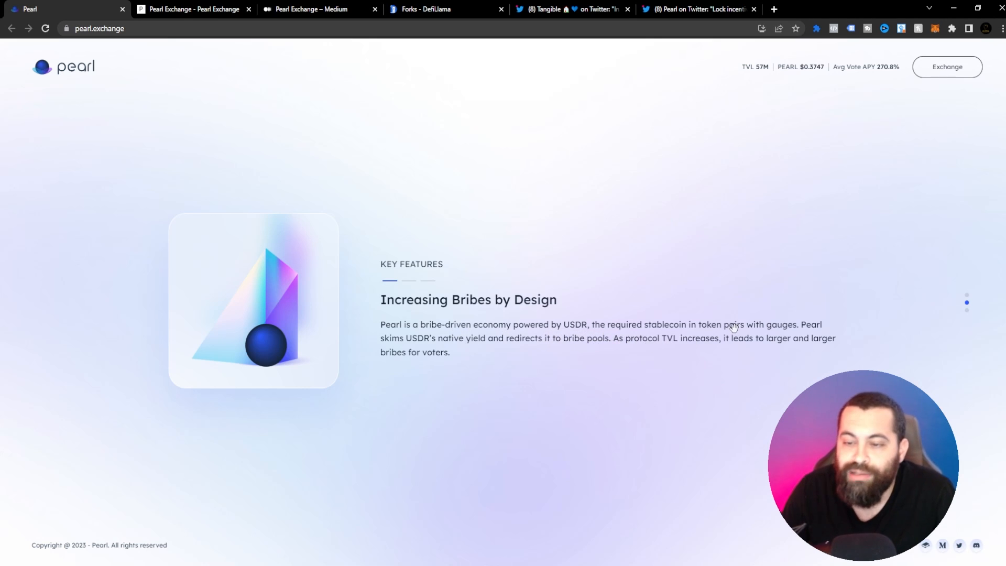
{"action": "mouse_move", "coordinate": [841, 348]}
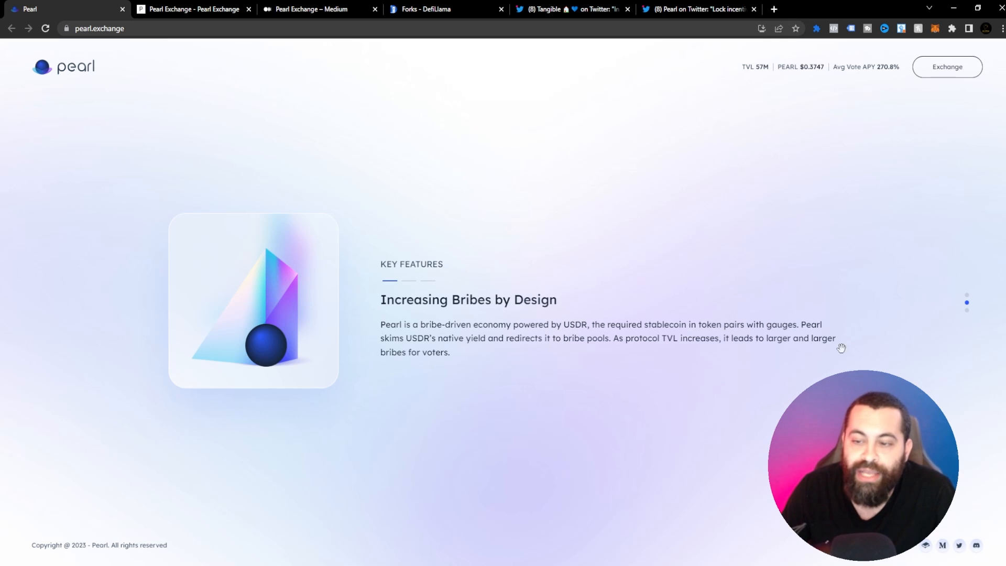
{"action": "mouse_move", "coordinate": [435, 356]}
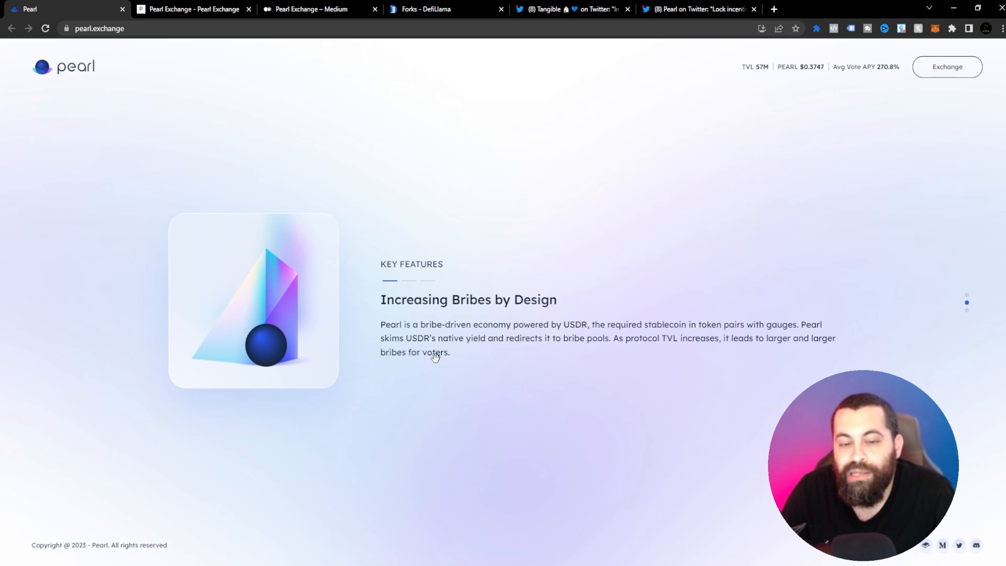
{"action": "mouse_move", "coordinate": [517, 351]}
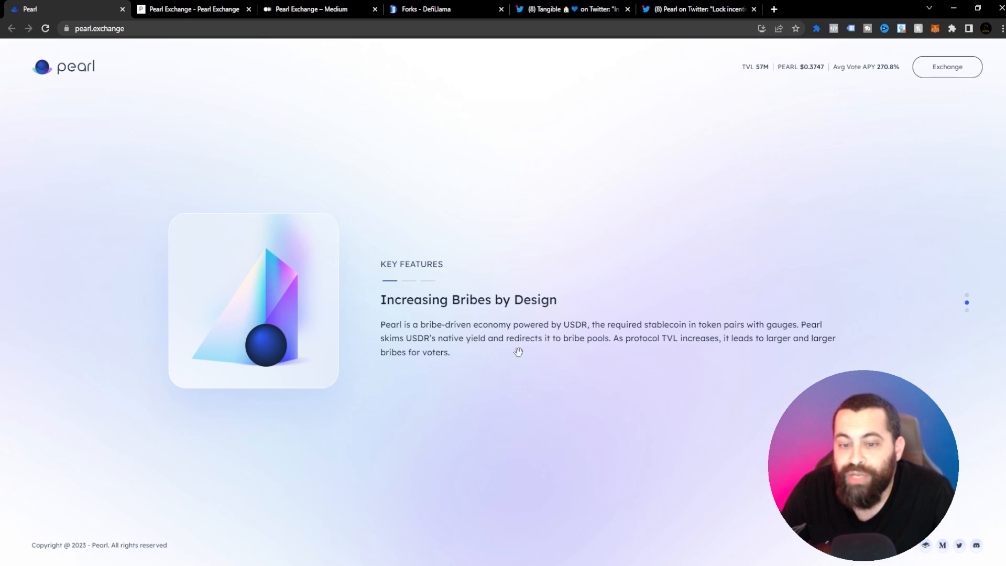
{"action": "mouse_move", "coordinate": [634, 357]}
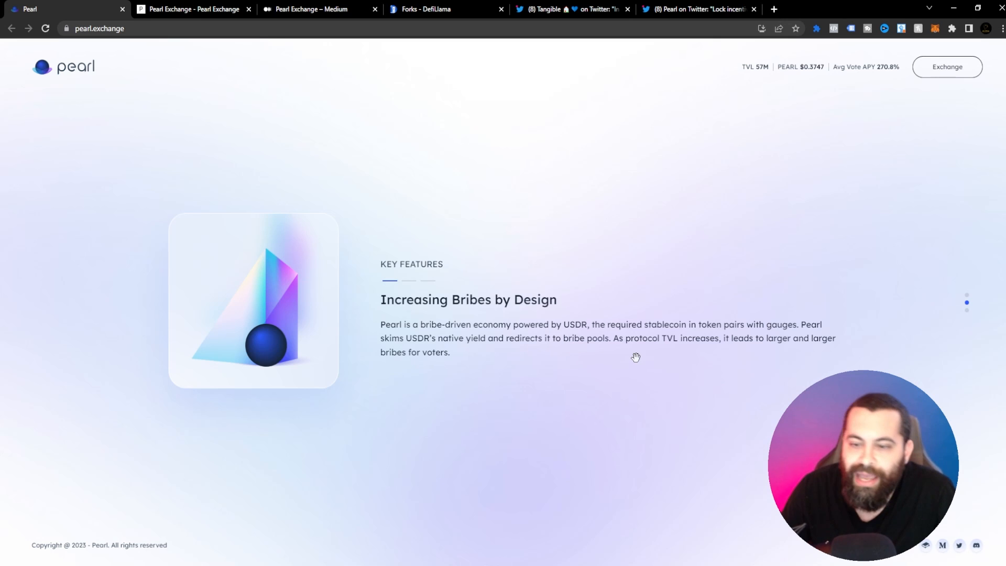
{"action": "mouse_move", "coordinate": [736, 355]}
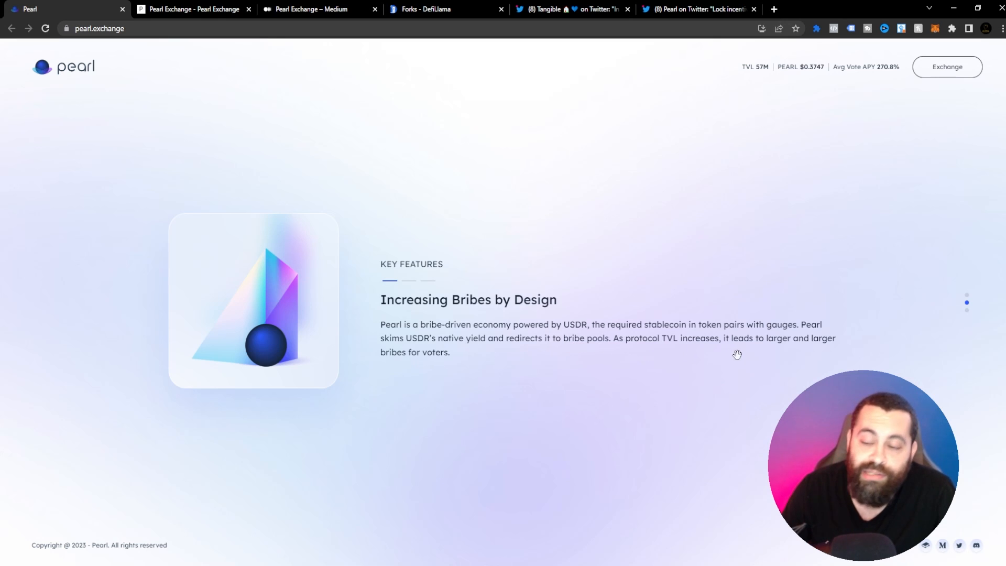
{"action": "mouse_move", "coordinate": [543, 358]}
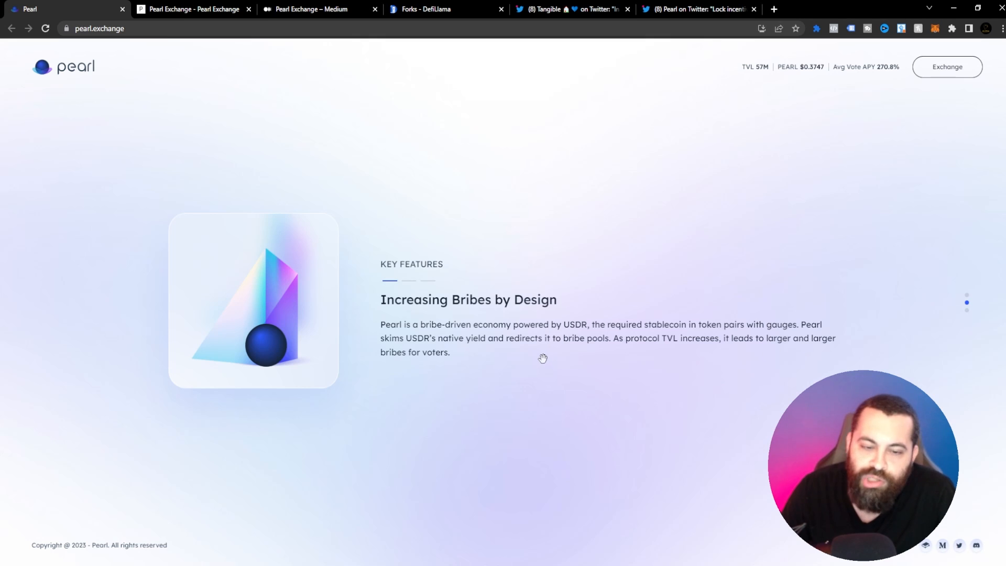
Bring The Pearl Flywheel infinity diagram and its six labelled stages fully into view.
{"action": "scroll", "scroll_direction": "down", "scroll_amount": 3}
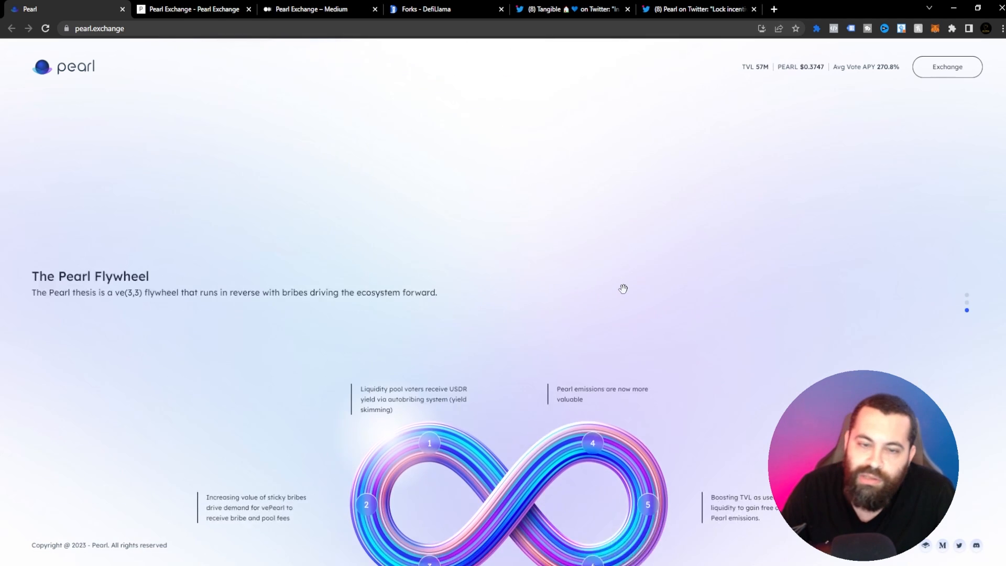
{"action": "scroll", "scroll_direction": "down", "scroll_amount": 3}
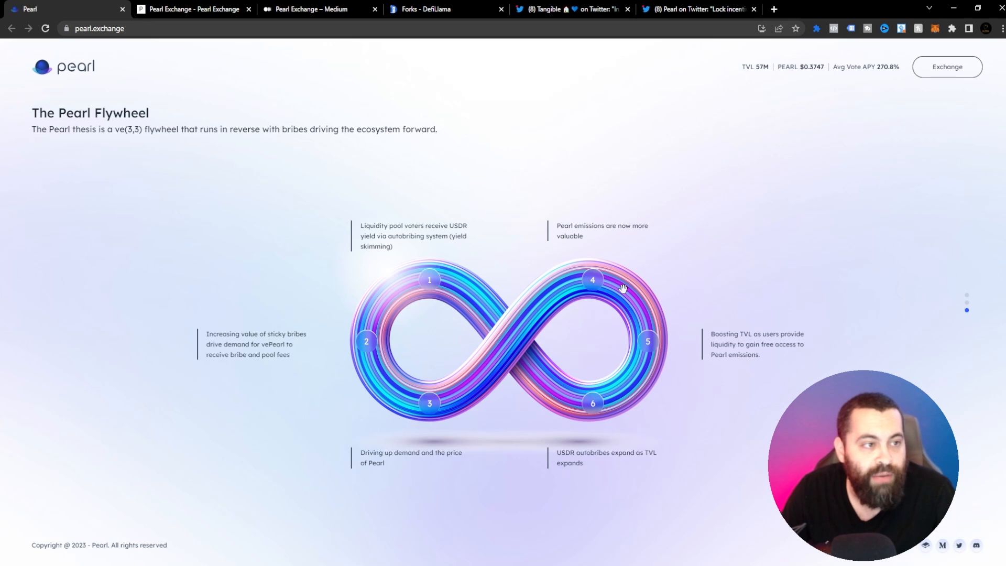
{"action": "mouse_move", "coordinate": [314, 171]}
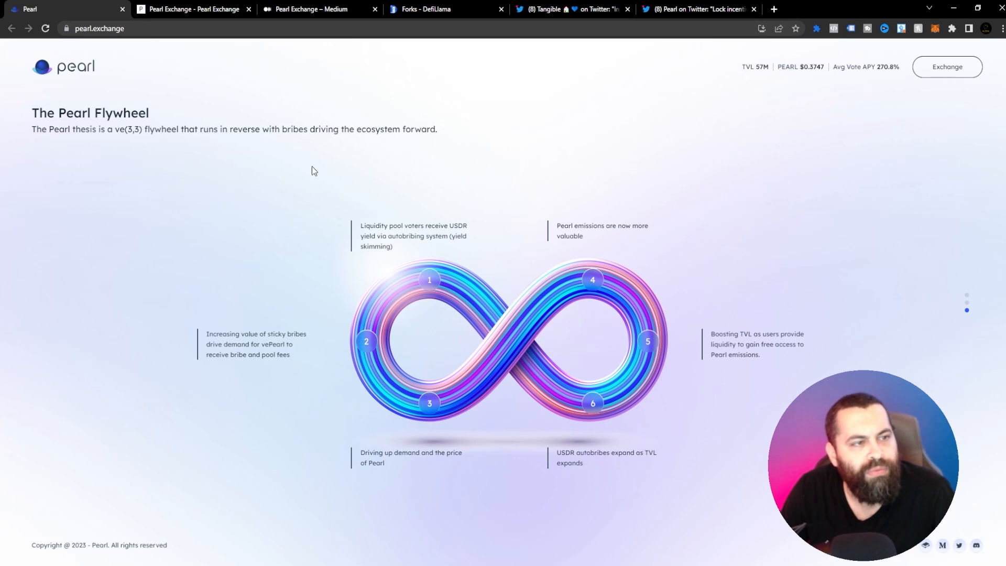
{"action": "mouse_move", "coordinate": [129, 154]}
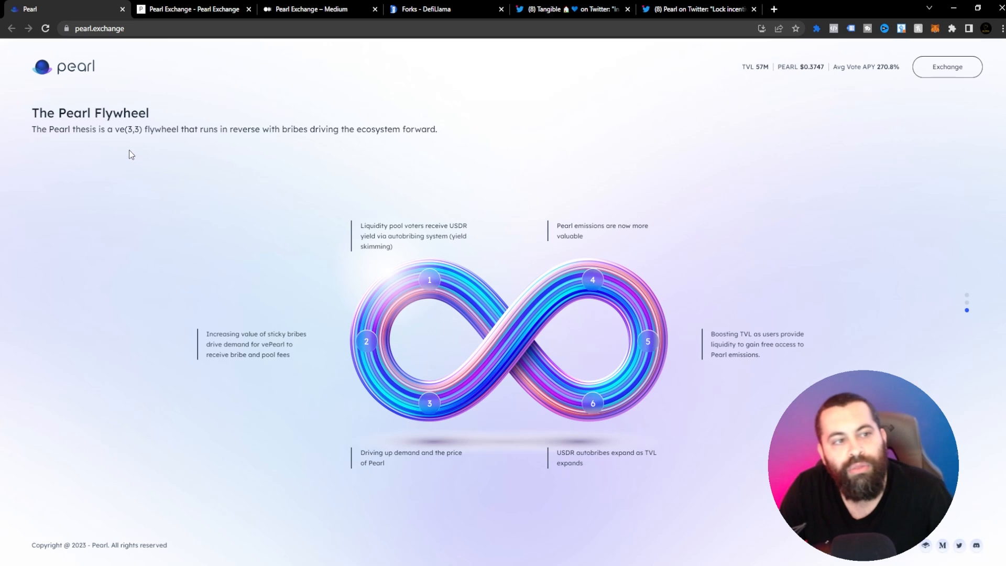
{"action": "mouse_move", "coordinate": [211, 140]}
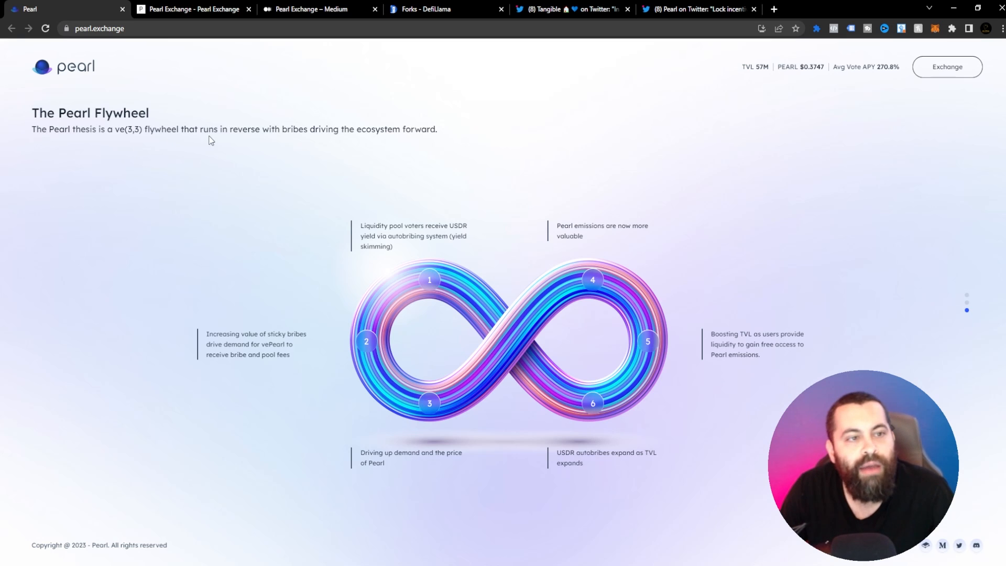
{"action": "mouse_move", "coordinate": [338, 164]}
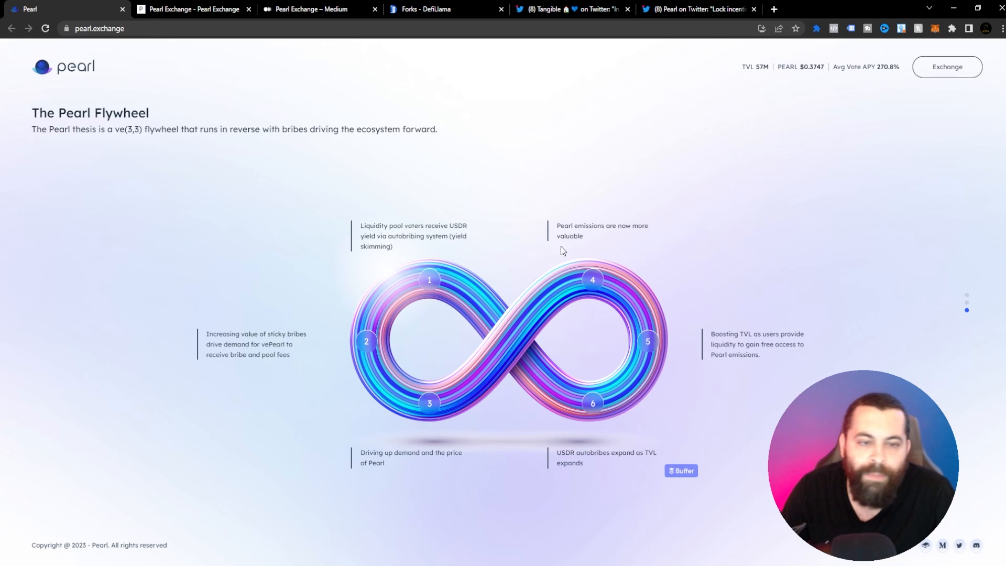
{"action": "mouse_move", "coordinate": [464, 227]}
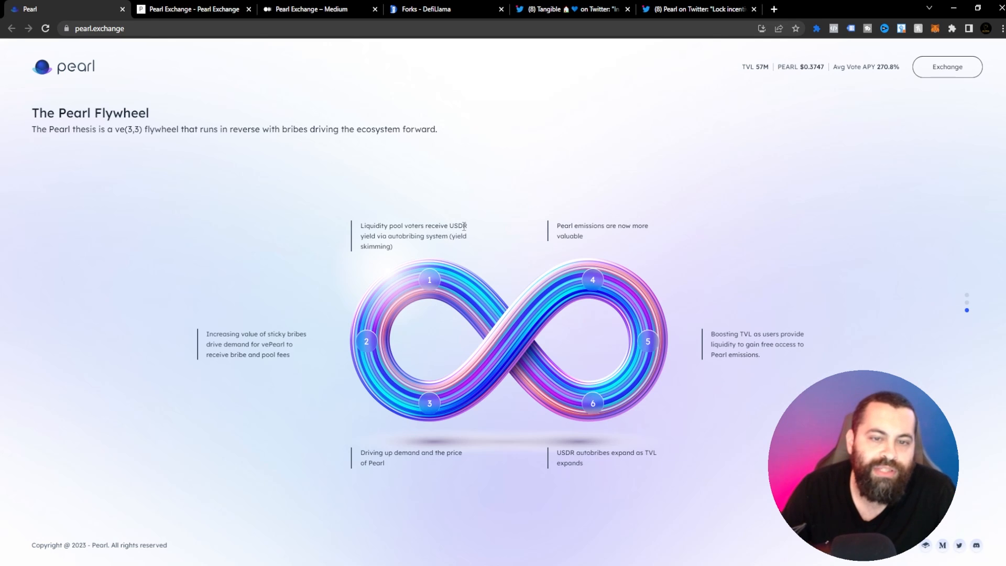
{"action": "mouse_move", "coordinate": [404, 246]}
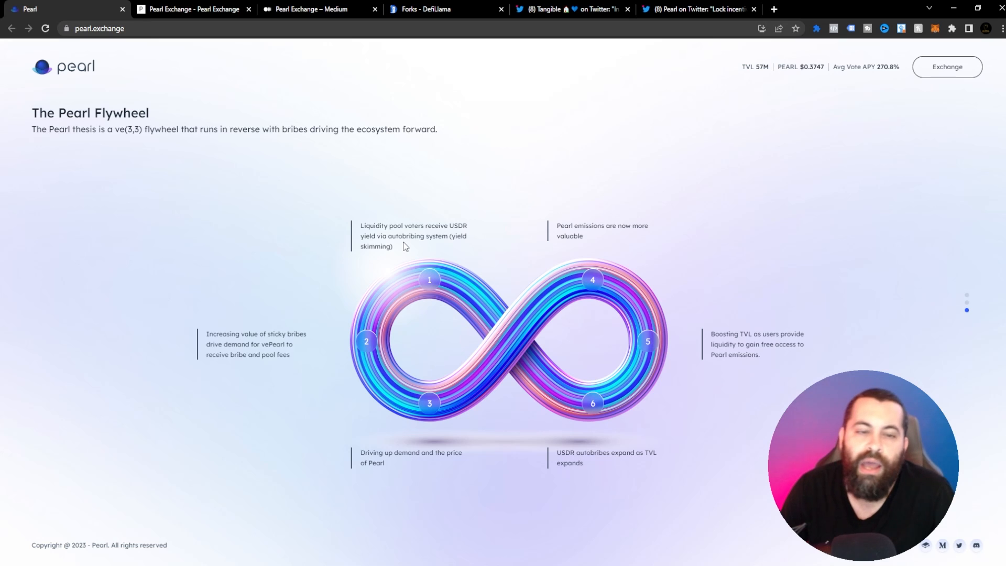
{"action": "mouse_move", "coordinate": [475, 240]}
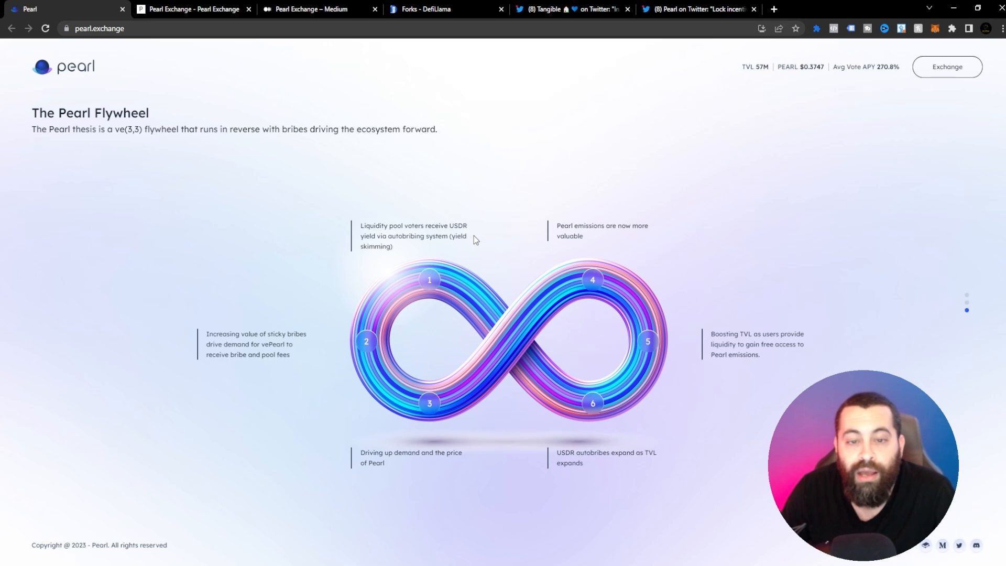
{"action": "mouse_move", "coordinate": [641, 239]}
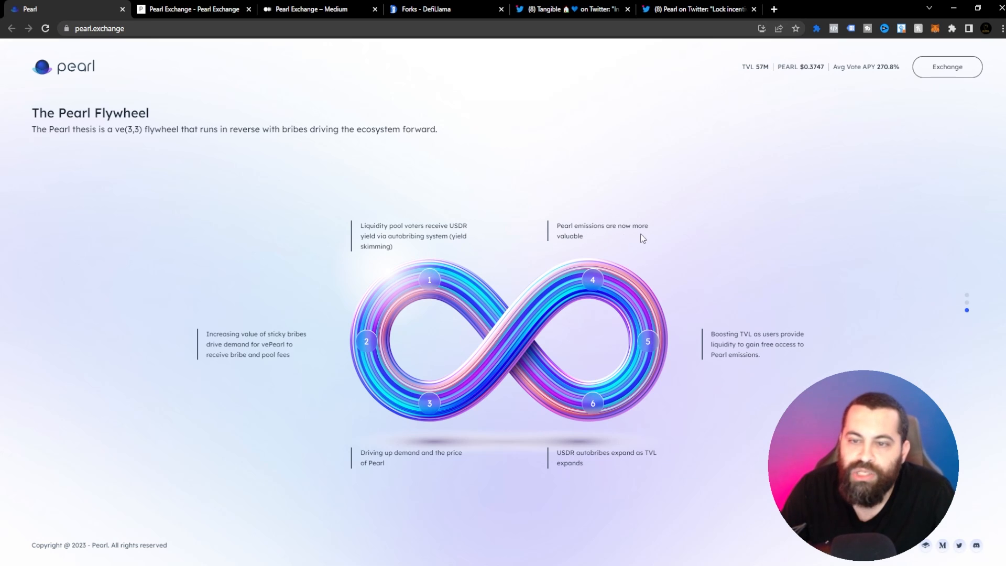
{"action": "mouse_move", "coordinate": [211, 353]}
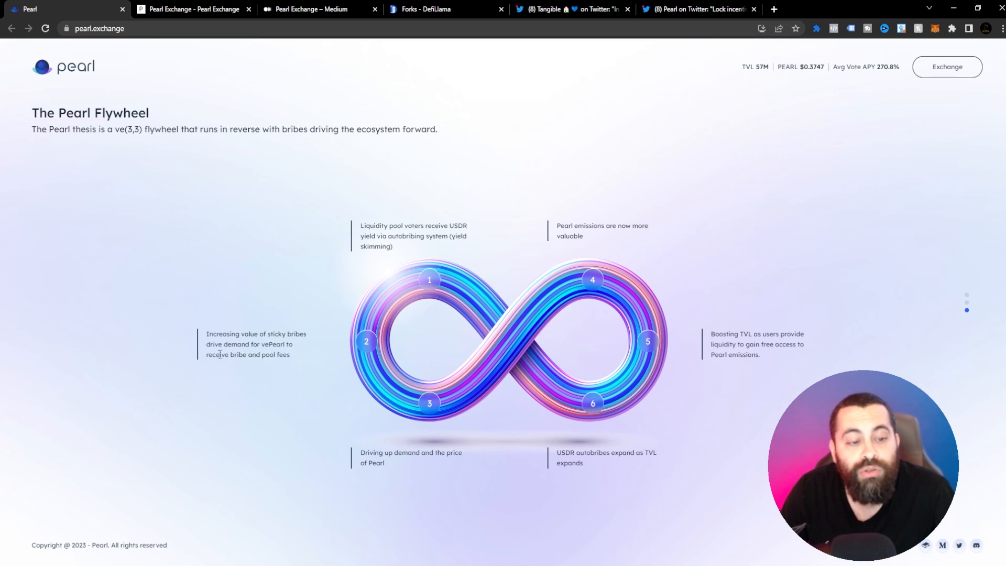
{"action": "mouse_move", "coordinate": [245, 385]}
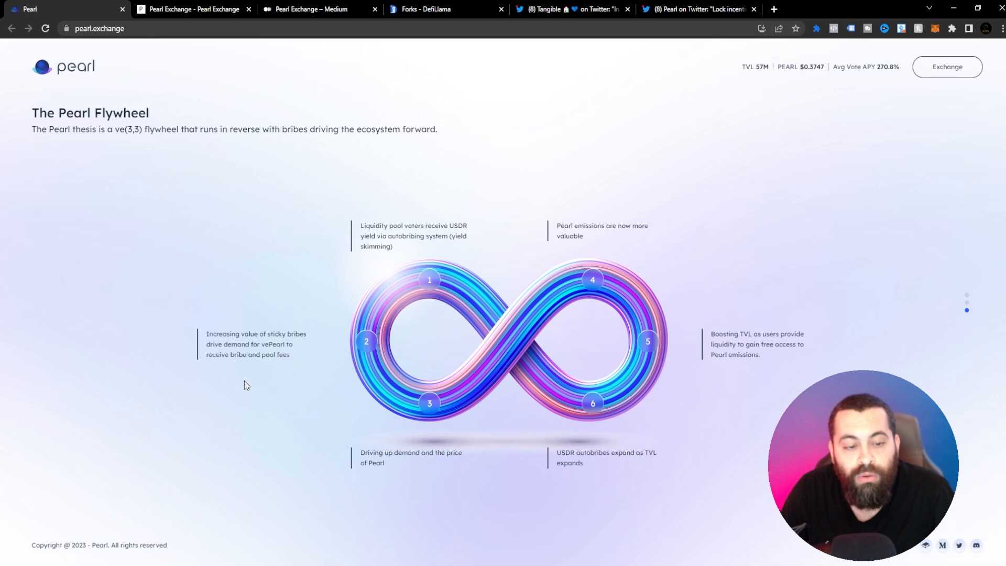
{"action": "mouse_move", "coordinate": [264, 363]}
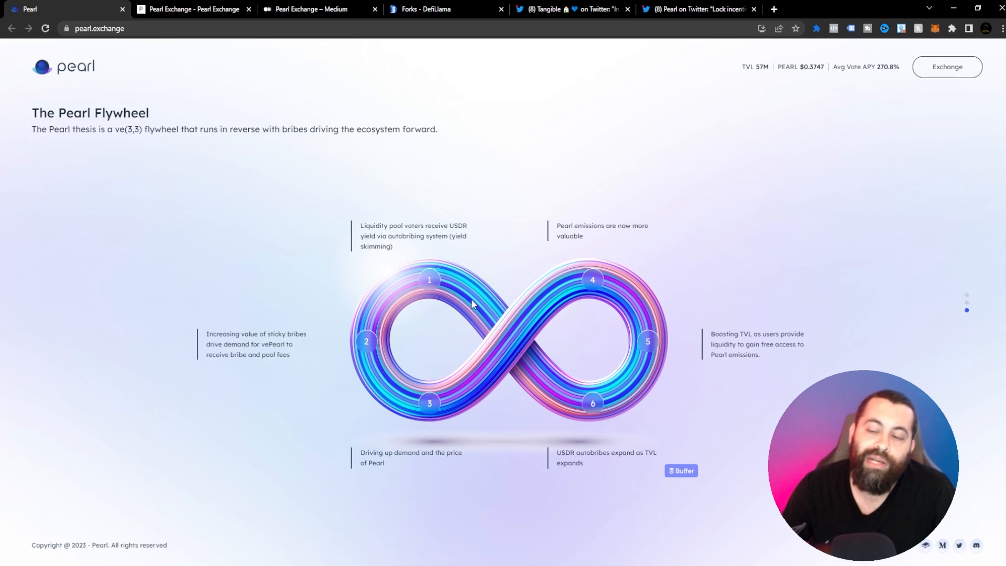
{"action": "mouse_move", "coordinate": [539, 314]}
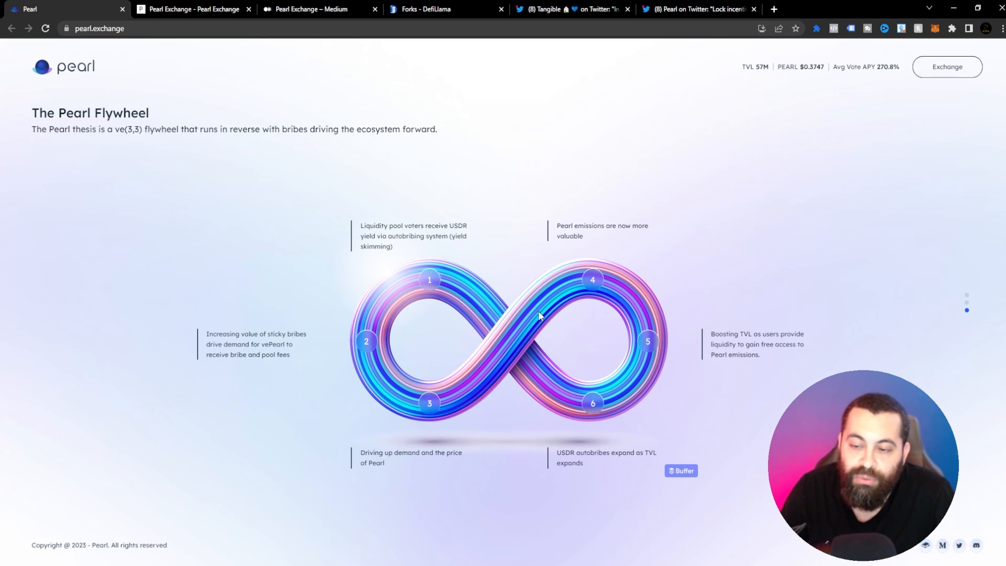
{"action": "mouse_move", "coordinate": [449, 301]}
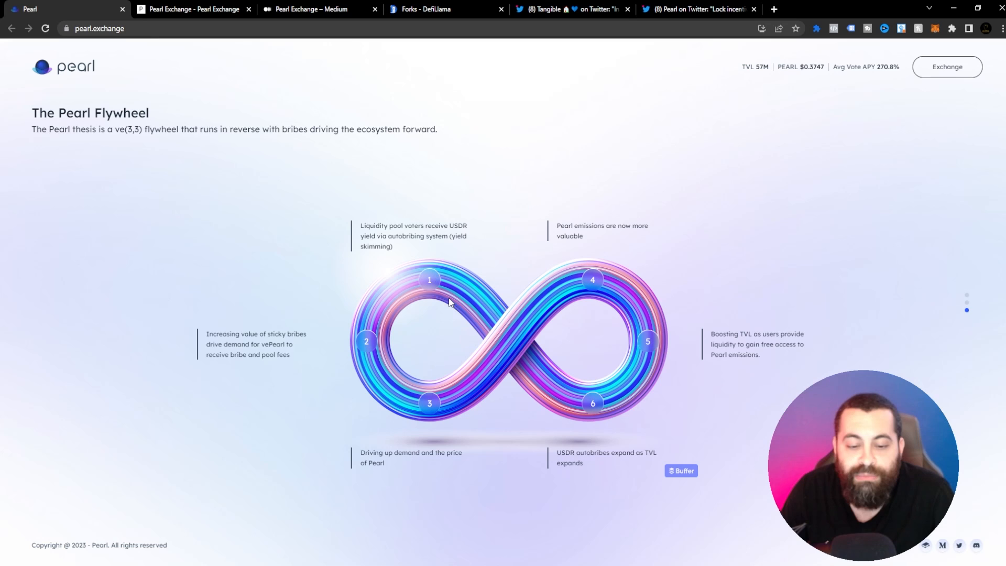
{"action": "mouse_move", "coordinate": [587, 480]}
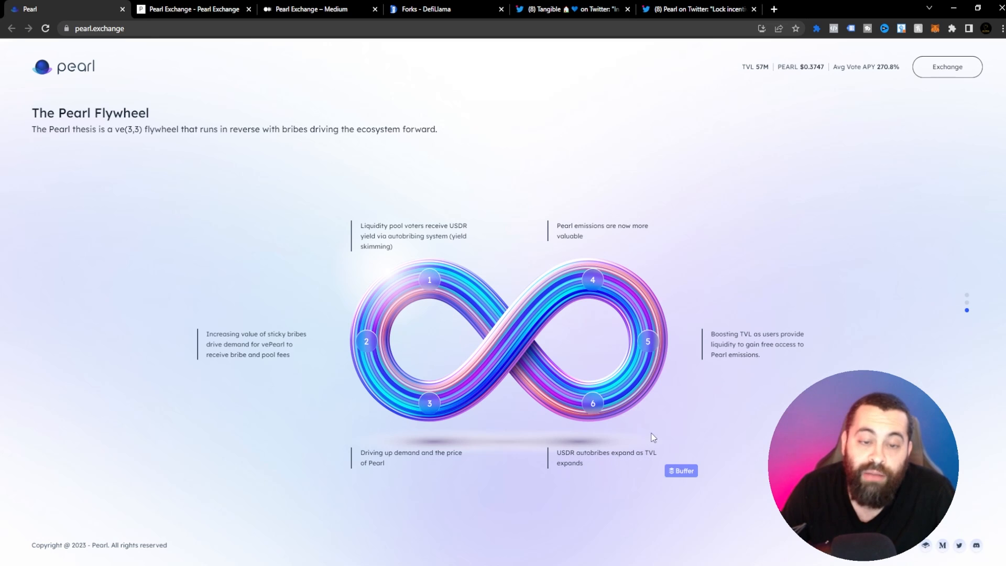
Return to the top banner 'Deep liquidity for on-chain Real World Assets'.
{"action": "scroll", "scroll_direction": "down", "scroll_amount": 3}
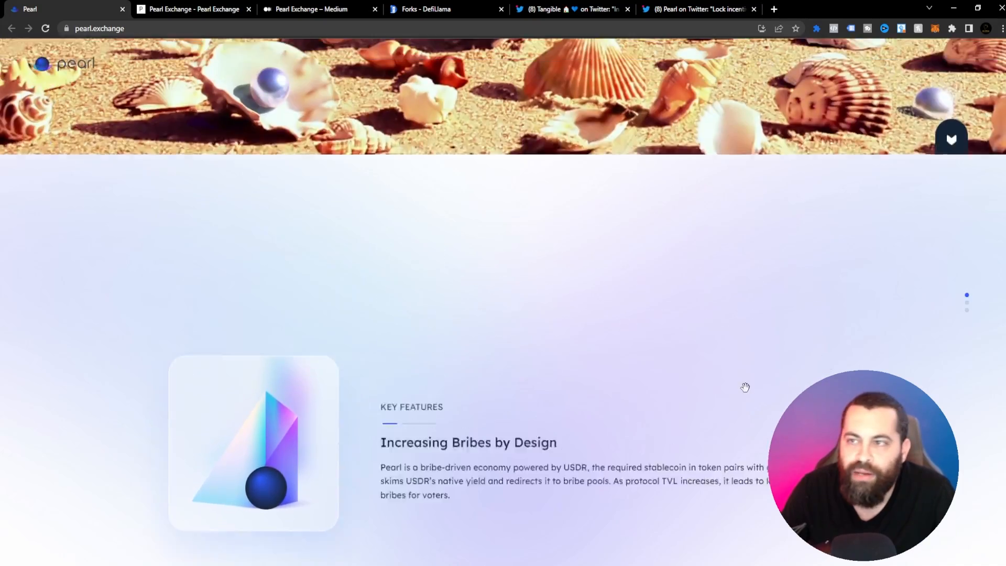
{"action": "scroll", "scroll_direction": "up", "scroll_amount": 3}
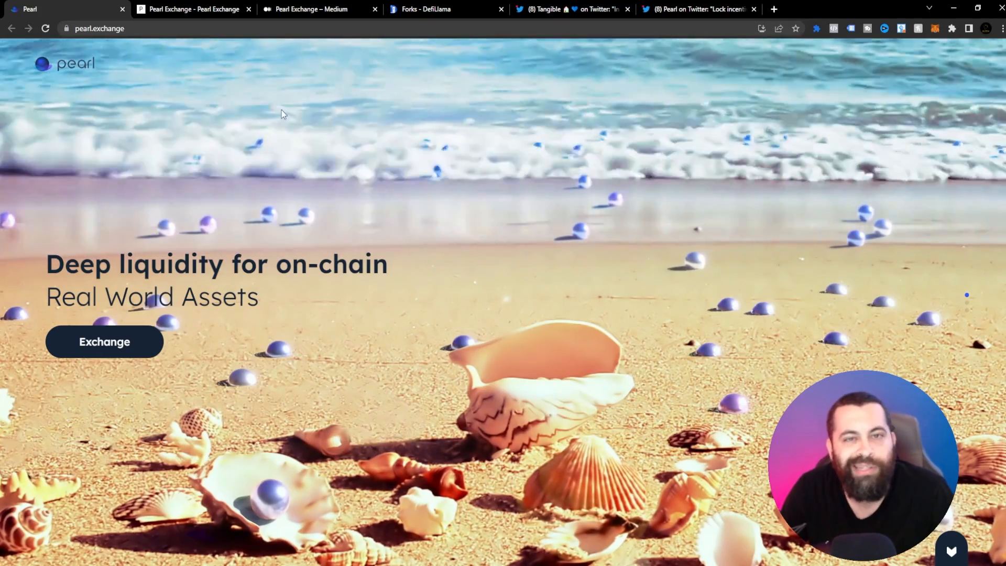
Switch to the 'Pearl Exchange – Medium' tab listing its recent posts.
{"action": "left_click", "coordinate": [319, 9]}
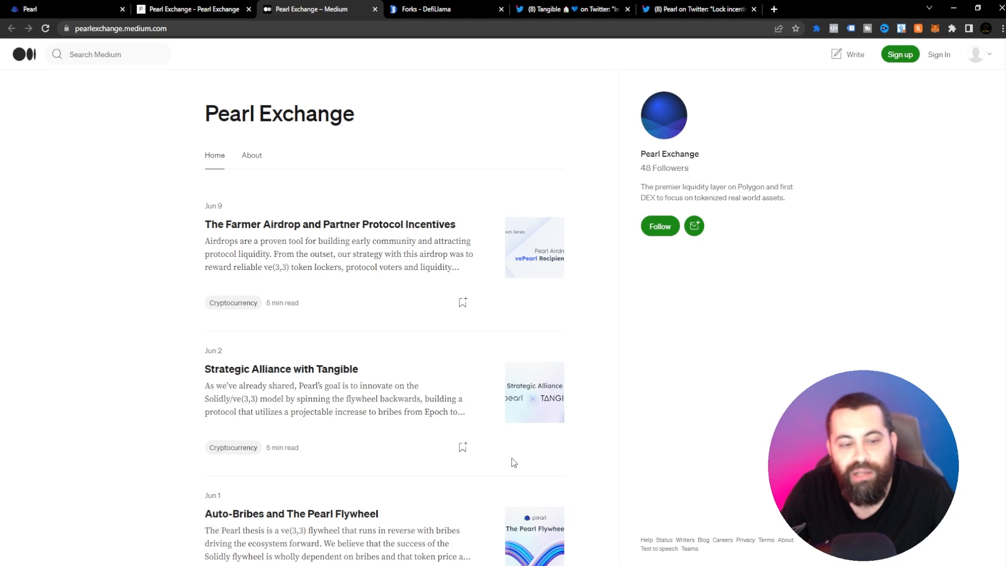
{"action": "mouse_move", "coordinate": [384, 392]}
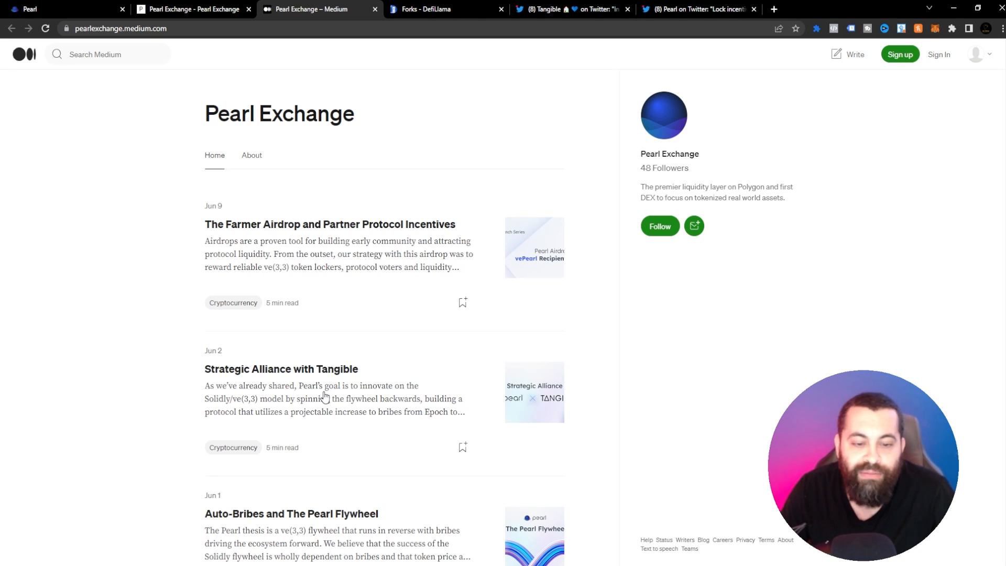
{"action": "mouse_move", "coordinate": [249, 409]}
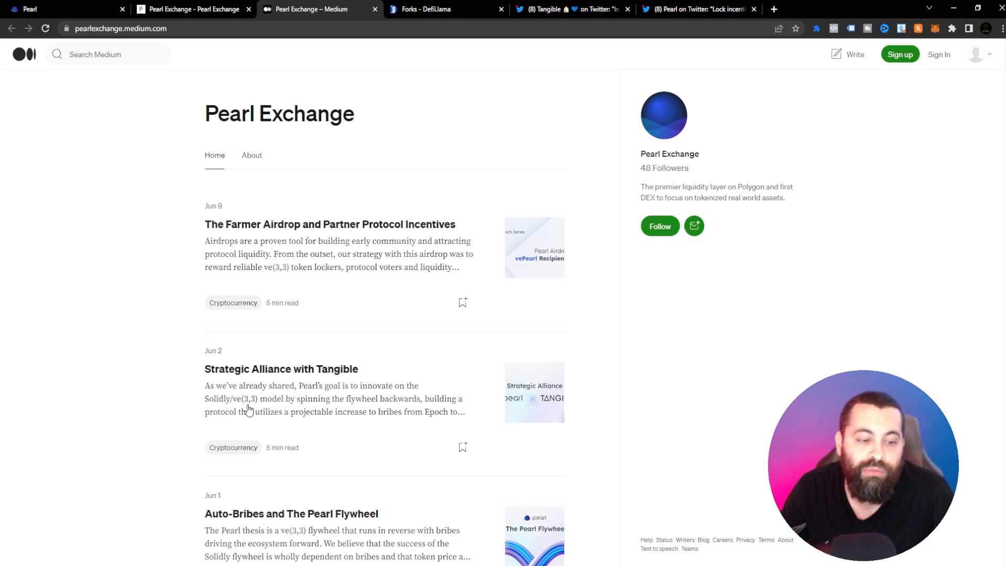
{"action": "mouse_move", "coordinate": [369, 410]}
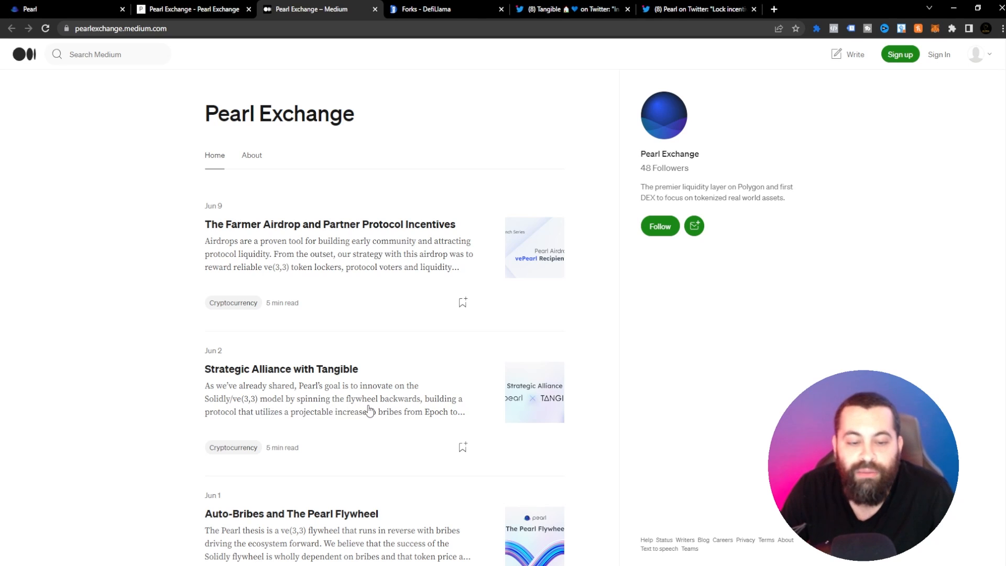
{"action": "mouse_move", "coordinate": [349, 424]}
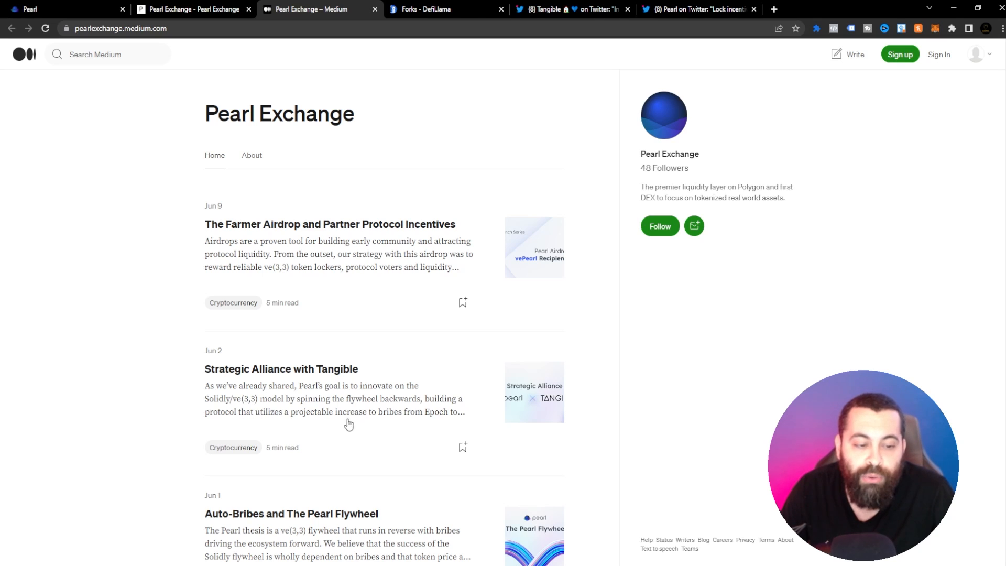
{"action": "mouse_move", "coordinate": [342, 424]}
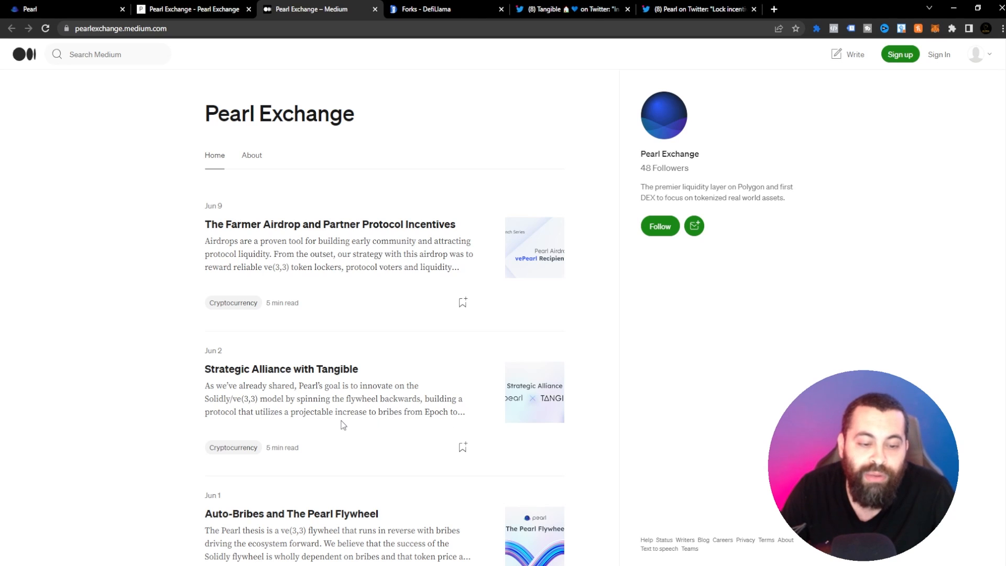
{"action": "mouse_move", "coordinate": [357, 416]}
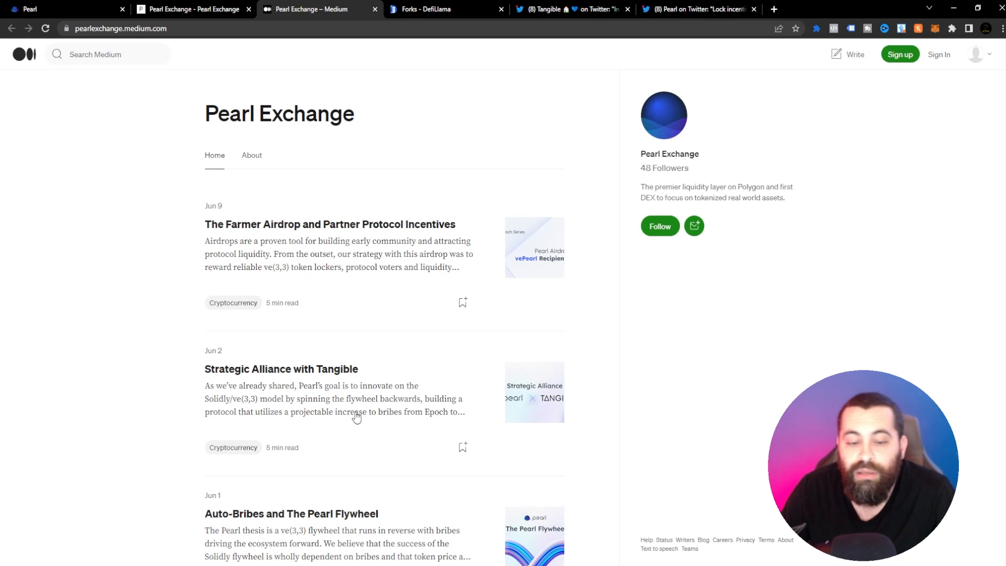
Open 'Strategic Alliance with Tangible', skim it, and return to its title banner.
{"action": "left_click", "coordinate": [281, 369]}
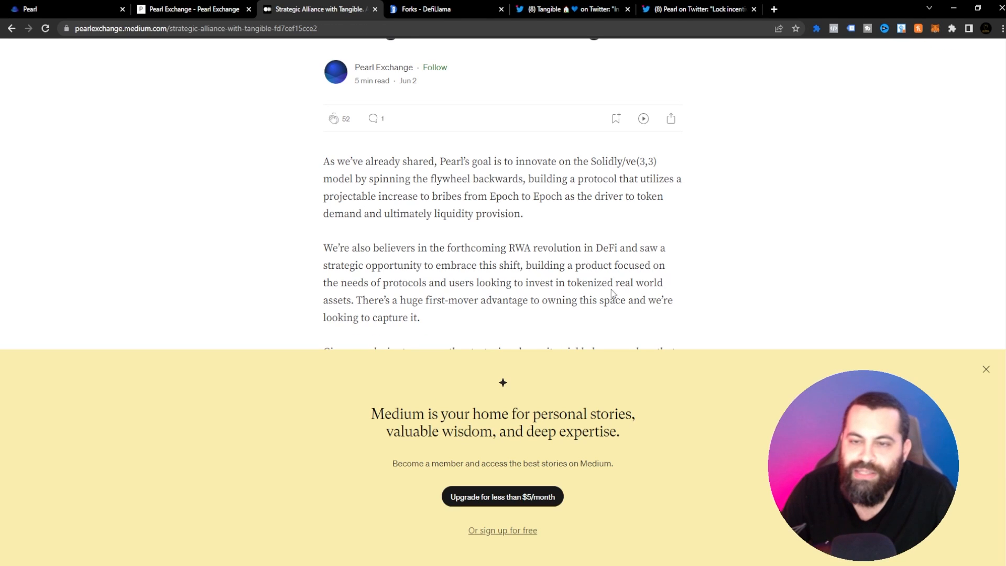
{"action": "mouse_move", "coordinate": [440, 237]}
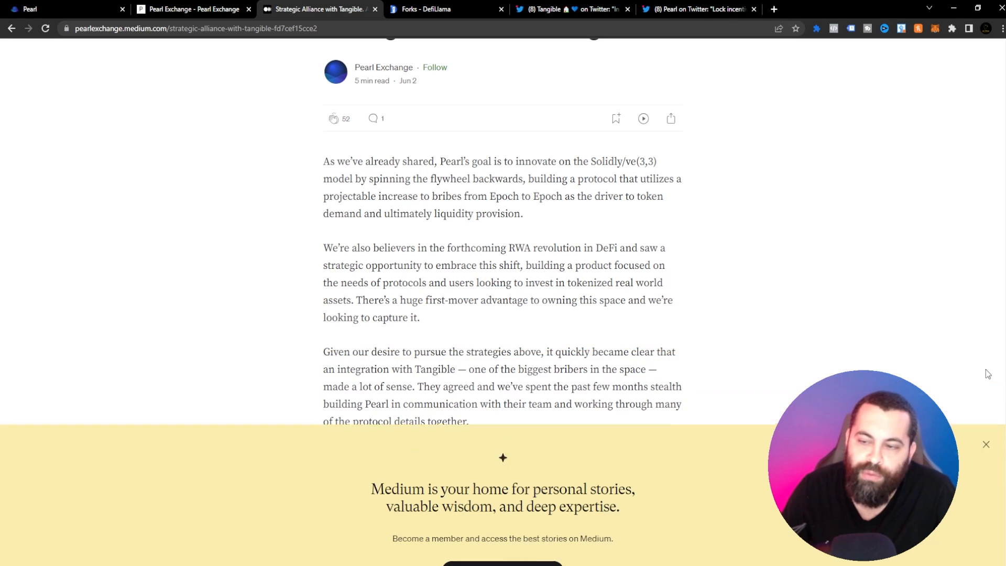
{"action": "scroll", "scroll_direction": "down", "scroll_amount": 3}
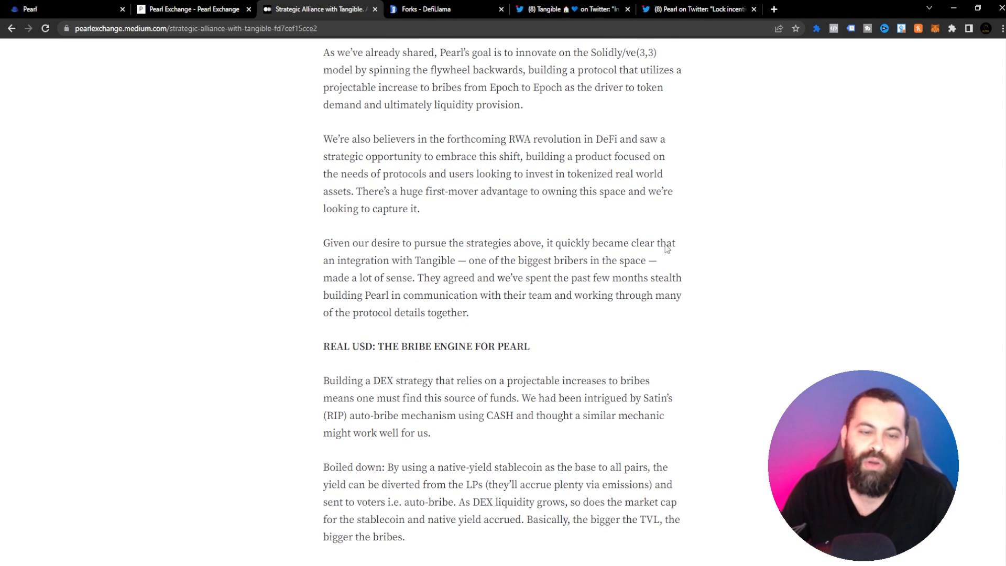
{"action": "mouse_move", "coordinate": [614, 299]}
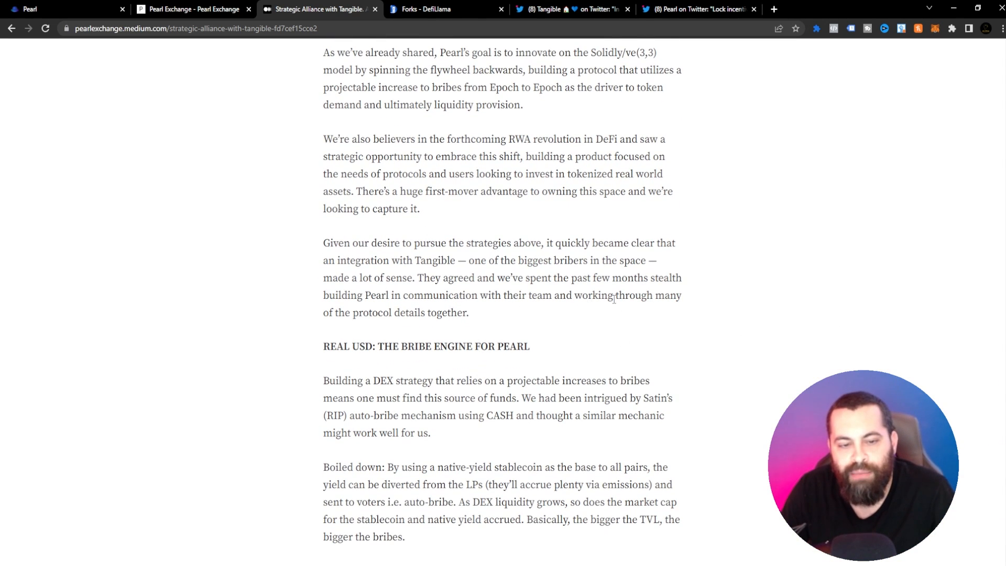
{"action": "scroll", "scroll_direction": "up", "scroll_amount": 3}
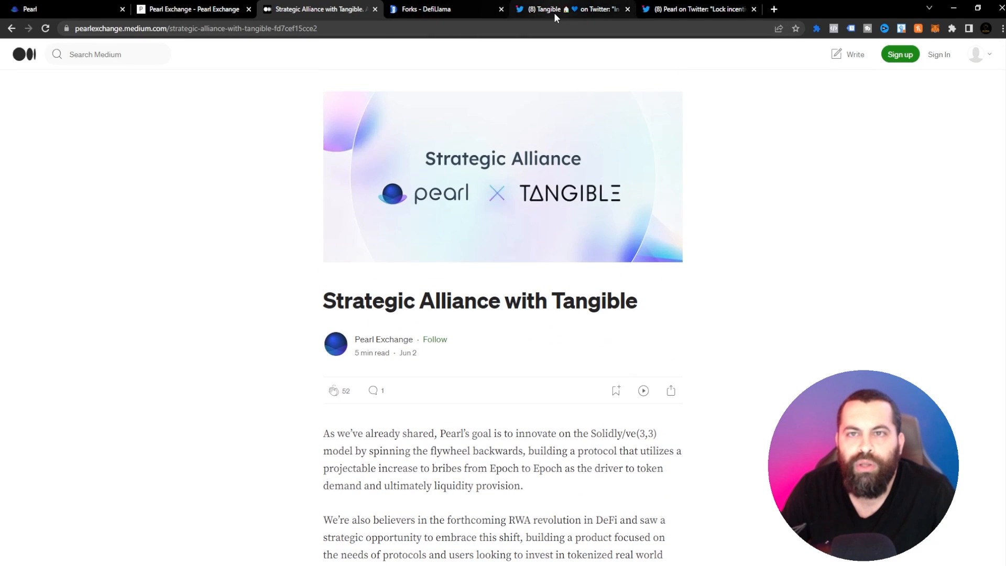
Switch to Tangible's CAVIAR tweet and scroll through the thread's replies.
{"action": "left_click", "coordinate": [569, 9]}
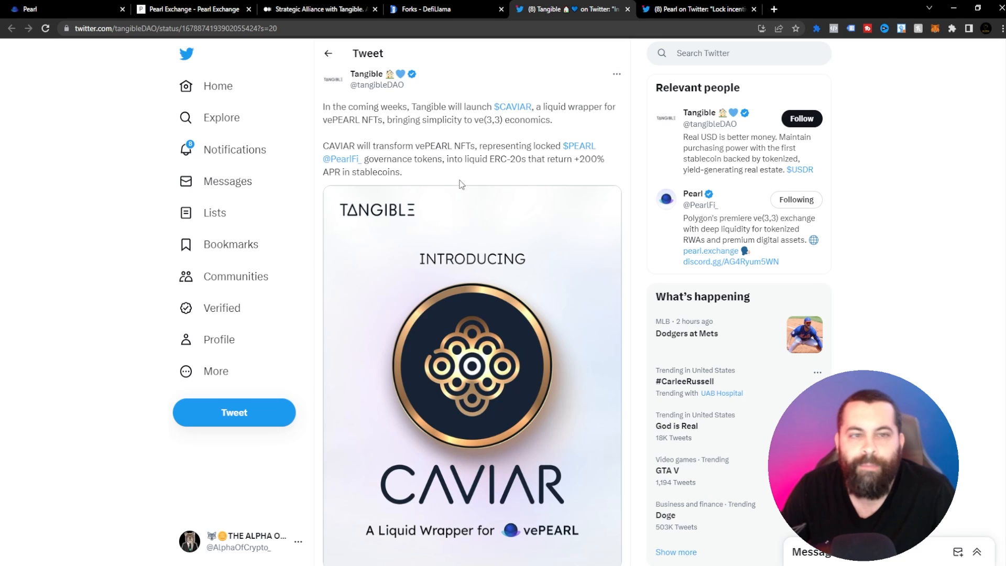
{"action": "mouse_move", "coordinate": [467, 124]}
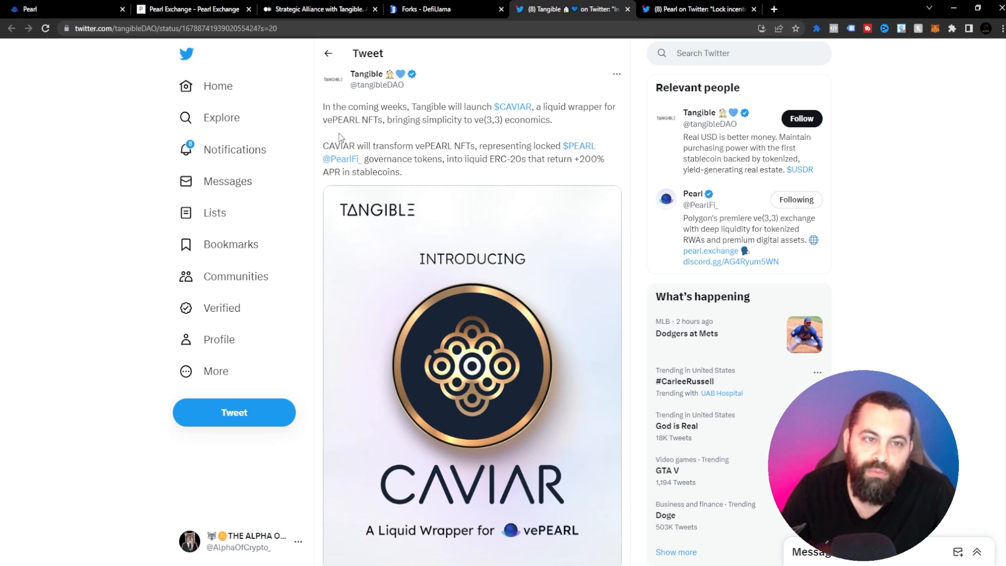
{"action": "mouse_move", "coordinate": [440, 132]}
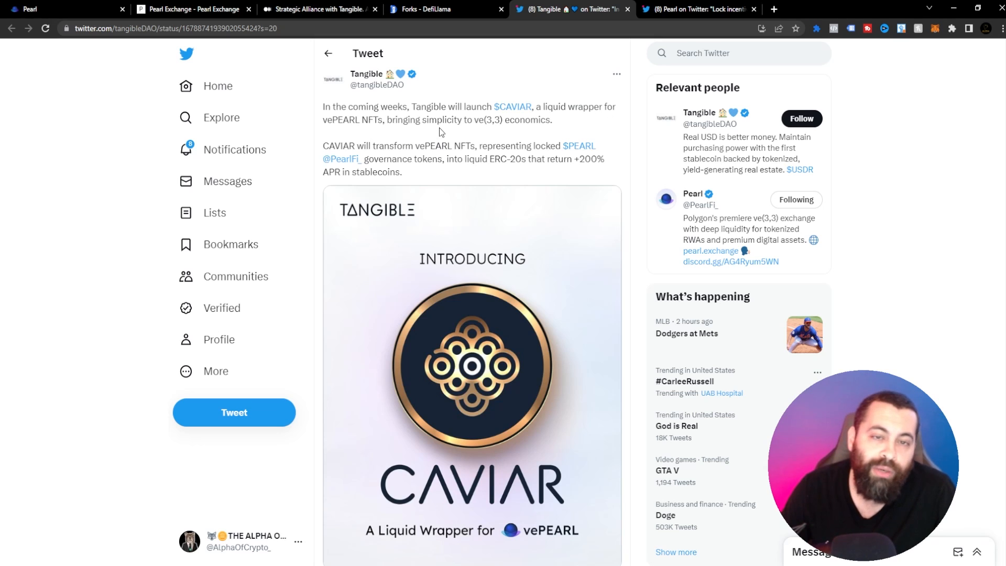
{"action": "mouse_move", "coordinate": [498, 126]}
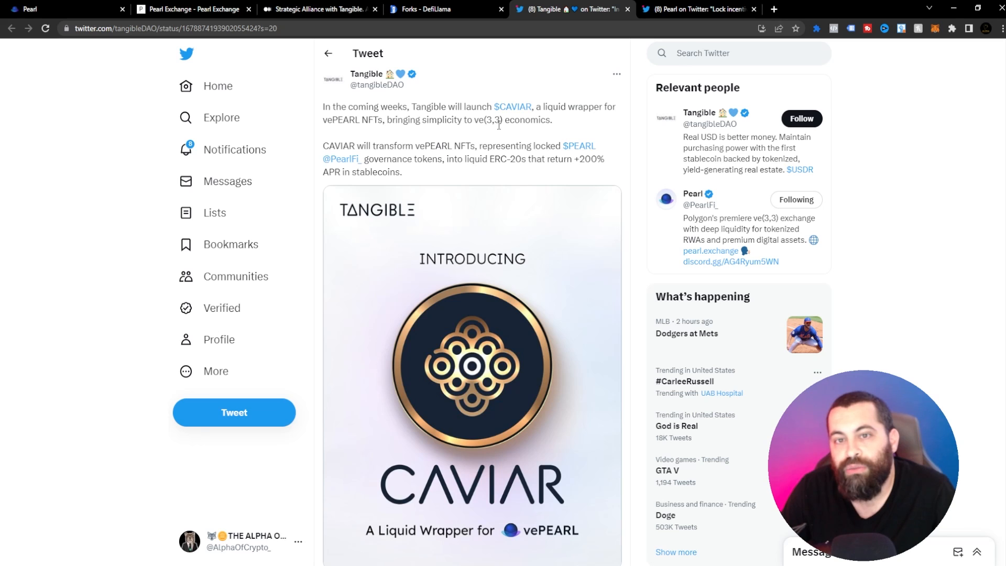
{"action": "mouse_move", "coordinate": [334, 159]}
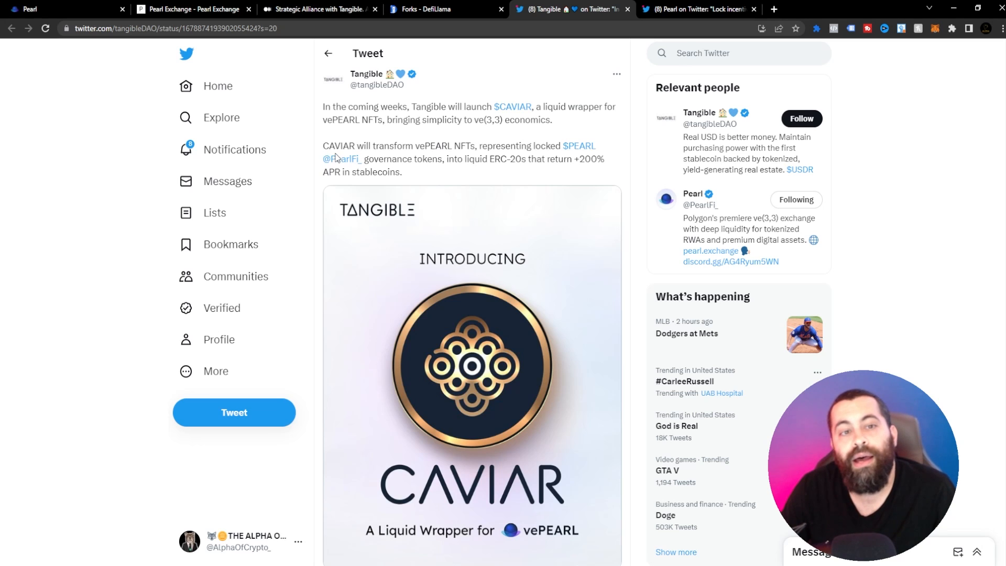
{"action": "mouse_move", "coordinate": [429, 157]}
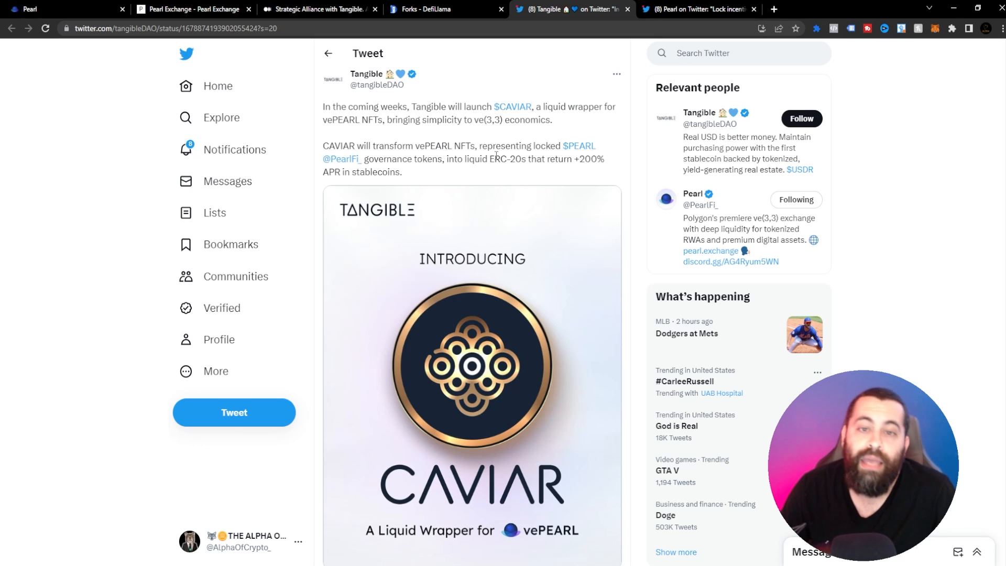
{"action": "mouse_move", "coordinate": [334, 164]}
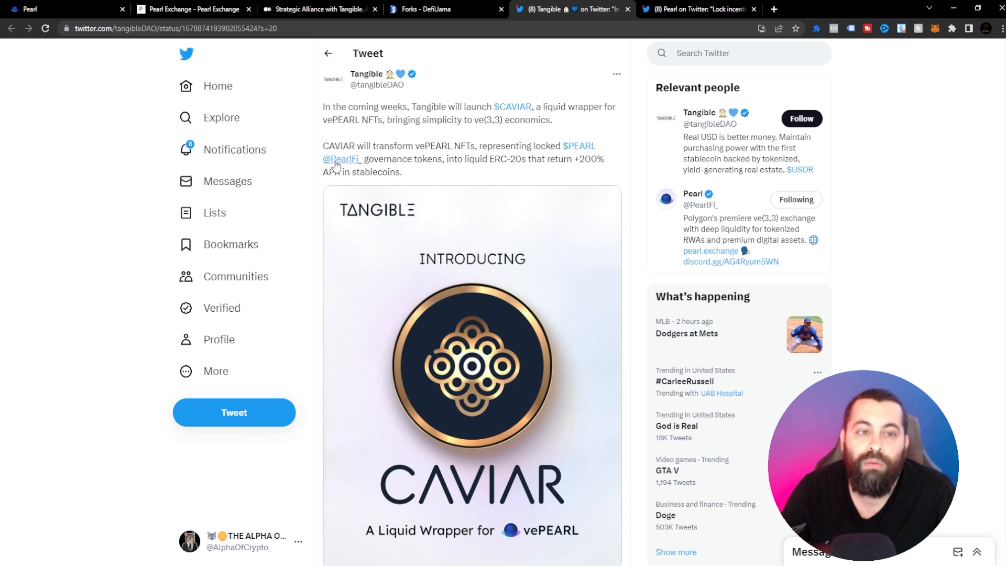
{"action": "mouse_move", "coordinate": [434, 171]}
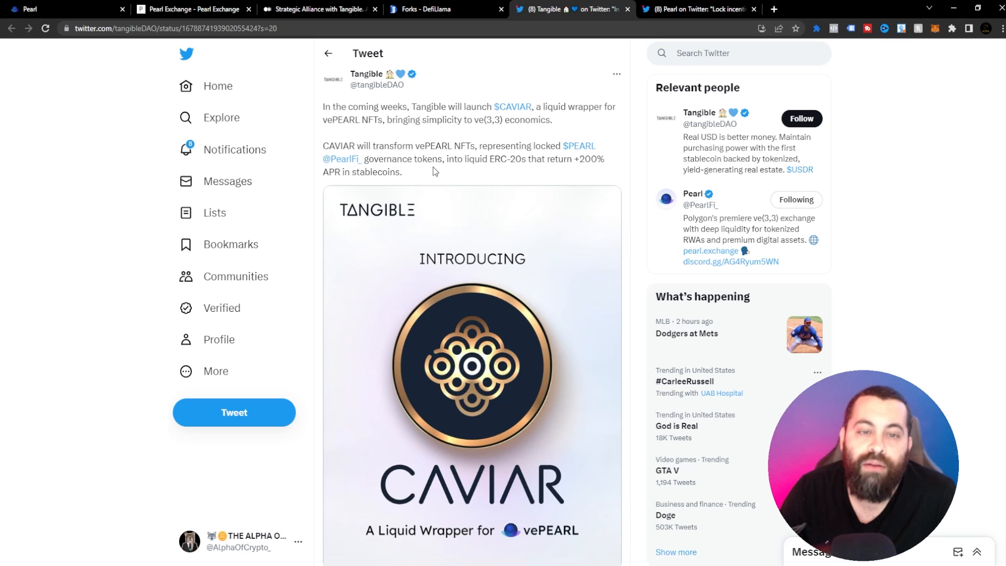
{"action": "mouse_move", "coordinate": [506, 165]}
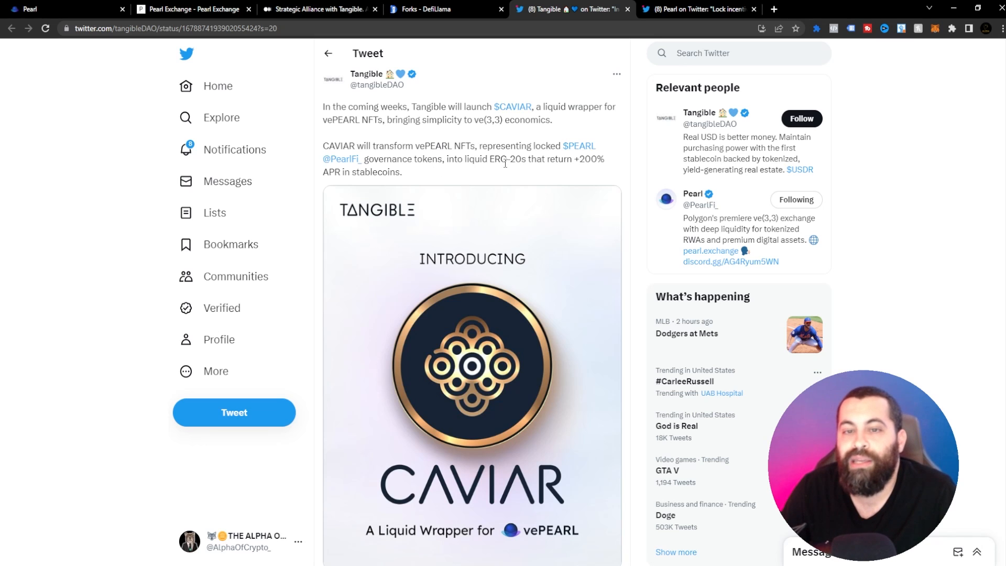
{"action": "mouse_move", "coordinate": [589, 172]}
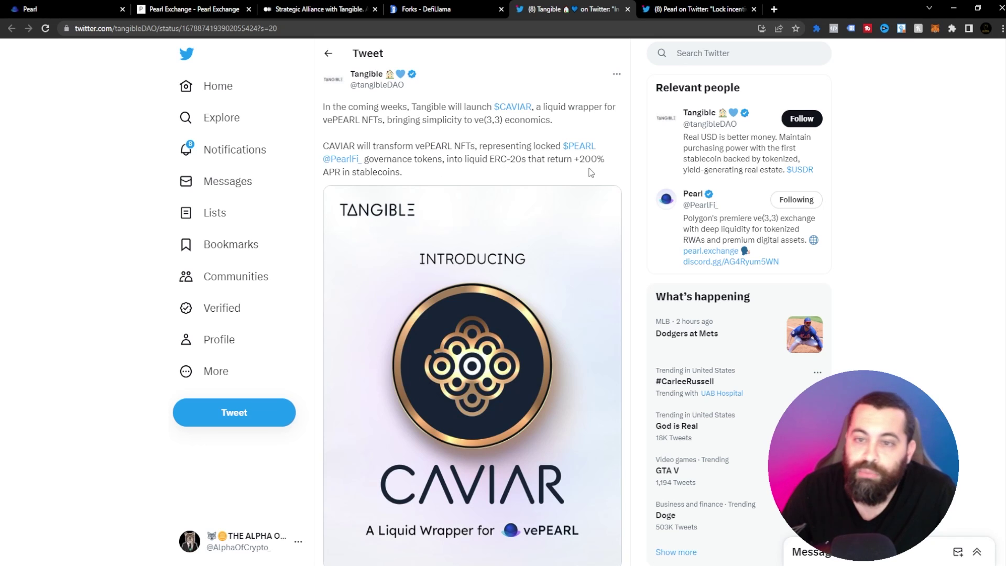
{"action": "mouse_move", "coordinate": [372, 191]}
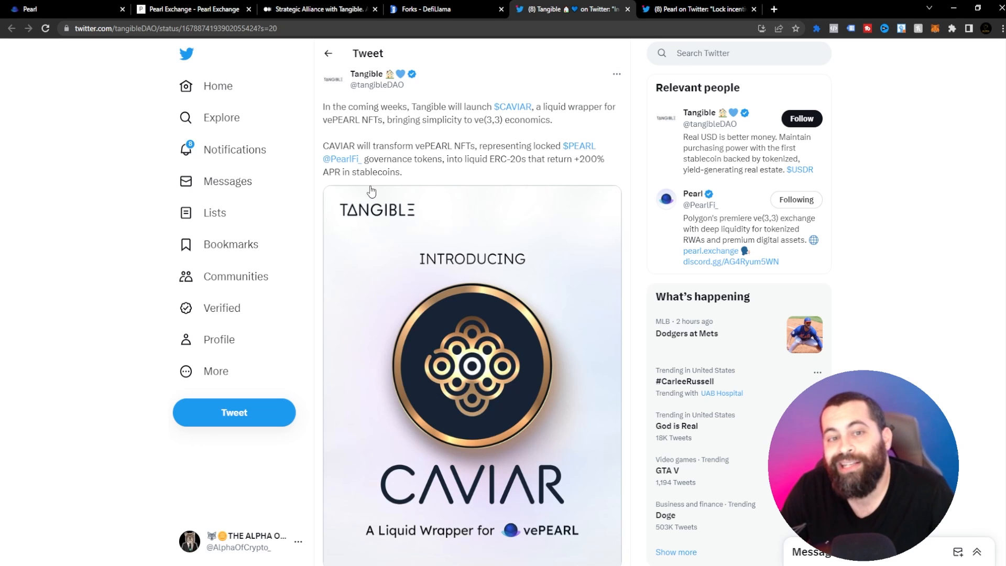
{"action": "scroll", "scroll_direction": "down", "scroll_amount": 3}
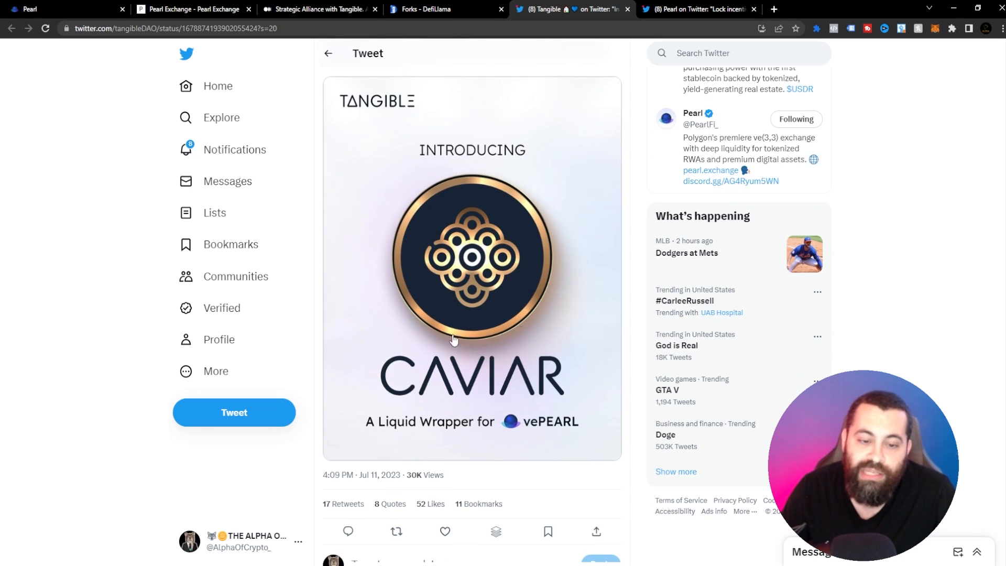
{"action": "mouse_move", "coordinate": [512, 374]}
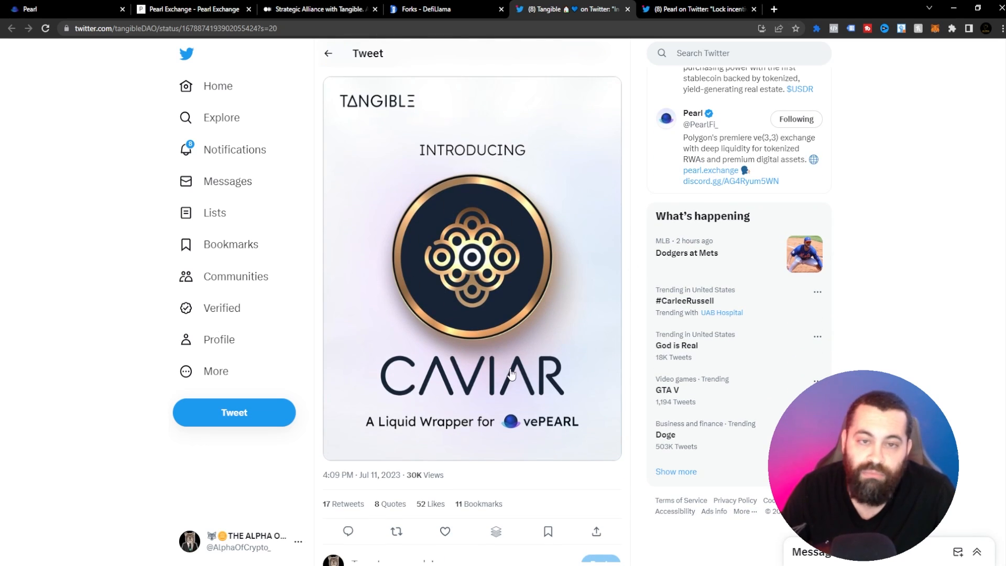
{"action": "mouse_move", "coordinate": [541, 415]}
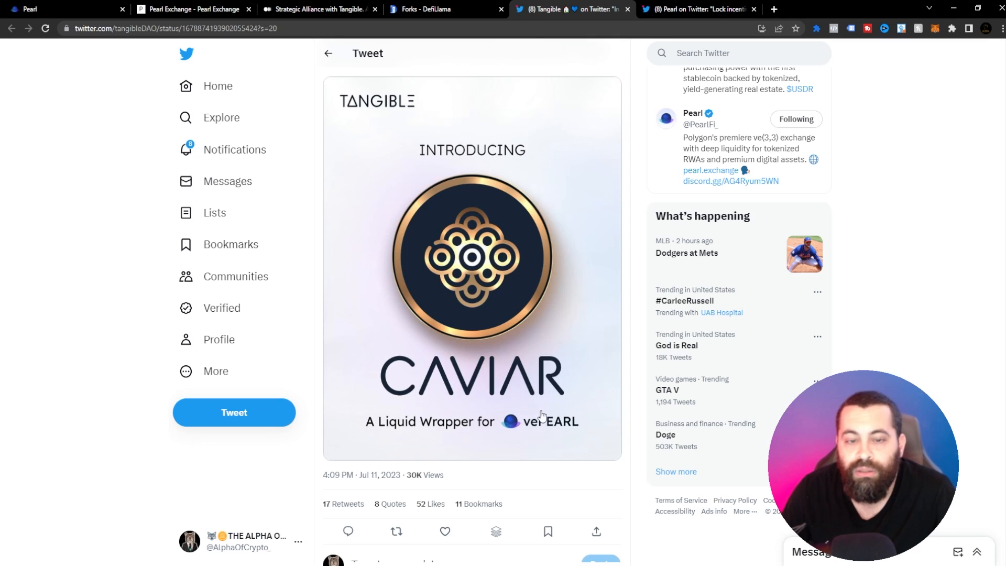
{"action": "mouse_move", "coordinate": [484, 237]}
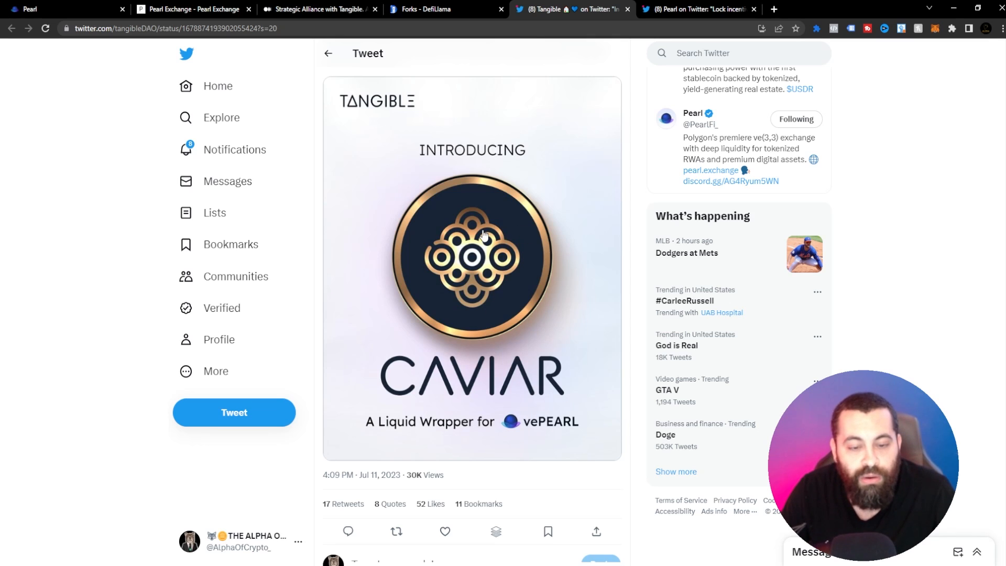
{"action": "mouse_move", "coordinate": [489, 292]}
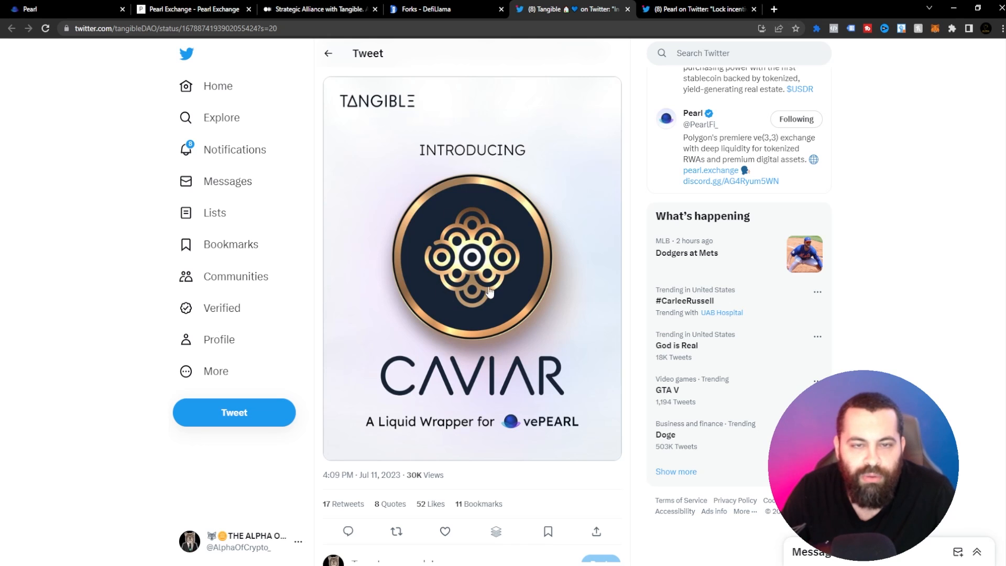
{"action": "scroll", "scroll_direction": "down", "scroll_amount": 3}
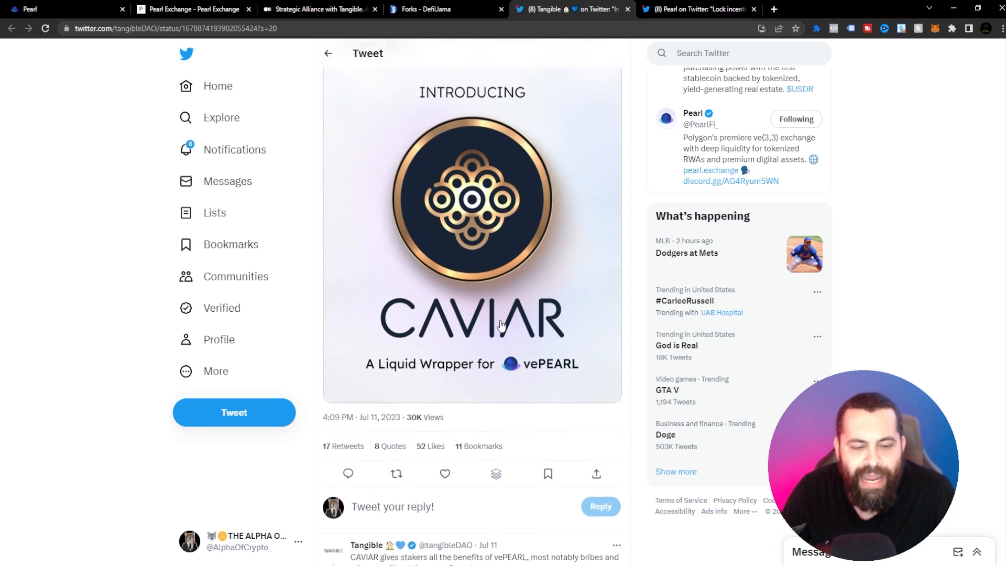
{"action": "scroll", "scroll_direction": "down", "scroll_amount": 3}
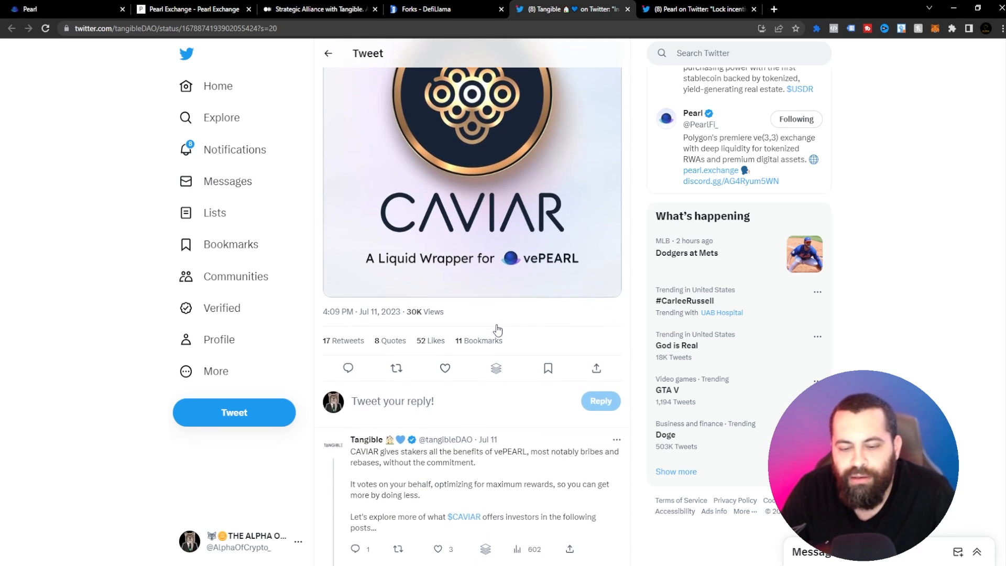
{"action": "scroll", "scroll_direction": "down", "scroll_amount": 3}
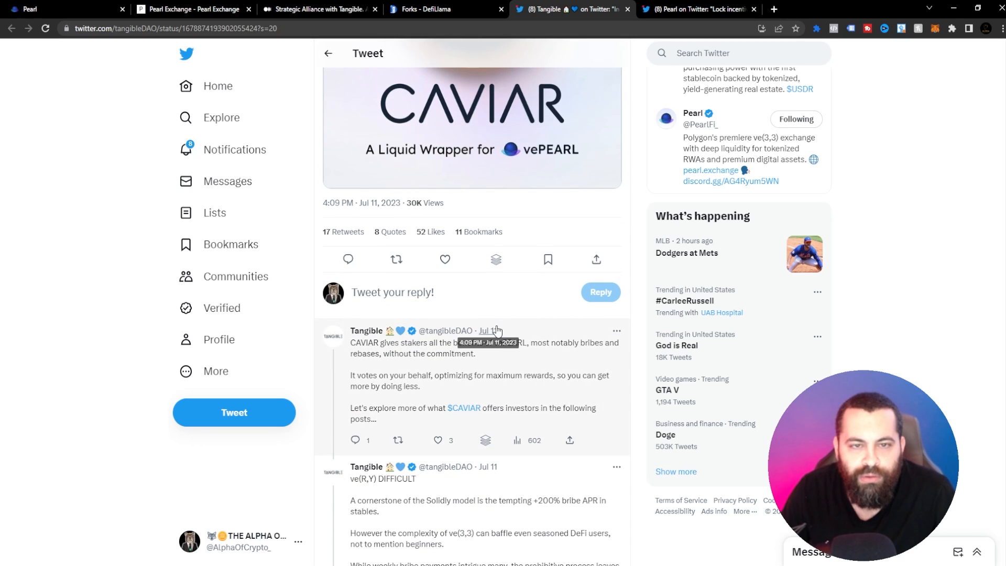
{"action": "scroll", "scroll_direction": "down", "scroll_amount": 3}
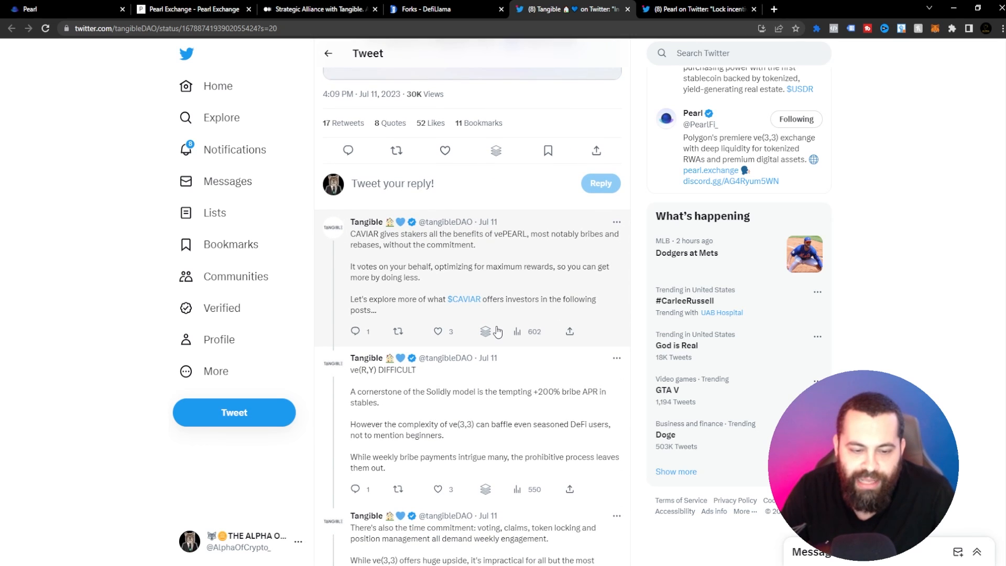
{"action": "scroll", "scroll_direction": "down", "scroll_amount": 3}
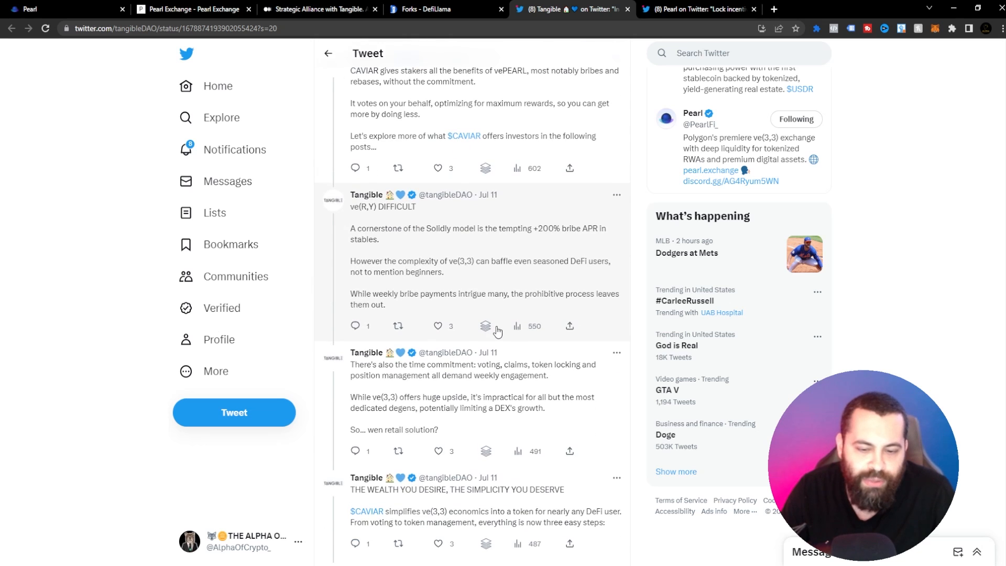
{"action": "scroll", "scroll_direction": "up", "scroll_amount": 3}
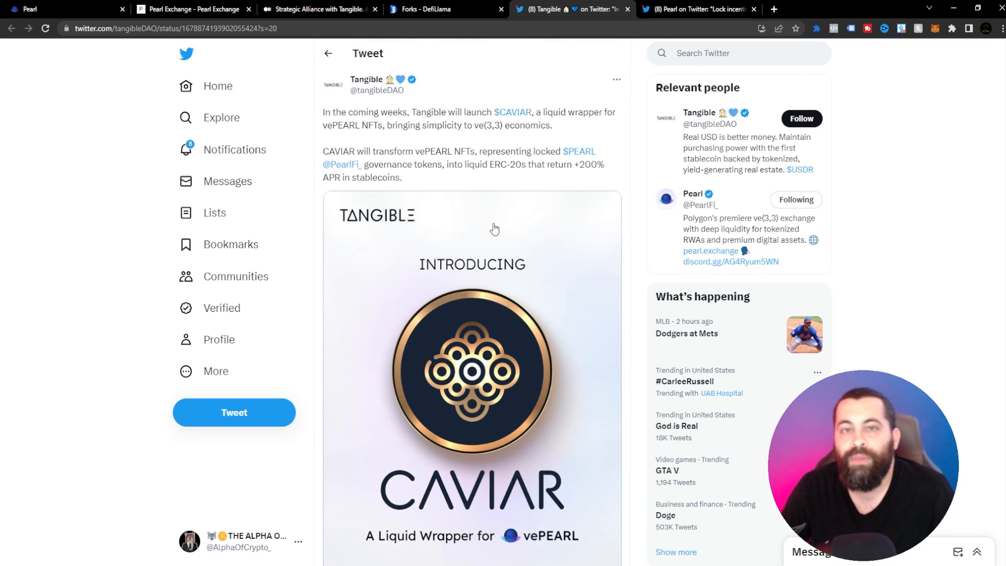
{"action": "mouse_move", "coordinate": [529, 96]}
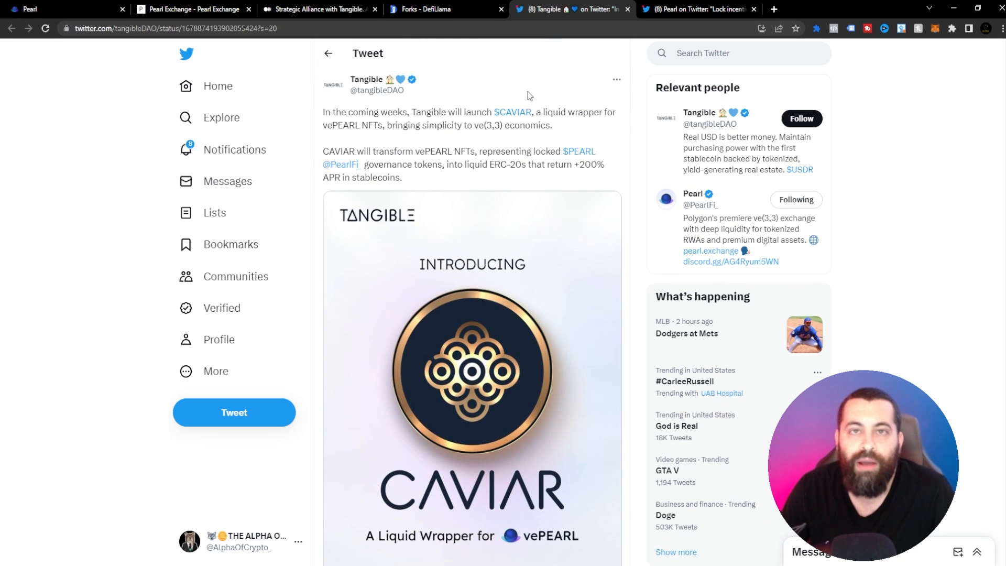
{"action": "mouse_move", "coordinate": [495, 128]}
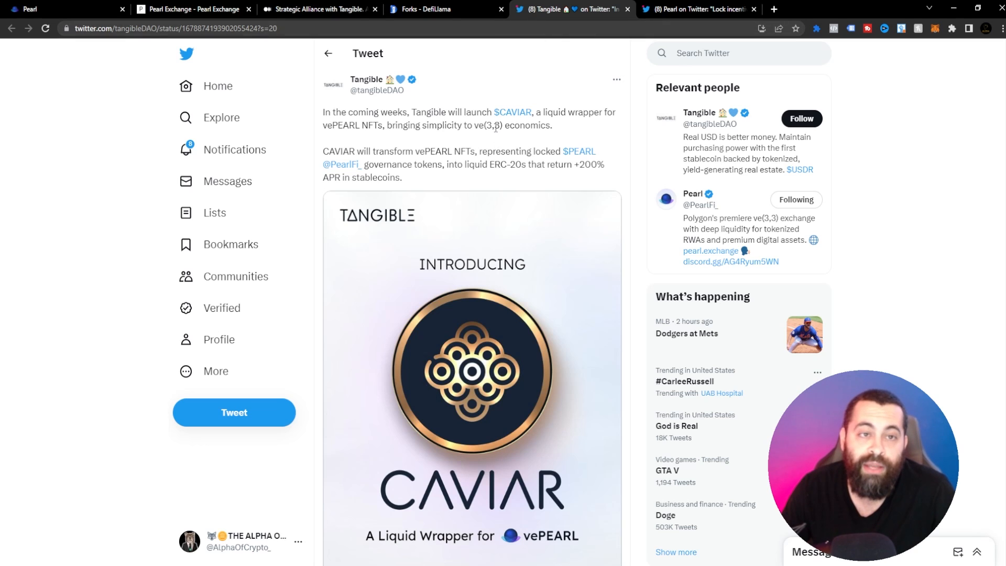
{"action": "mouse_move", "coordinate": [577, 100]}
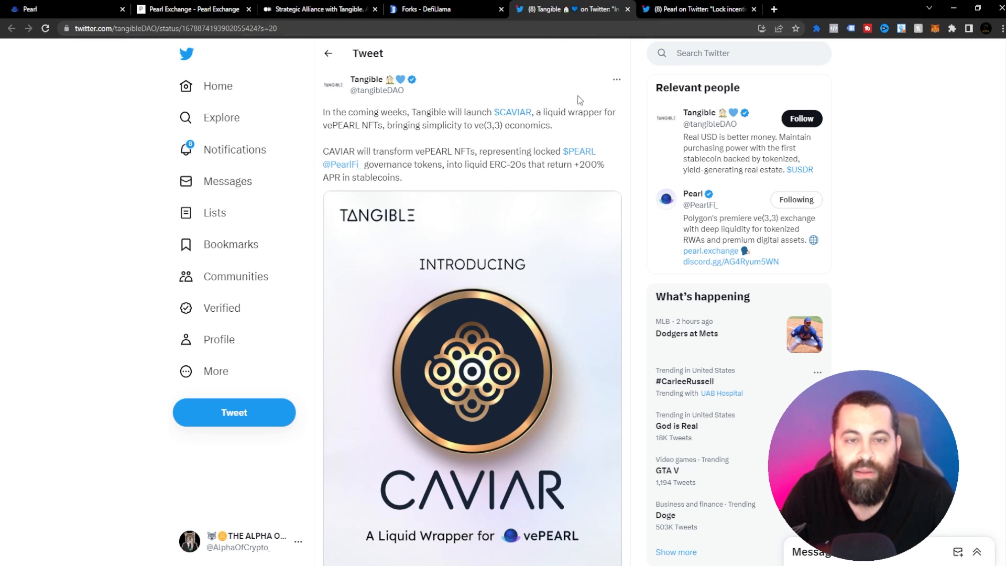
{"action": "scroll", "scroll_direction": "down", "scroll_amount": 3}
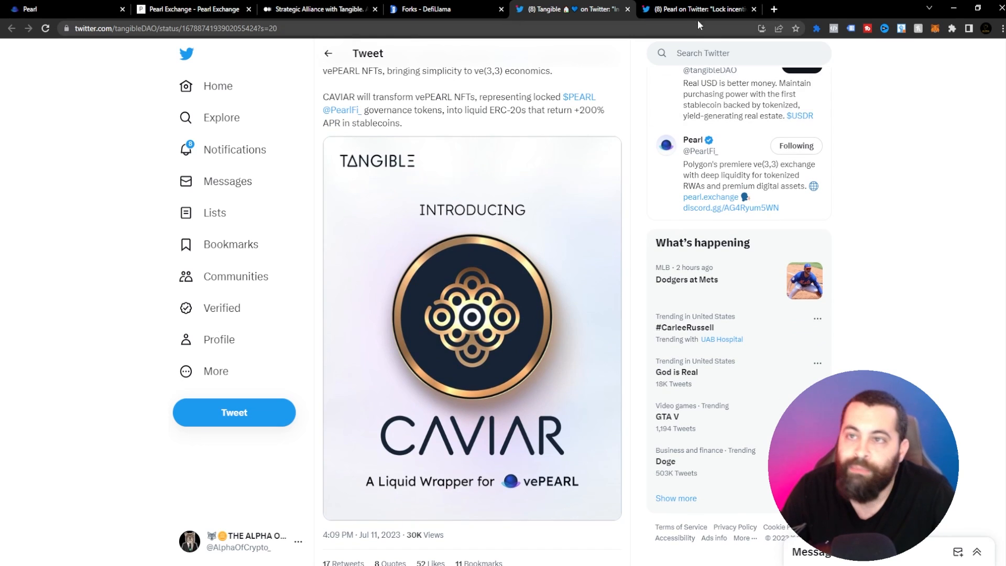
View Pearl's 3,000,000 $PEARL Lock Bonus Program tweet and scroll through its image.
{"action": "left_click", "coordinate": [697, 9]}
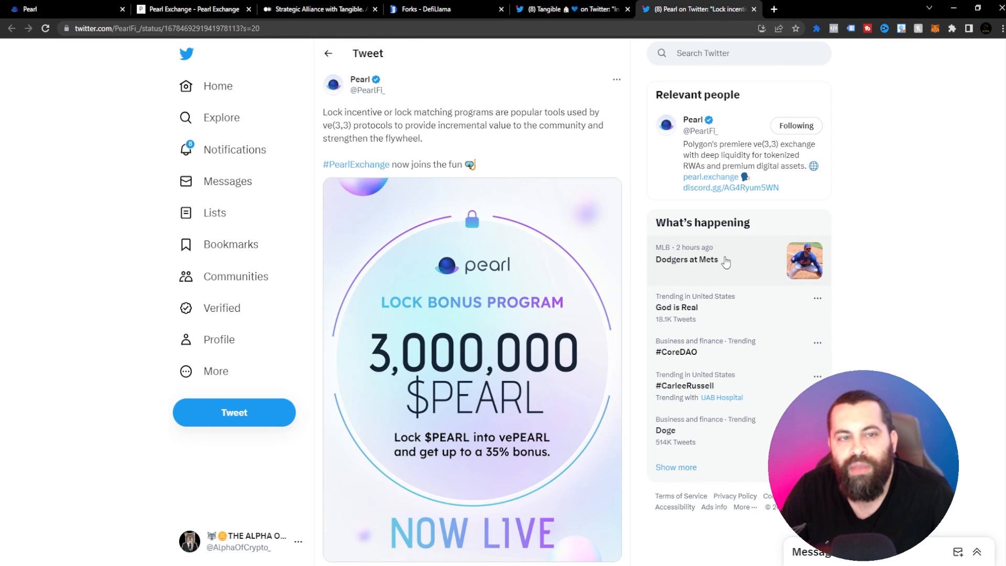
{"action": "mouse_move", "coordinate": [428, 151]}
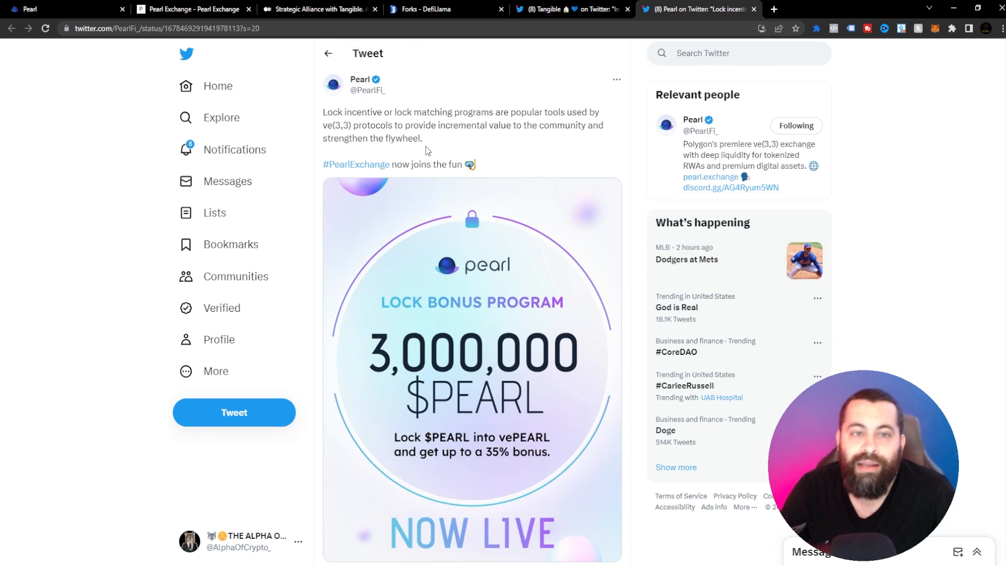
{"action": "mouse_move", "coordinate": [504, 137]}
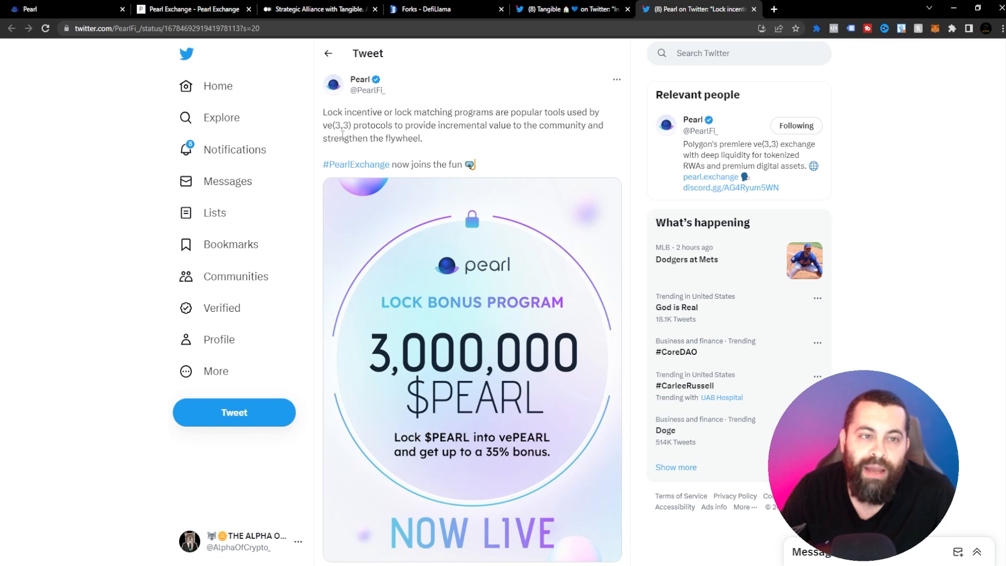
{"action": "mouse_move", "coordinate": [468, 138]}
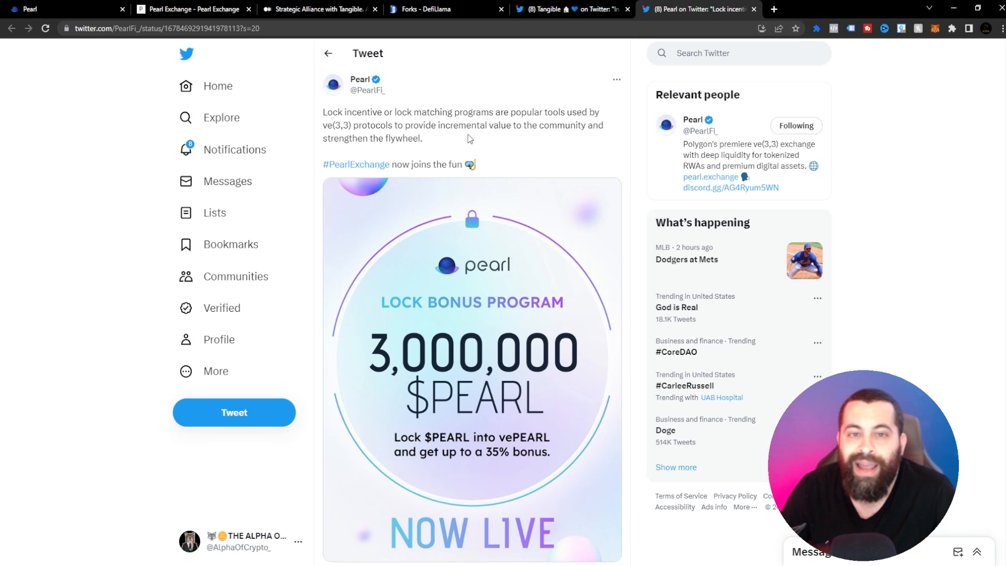
{"action": "mouse_move", "coordinate": [502, 151]}
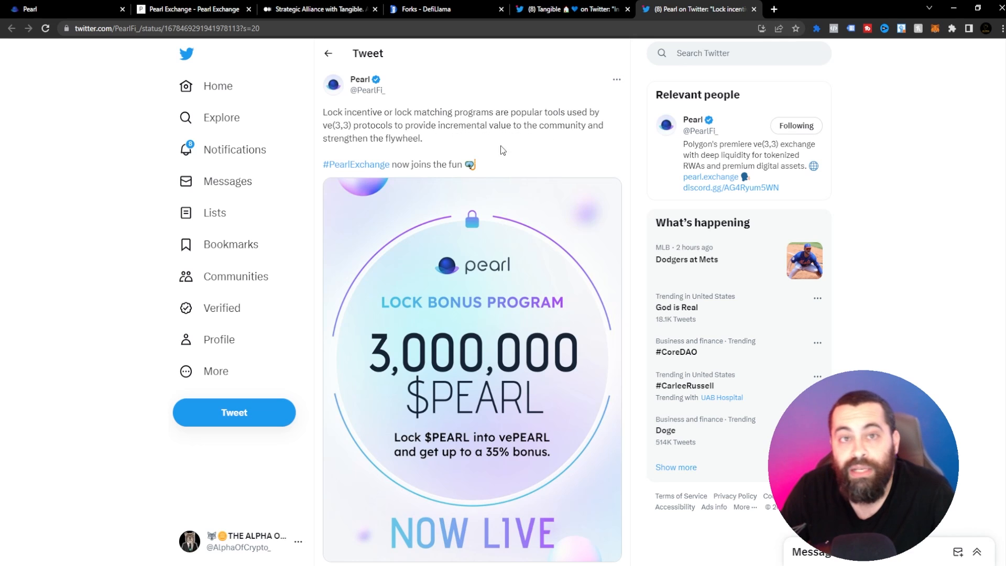
{"action": "mouse_move", "coordinate": [574, 275]}
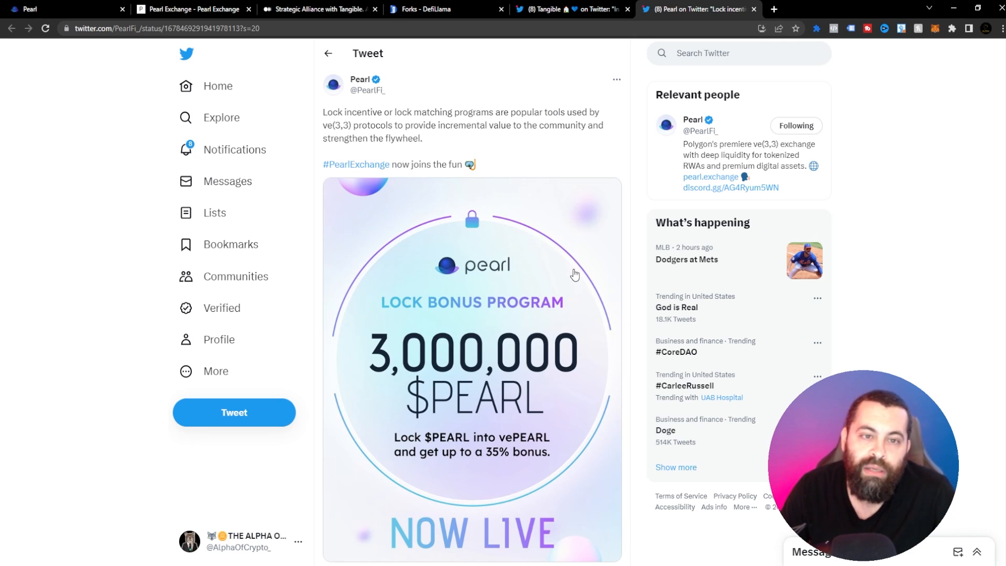
{"action": "scroll", "scroll_direction": "down", "scroll_amount": 3}
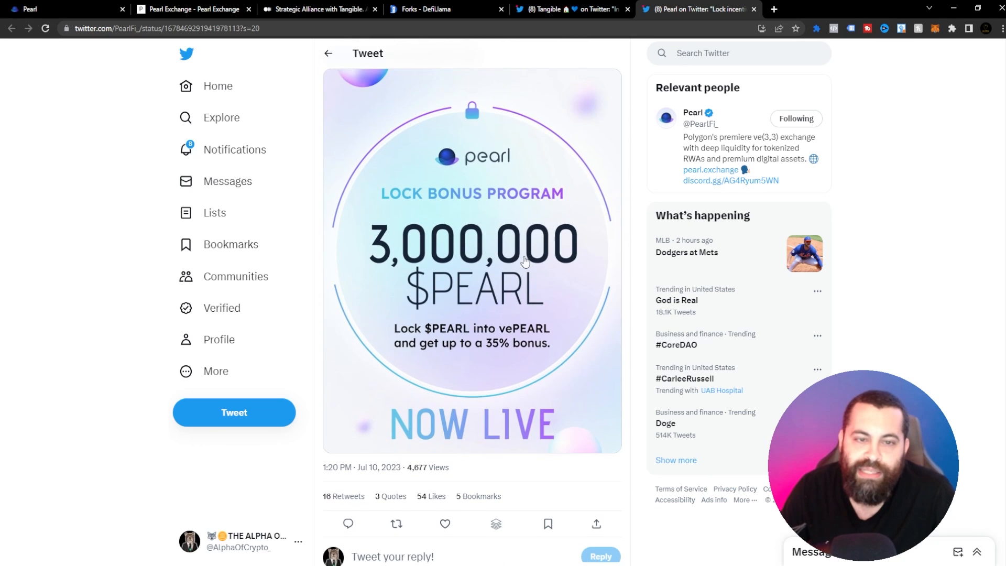
{"action": "mouse_move", "coordinate": [497, 204]}
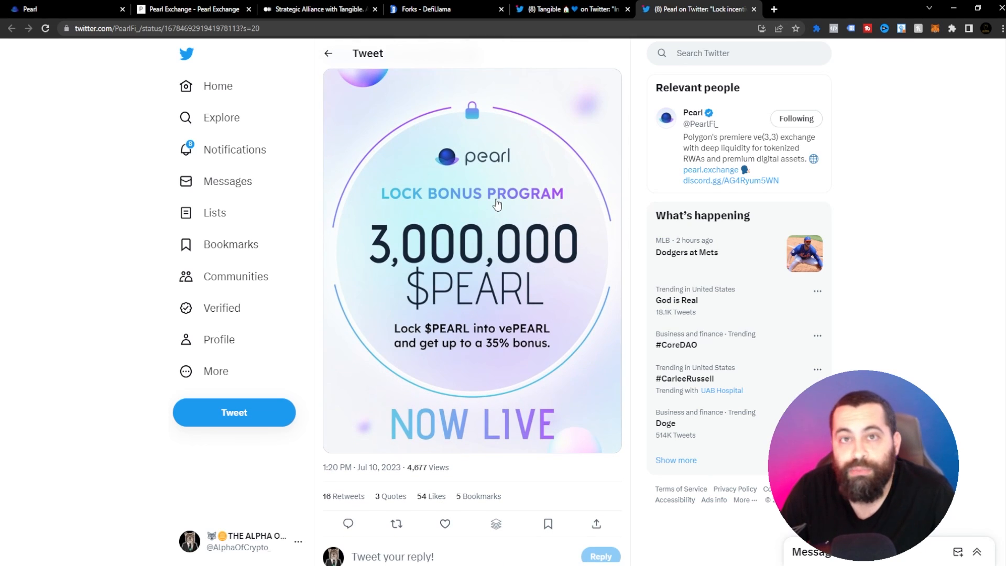
{"action": "mouse_move", "coordinate": [437, 266]}
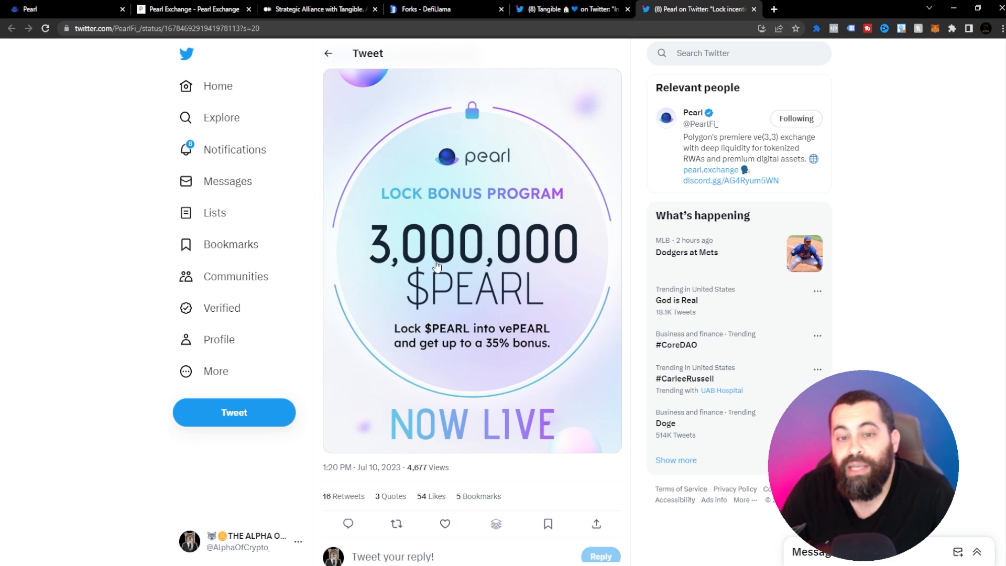
{"action": "mouse_move", "coordinate": [415, 343]}
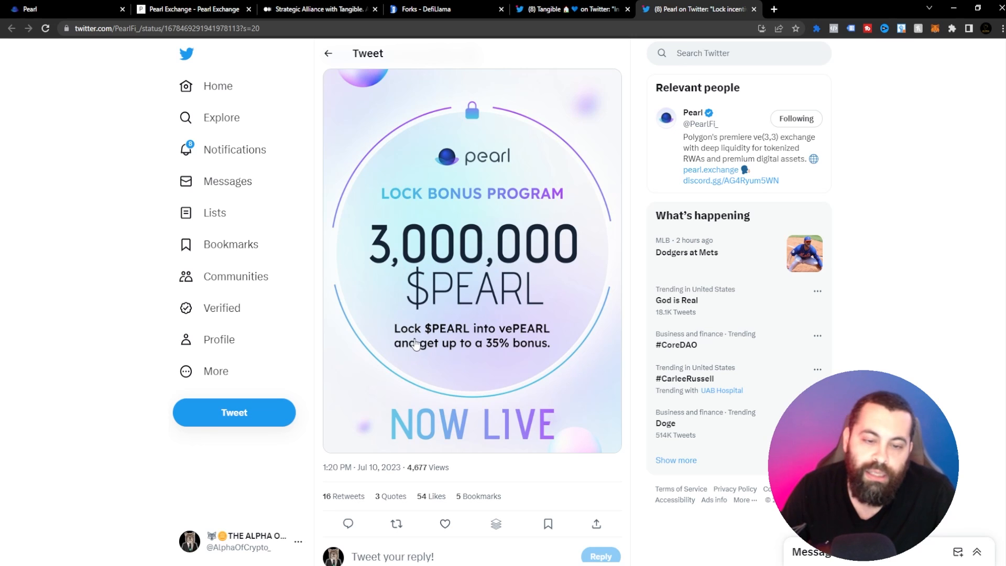
{"action": "mouse_move", "coordinate": [423, 339]}
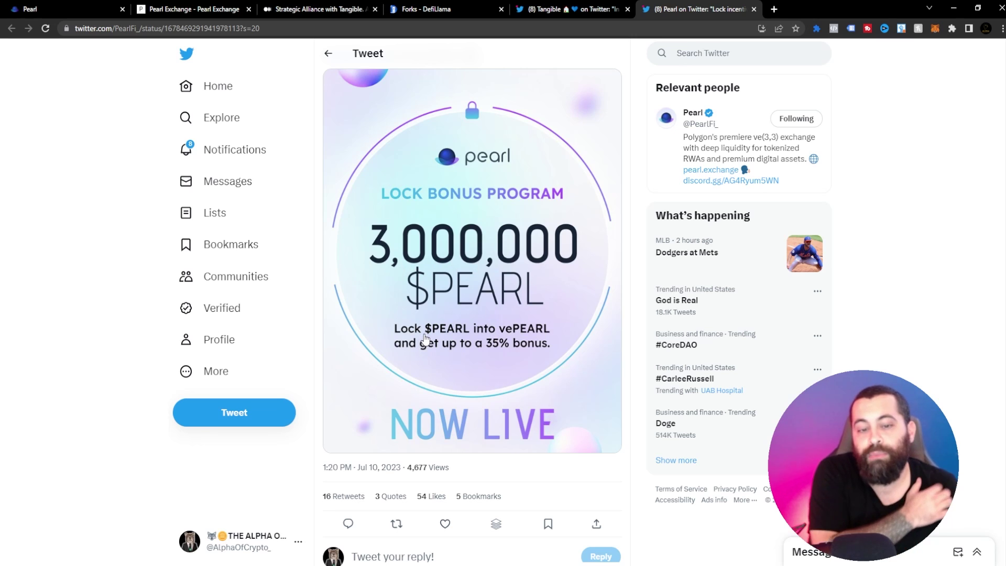
{"action": "mouse_move", "coordinate": [463, 365]}
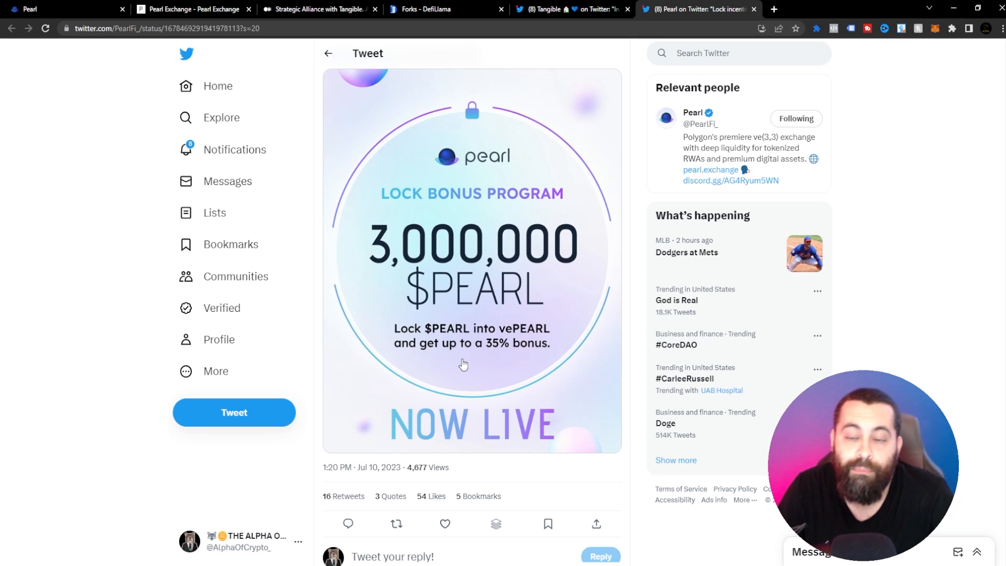
{"action": "scroll", "scroll_direction": "up", "scroll_amount": 3}
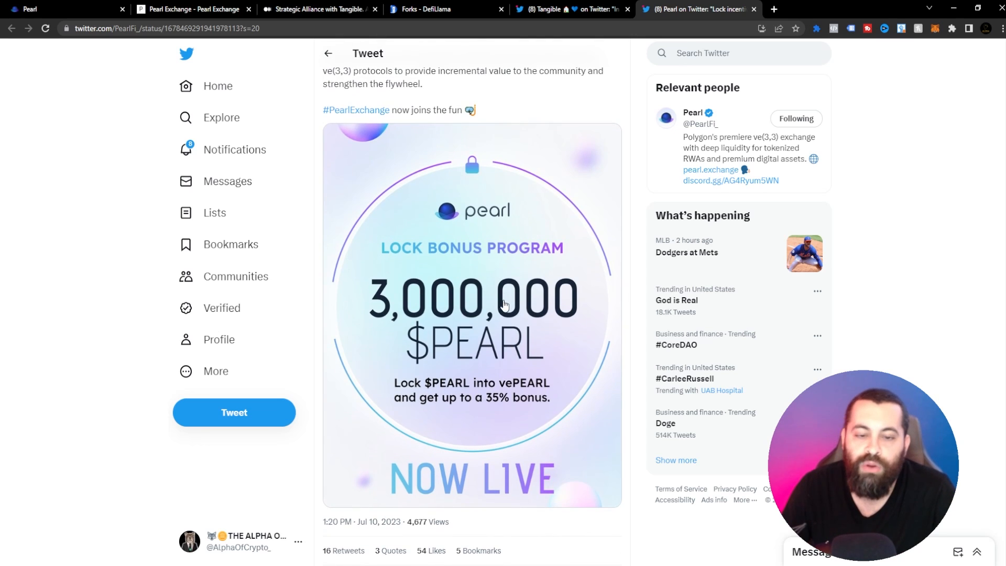
{"action": "mouse_move", "coordinate": [497, 491]}
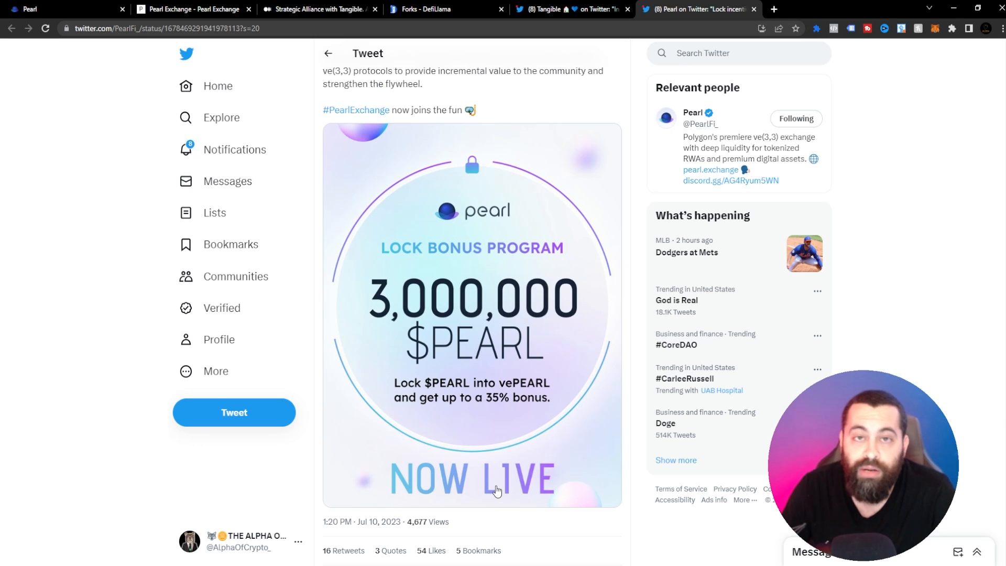
{"action": "mouse_move", "coordinate": [510, 375]}
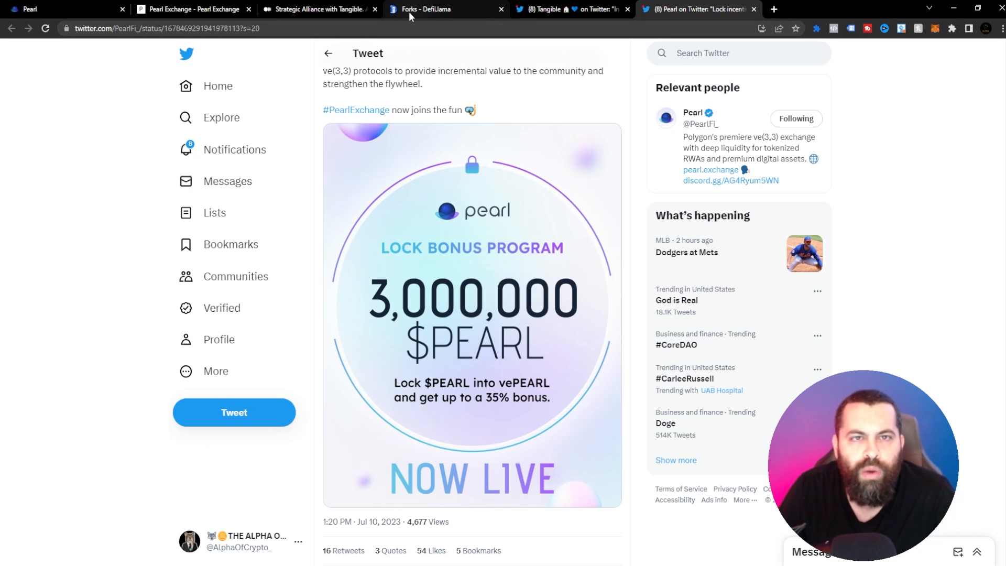
Scan DefiLlama's Solidly forks table, PearlFi second to Velodrome, then open Pearl's docs.
{"action": "left_click", "coordinate": [442, 9]}
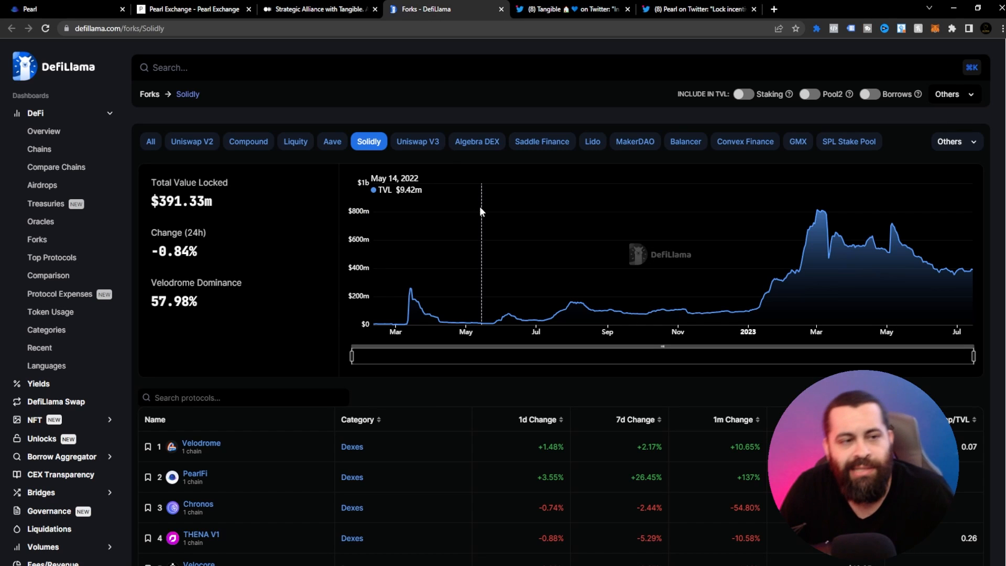
{"action": "mouse_move", "coordinate": [311, 297]}
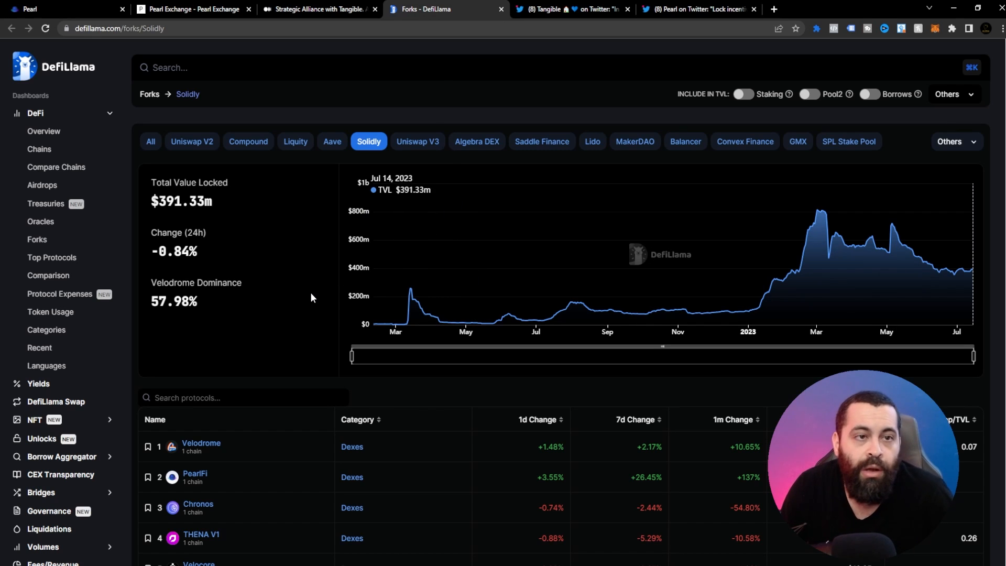
{"action": "scroll", "scroll_direction": "down", "scroll_amount": 3}
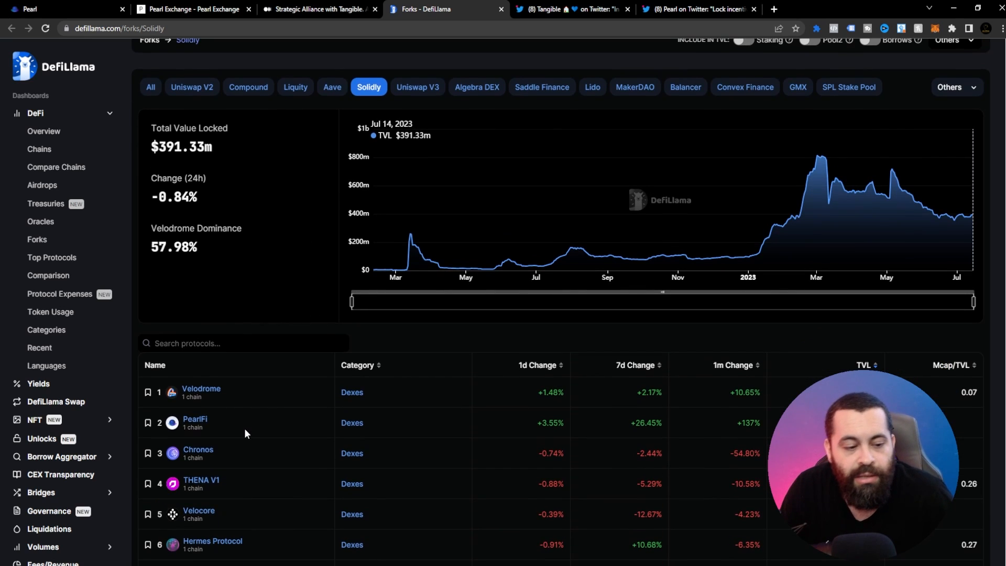
{"action": "mouse_move", "coordinate": [284, 440]}
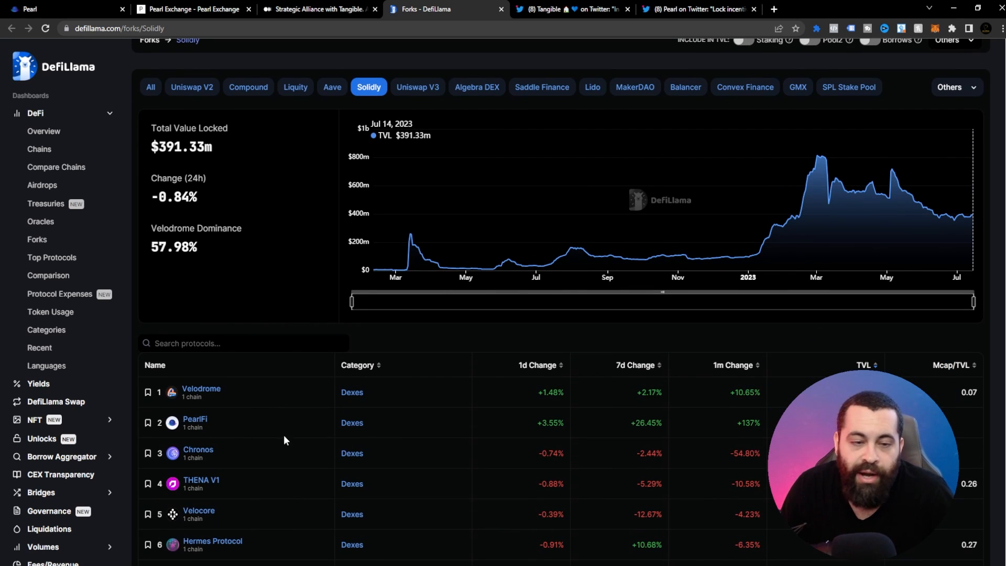
{"action": "mouse_move", "coordinate": [455, 446]}
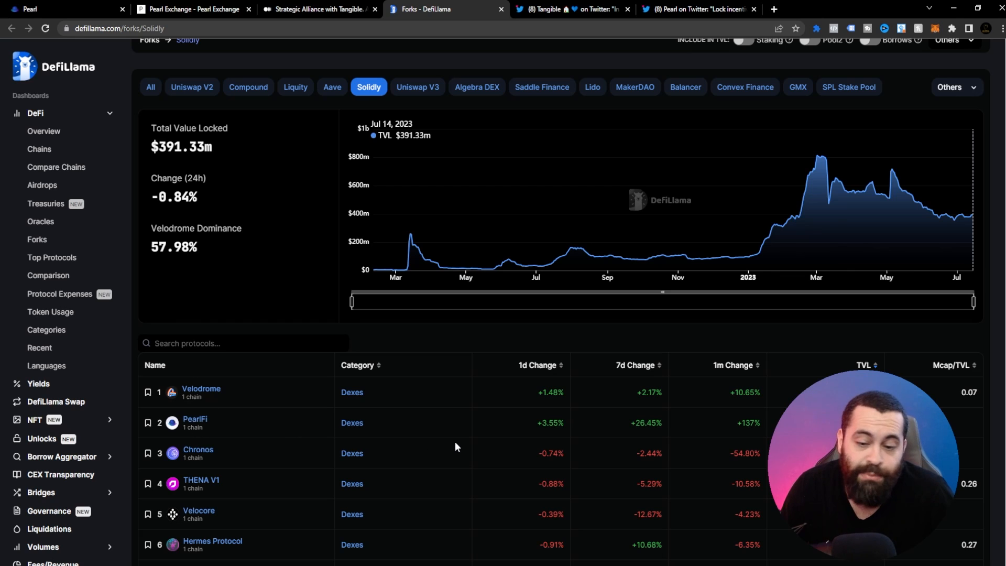
{"action": "mouse_move", "coordinate": [394, 462]}
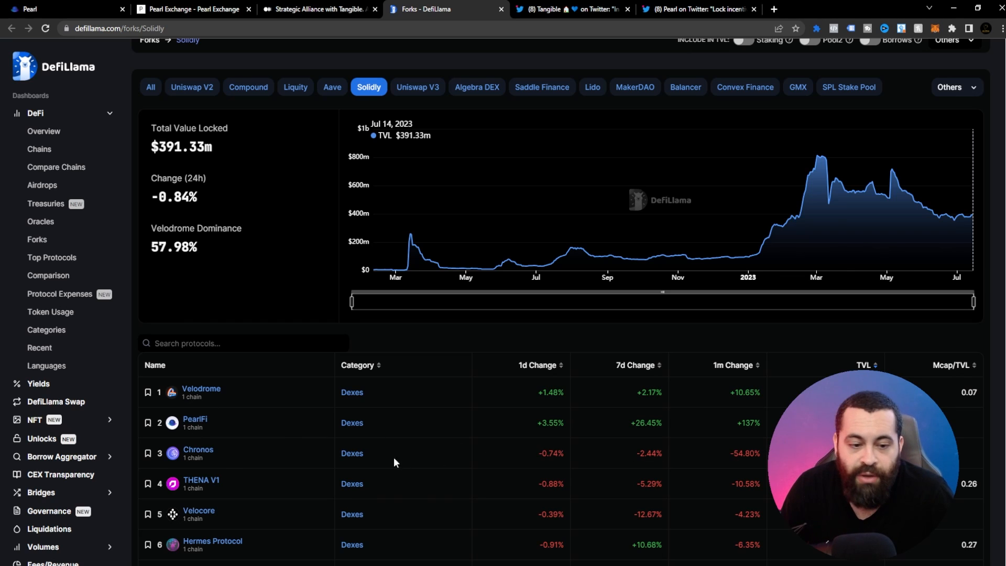
{"action": "scroll", "scroll_direction": "down", "scroll_amount": 3}
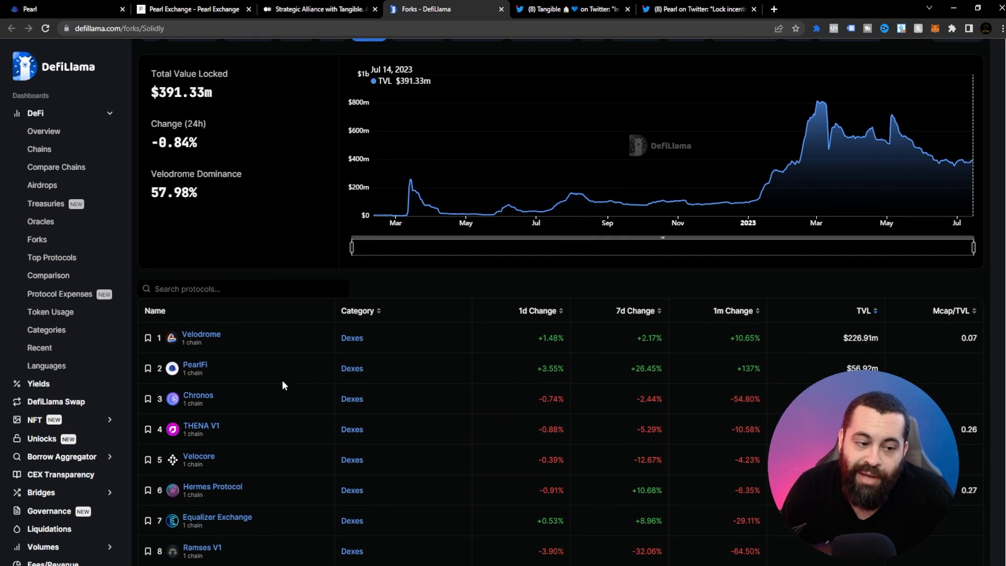
{"action": "scroll", "scroll_direction": "up", "scroll_amount": 3}
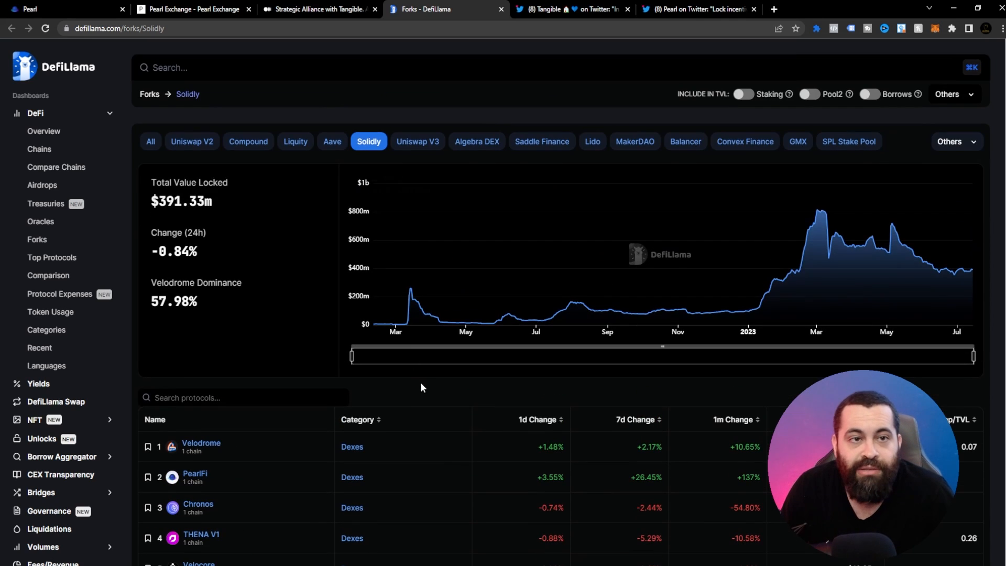
{"action": "left_click", "coordinate": [192, 9]}
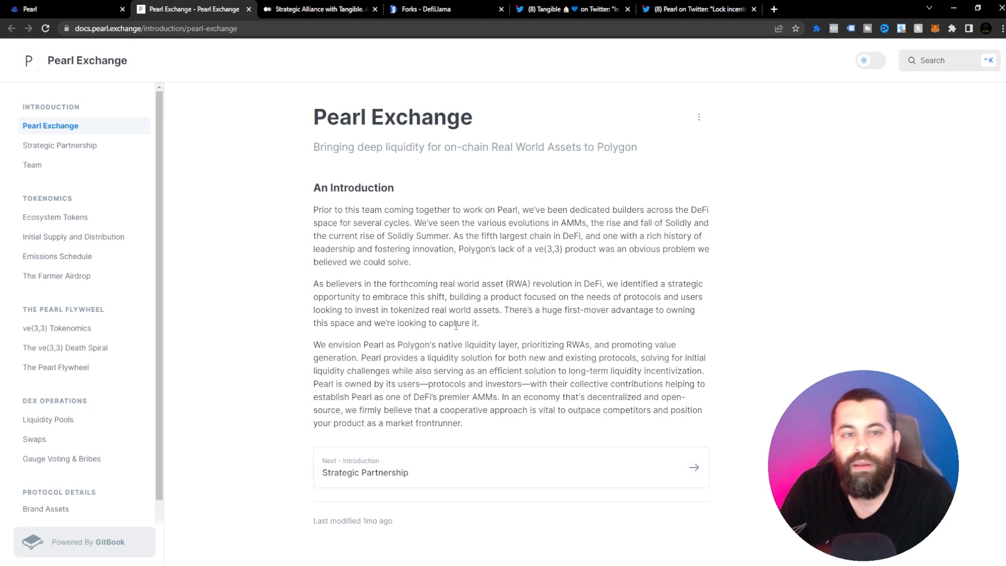
{"action": "mouse_move", "coordinate": [409, 235]}
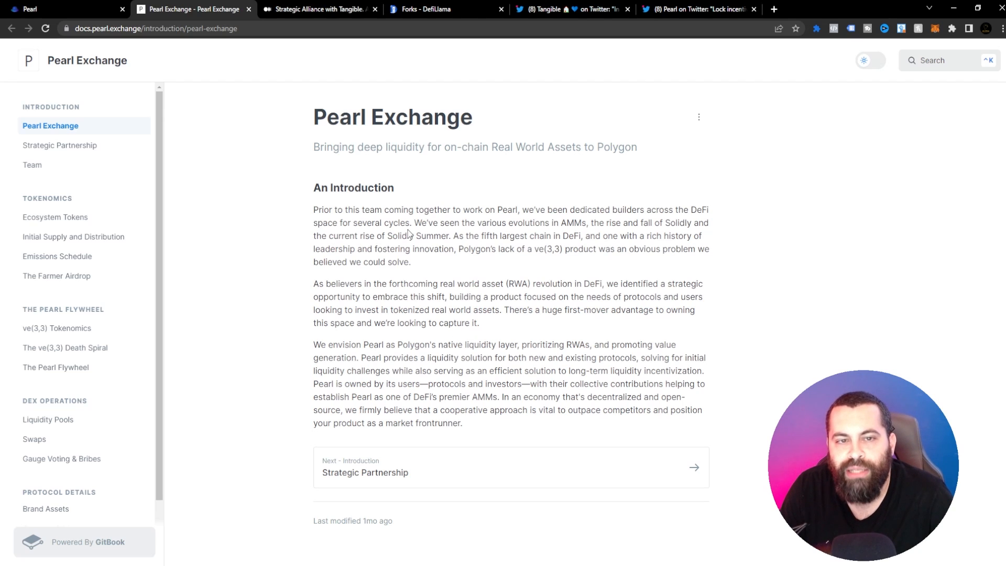
{"action": "mouse_move", "coordinate": [499, 221]}
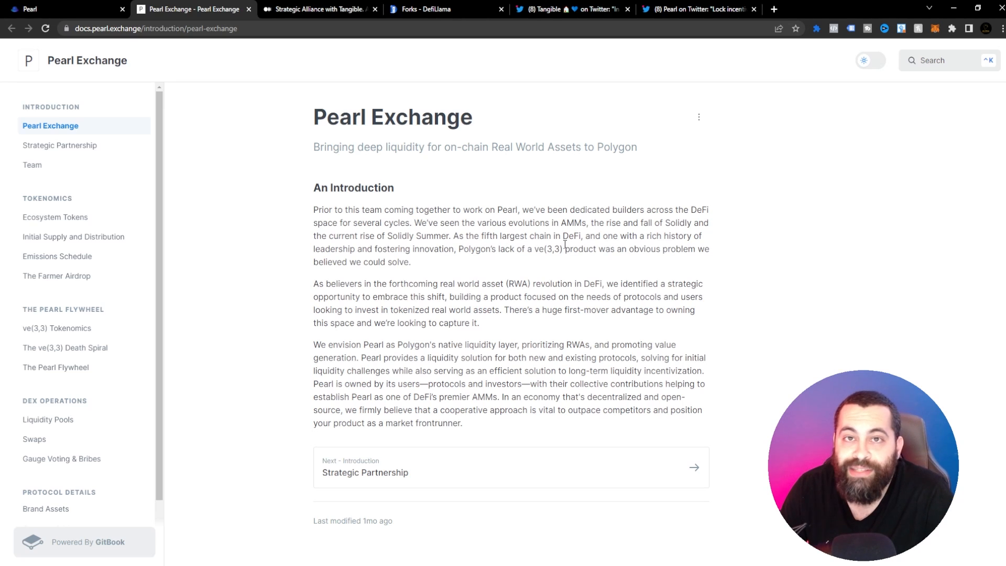
{"action": "mouse_move", "coordinate": [691, 245]}
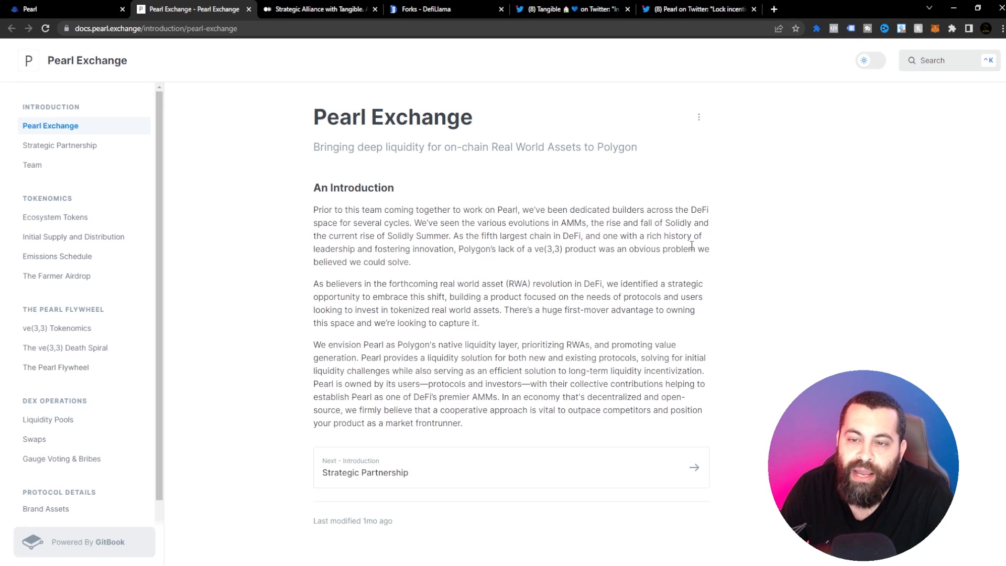
{"action": "mouse_move", "coordinate": [494, 265]}
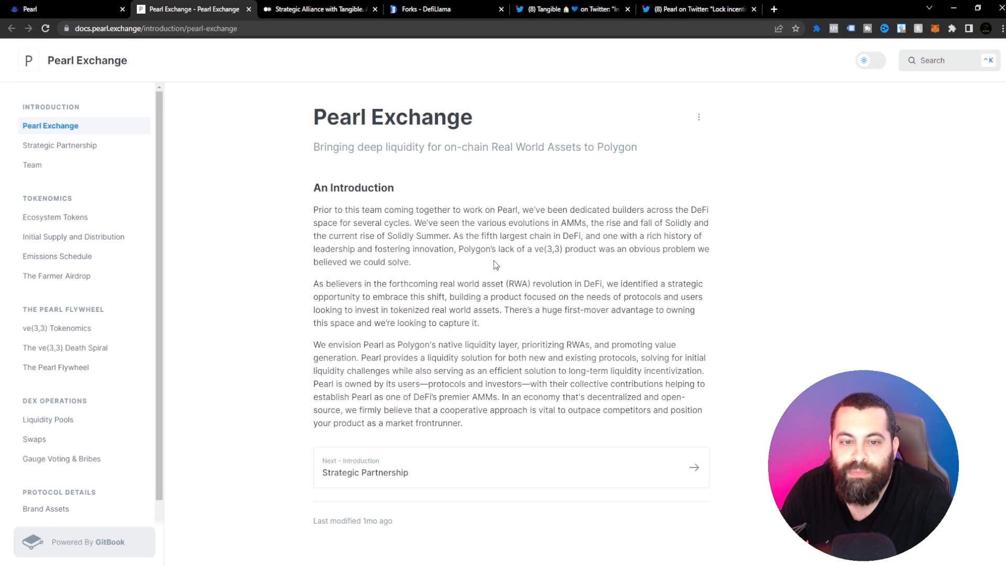
{"action": "mouse_move", "coordinate": [522, 260]}
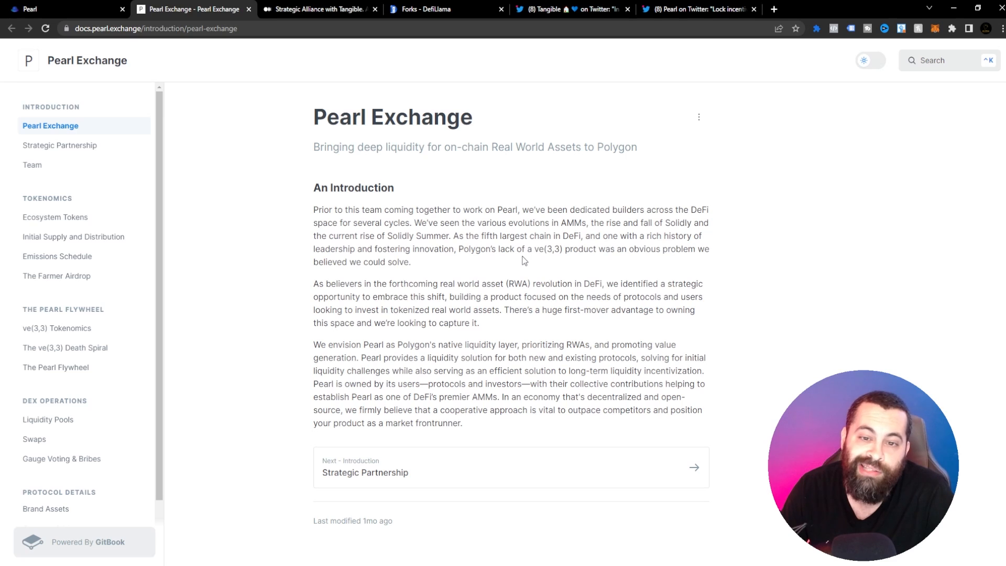
{"action": "mouse_move", "coordinate": [616, 260]}
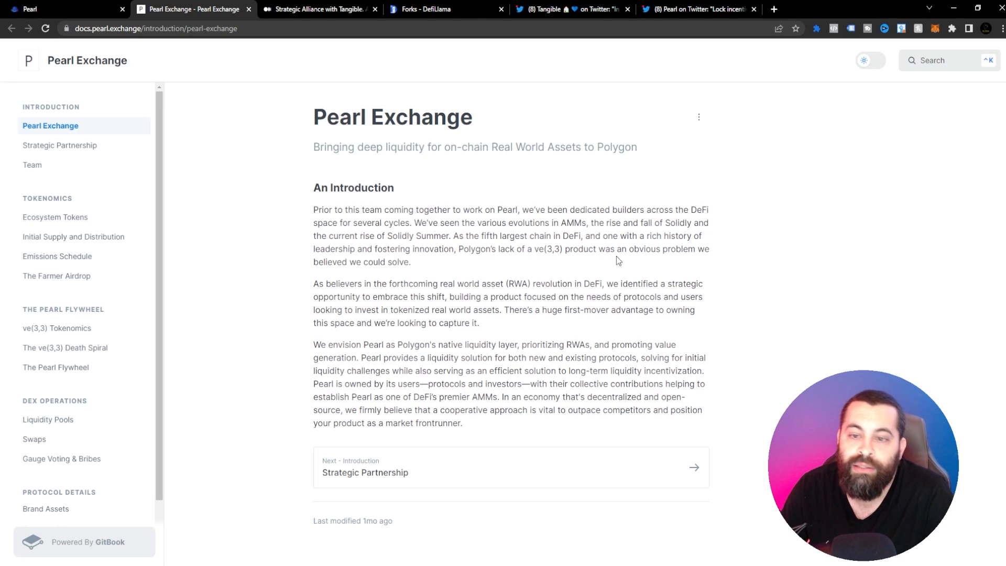
{"action": "mouse_move", "coordinate": [376, 282]}
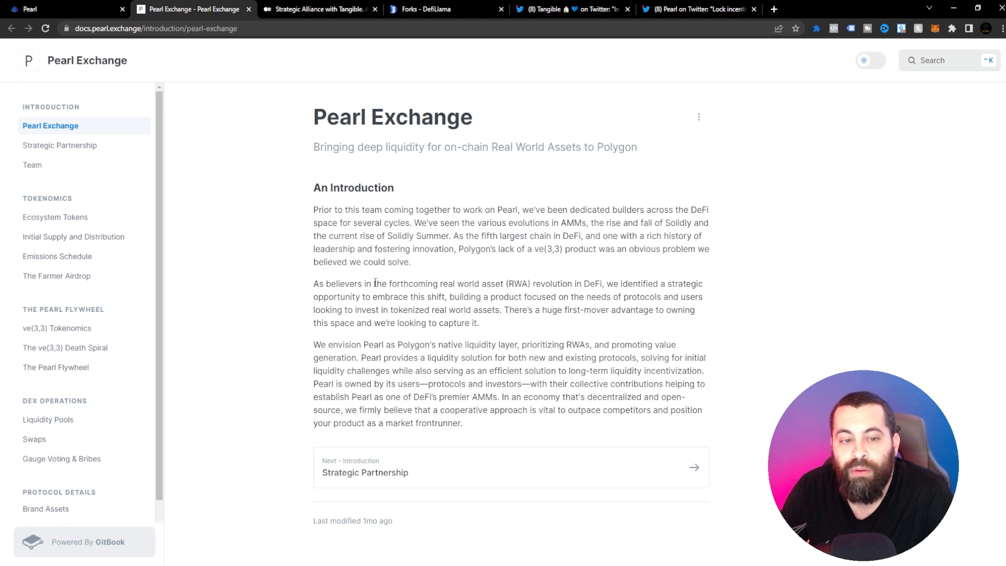
{"action": "mouse_move", "coordinate": [588, 343]}
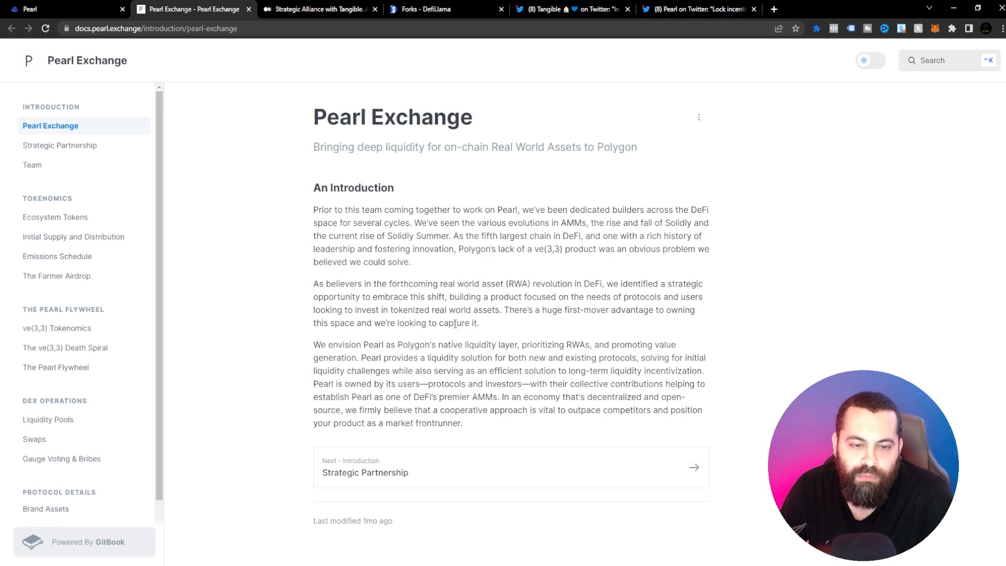
{"action": "mouse_move", "coordinate": [722, 314]}
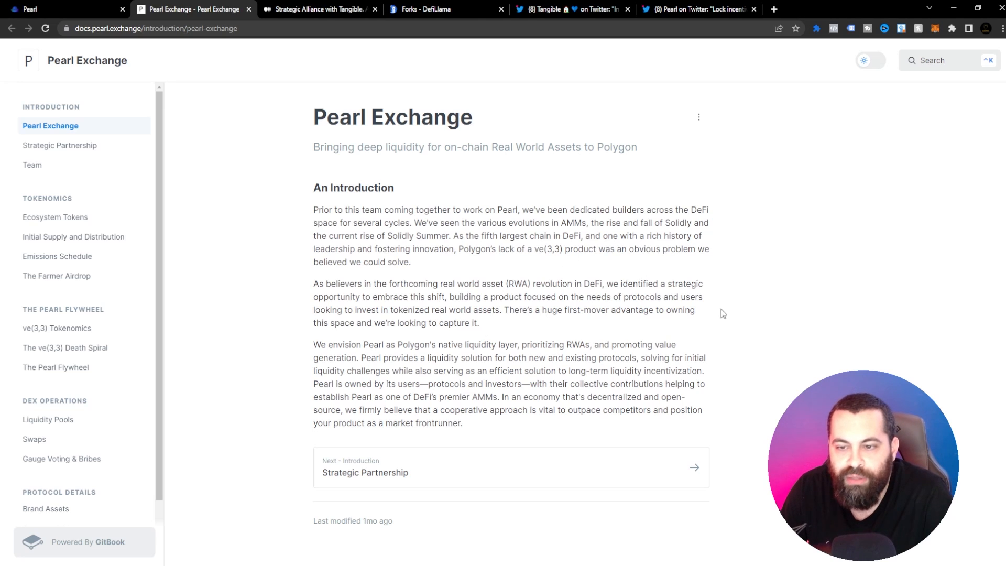
{"action": "mouse_move", "coordinate": [446, 297]}
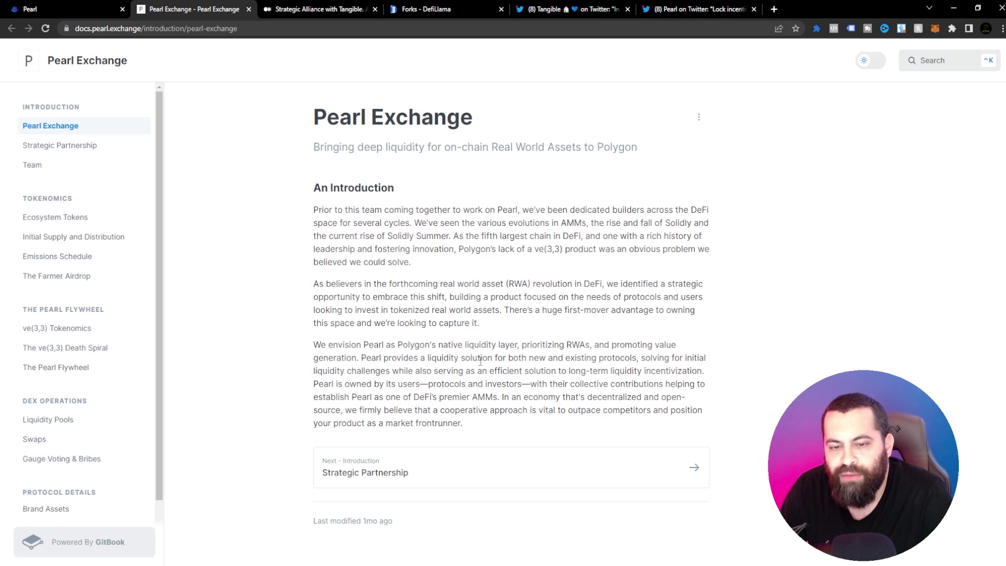
{"action": "mouse_move", "coordinate": [614, 354]}
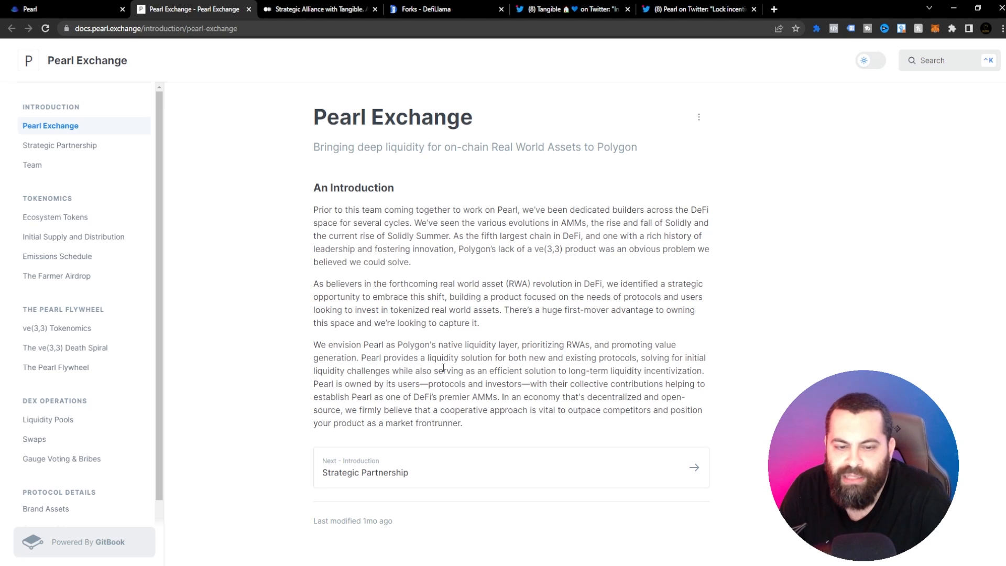
{"action": "mouse_move", "coordinate": [632, 363]}
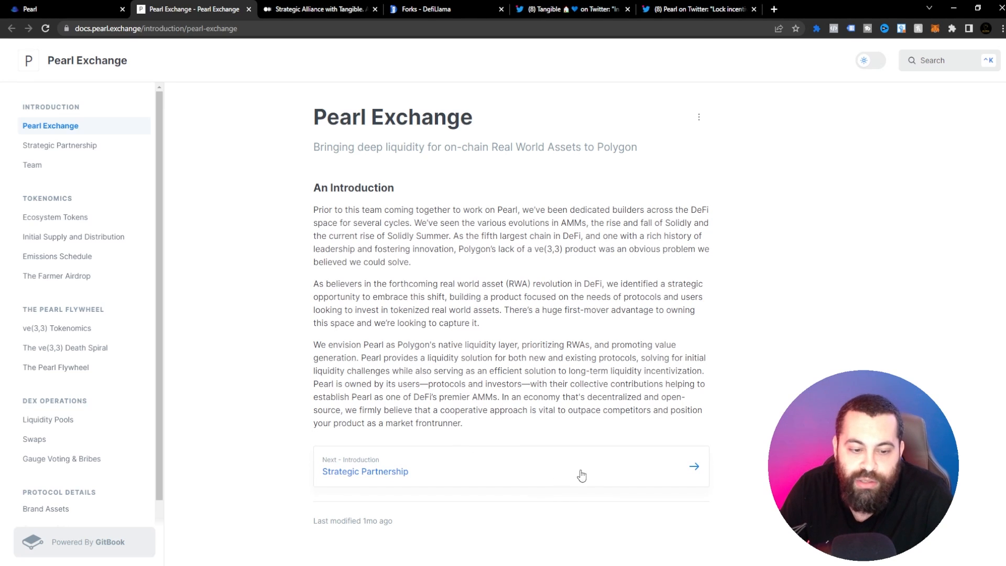
Read through the Strategic Partnership docs page, then continue to the Team page.
{"action": "left_click", "coordinate": [365, 471]}
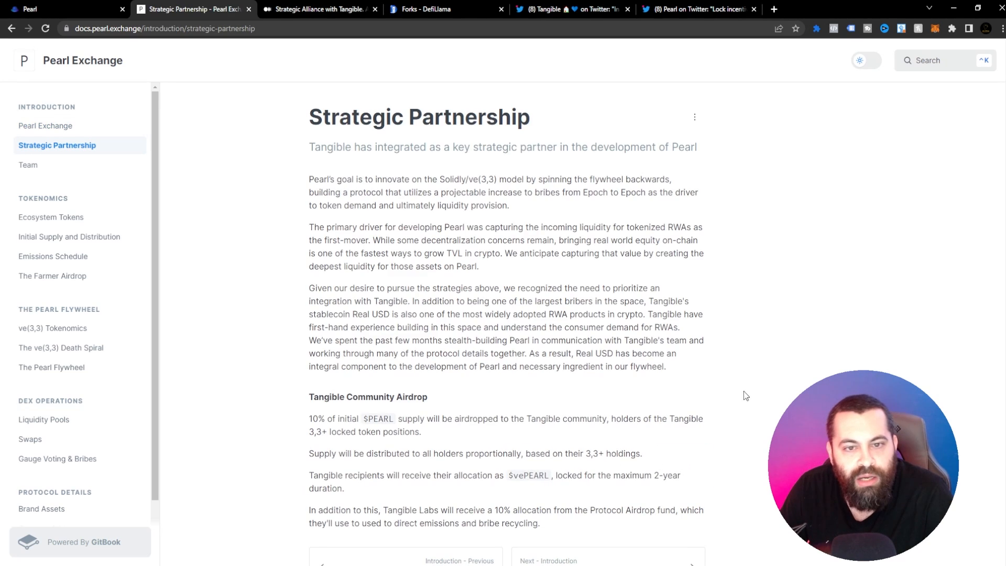
{"action": "scroll", "scroll_direction": "down", "scroll_amount": 3}
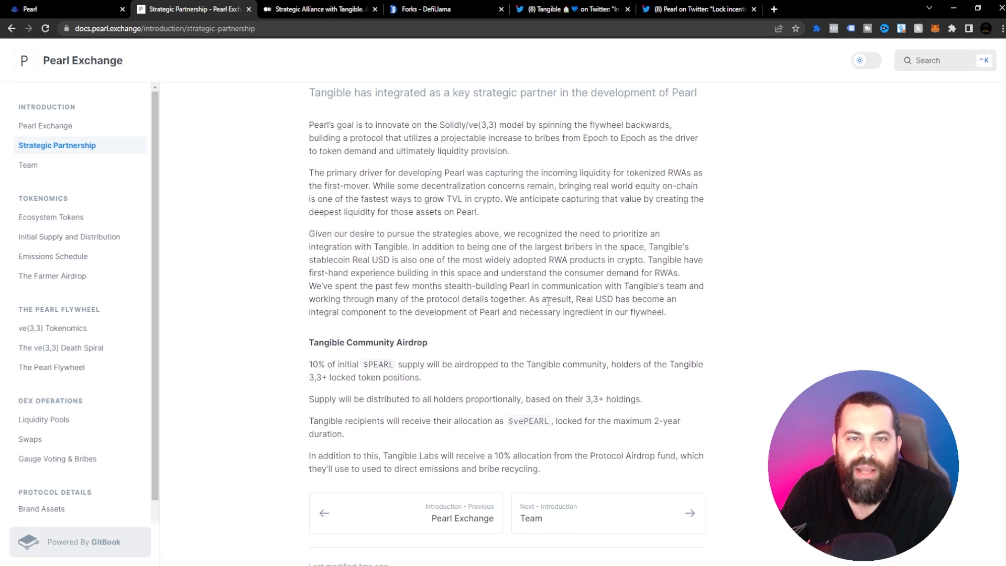
{"action": "scroll", "scroll_direction": "up", "scroll_amount": 3}
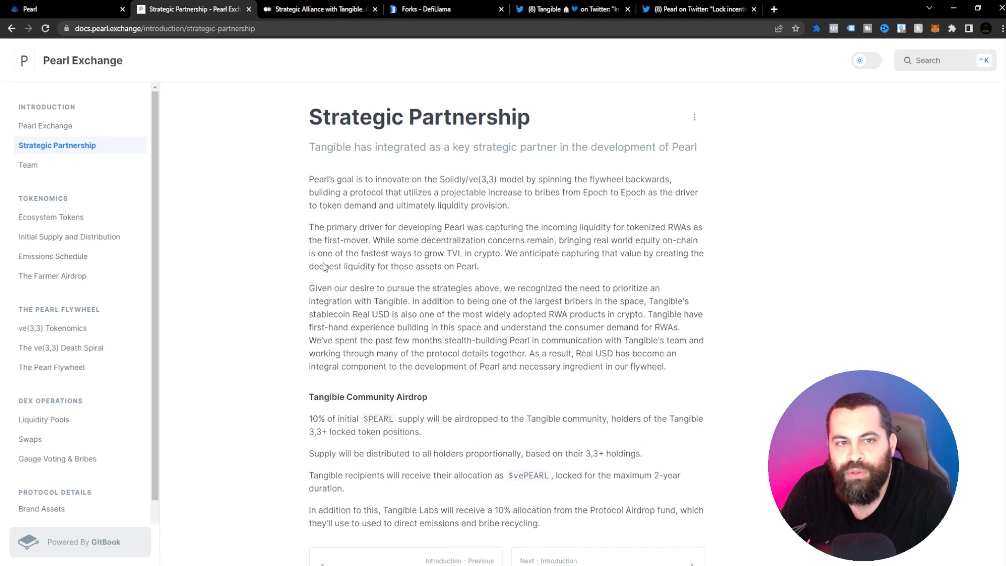
{"action": "mouse_move", "coordinate": [560, 201]}
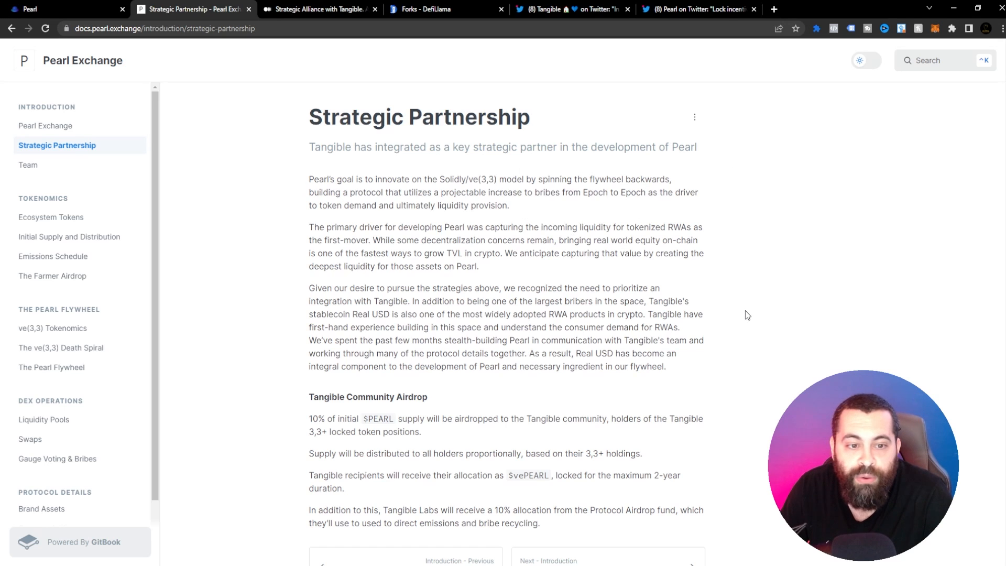
{"action": "scroll", "scroll_direction": "down", "scroll_amount": 3}
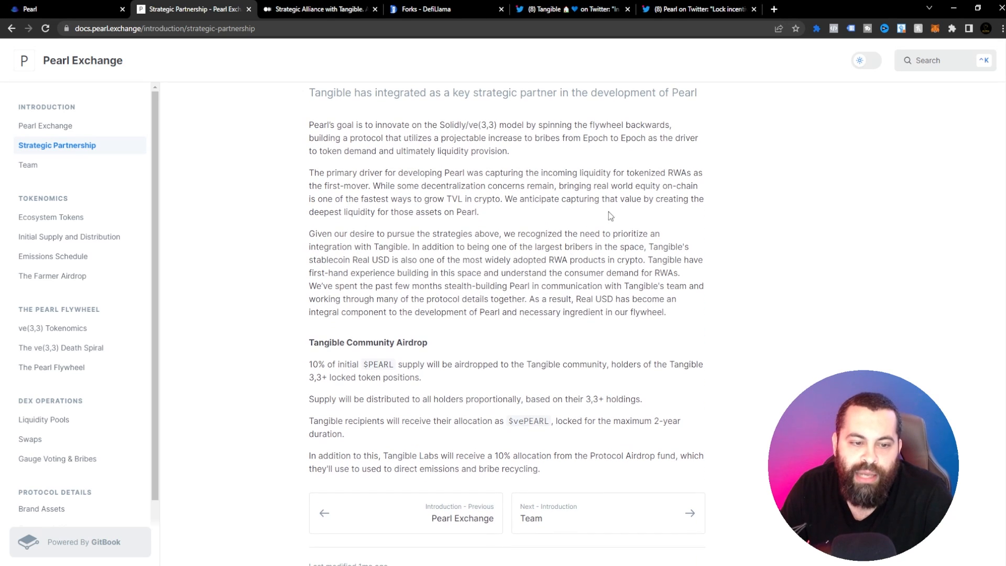
{"action": "mouse_move", "coordinate": [560, 390]}
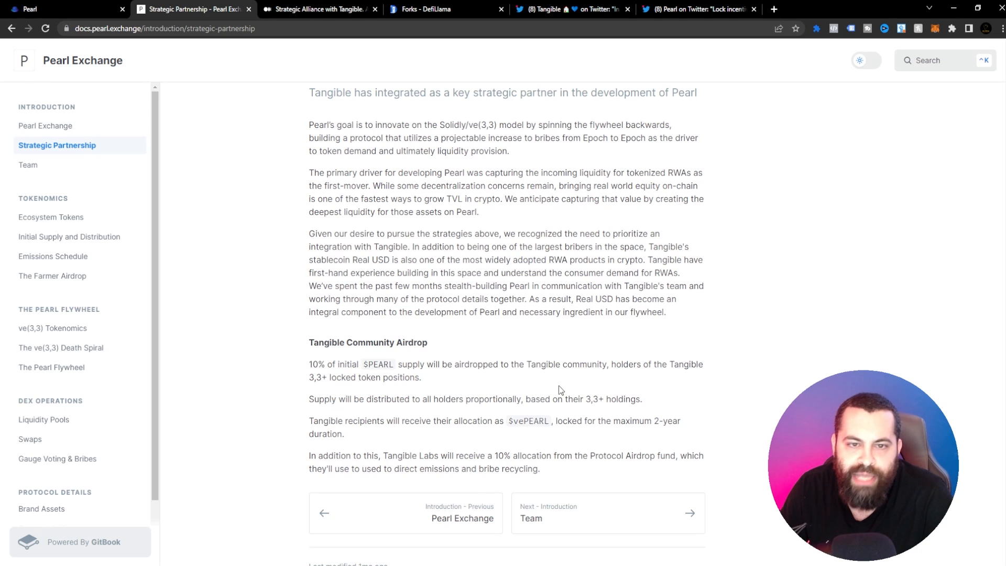
{"action": "left_click", "coordinate": [606, 512]}
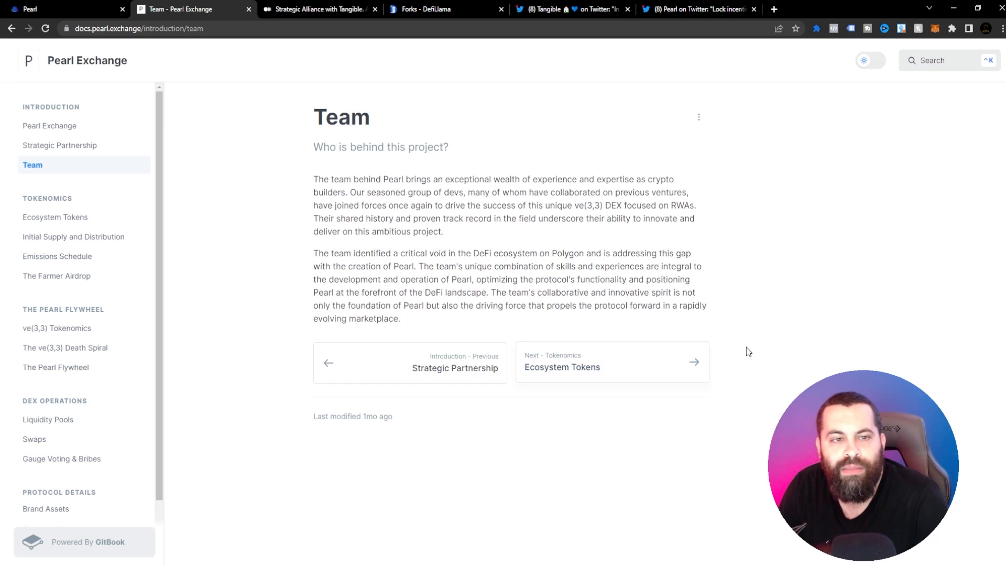
{"action": "mouse_move", "coordinate": [836, 240]}
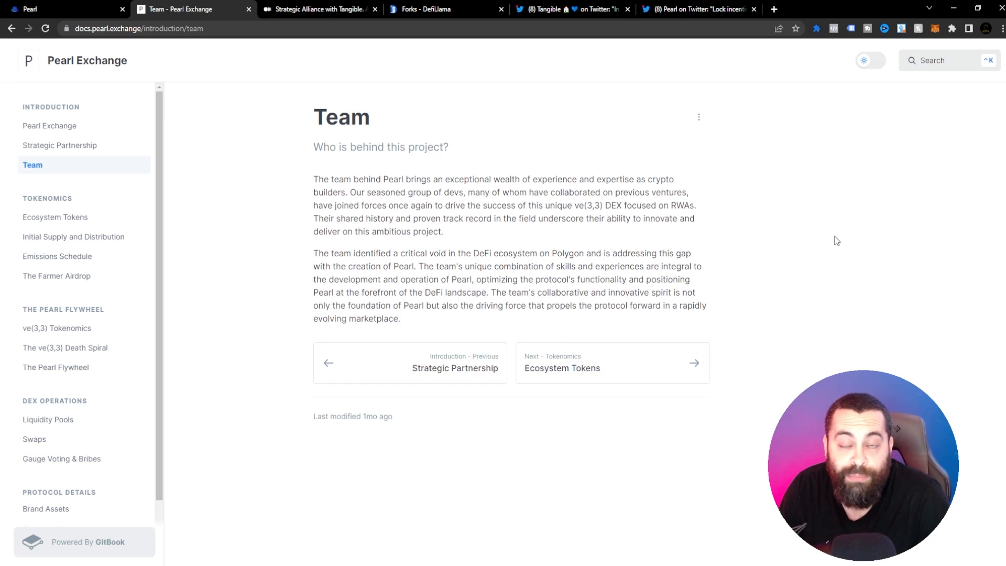
{"action": "mouse_move", "coordinate": [337, 254]}
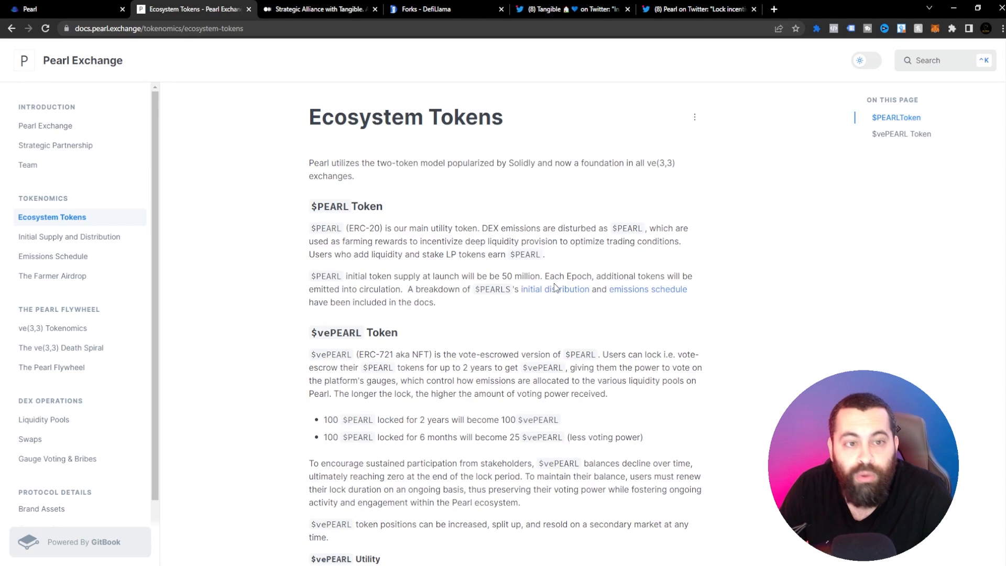
{"action": "mouse_move", "coordinate": [518, 176]}
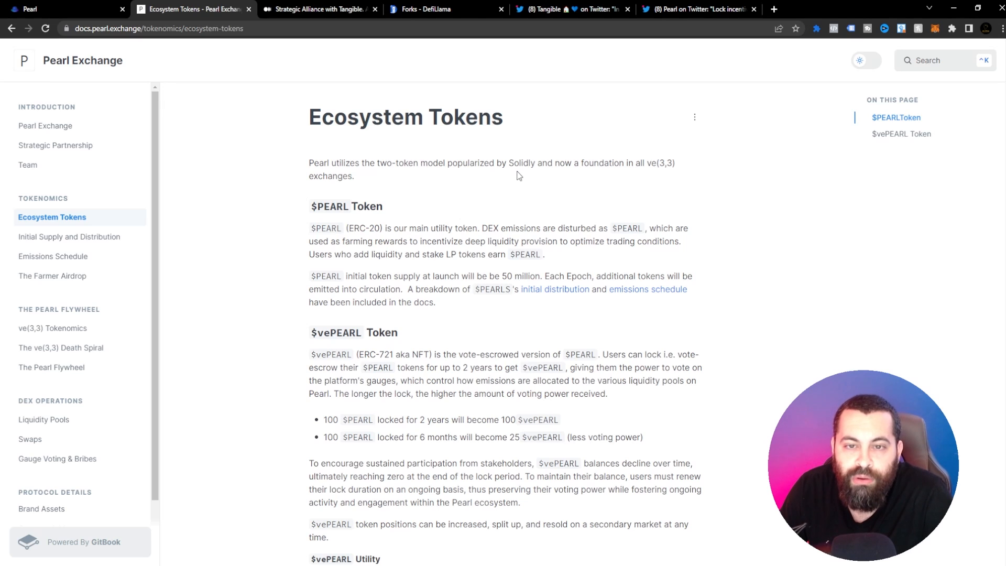
{"action": "mouse_move", "coordinate": [627, 177]}
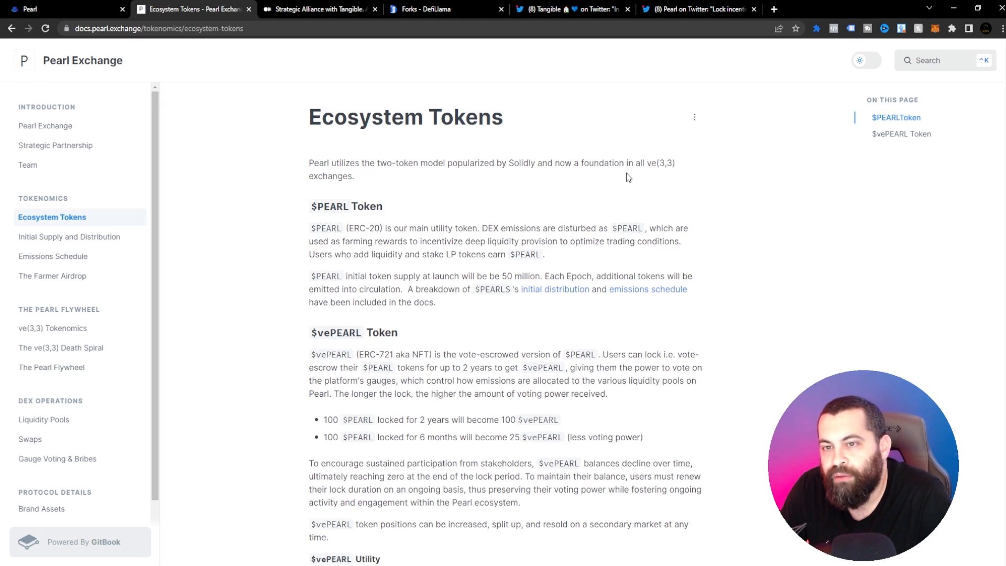
{"action": "mouse_move", "coordinate": [466, 209]}
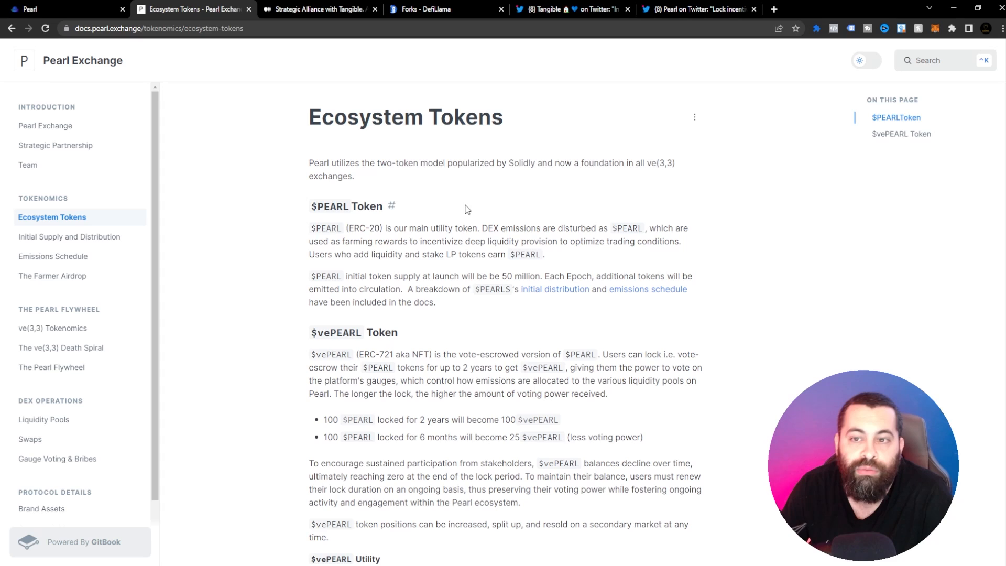
{"action": "mouse_move", "coordinate": [336, 269]}
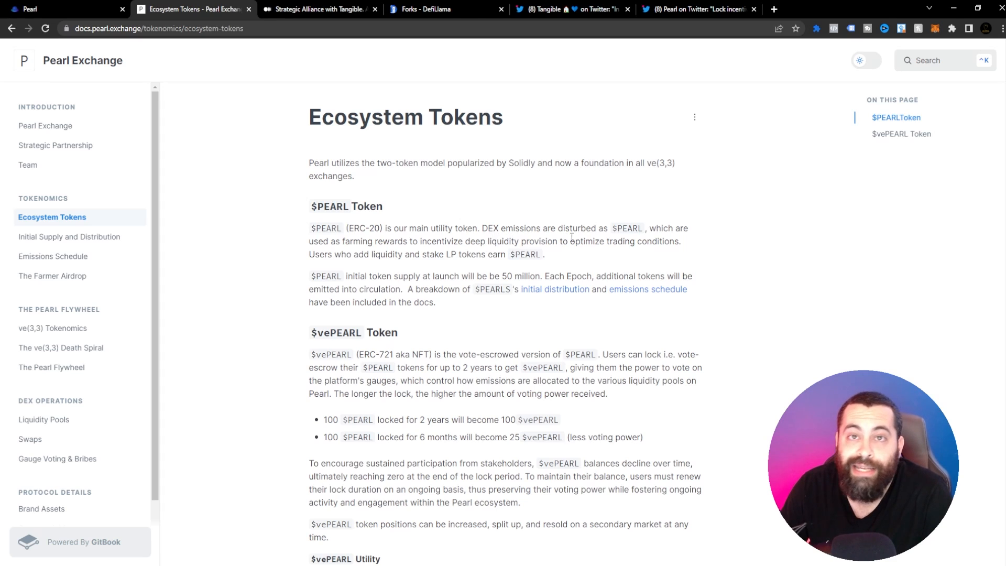
{"action": "mouse_move", "coordinate": [406, 284]}
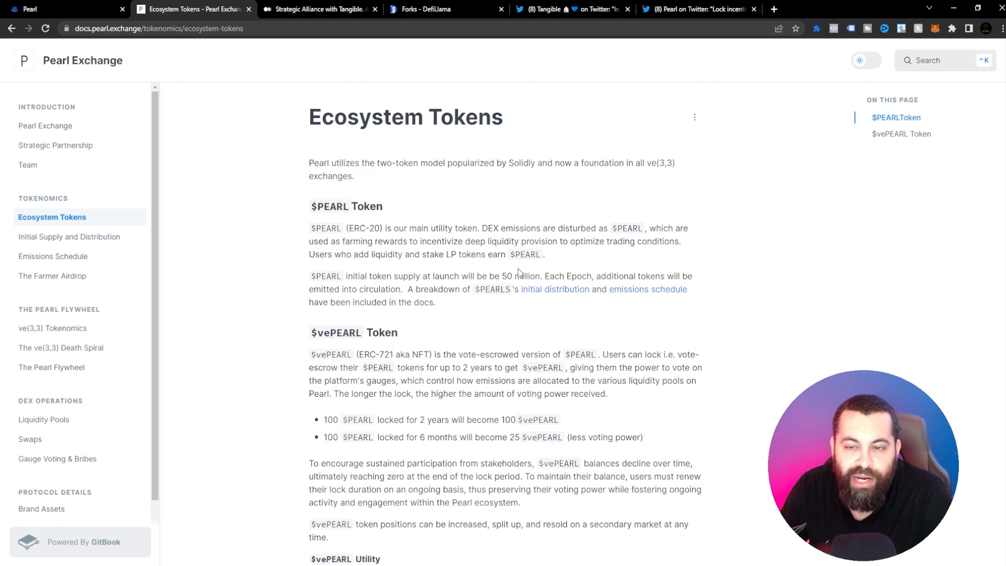
{"action": "mouse_move", "coordinate": [271, 259]}
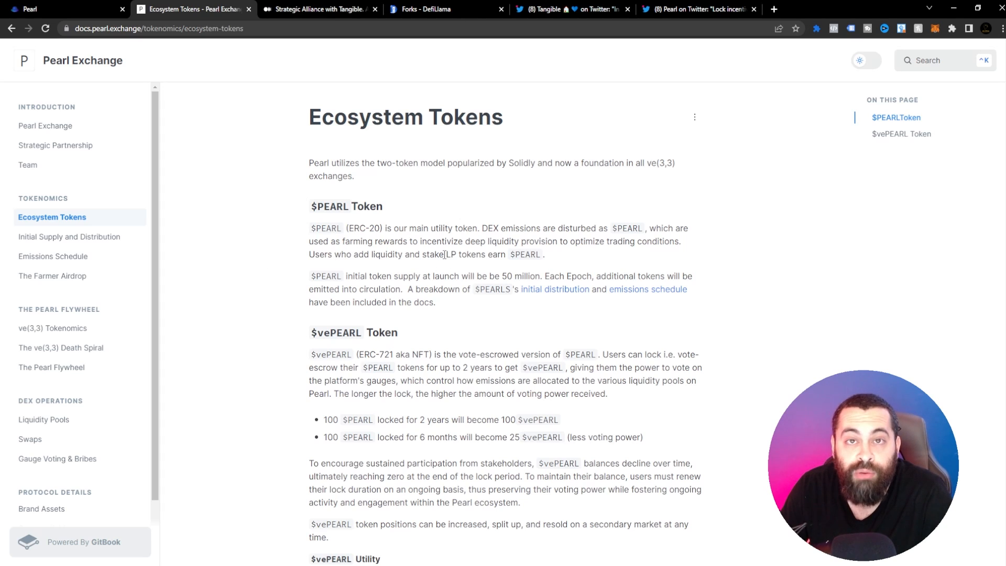
{"action": "mouse_move", "coordinate": [433, 415]}
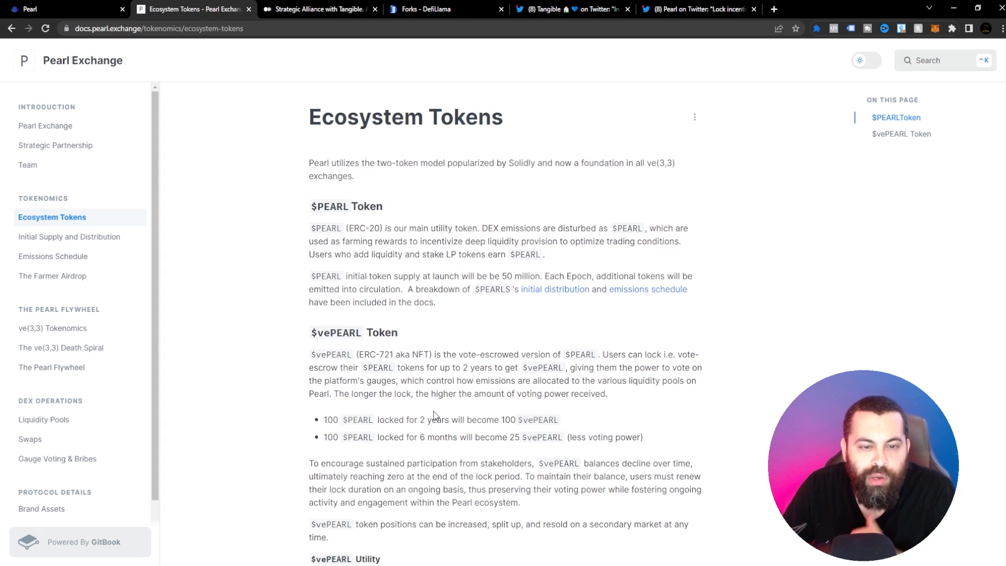
{"action": "mouse_move", "coordinate": [540, 321]}
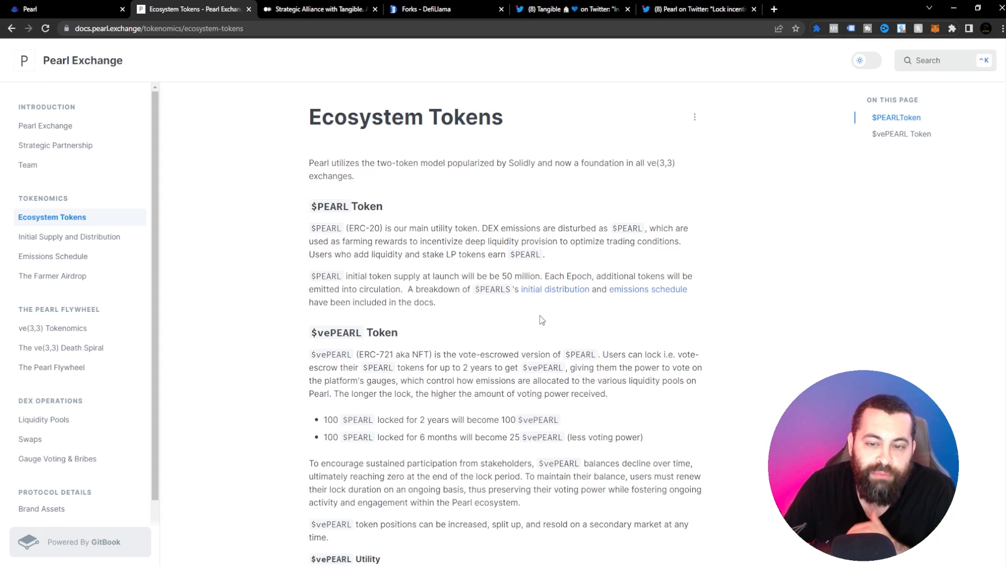
{"action": "mouse_move", "coordinate": [647, 289]}
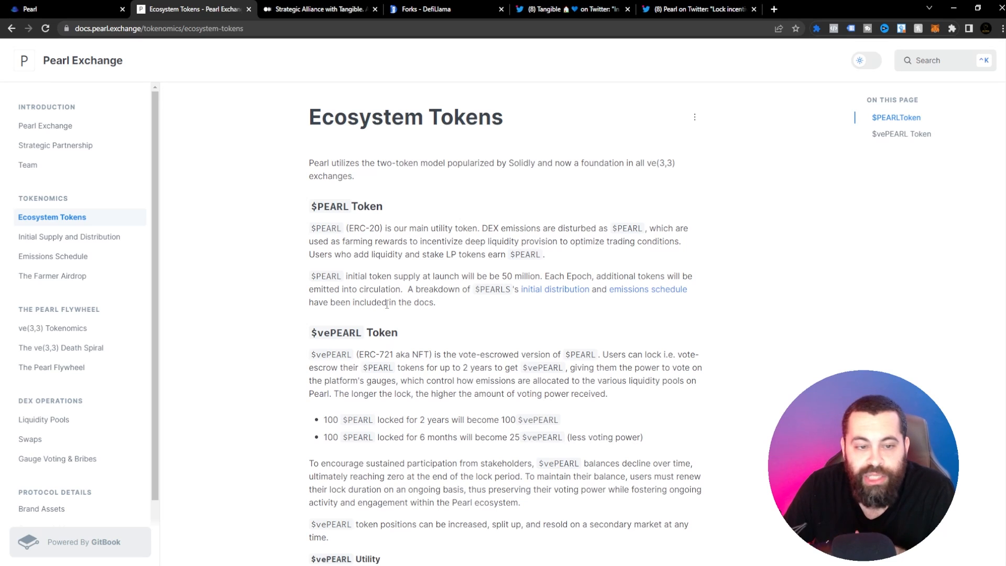
{"action": "mouse_move", "coordinate": [554, 304]}
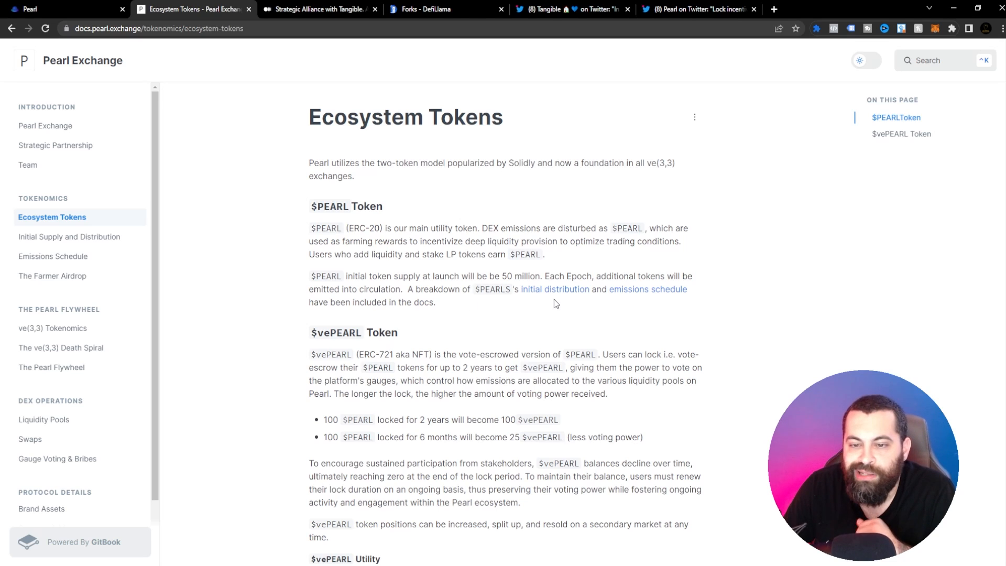
{"action": "mouse_move", "coordinate": [366, 314]}
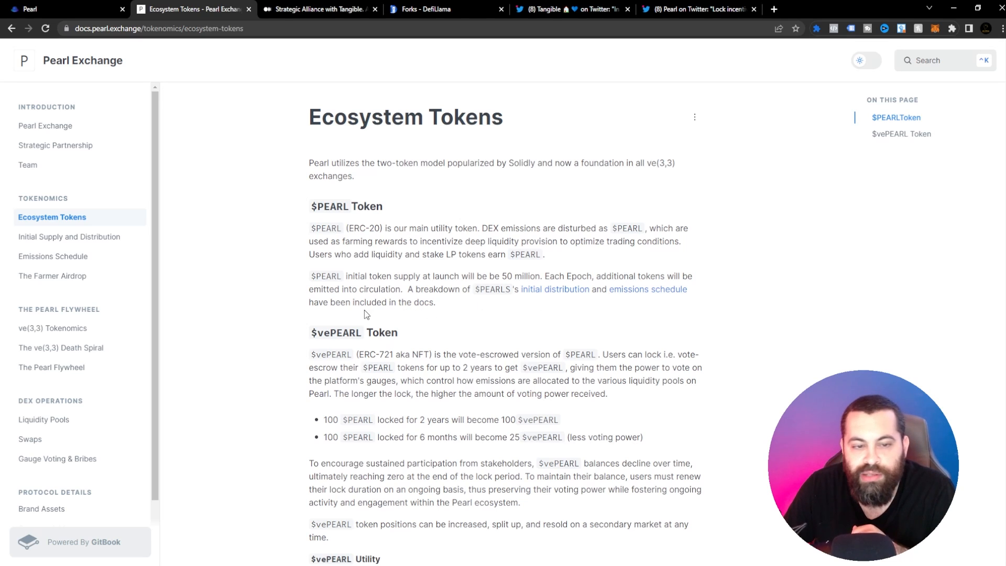
Scroll through the $vePEARL utility details, then go to Initial Supply and Distribution.
{"action": "scroll", "scroll_direction": "down", "scroll_amount": 3}
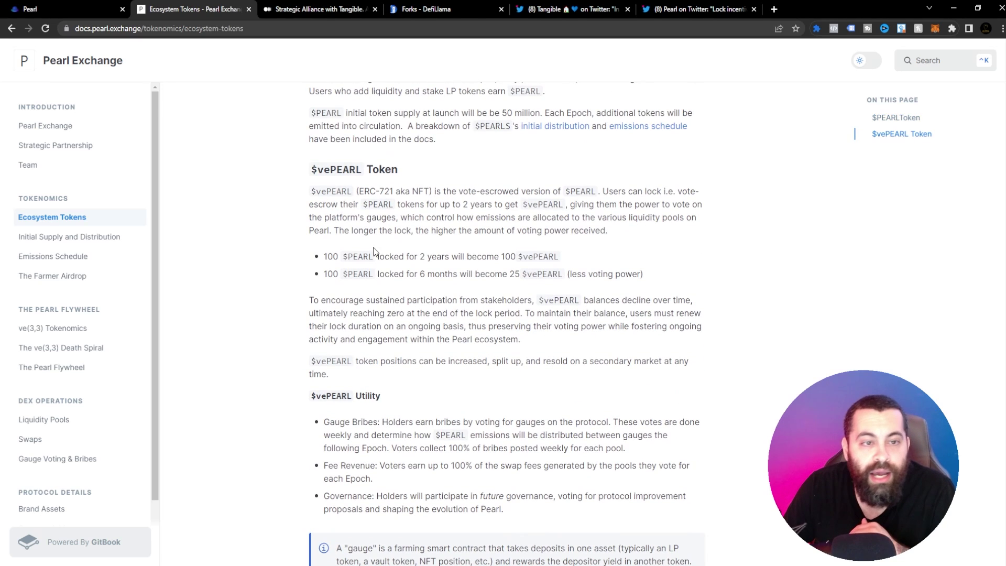
{"action": "mouse_move", "coordinate": [346, 218]}
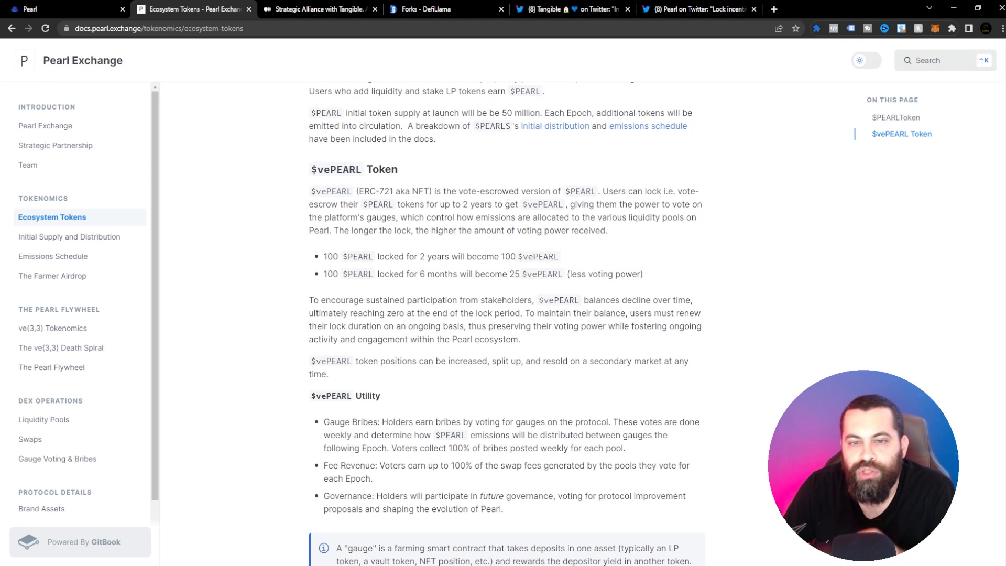
{"action": "mouse_move", "coordinate": [652, 199]}
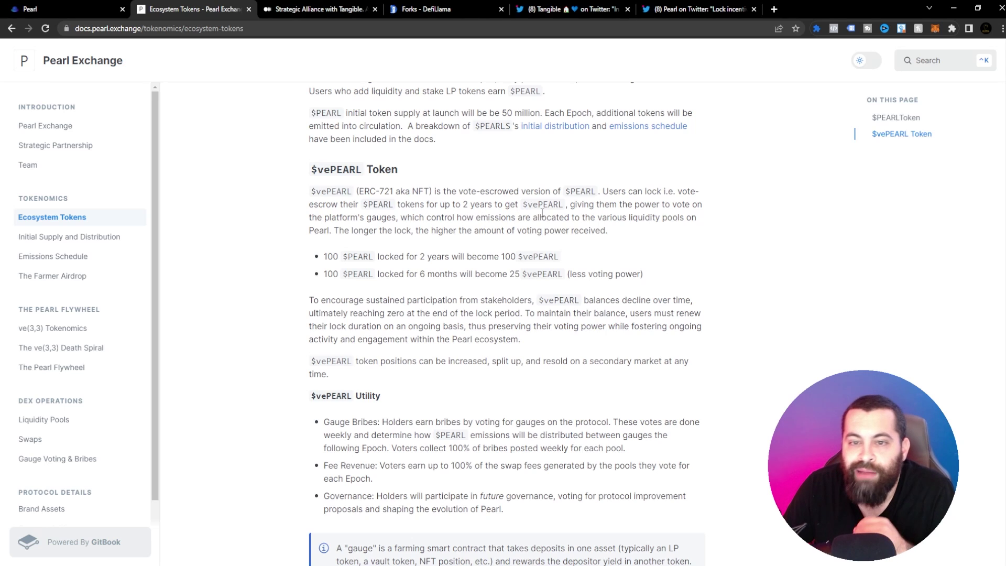
{"action": "mouse_move", "coordinate": [414, 229]}
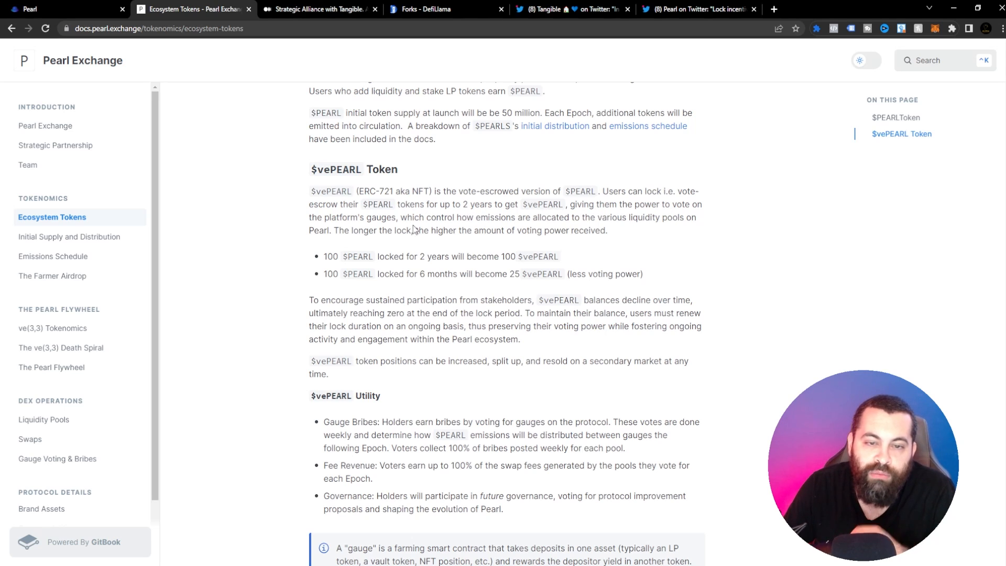
{"action": "mouse_move", "coordinate": [359, 229]}
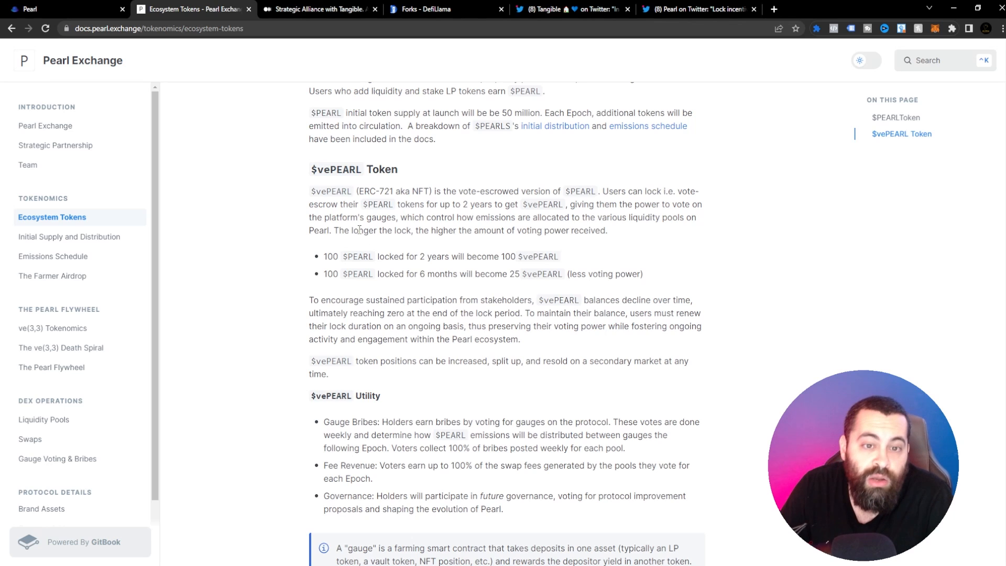
{"action": "mouse_move", "coordinate": [389, 226]}
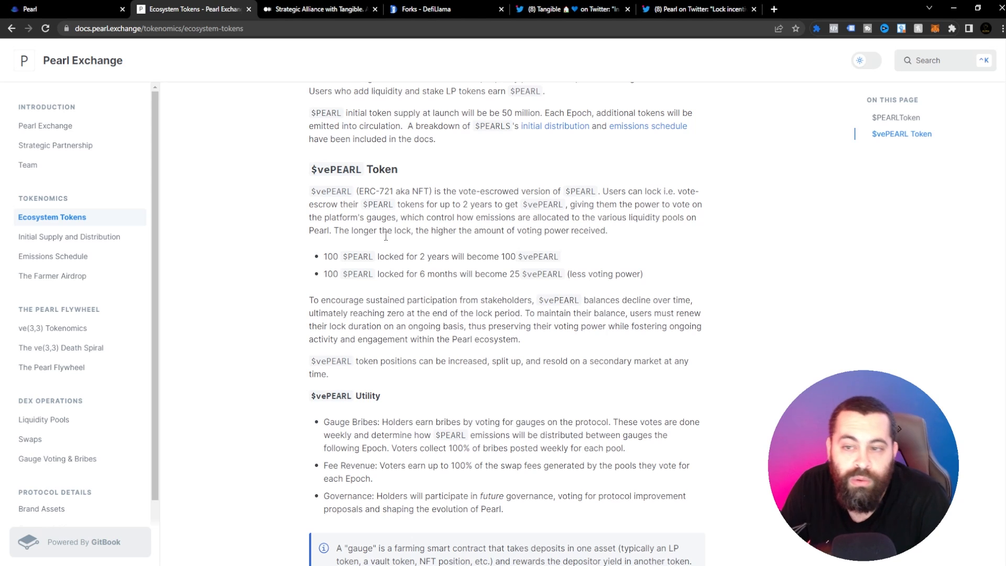
{"action": "mouse_move", "coordinate": [411, 268]}
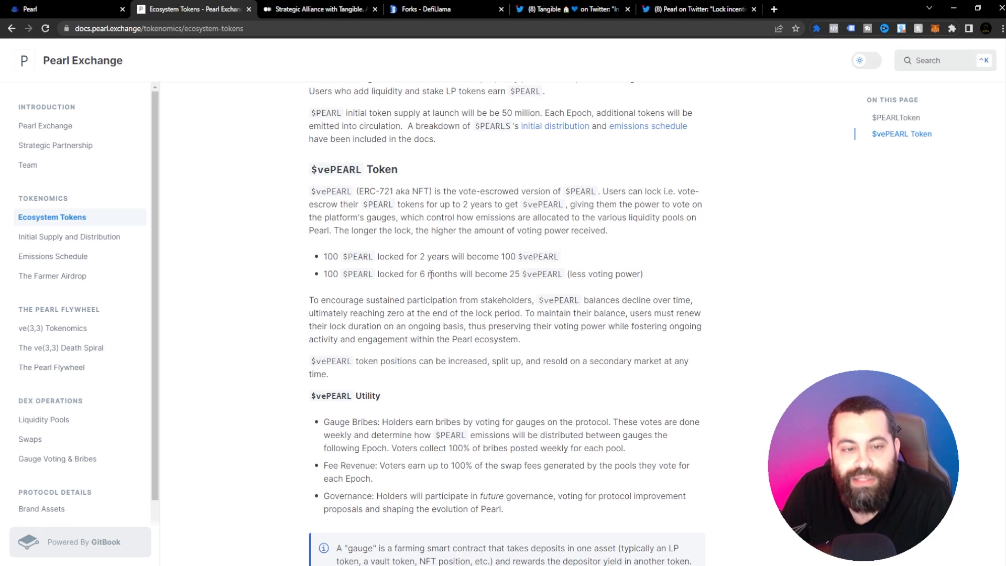
{"action": "scroll", "scroll_direction": "down", "scroll_amount": 3}
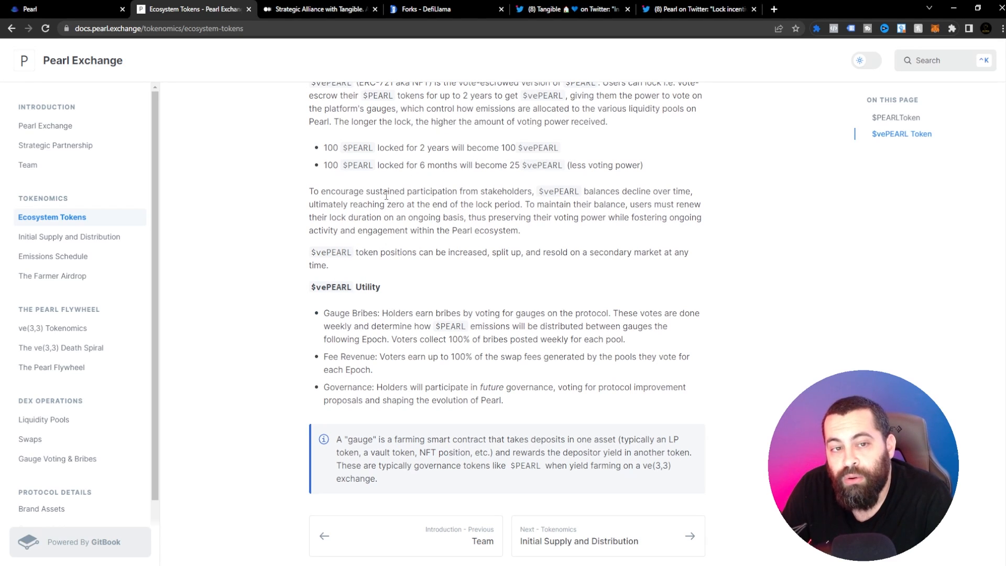
{"action": "mouse_move", "coordinate": [500, 177]}
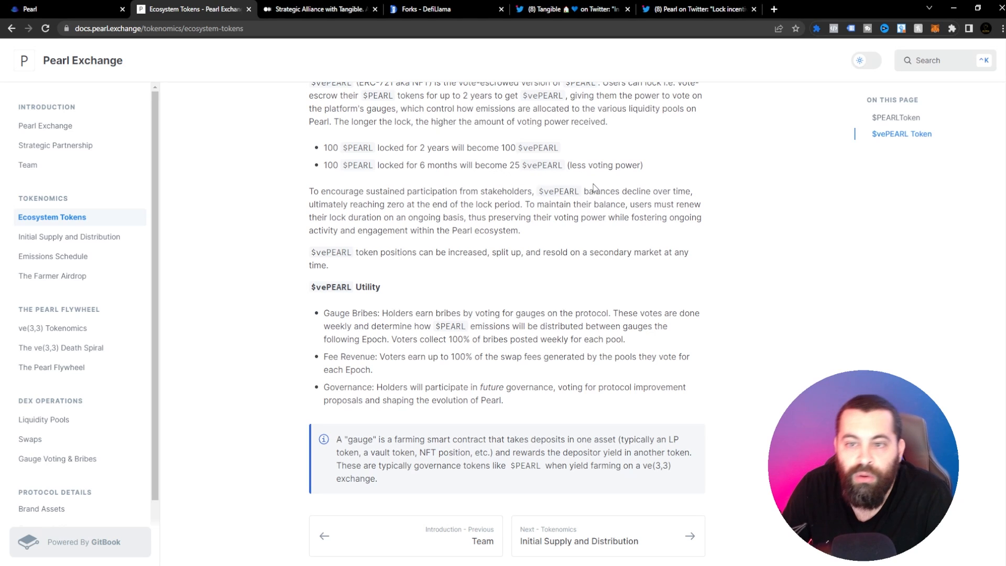
{"action": "mouse_move", "coordinate": [352, 266]}
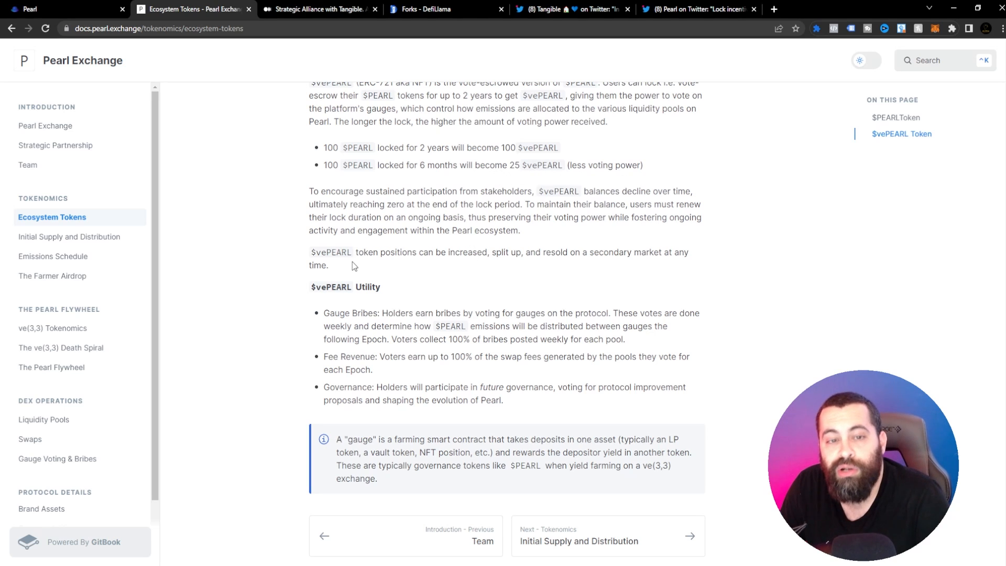
{"action": "mouse_move", "coordinate": [575, 250]}
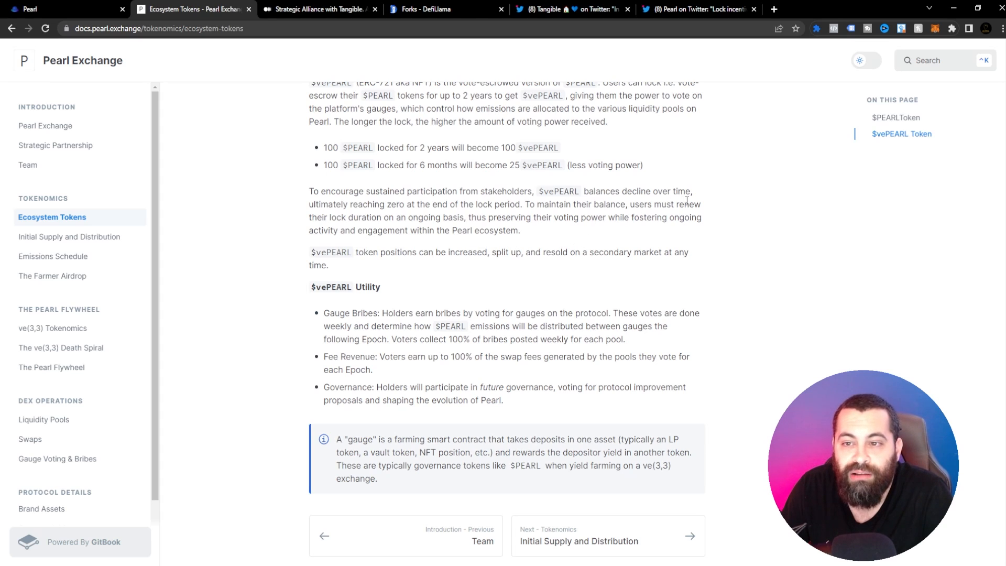
{"action": "mouse_move", "coordinate": [398, 214]}
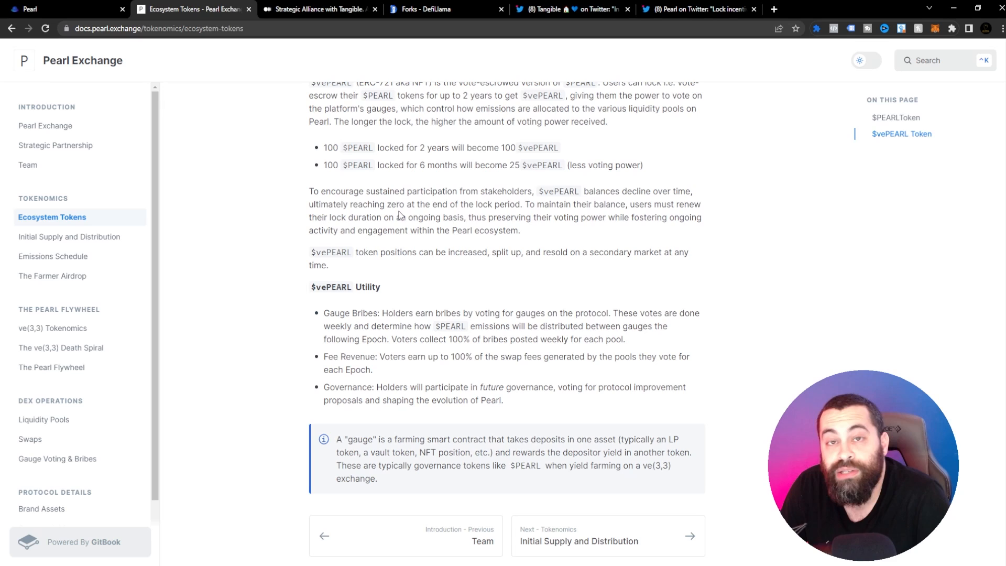
{"action": "mouse_move", "coordinate": [525, 215]}
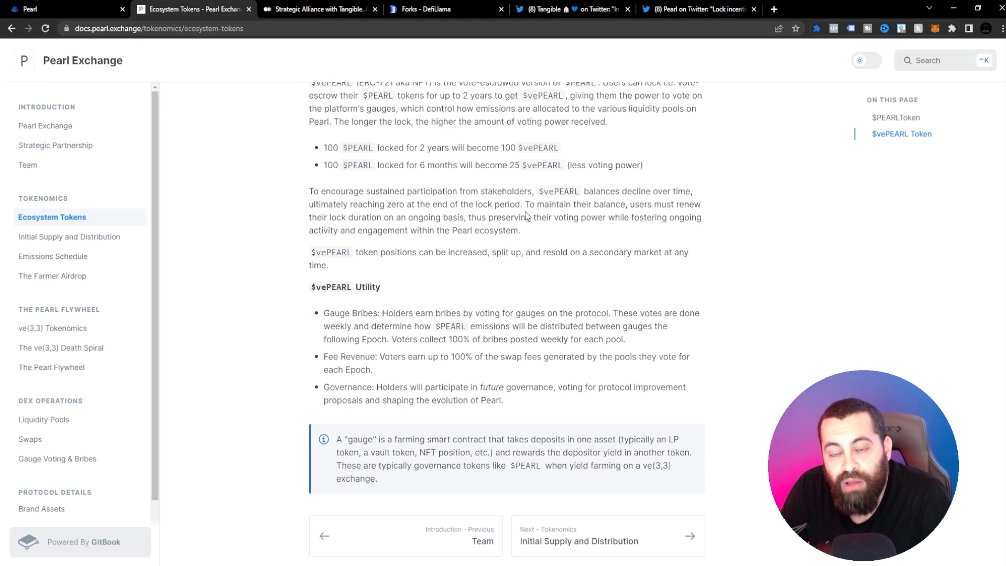
{"action": "mouse_move", "coordinate": [399, 232]}
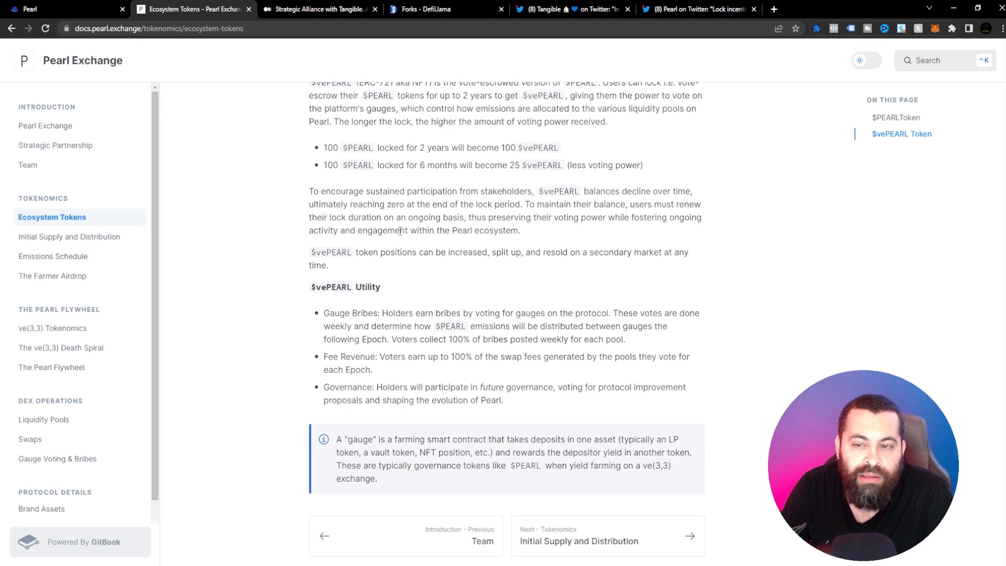
{"action": "scroll", "scroll_direction": "down", "scroll_amount": 3}
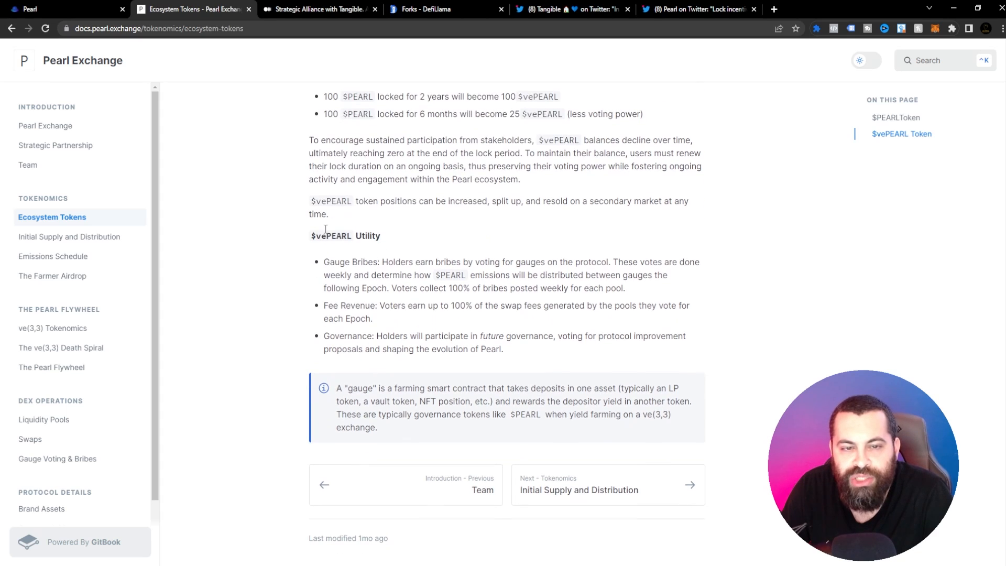
{"action": "mouse_move", "coordinate": [527, 183]}
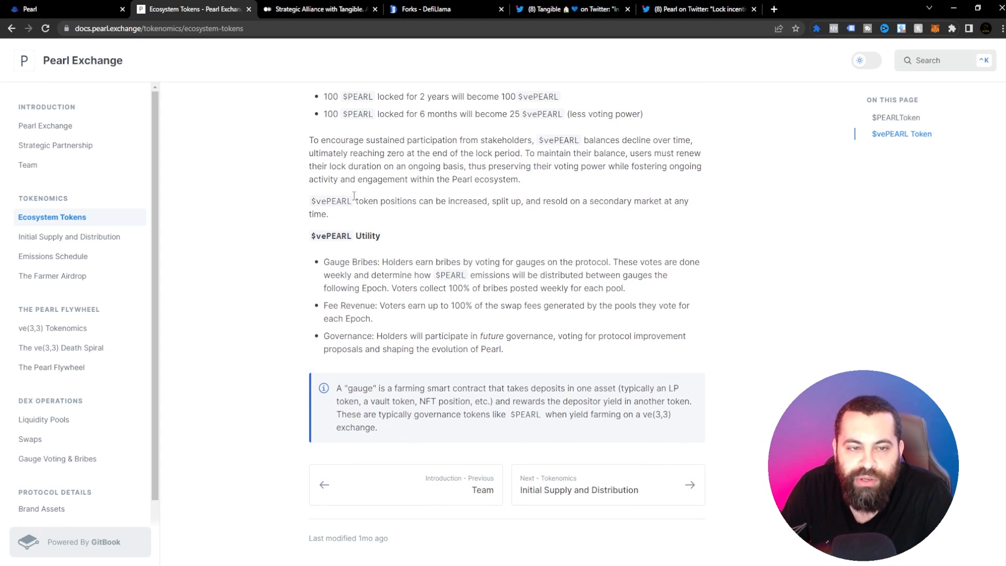
{"action": "mouse_move", "coordinate": [451, 199]}
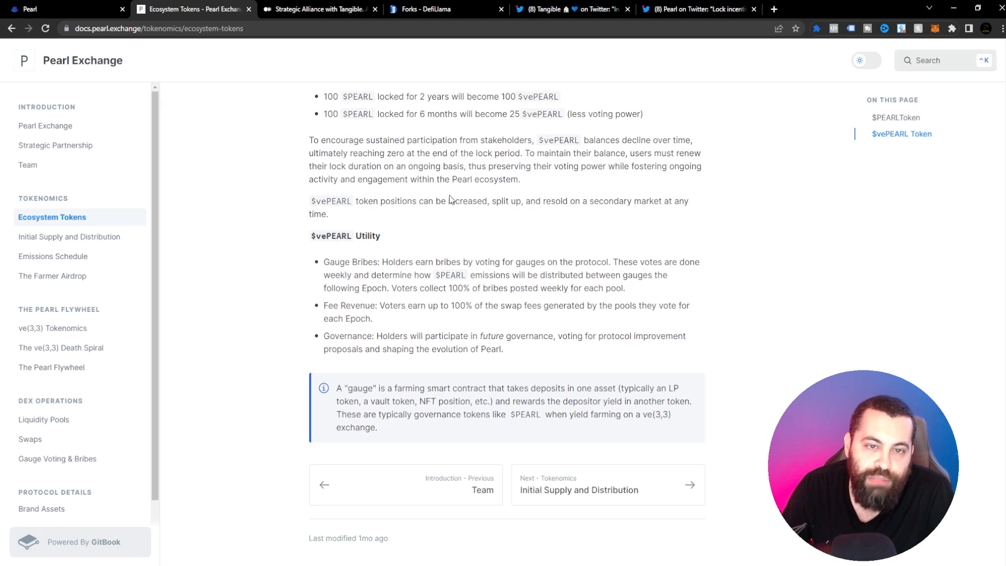
{"action": "mouse_move", "coordinate": [346, 222]}
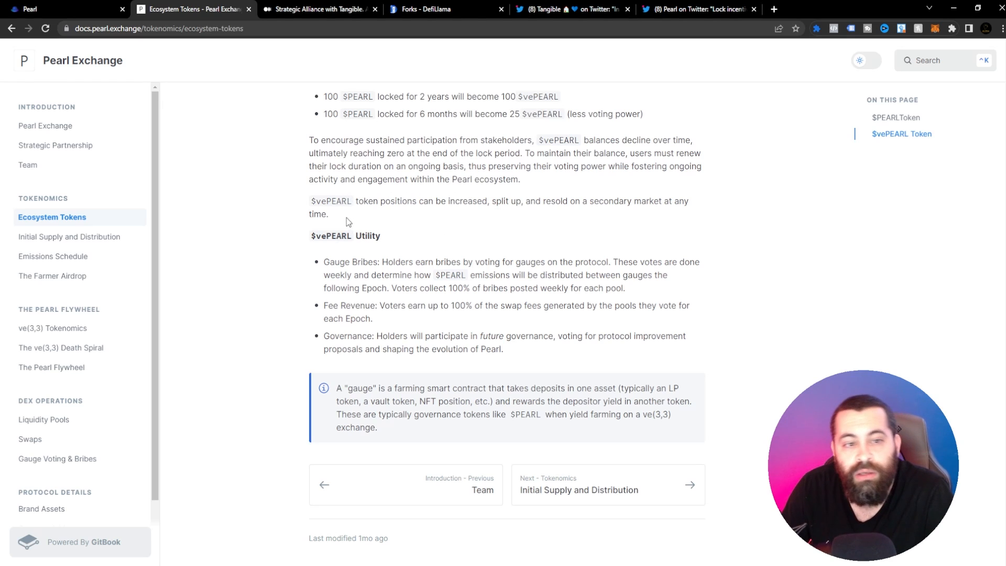
{"action": "mouse_move", "coordinate": [448, 212]}
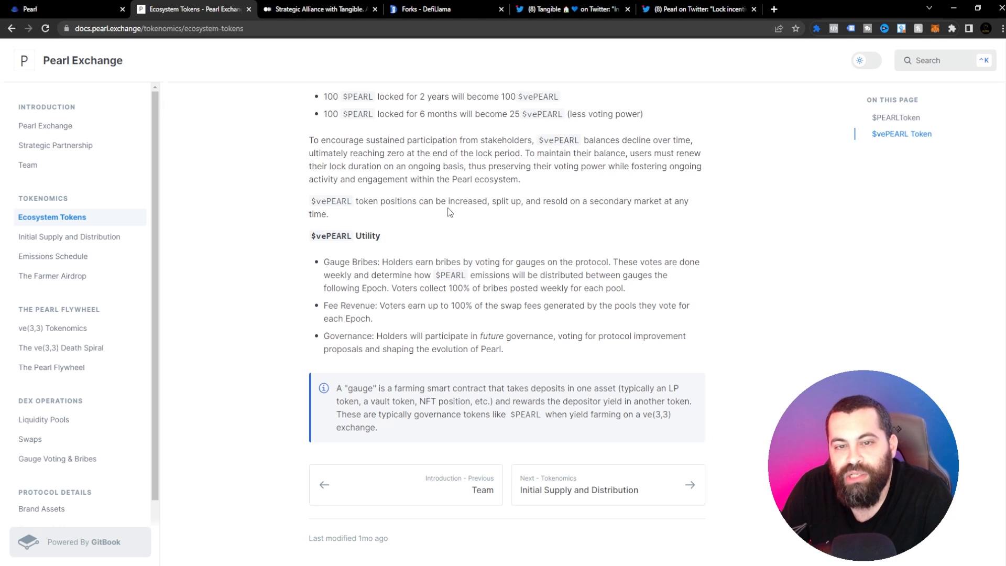
{"action": "mouse_move", "coordinate": [597, 212]}
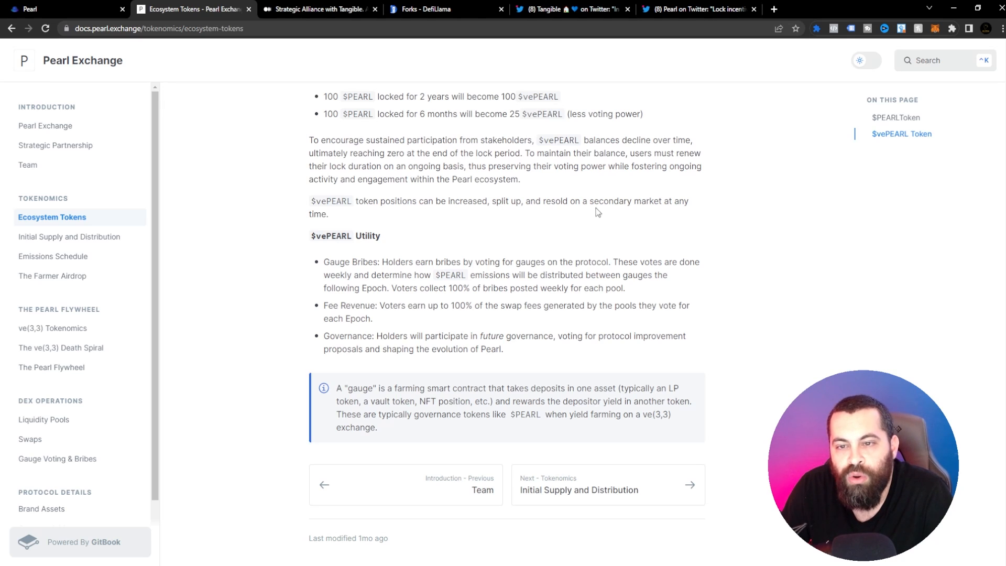
{"action": "mouse_move", "coordinate": [409, 230]}
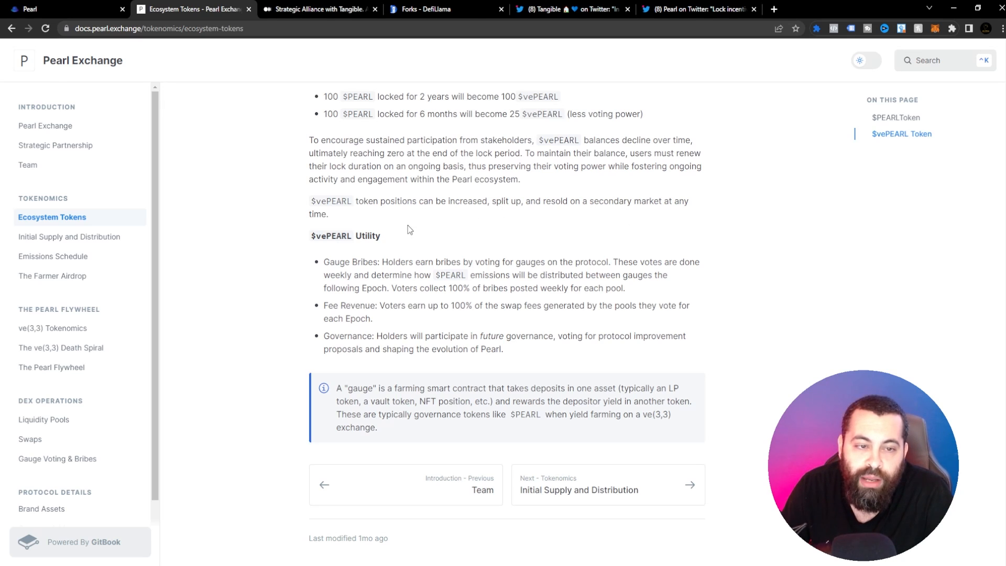
{"action": "mouse_move", "coordinate": [333, 258]}
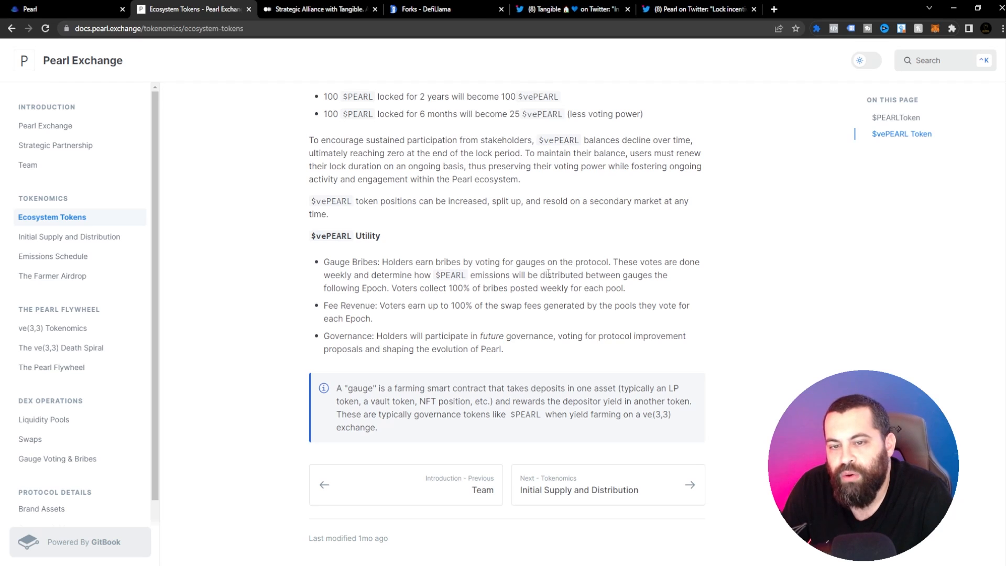
{"action": "mouse_move", "coordinate": [692, 285]}
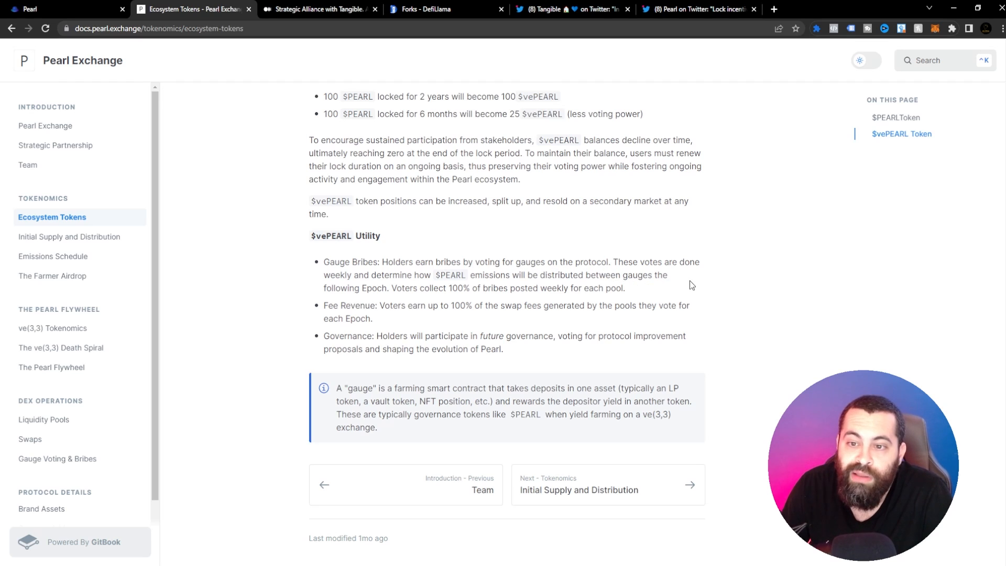
{"action": "mouse_move", "coordinate": [434, 288]}
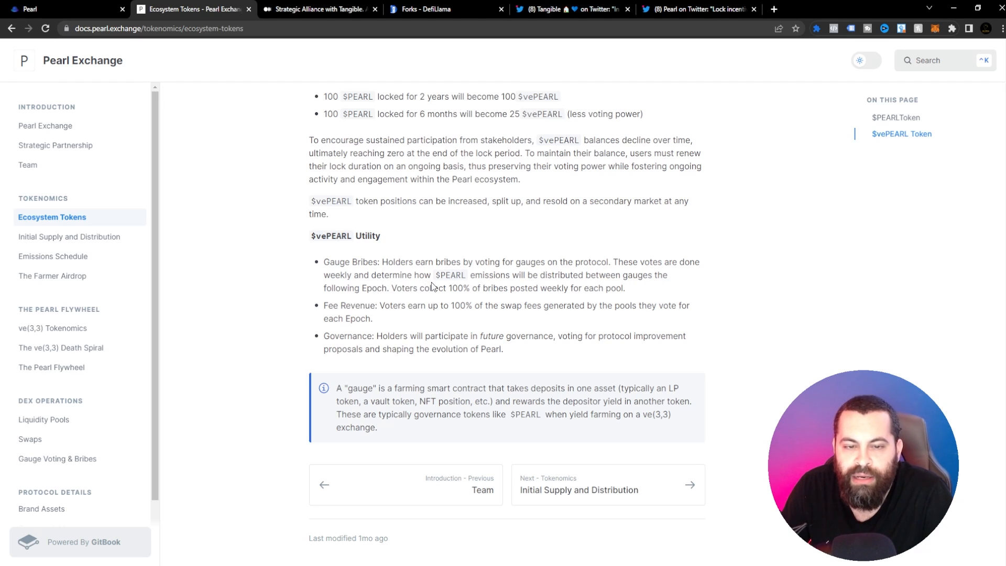
{"action": "mouse_move", "coordinate": [621, 297]}
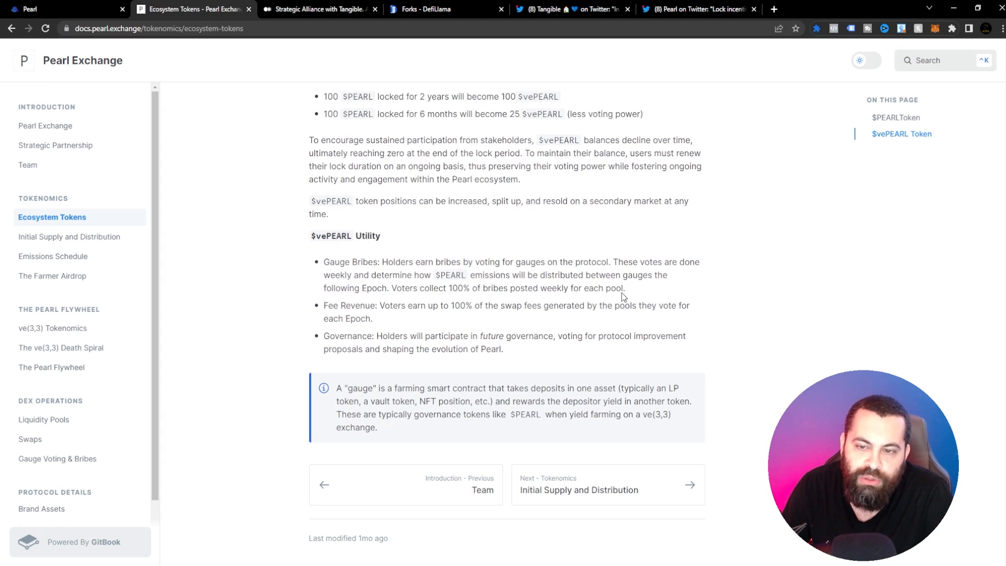
{"action": "mouse_move", "coordinate": [432, 291]}
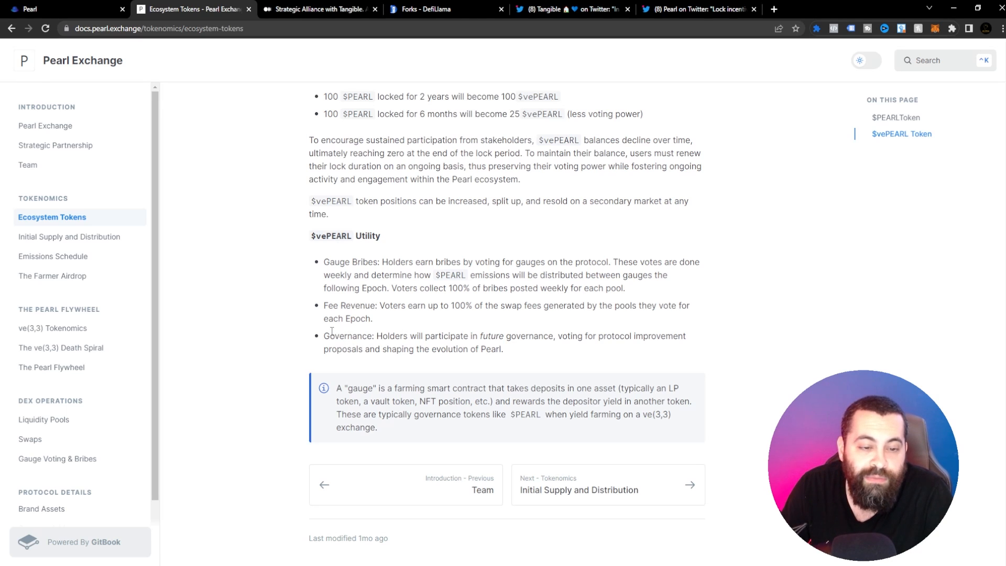
{"action": "mouse_move", "coordinate": [527, 323]}
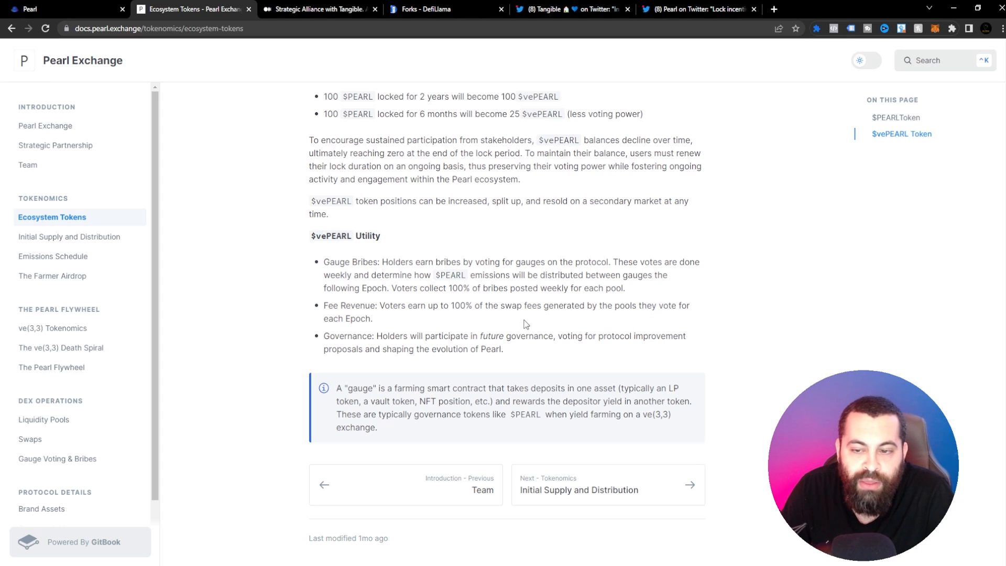
{"action": "mouse_move", "coordinate": [454, 339]}
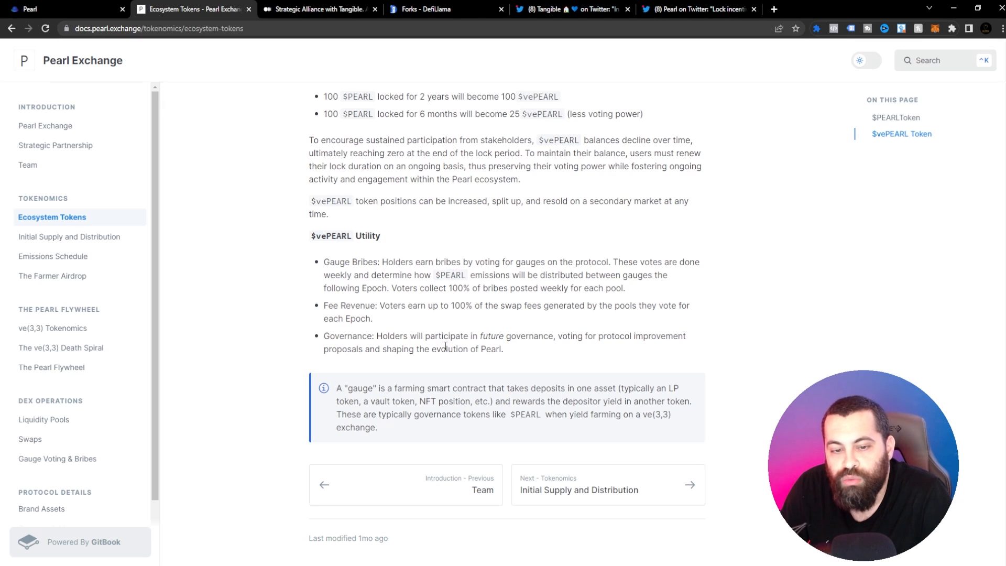
{"action": "mouse_move", "coordinate": [602, 358]}
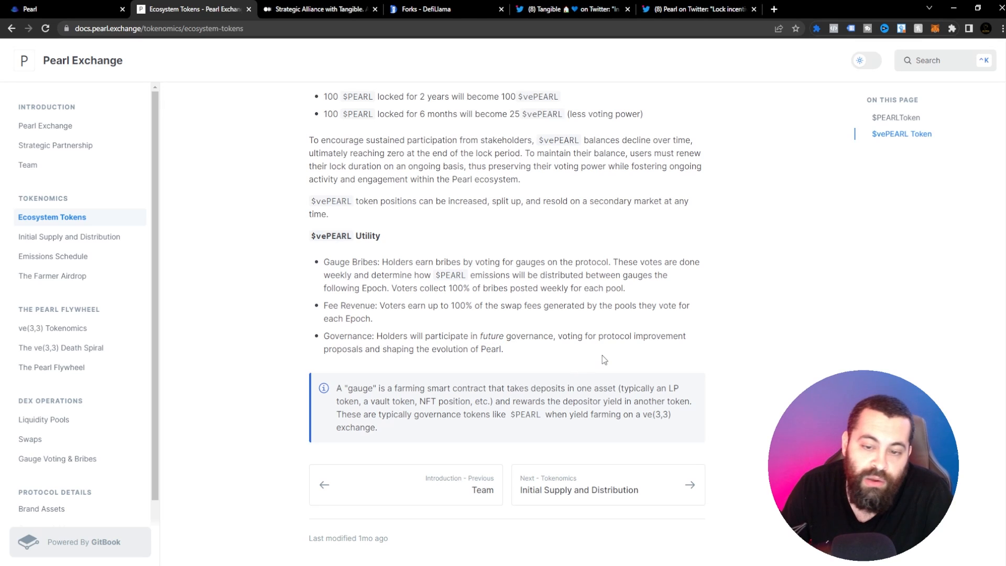
{"action": "mouse_move", "coordinate": [386, 367]}
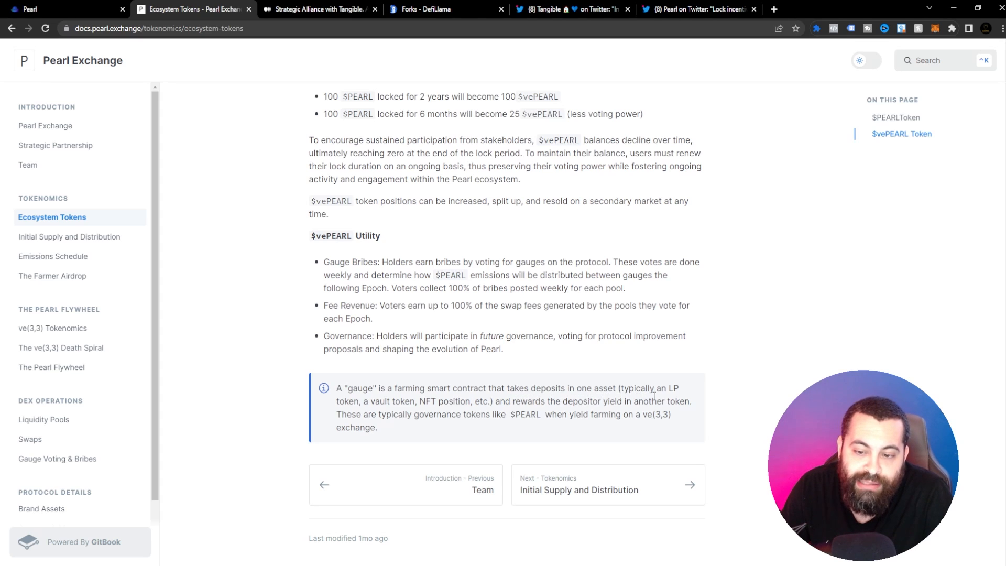
{"action": "mouse_move", "coordinate": [375, 415]}
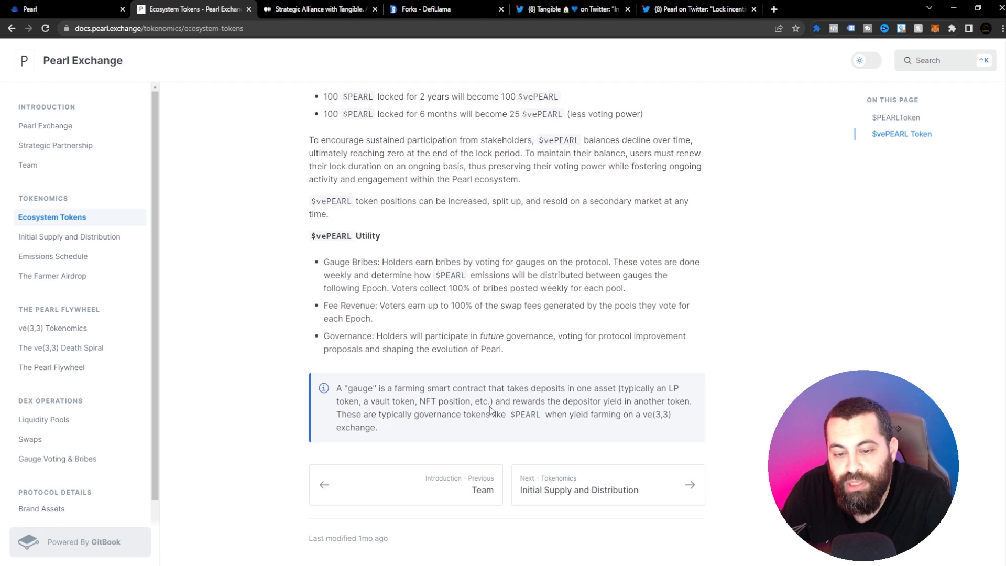
{"action": "mouse_move", "coordinate": [638, 414]}
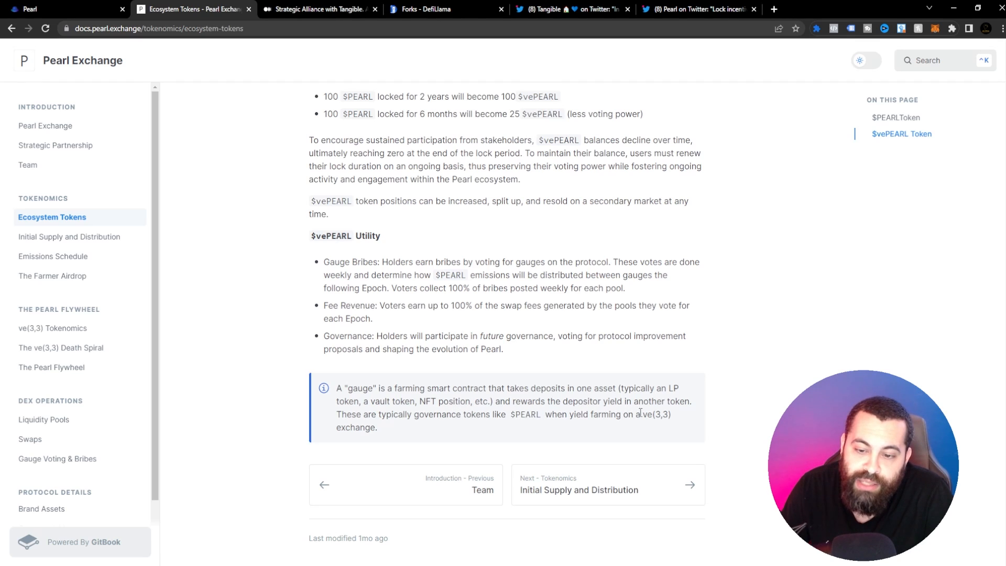
{"action": "mouse_move", "coordinate": [371, 428]}
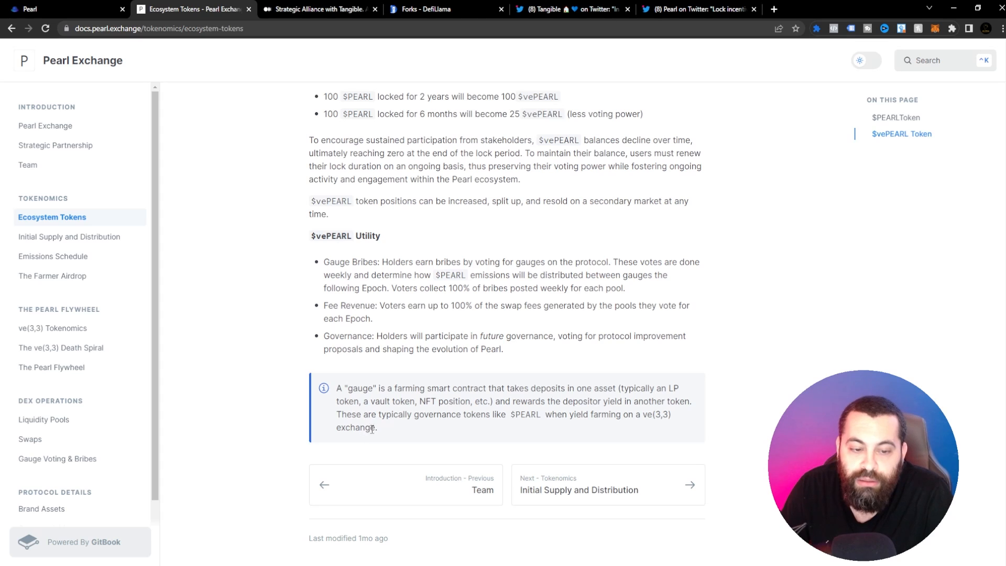
{"action": "mouse_move", "coordinate": [567, 423]}
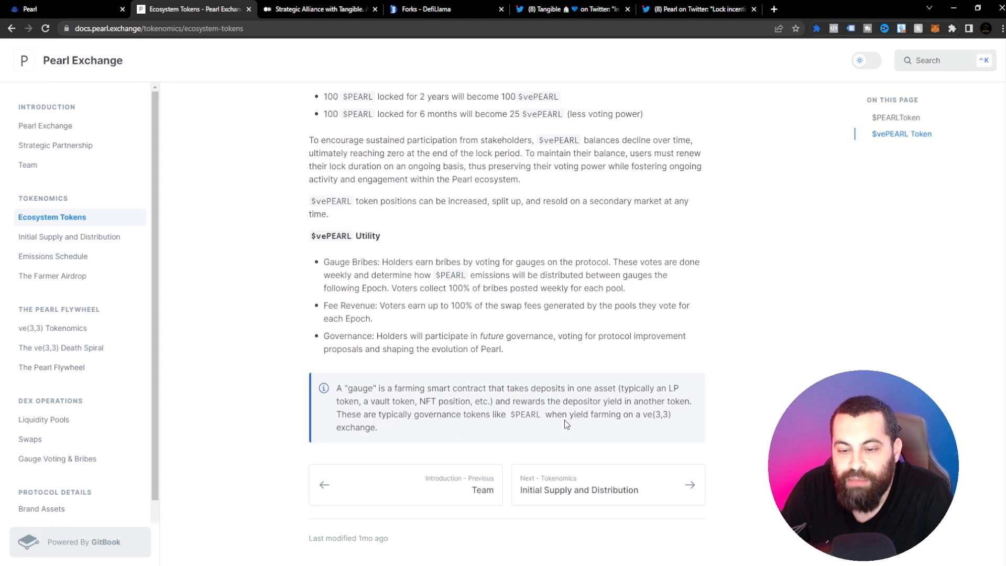
{"action": "mouse_move", "coordinate": [649, 428]}
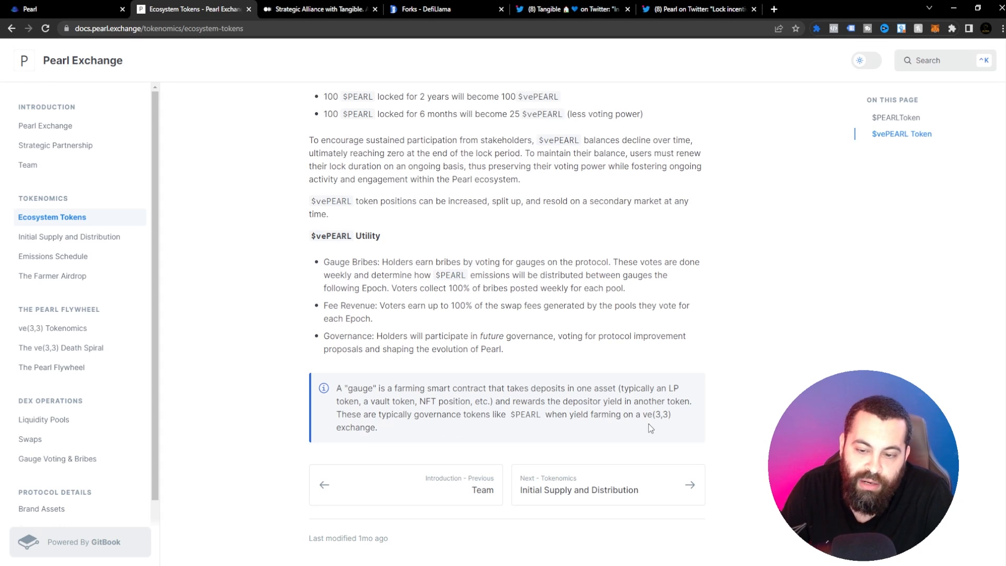
{"action": "mouse_move", "coordinate": [660, 485]}
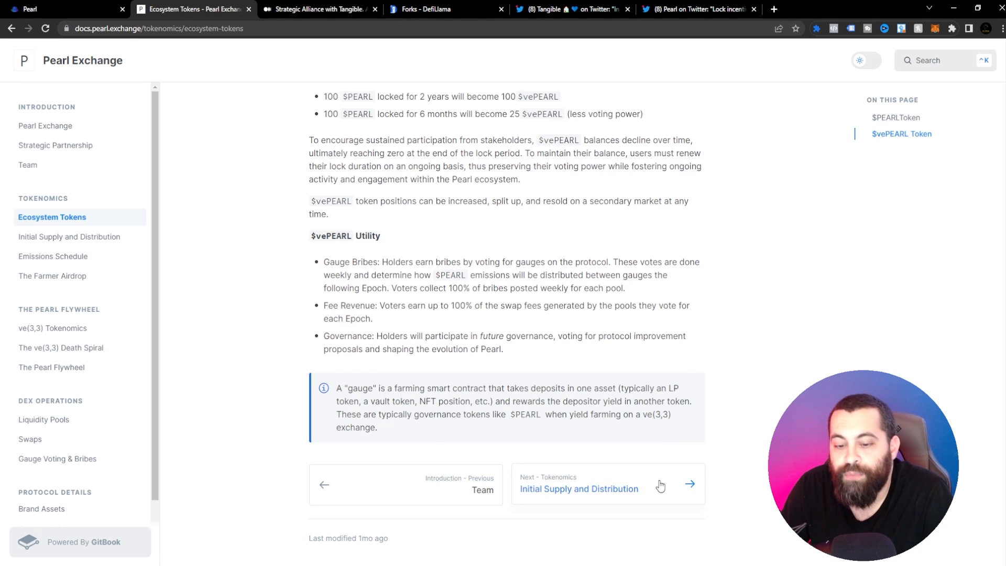
{"action": "left_click", "coordinate": [577, 488]}
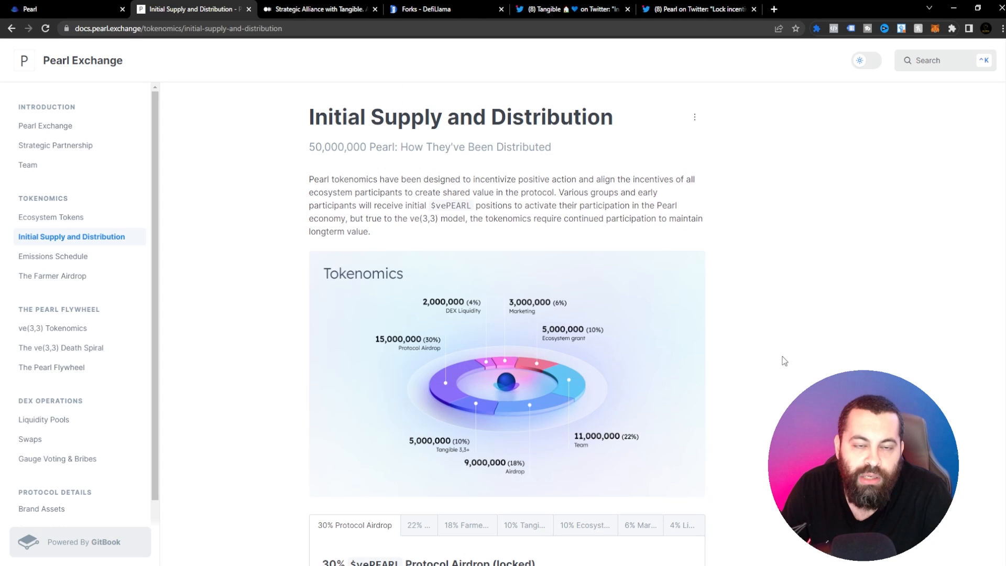
{"action": "mouse_move", "coordinate": [583, 258]}
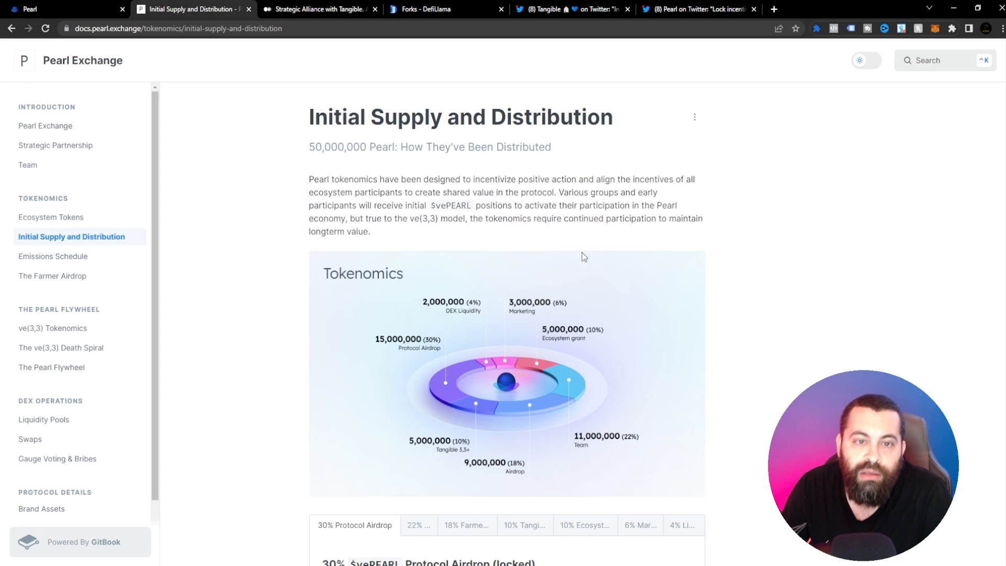
{"action": "mouse_move", "coordinate": [746, 240]}
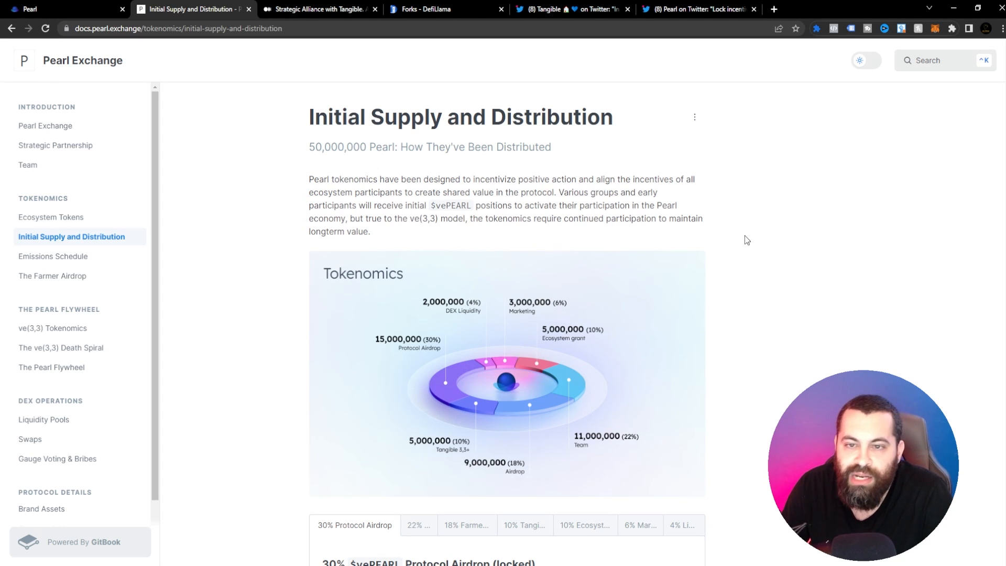
{"action": "mouse_move", "coordinate": [333, 280]}
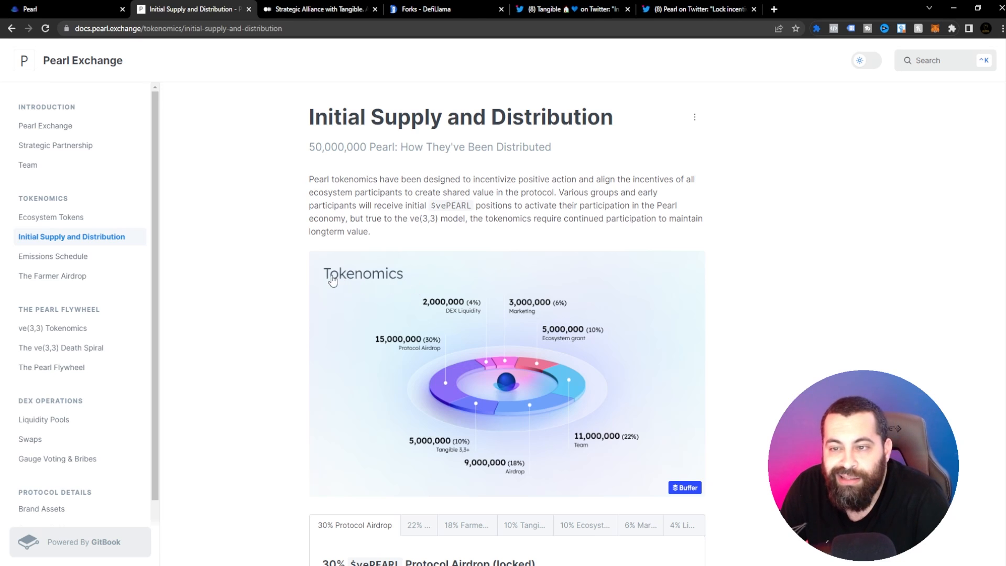
{"action": "mouse_move", "coordinate": [462, 204]}
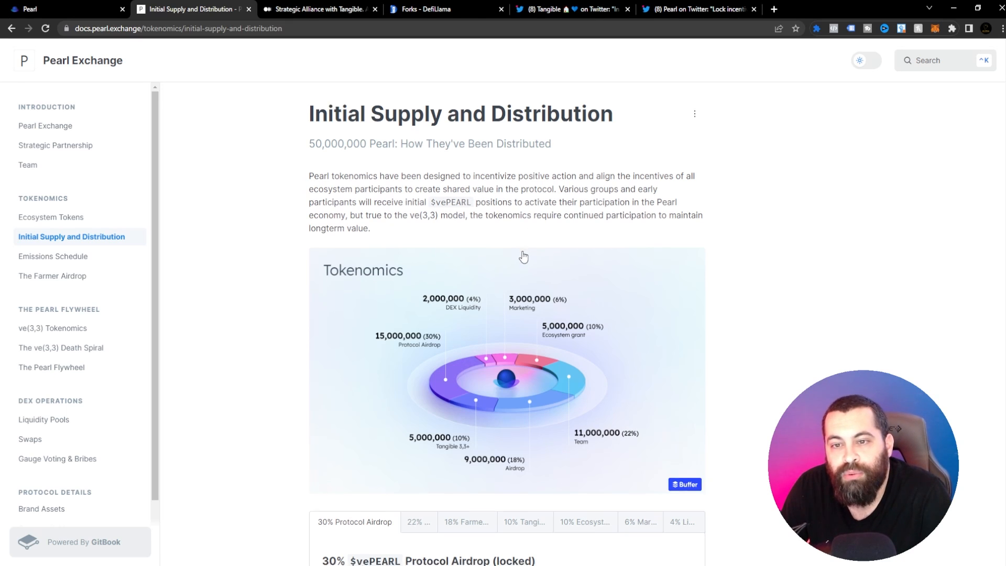
Read the Initial Supply and Distribution page and its 30% vePEARL airdrop, then continue to Emissions Schedule.
{"action": "scroll", "scroll_direction": "down", "scroll_amount": 3}
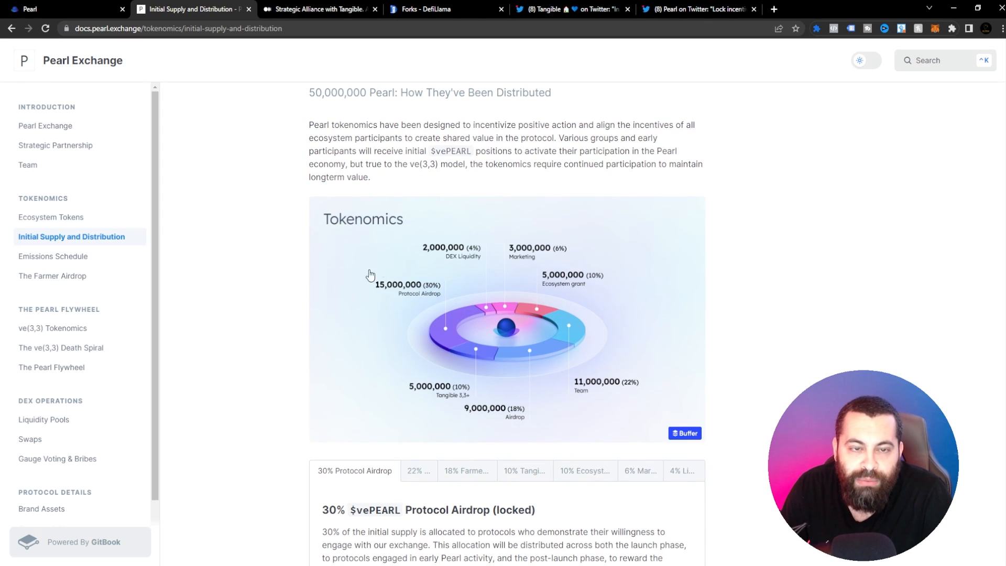
{"action": "mouse_move", "coordinate": [455, 211]}
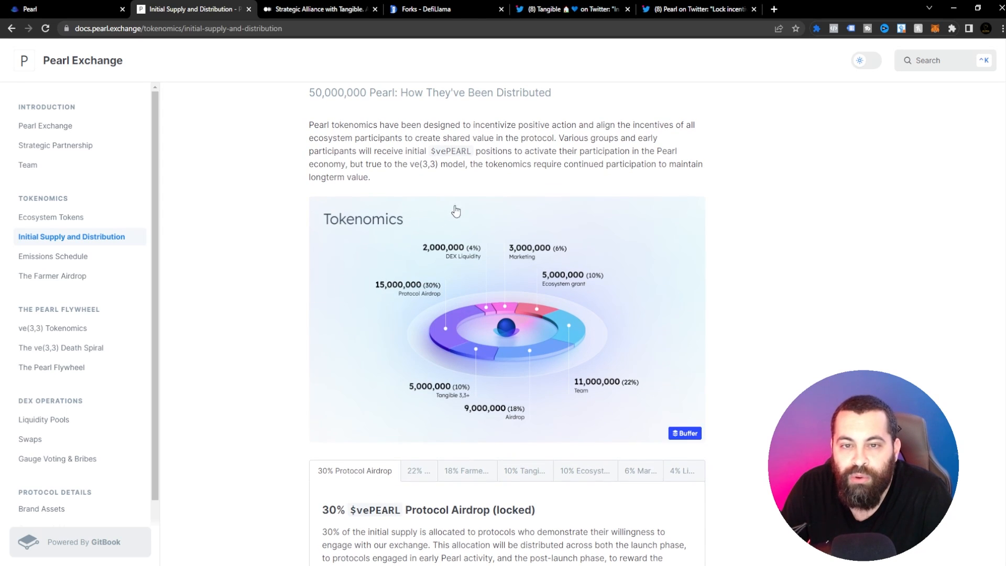
{"action": "mouse_move", "coordinate": [416, 213]}
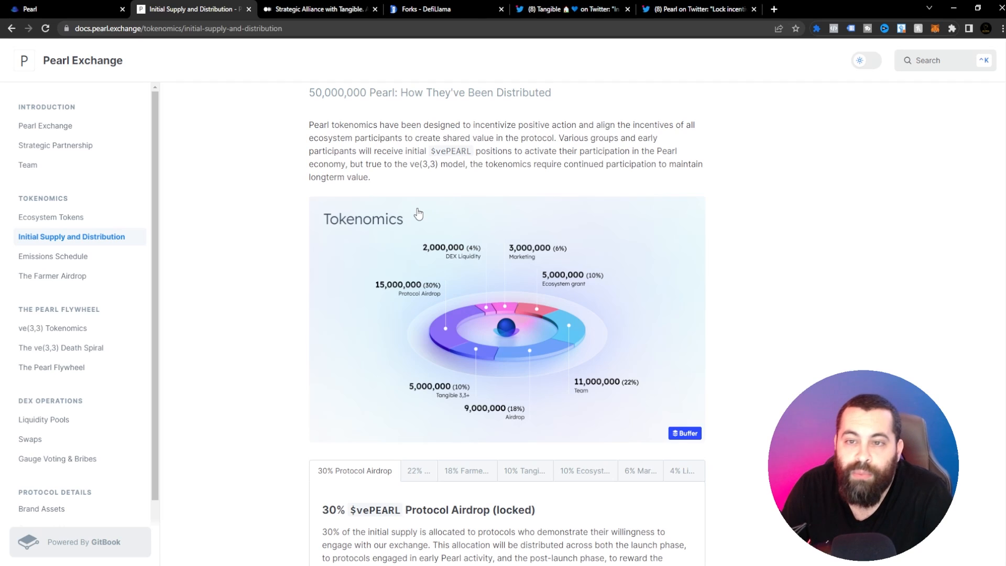
{"action": "mouse_move", "coordinate": [358, 257]}
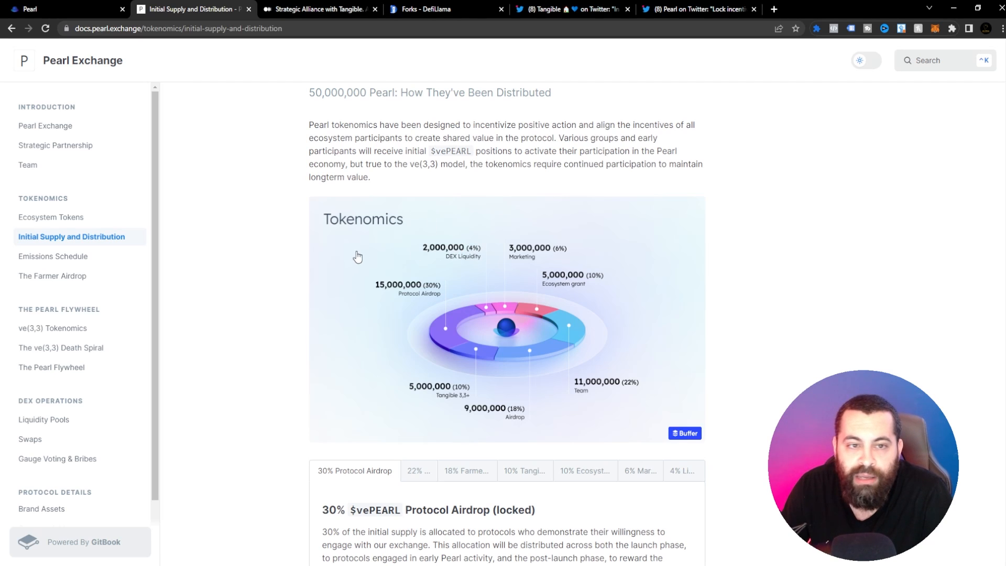
{"action": "mouse_move", "coordinate": [494, 183]}
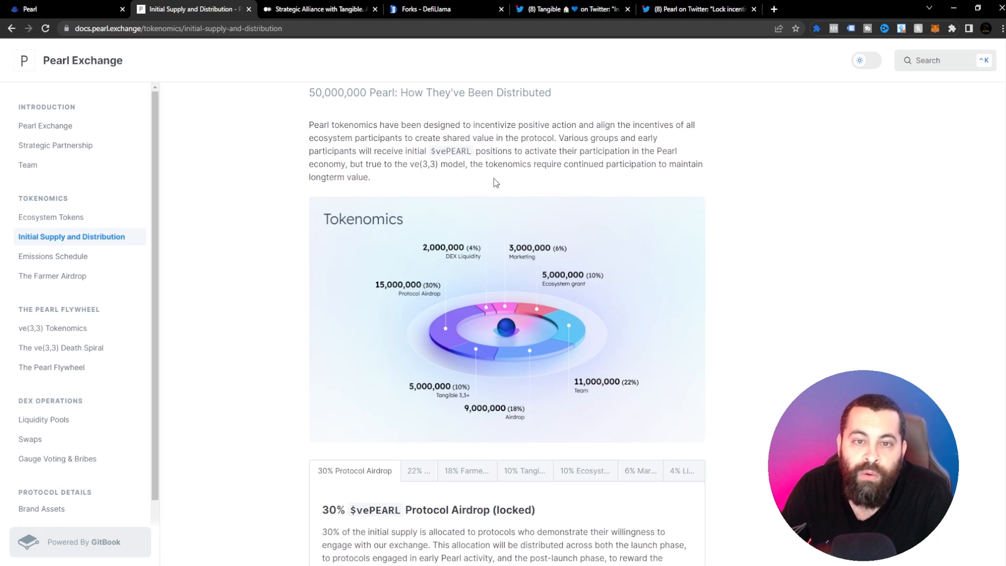
{"action": "mouse_move", "coordinate": [625, 177]}
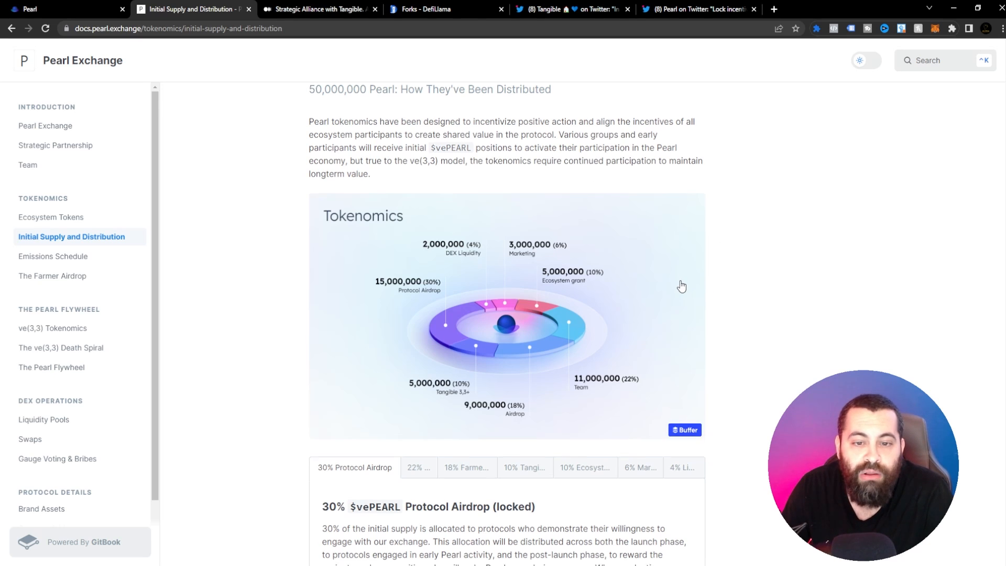
{"action": "scroll", "scroll_direction": "down", "scroll_amount": 3}
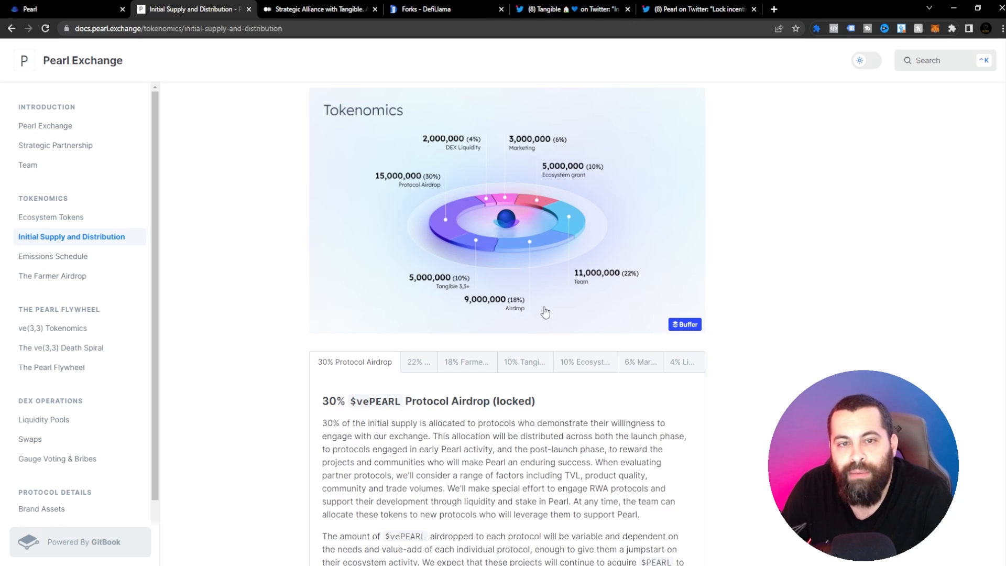
{"action": "mouse_move", "coordinate": [431, 153]}
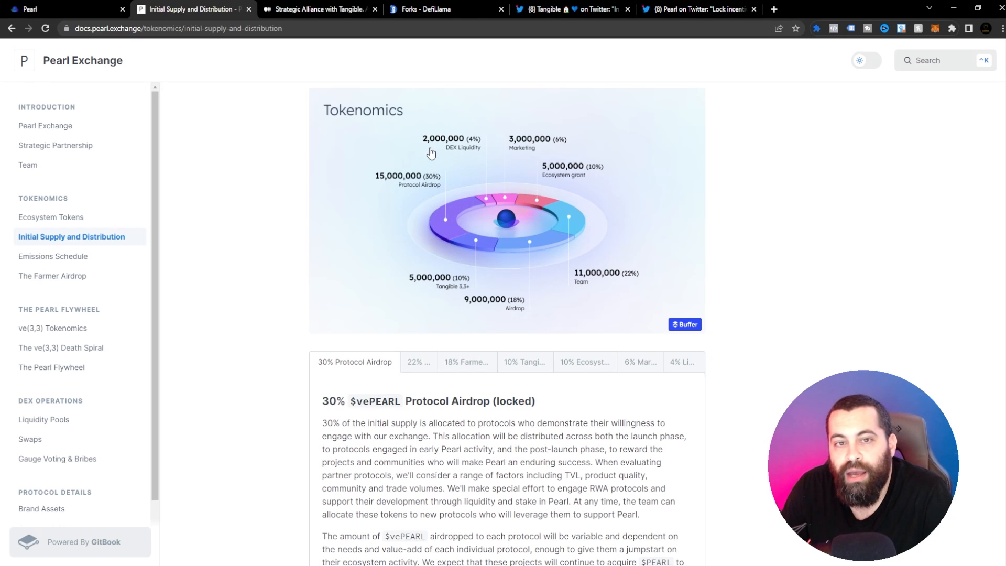
{"action": "mouse_move", "coordinate": [535, 154]}
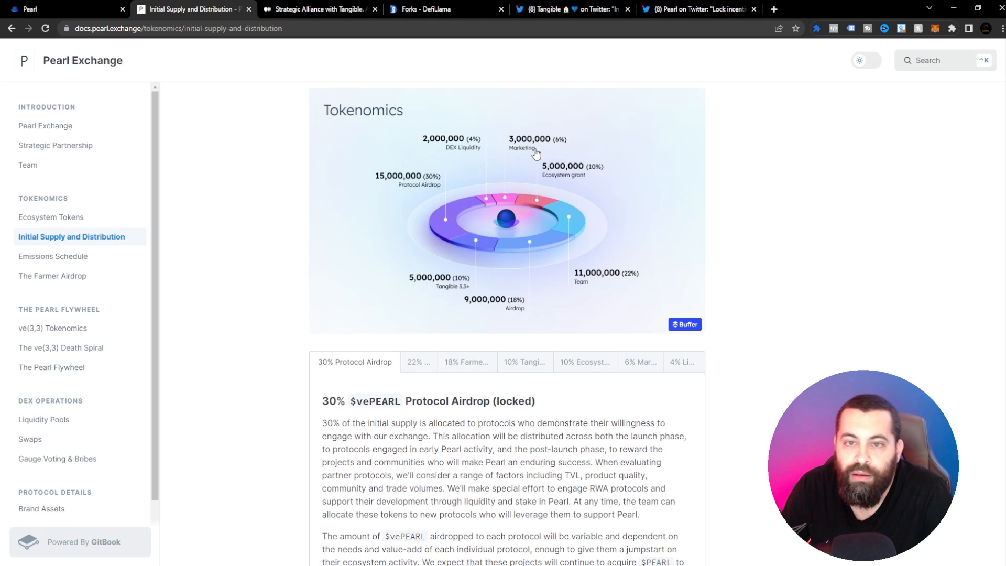
{"action": "mouse_move", "coordinate": [574, 185]}
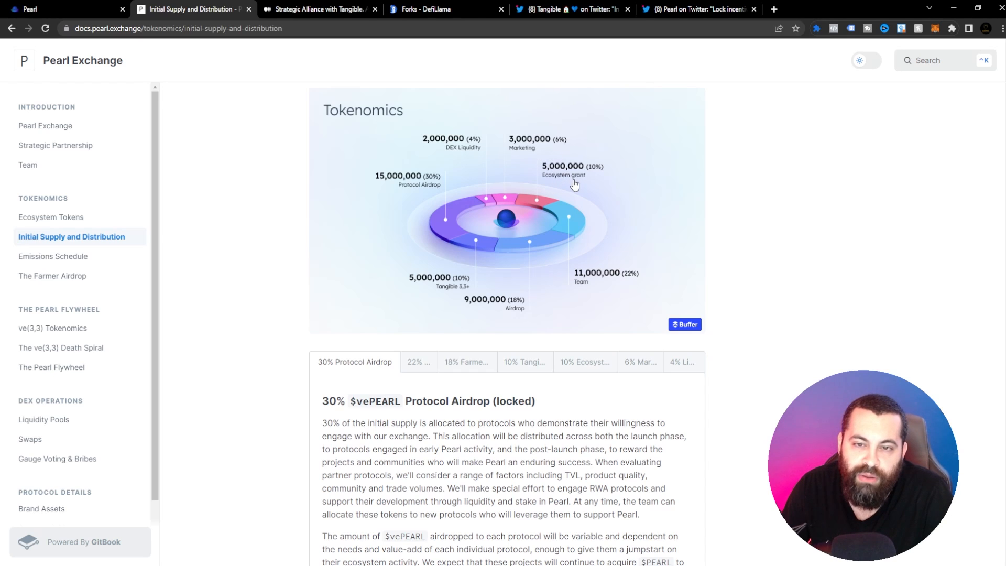
{"action": "mouse_move", "coordinate": [445, 295]}
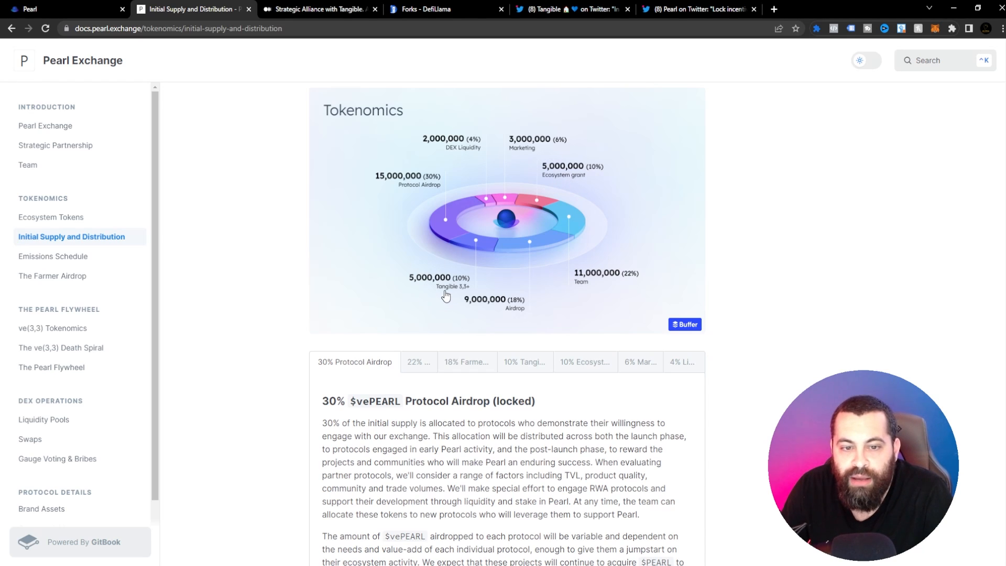
{"action": "mouse_move", "coordinate": [471, 301]}
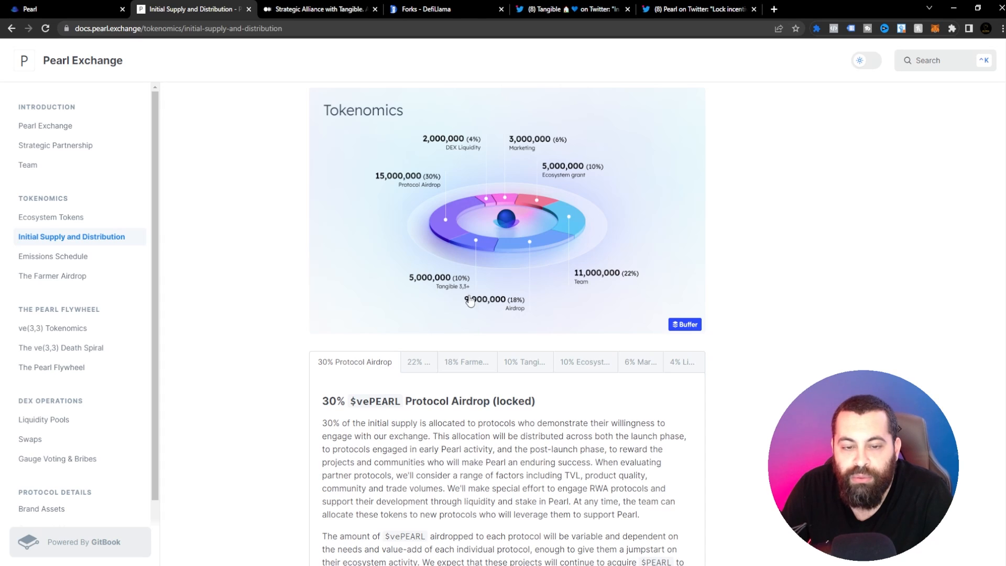
{"action": "mouse_move", "coordinate": [585, 294]}
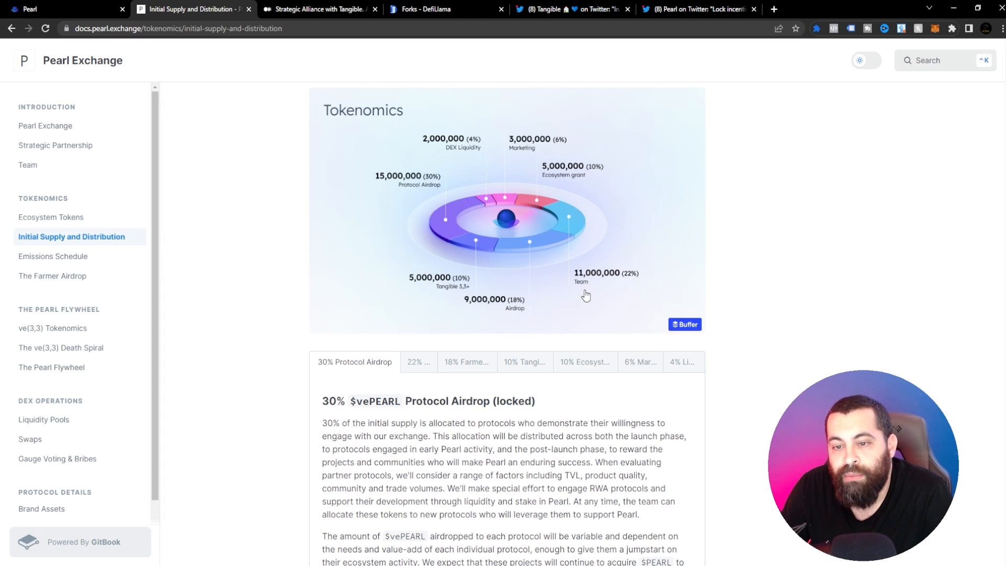
{"action": "mouse_move", "coordinate": [351, 351]}
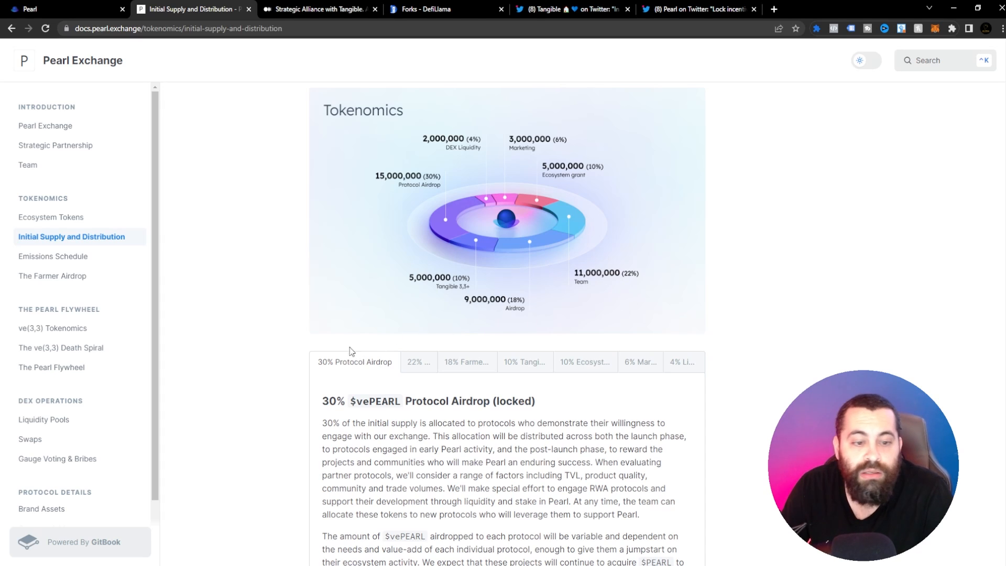
{"action": "mouse_move", "coordinate": [242, 366]}
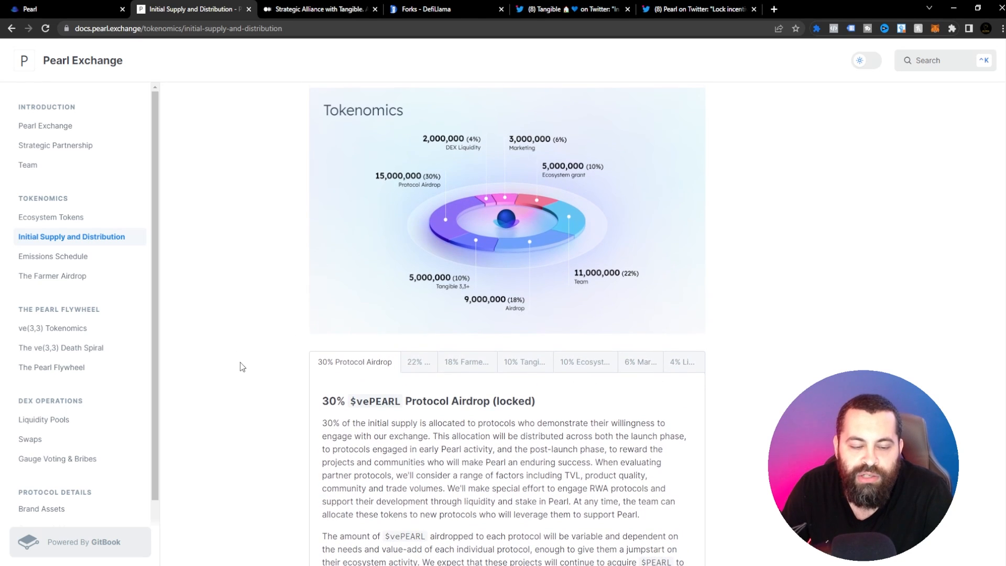
{"action": "scroll", "scroll_direction": "down", "scroll_amount": 3}
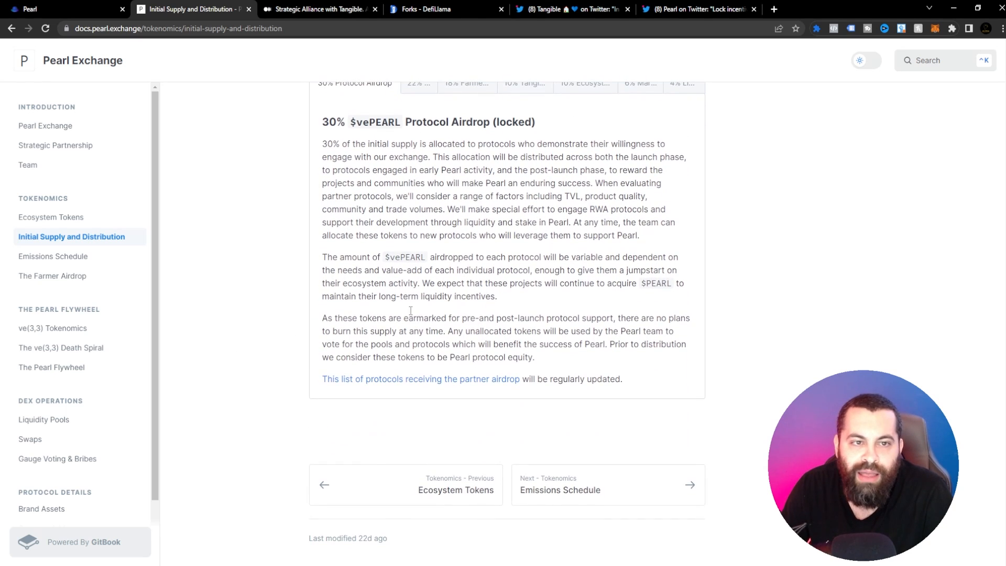
{"action": "scroll", "scroll_direction": "up", "scroll_amount": 3}
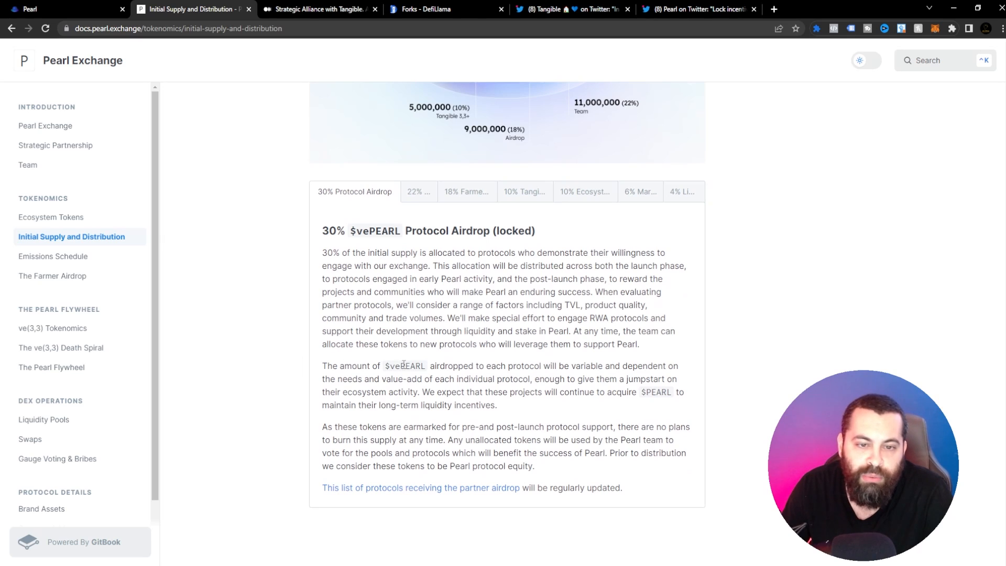
{"action": "mouse_move", "coordinate": [383, 358]}
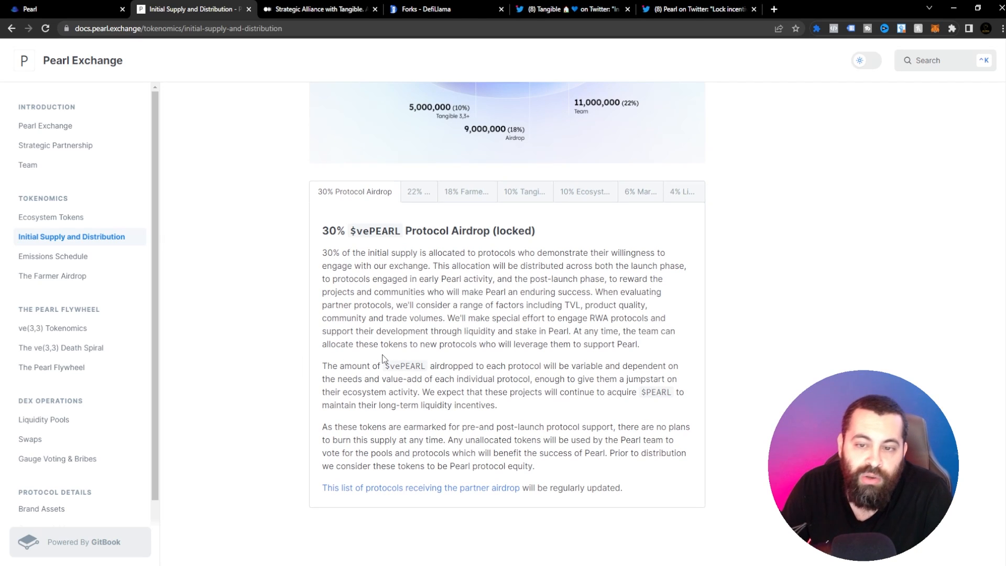
{"action": "mouse_move", "coordinate": [445, 274]}
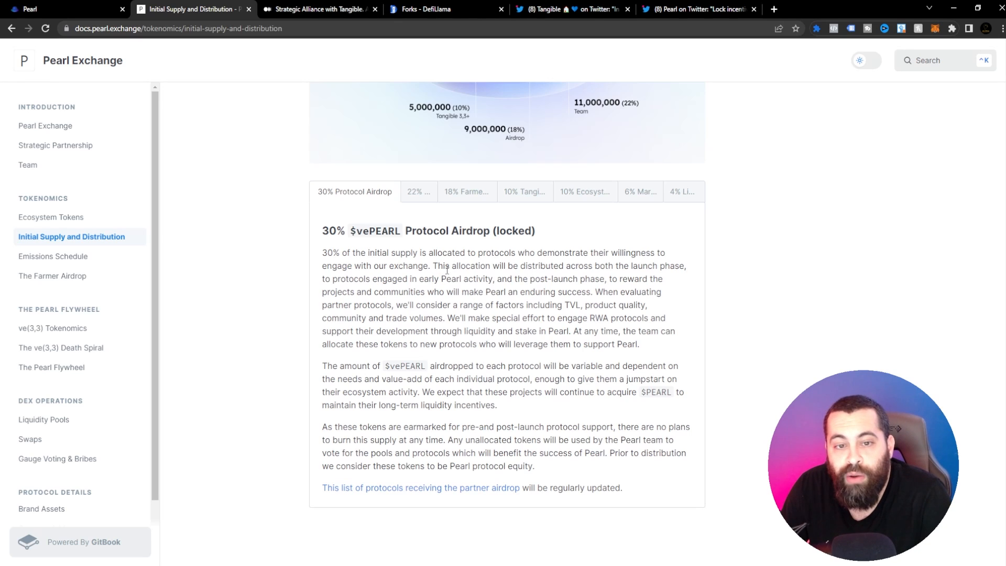
{"action": "mouse_move", "coordinate": [471, 243]}
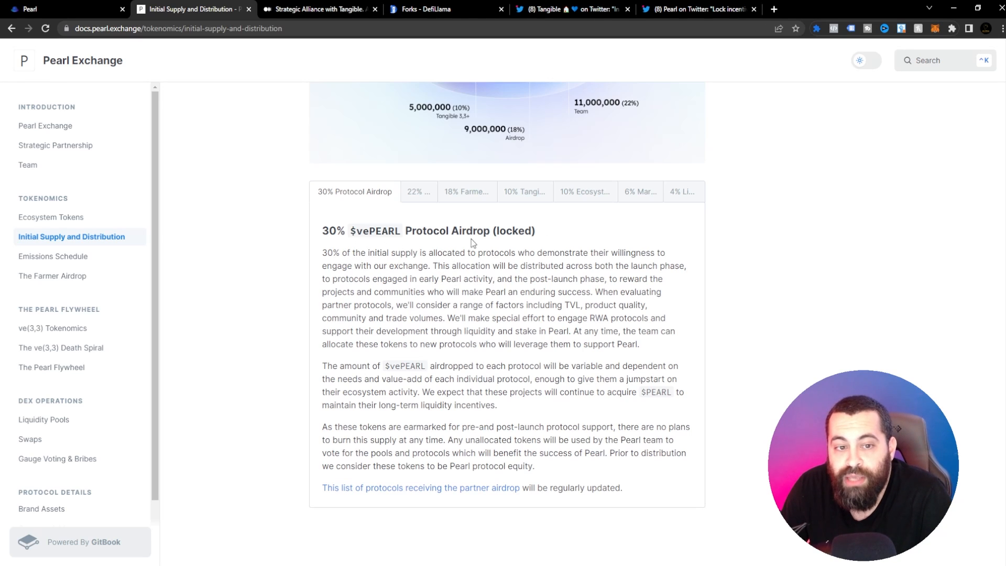
{"action": "mouse_move", "coordinate": [536, 236]}
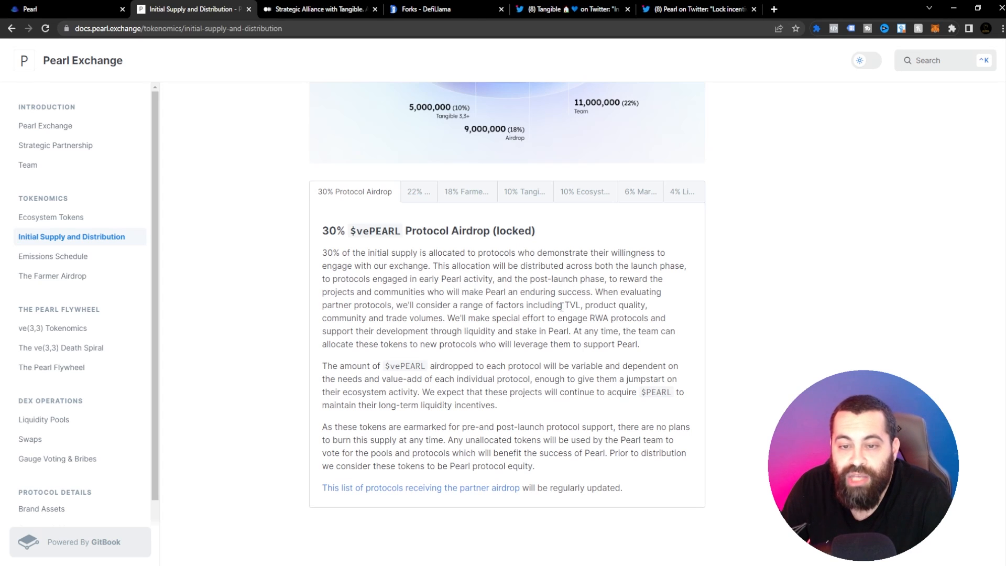
{"action": "scroll", "scroll_direction": "down", "scroll_amount": 3}
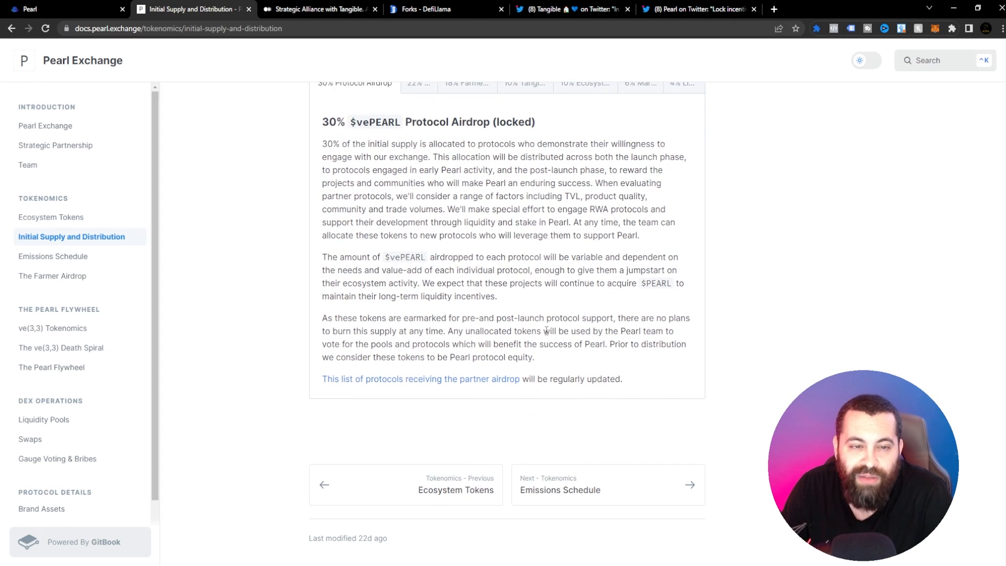
{"action": "mouse_move", "coordinate": [430, 181]}
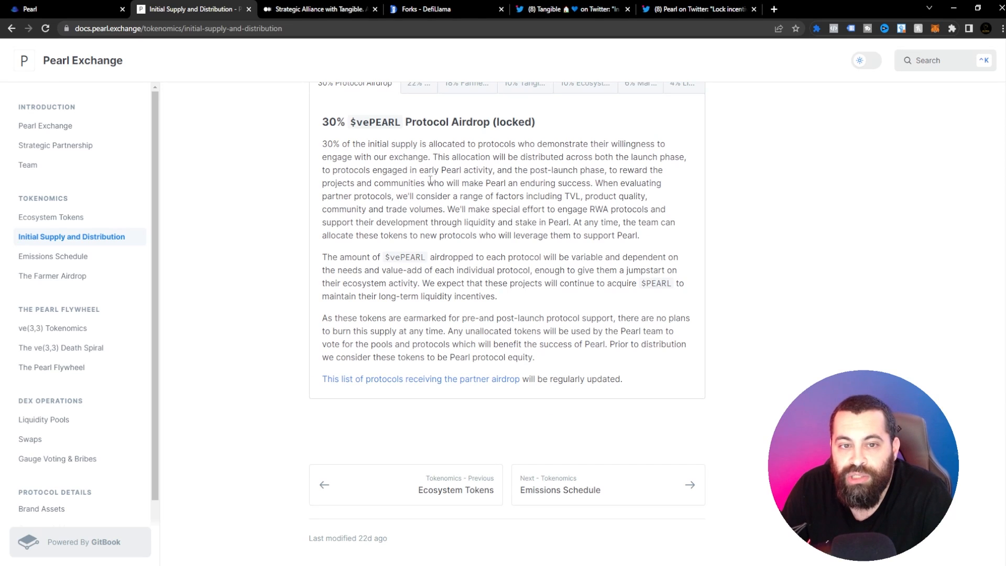
{"action": "mouse_move", "coordinate": [545, 180]}
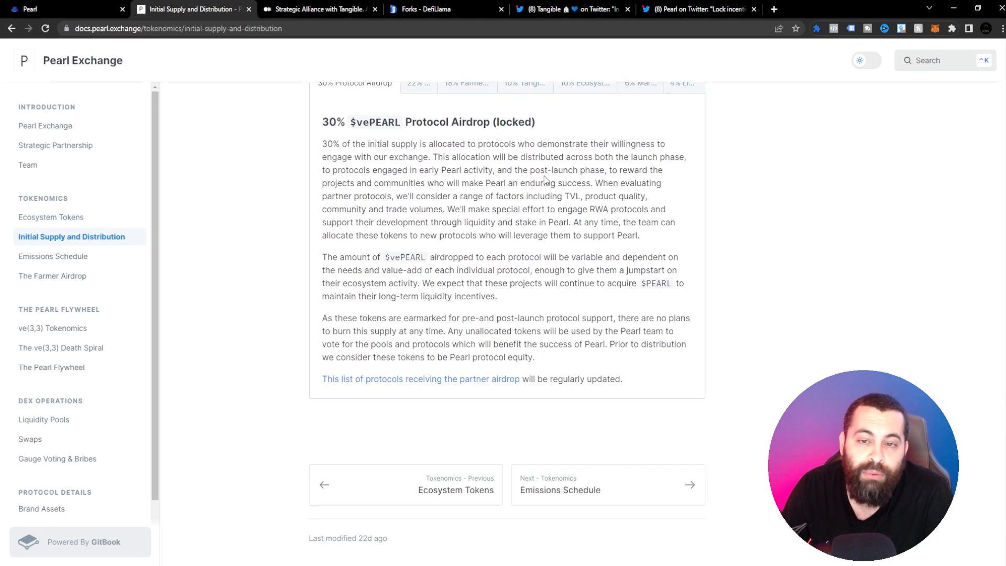
{"action": "mouse_move", "coordinate": [375, 194]}
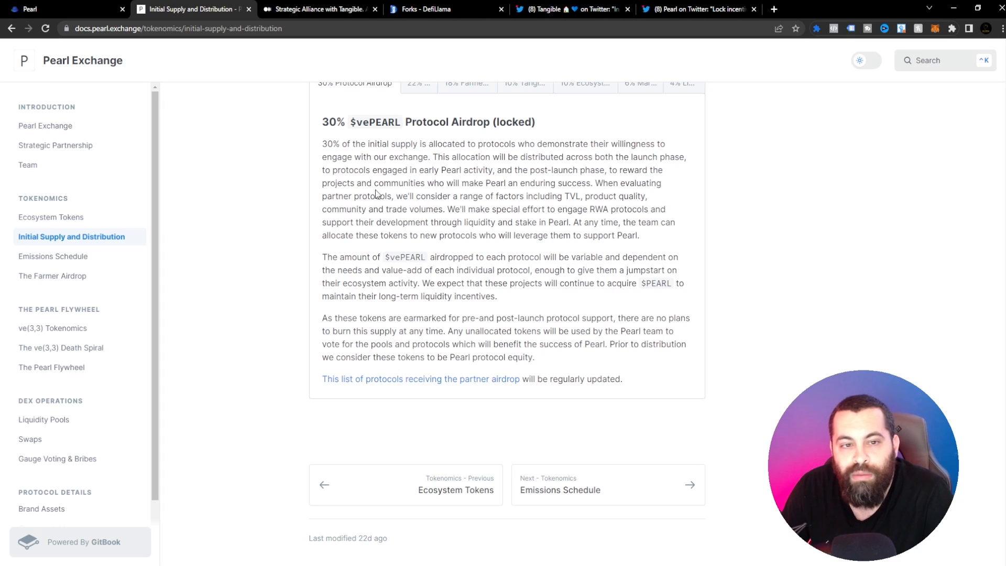
{"action": "mouse_move", "coordinate": [534, 193]}
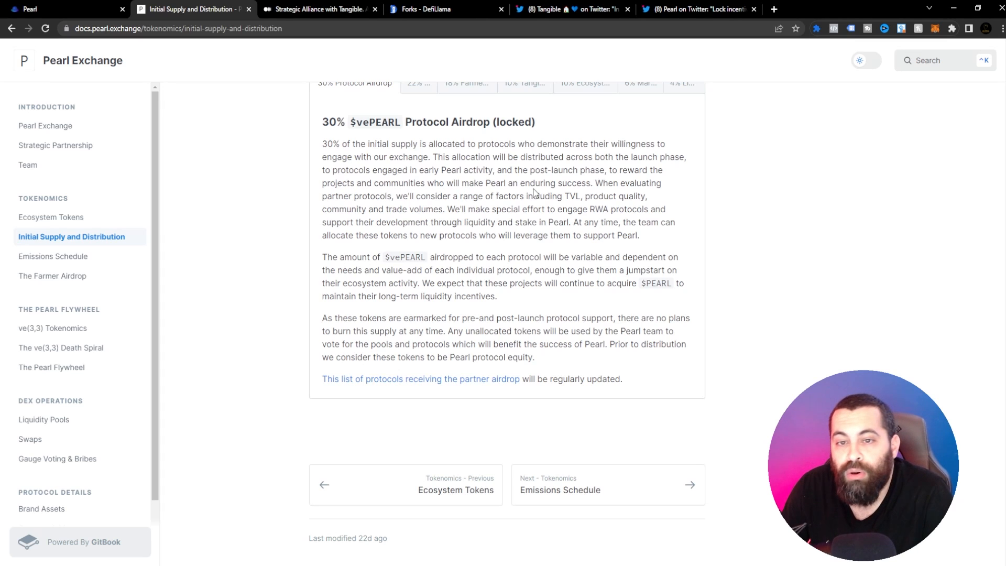
{"action": "mouse_move", "coordinate": [443, 228]}
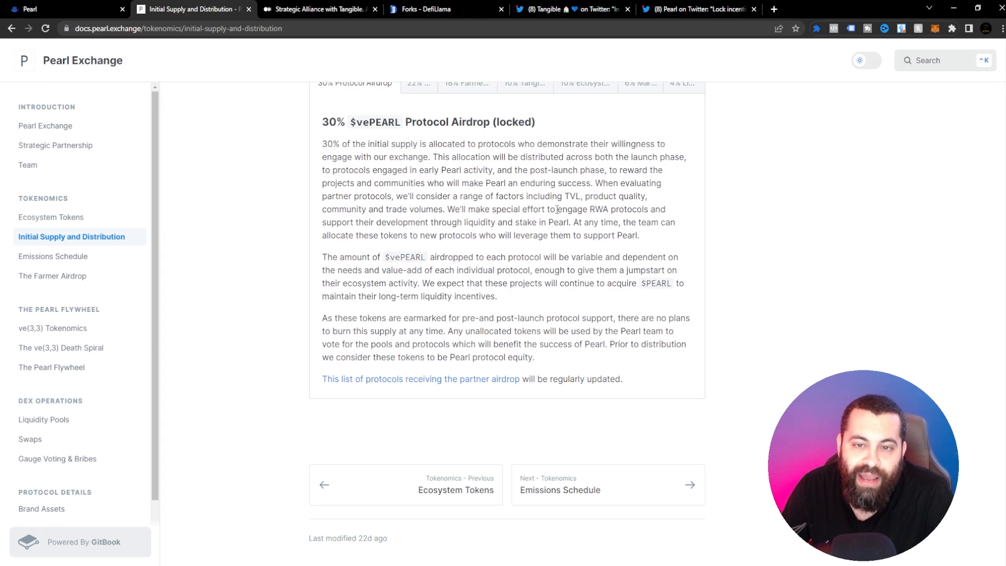
{"action": "mouse_move", "coordinate": [335, 247]}
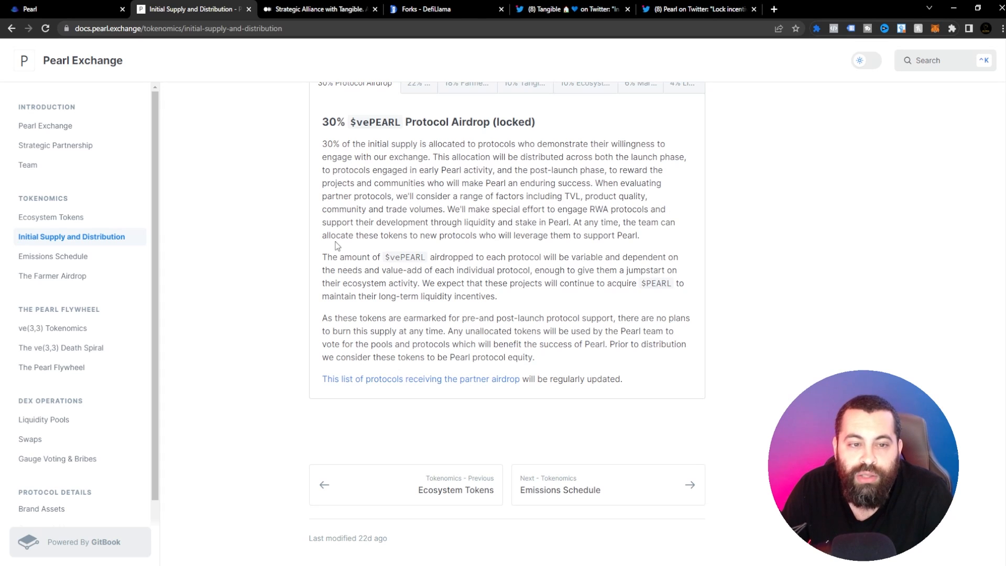
{"action": "mouse_move", "coordinate": [539, 222]}
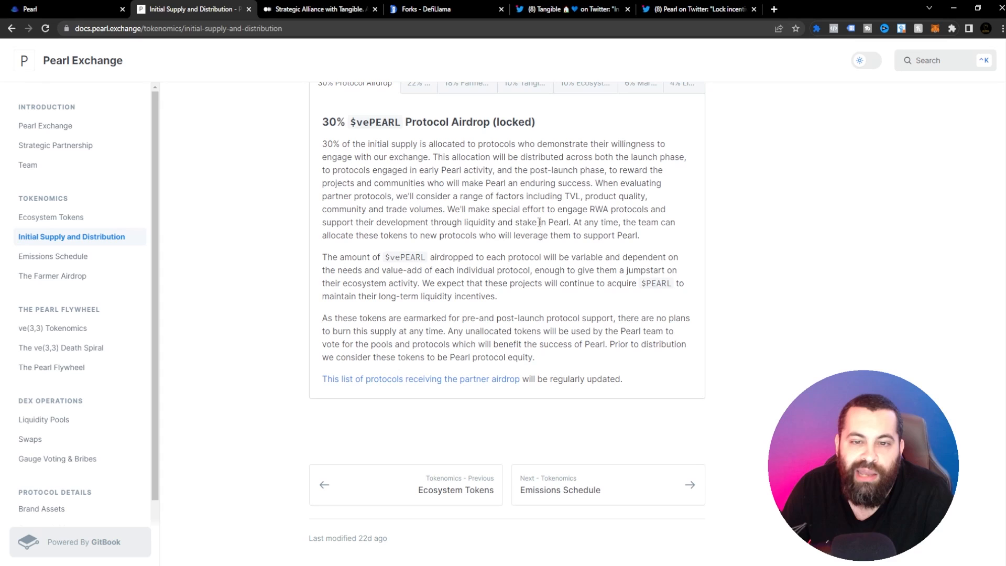
{"action": "mouse_move", "coordinate": [599, 223]}
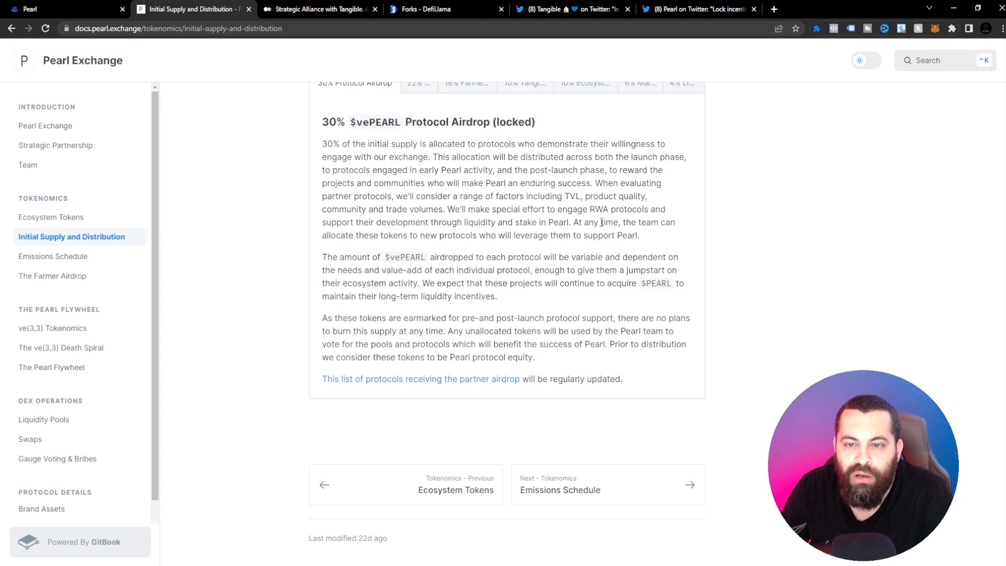
{"action": "mouse_move", "coordinate": [357, 235]}
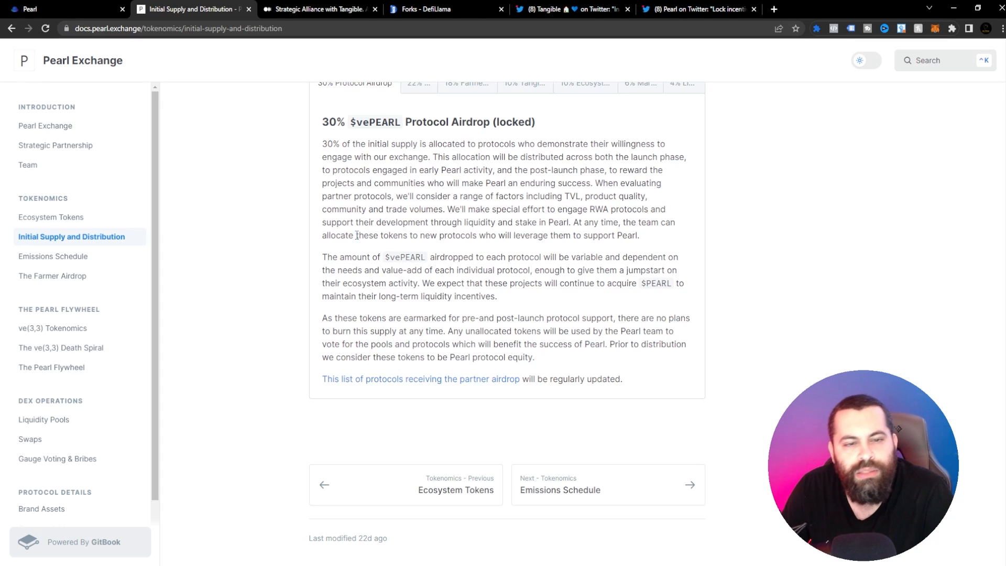
{"action": "mouse_move", "coordinate": [568, 235]}
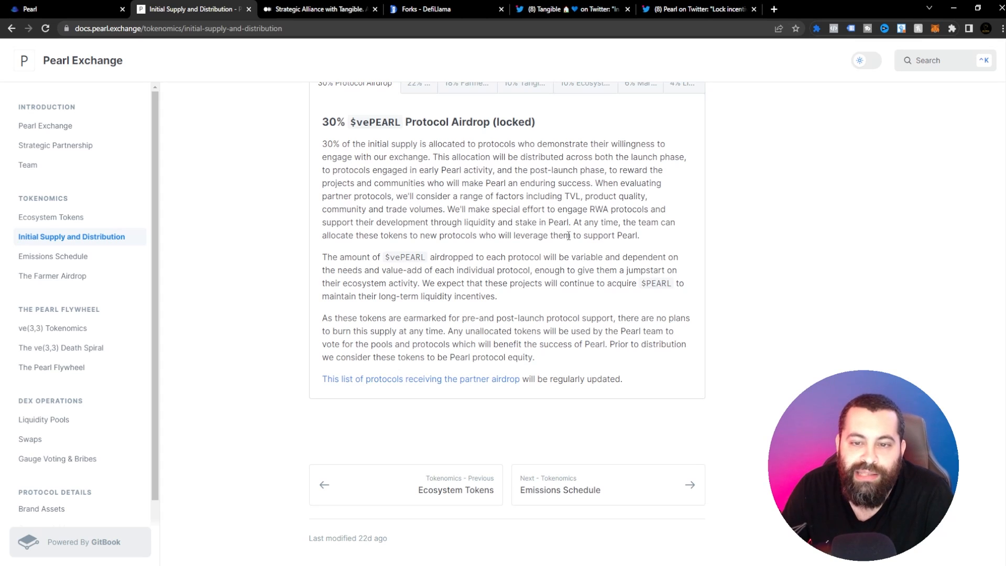
{"action": "mouse_move", "coordinate": [372, 266]}
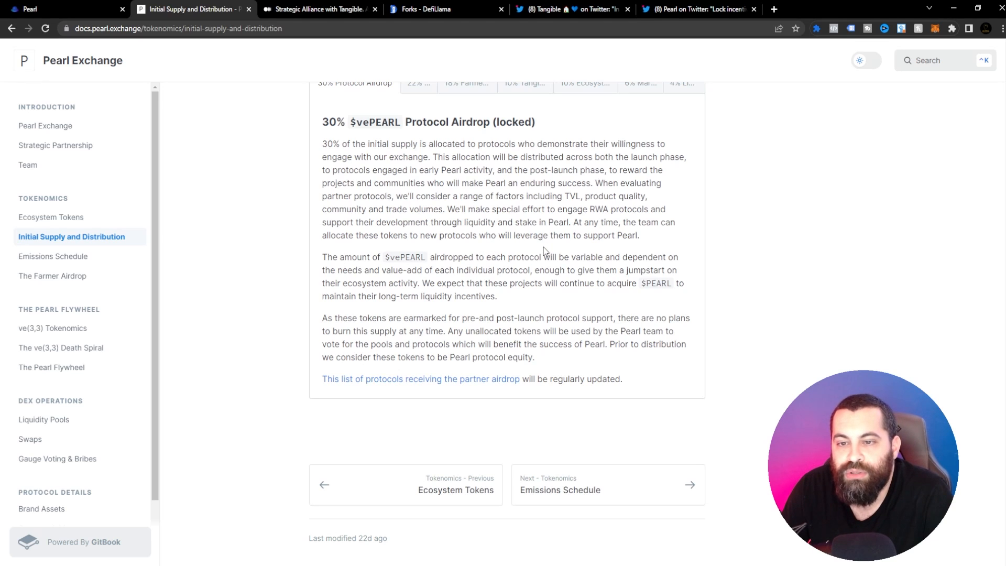
{"action": "mouse_move", "coordinate": [438, 294]}
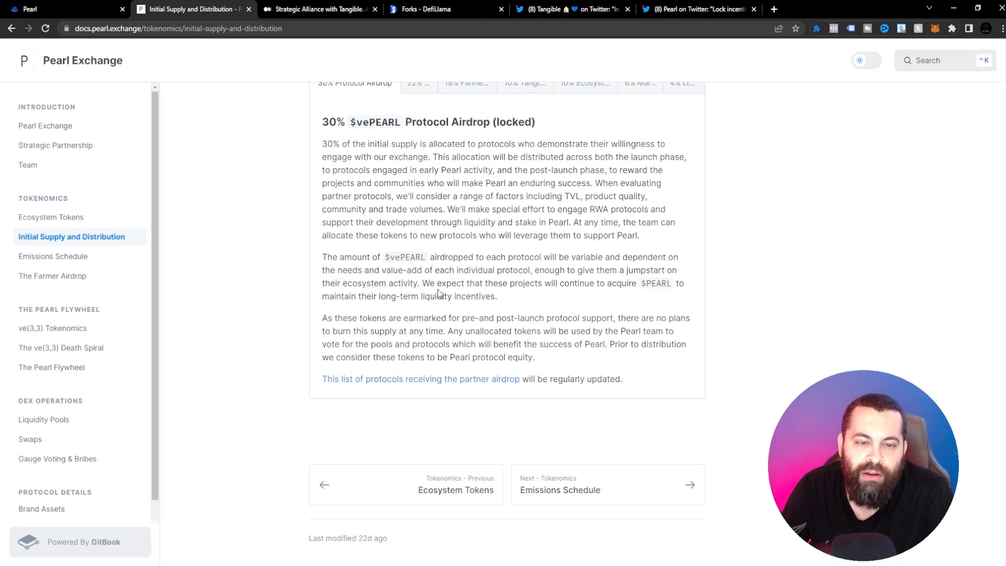
{"action": "mouse_move", "coordinate": [511, 264]}
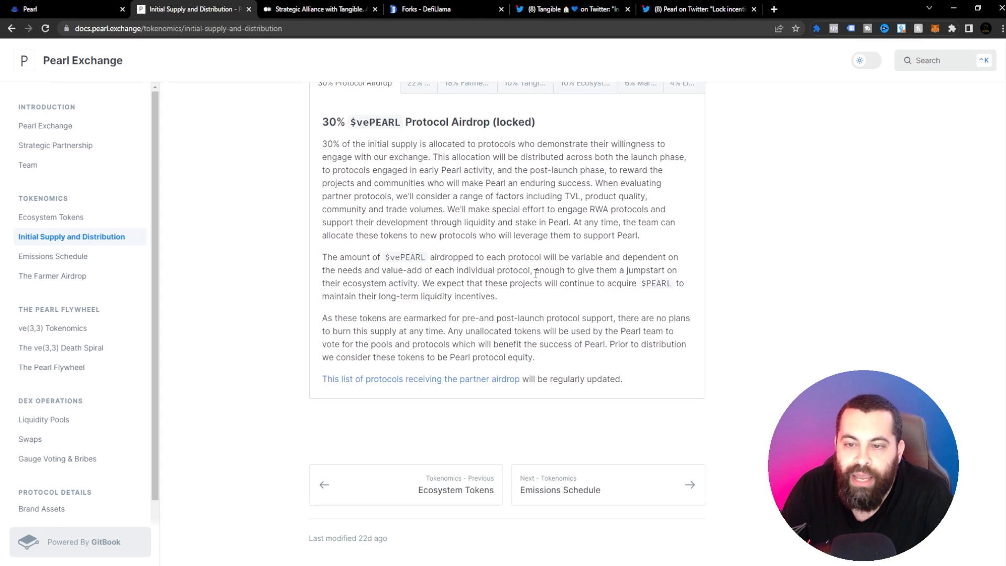
{"action": "mouse_move", "coordinate": [420, 274]}
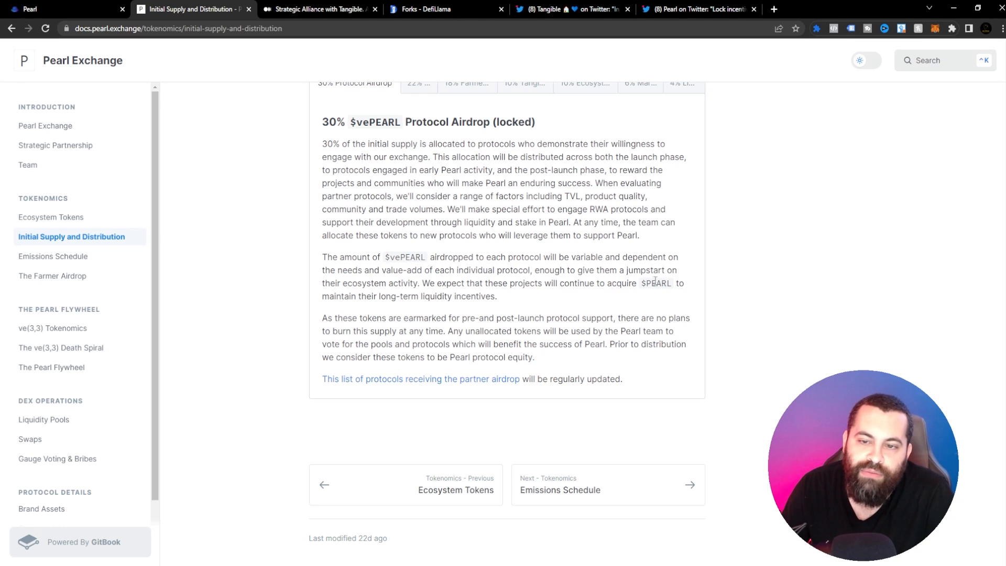
{"action": "mouse_move", "coordinate": [509, 314]}
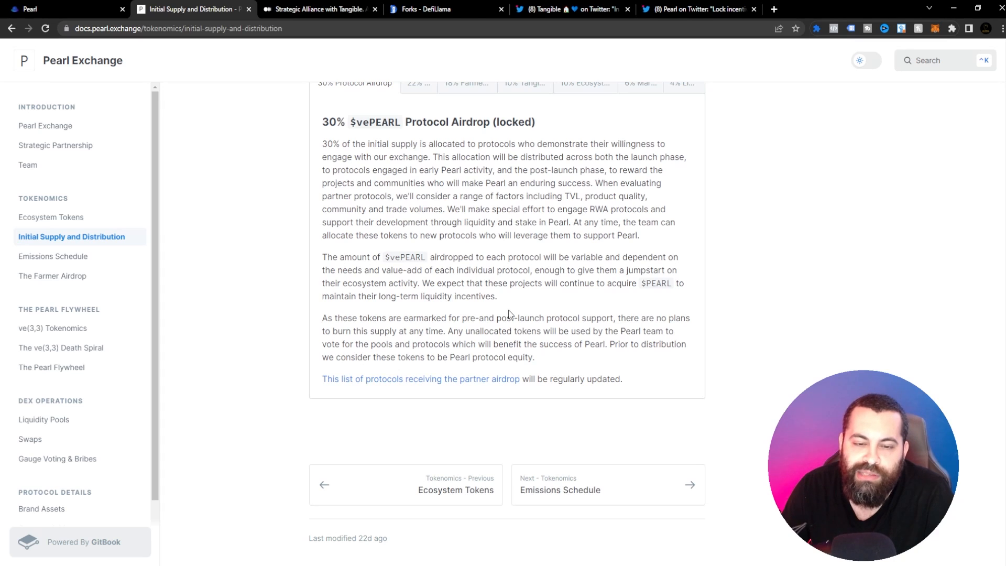
{"action": "mouse_move", "coordinate": [578, 298]}
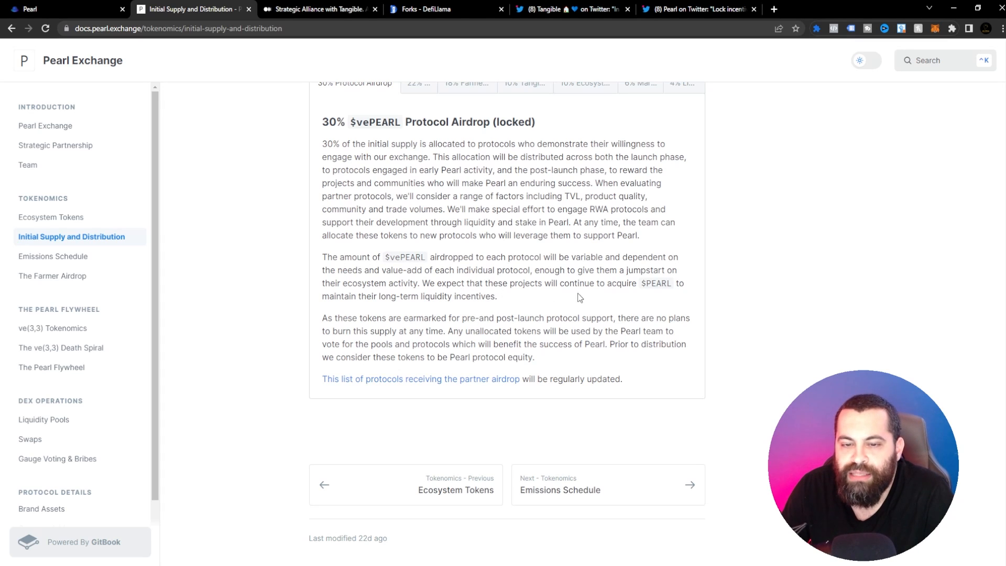
{"action": "mouse_move", "coordinate": [393, 318]}
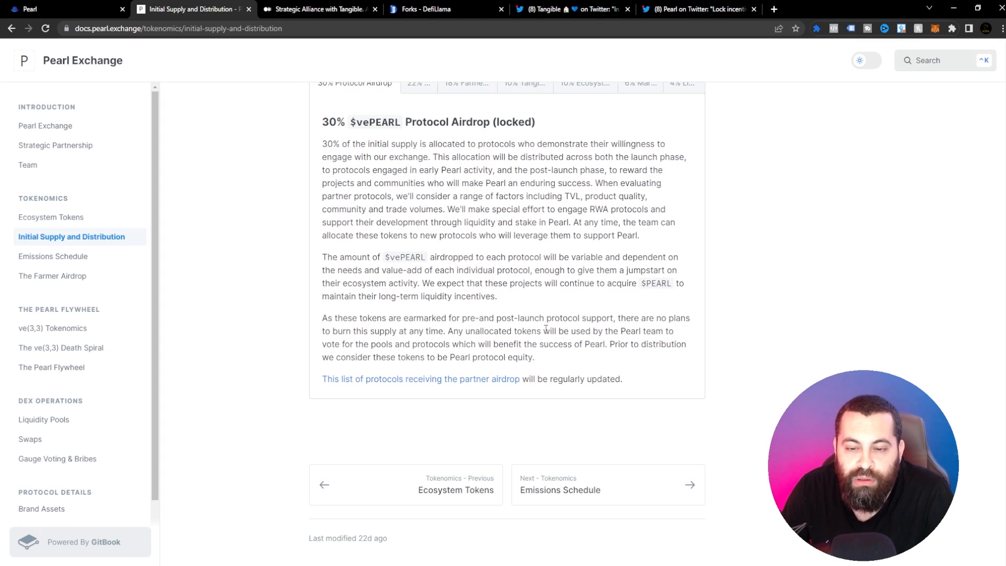
{"action": "mouse_move", "coordinate": [381, 337]}
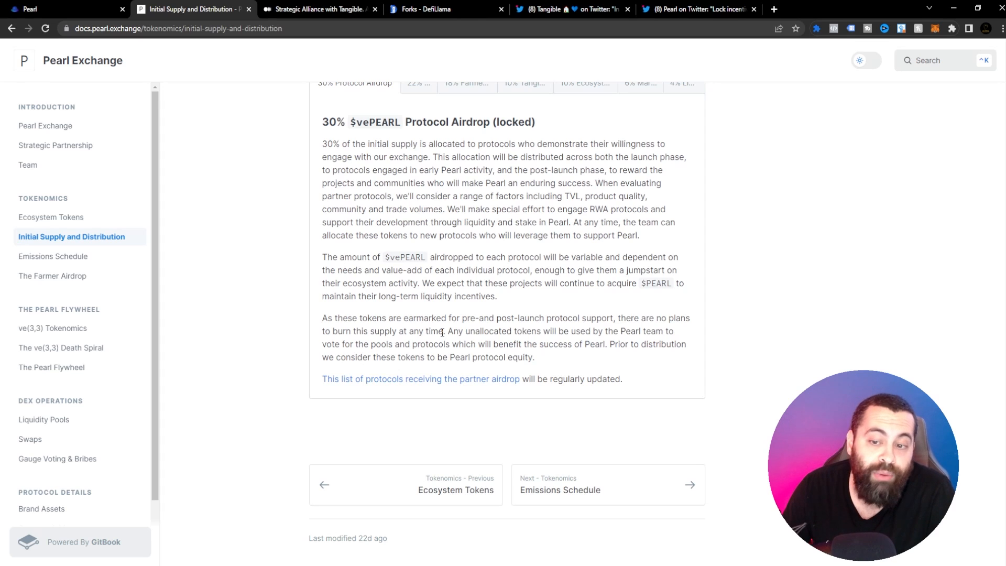
{"action": "mouse_move", "coordinate": [480, 349]}
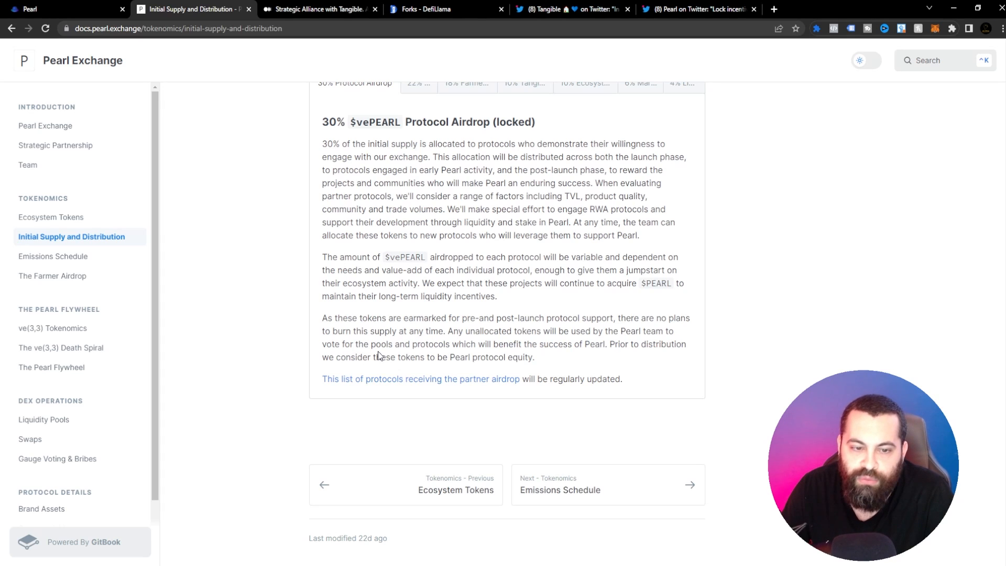
{"action": "mouse_move", "coordinate": [557, 361]}
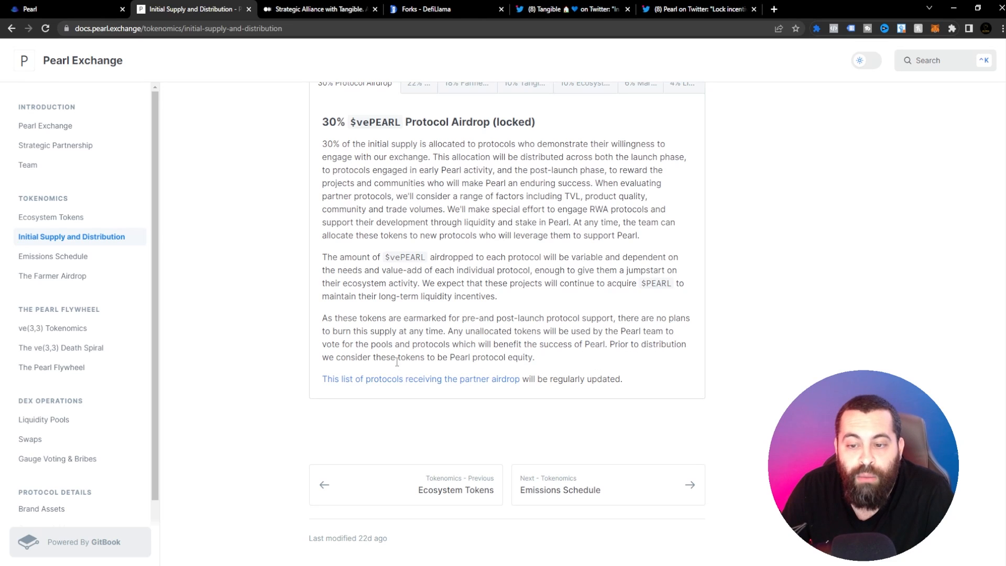
{"action": "mouse_move", "coordinate": [607, 401]}
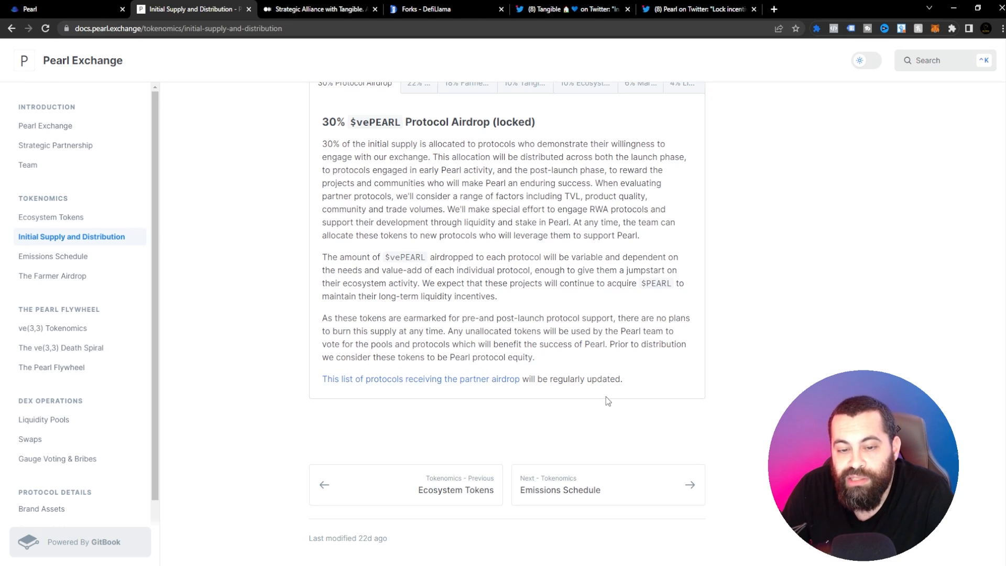
{"action": "mouse_move", "coordinate": [611, 485]}
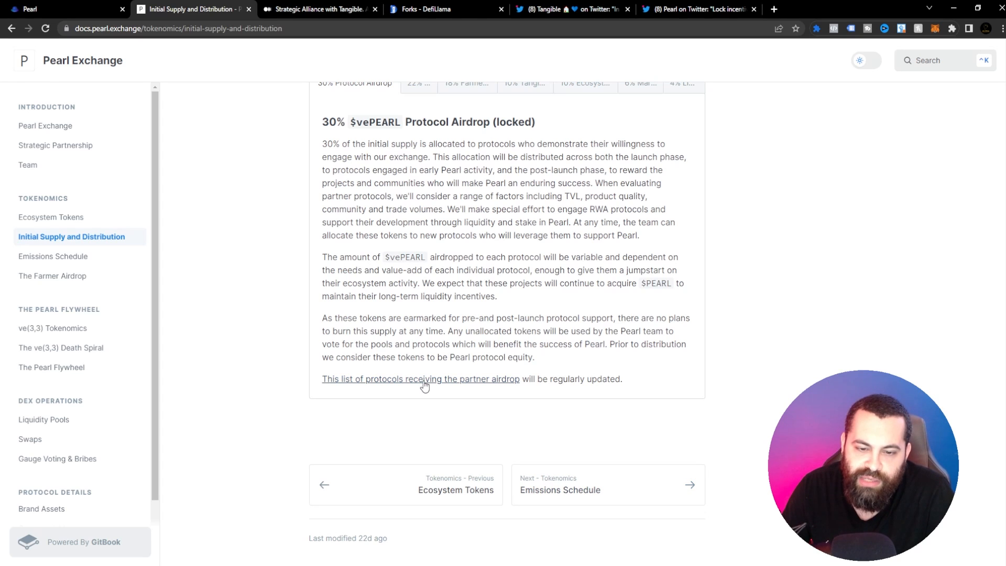
{"action": "mouse_move", "coordinate": [609, 486]}
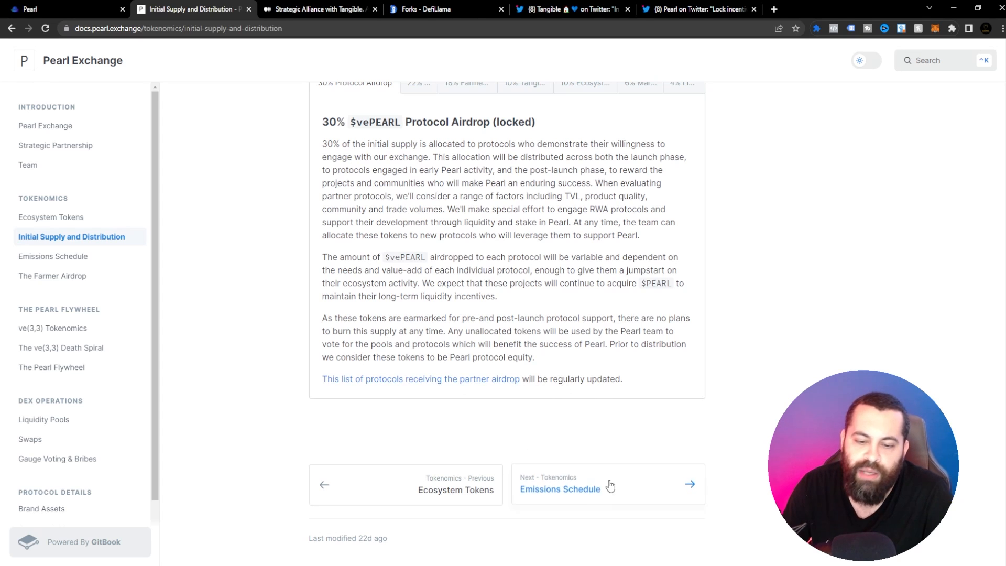
{"action": "left_click", "coordinate": [559, 489]}
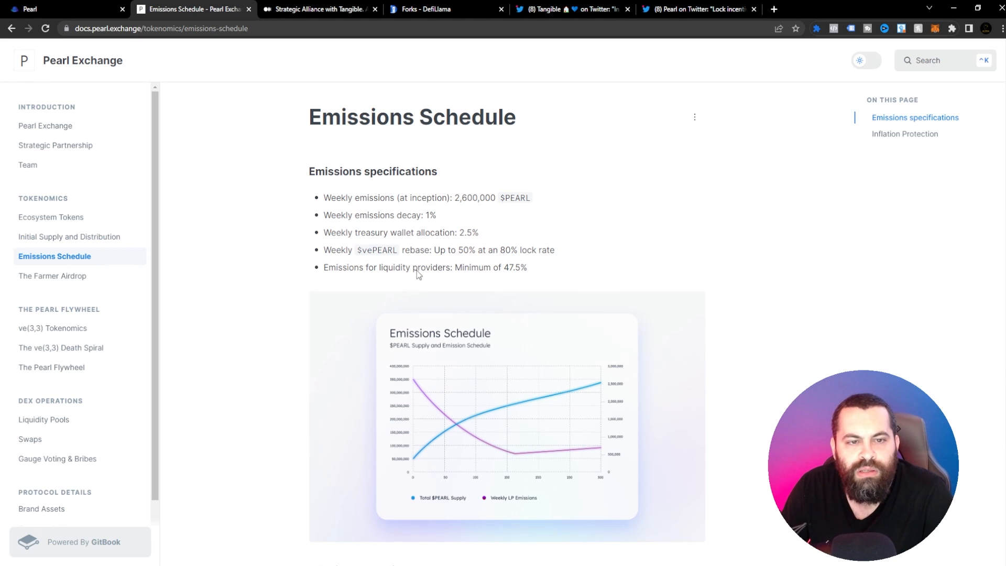
Scroll past the emissions chart to the Inflation Protection section.
{"action": "scroll", "scroll_direction": "down", "scroll_amount": 3}
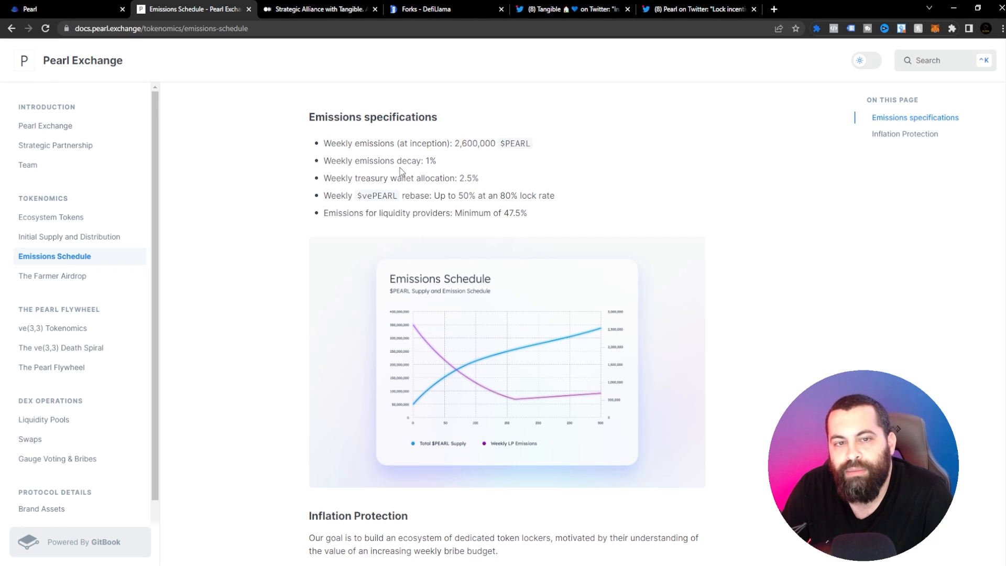
{"action": "mouse_move", "coordinate": [493, 168]}
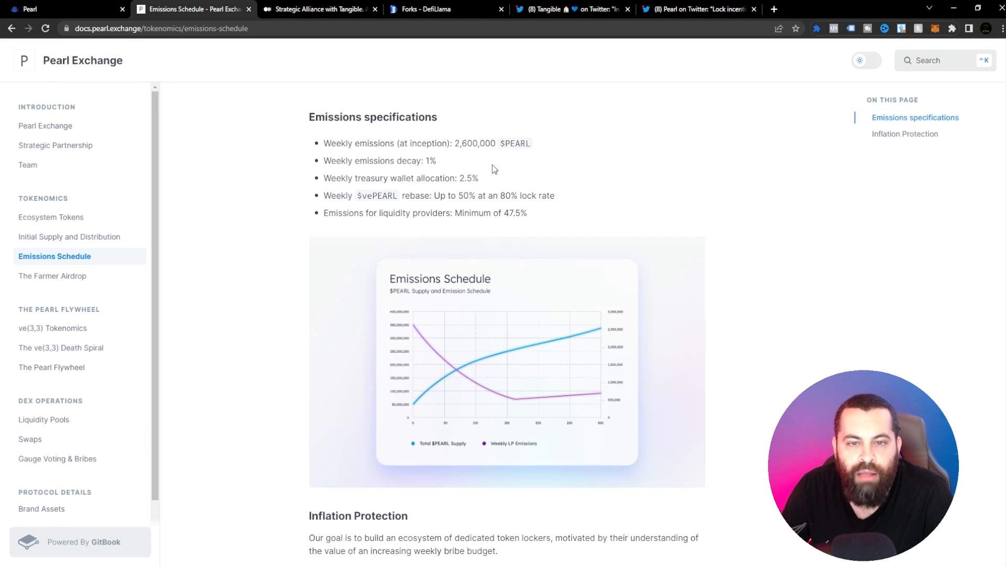
{"action": "mouse_move", "coordinate": [365, 208]}
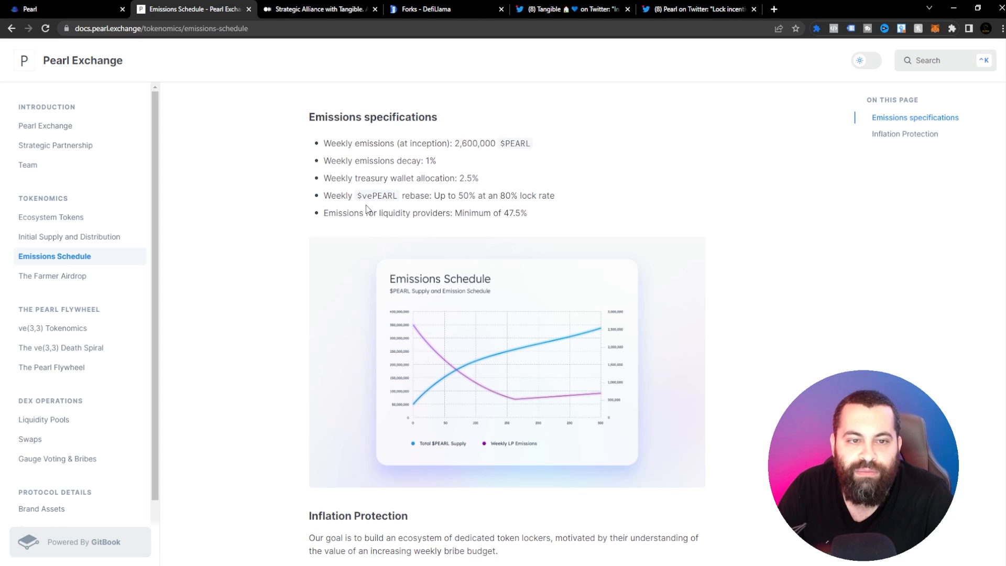
{"action": "mouse_move", "coordinate": [477, 199]}
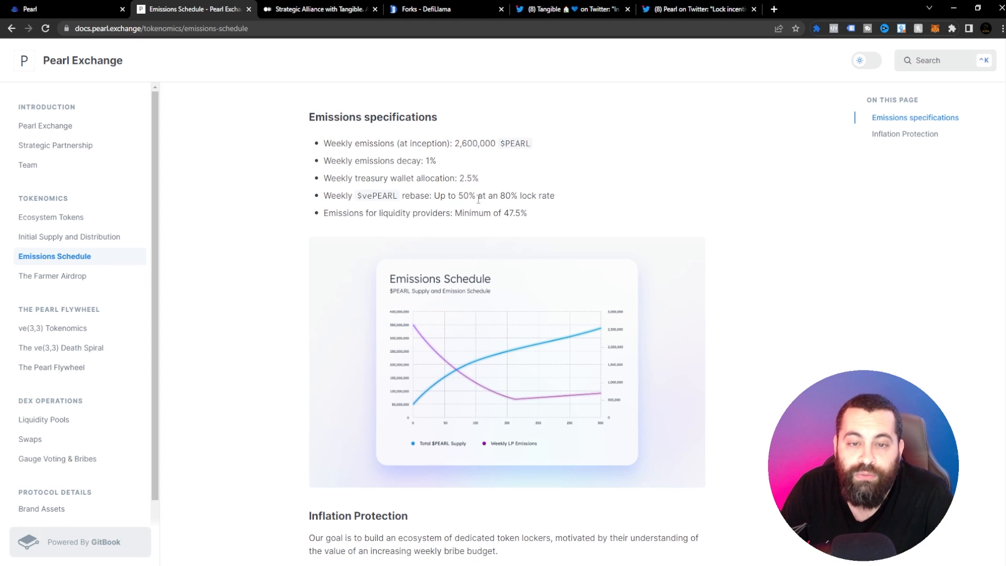
{"action": "mouse_move", "coordinate": [496, 211]}
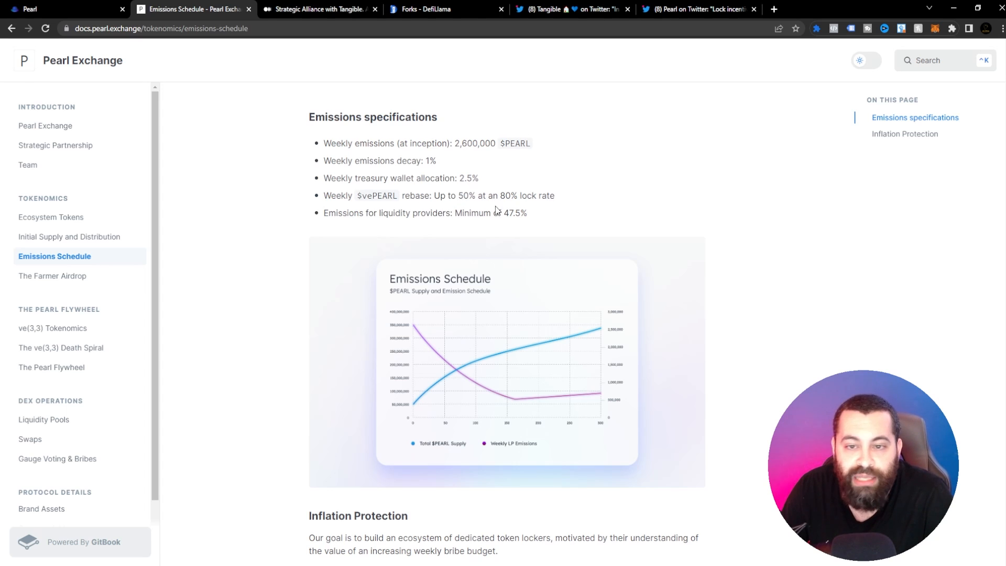
{"action": "mouse_move", "coordinate": [275, 249]}
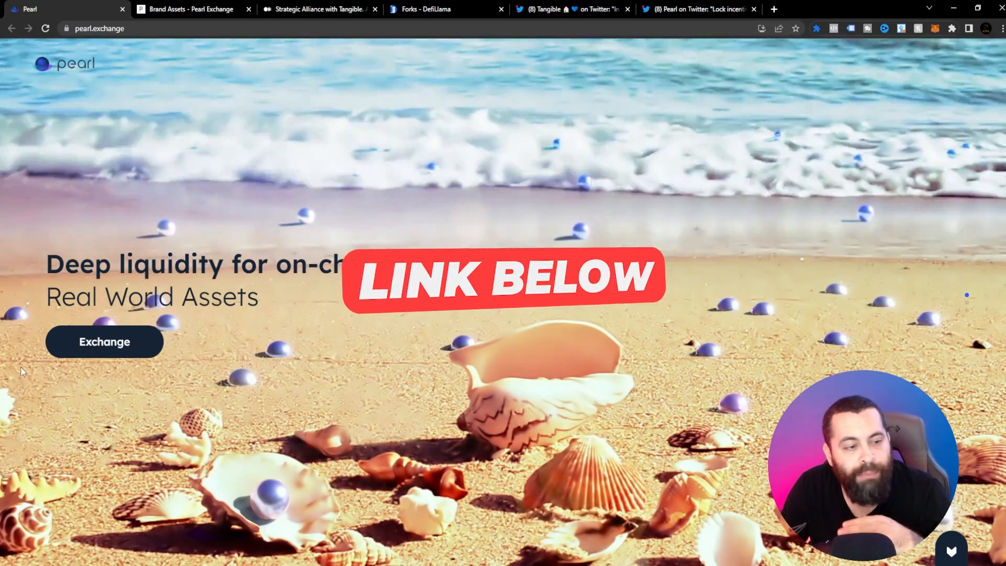
Quote a 1000 USDR to PEARL swap, then flip it to price PEARL into USDR.
{"action": "left_click", "coordinate": [104, 341]}
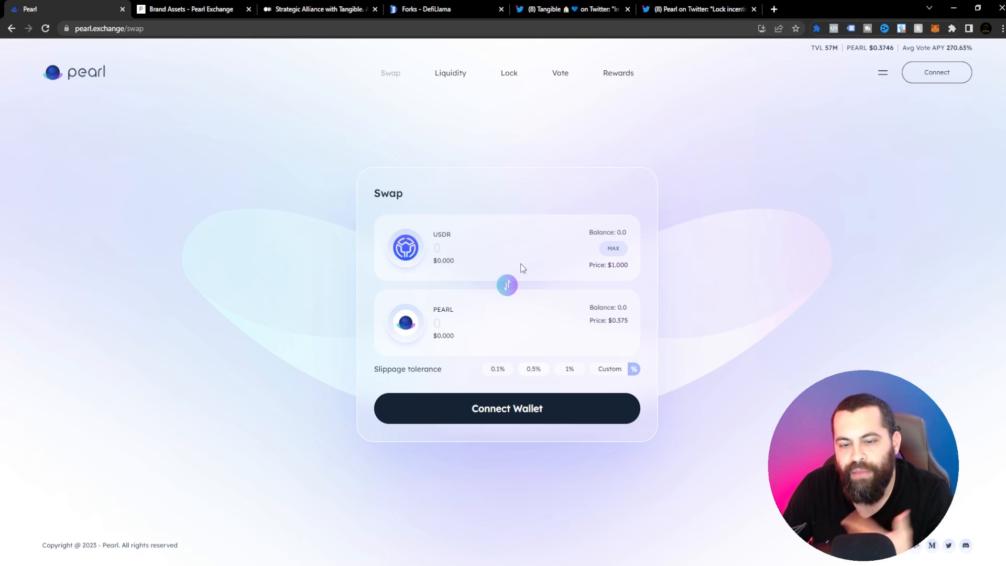
{"action": "mouse_move", "coordinate": [438, 246]}
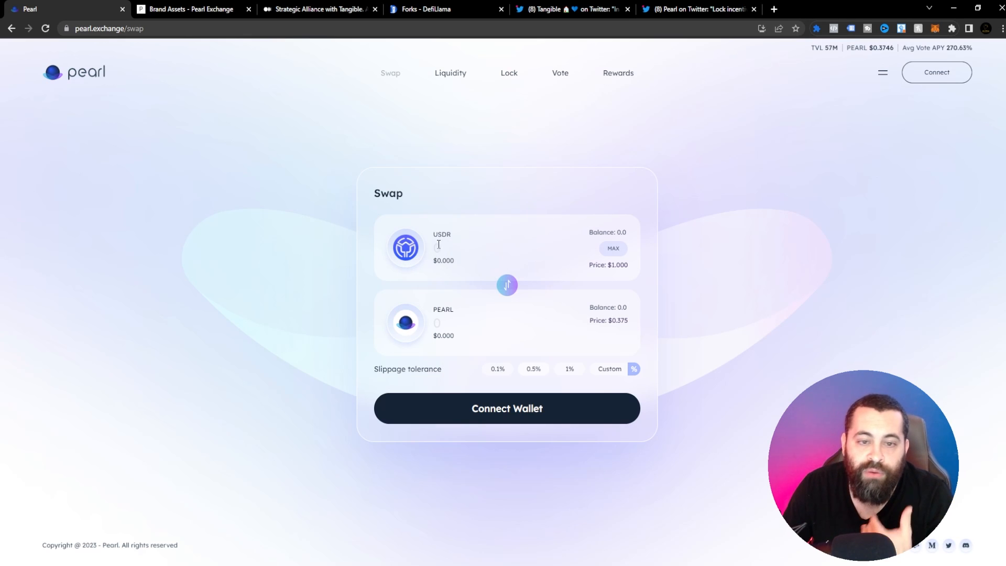
{"action": "mouse_move", "coordinate": [444, 303]}
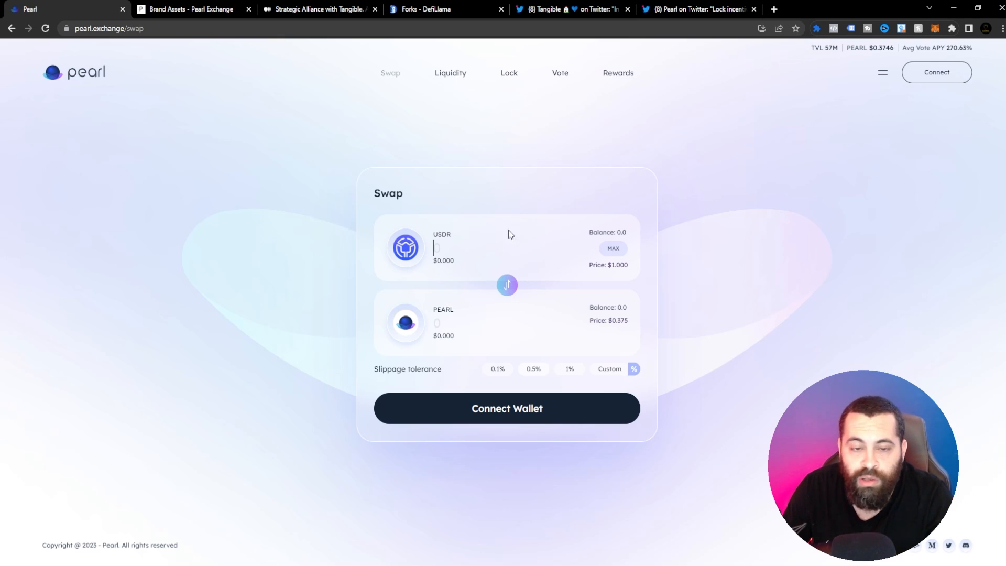
{"action": "mouse_move", "coordinate": [488, 246]}
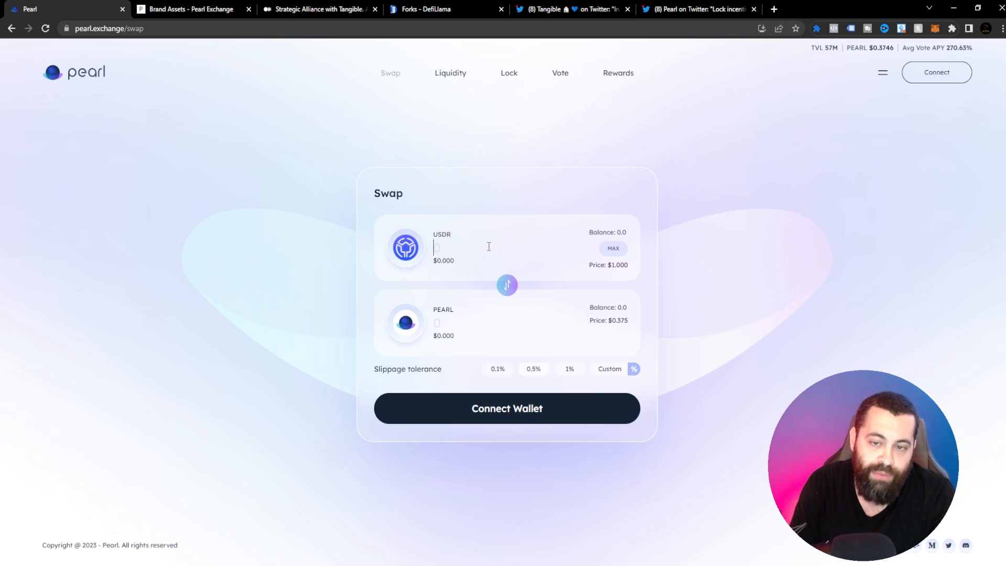
{"action": "type", "text": "1"}
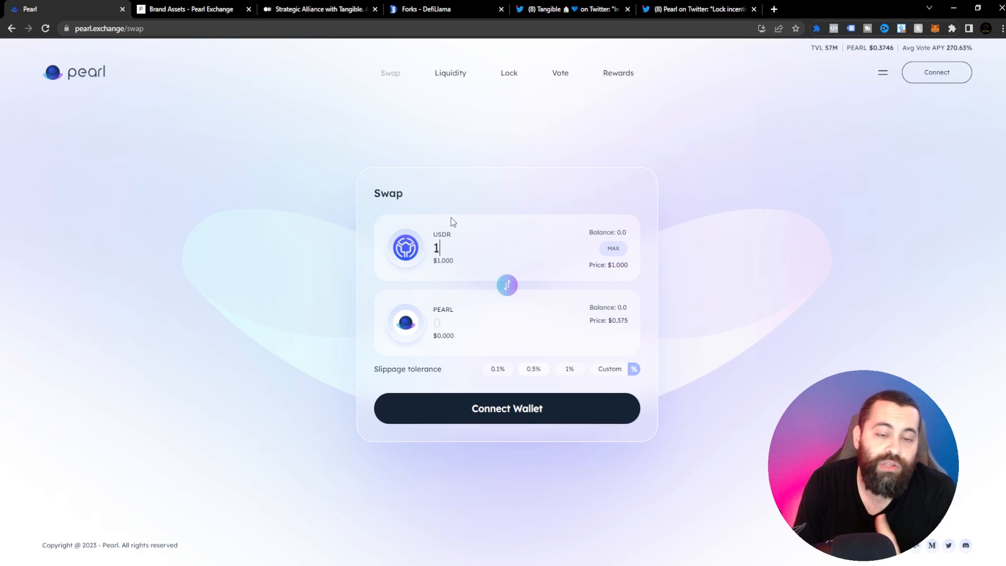
{"action": "type", "text": "000"}
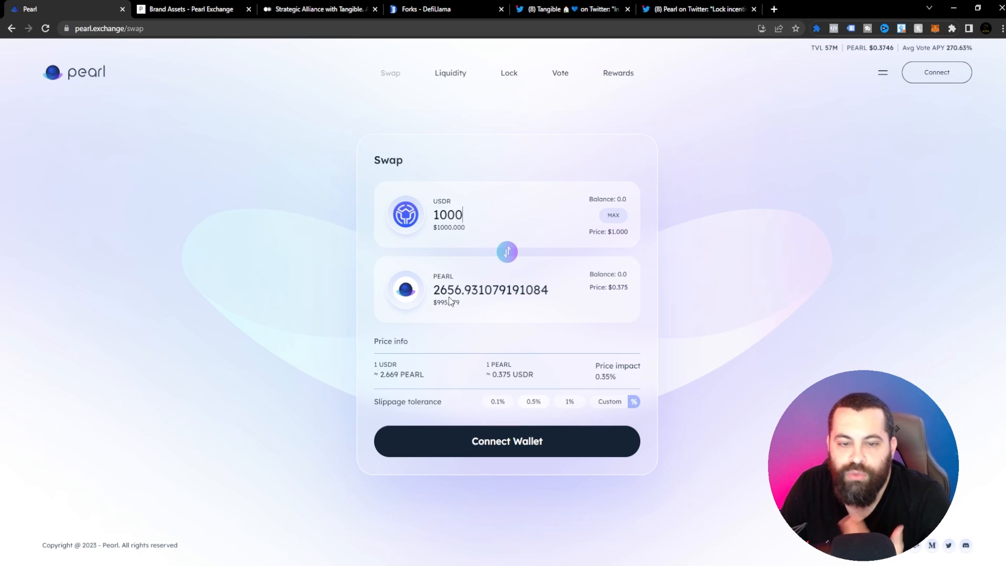
{"action": "mouse_move", "coordinate": [585, 333]}
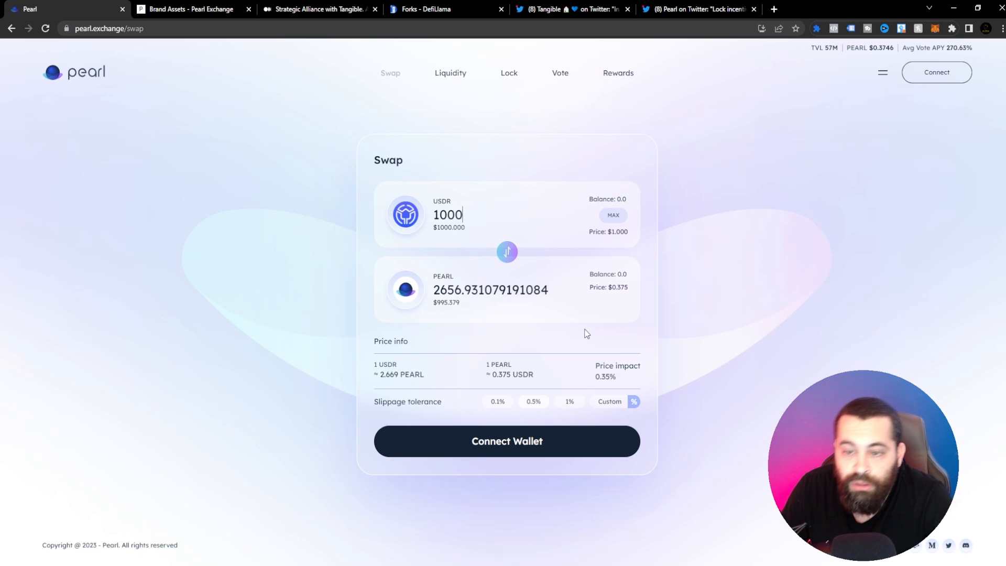
{"action": "mouse_move", "coordinate": [587, 421]}
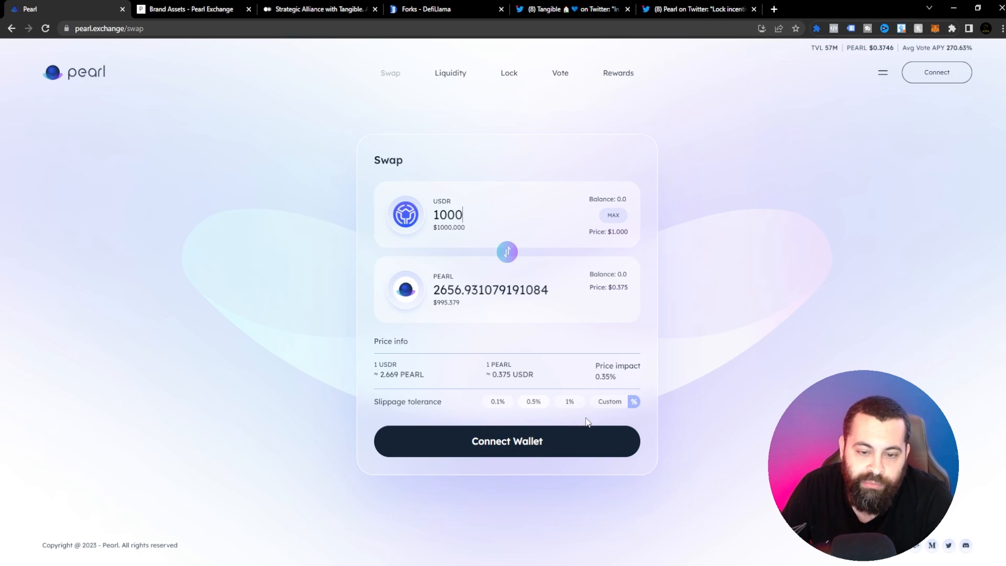
{"action": "mouse_move", "coordinate": [507, 263]}
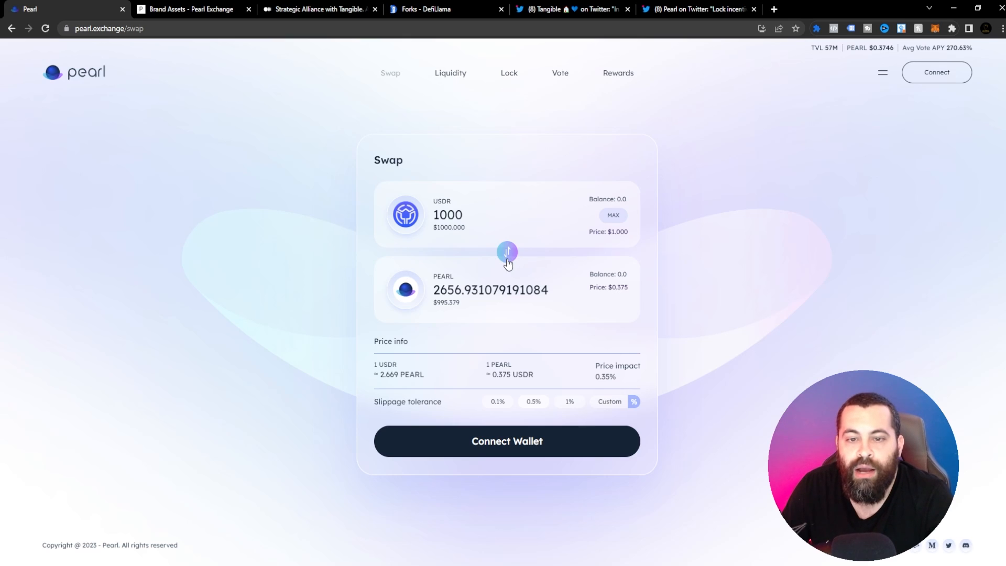
{"action": "left_click", "coordinate": [506, 251]}
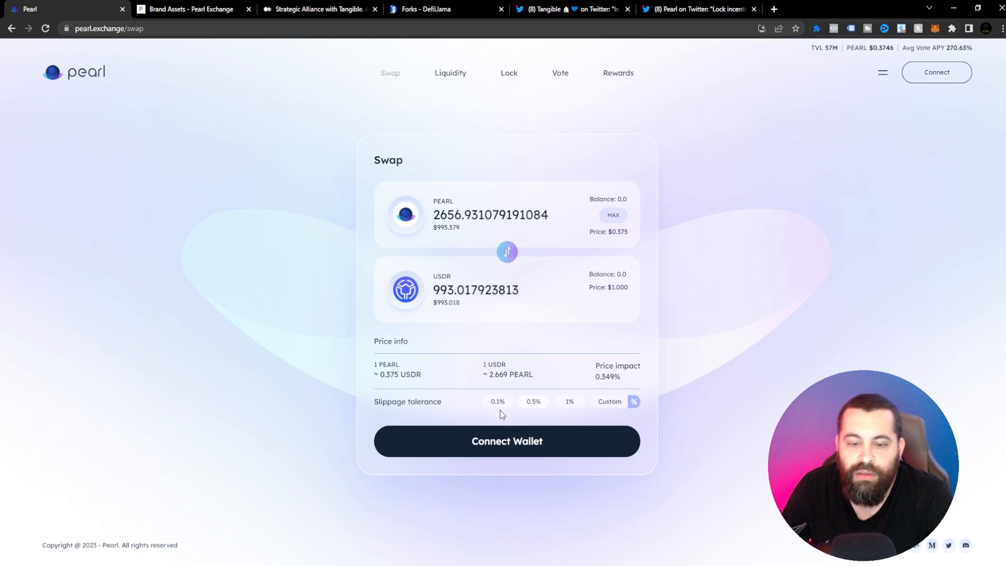
{"action": "mouse_move", "coordinate": [500, 408]}
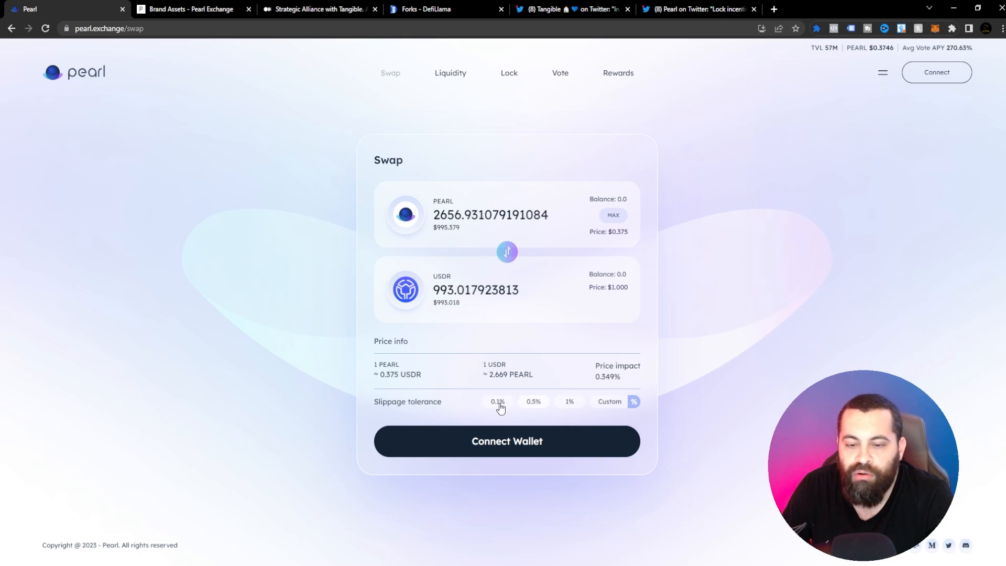
{"action": "mouse_move", "coordinate": [575, 422]}
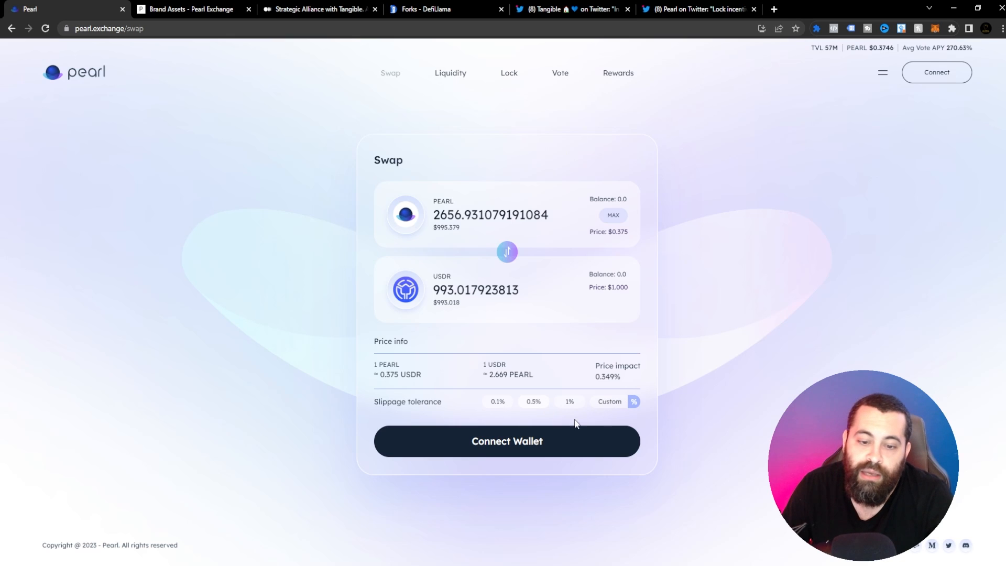
Browse the liquidity pools, such as USDC/USDR at 38.15% APR and TNGBL/USDR at 92.11%.
{"action": "left_click", "coordinate": [450, 73]}
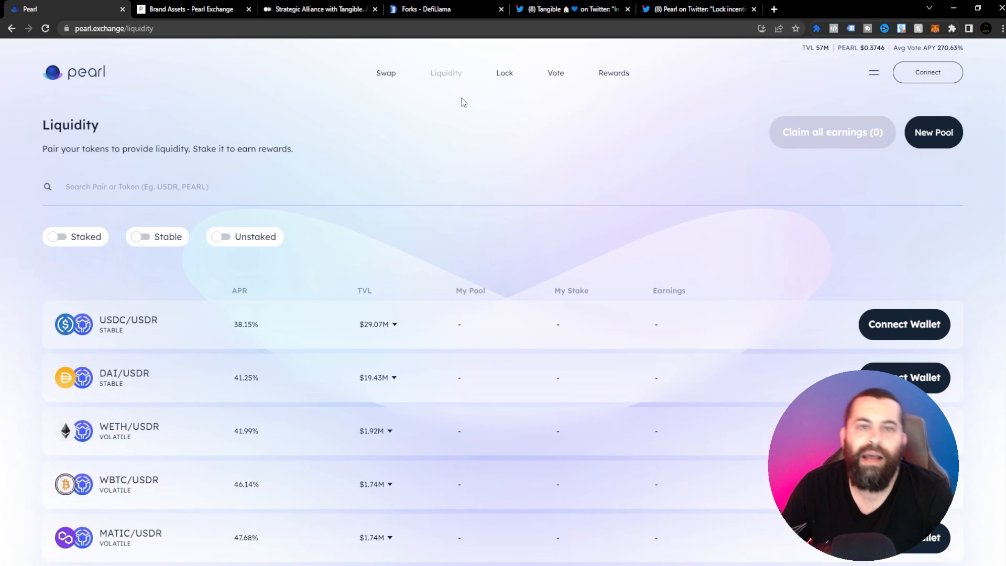
{"action": "mouse_move", "coordinate": [504, 274]}
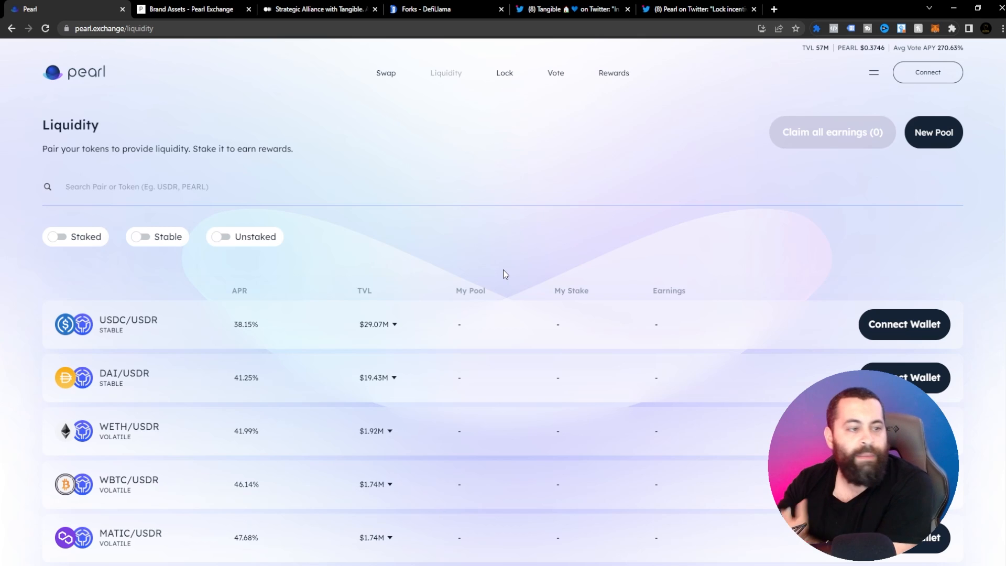
{"action": "mouse_move", "coordinate": [145, 262]}
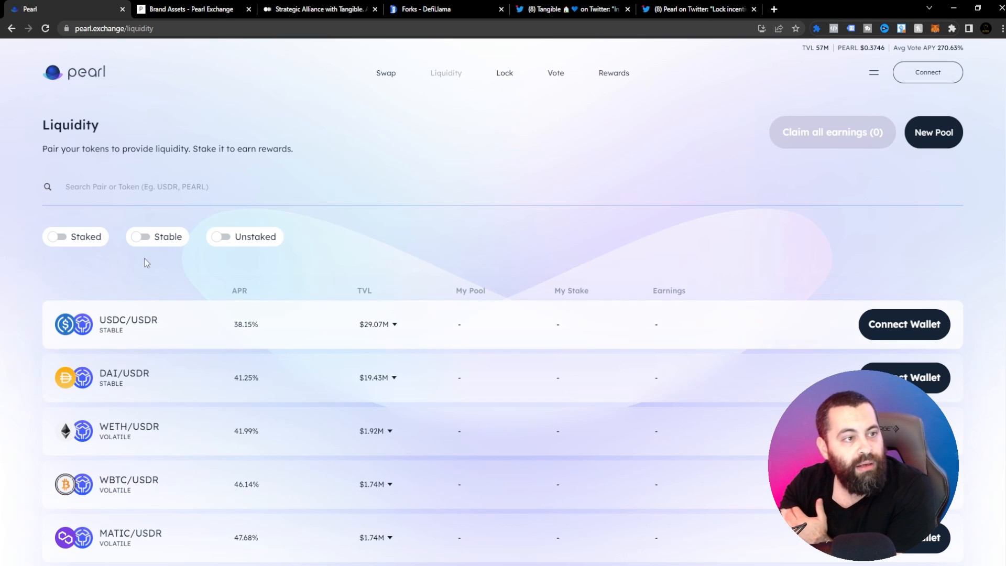
{"action": "mouse_move", "coordinate": [126, 357]}
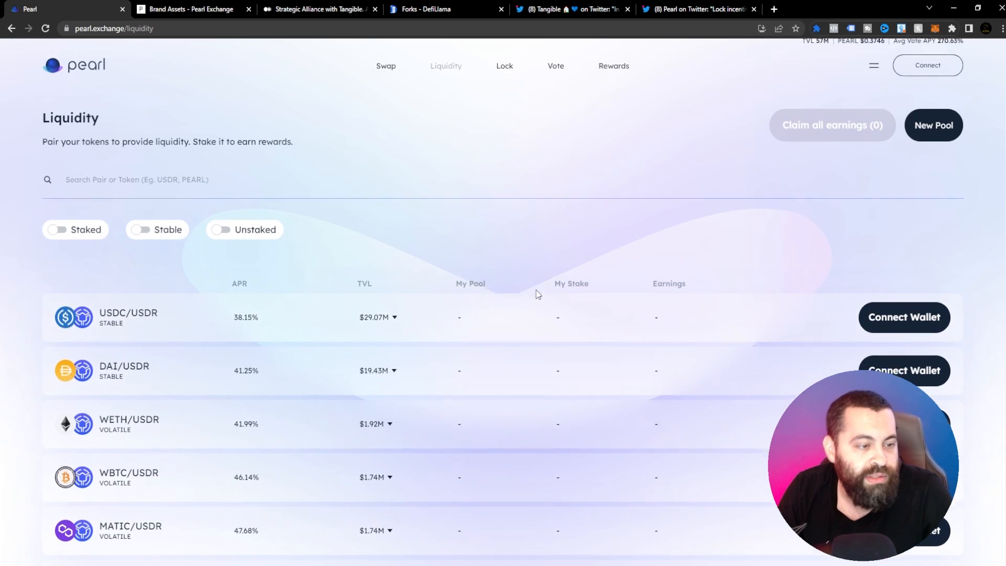
{"action": "scroll", "scroll_direction": "down", "scroll_amount": 3}
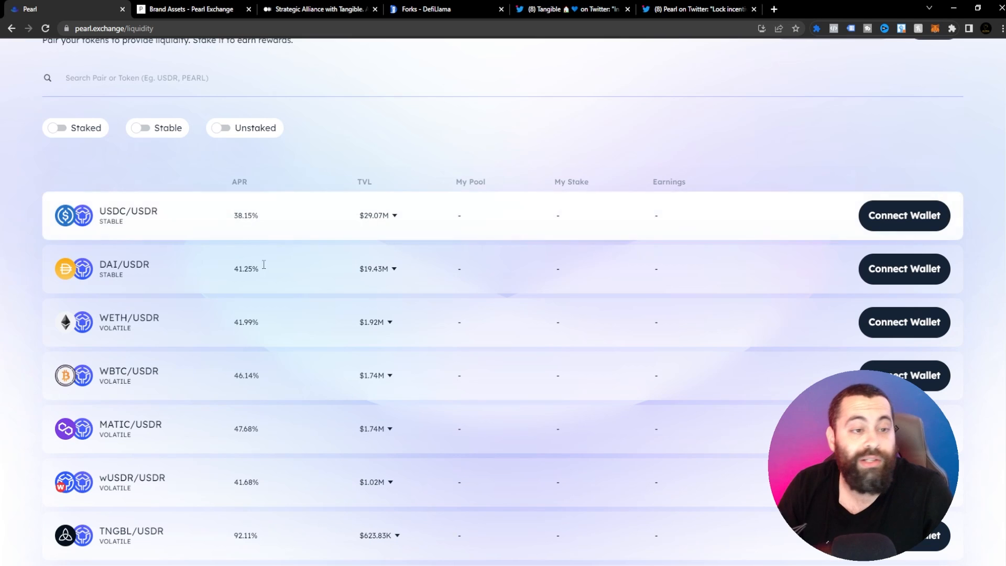
{"action": "mouse_move", "coordinate": [403, 249]}
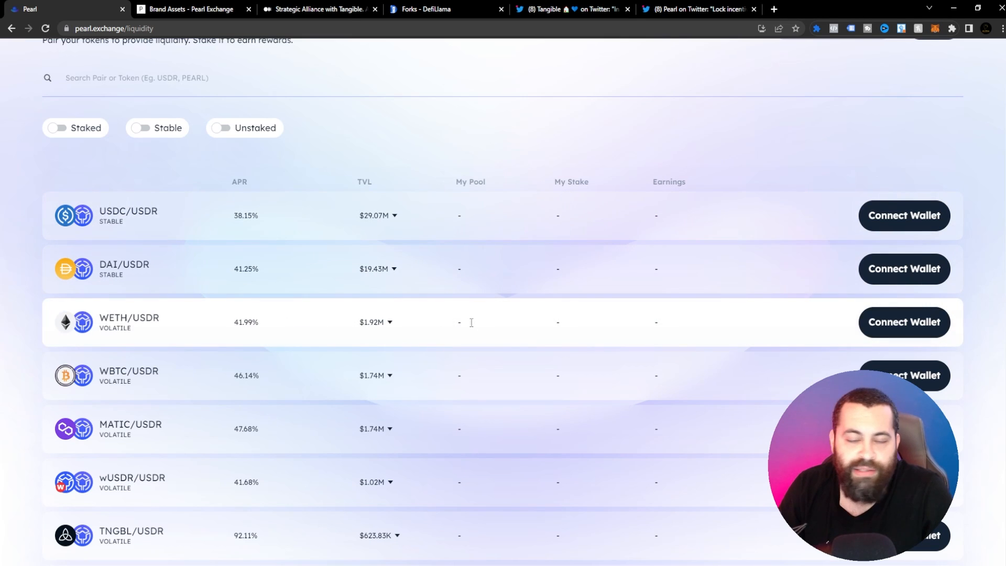
{"action": "scroll", "scroll_direction": "up", "scroll_amount": 3}
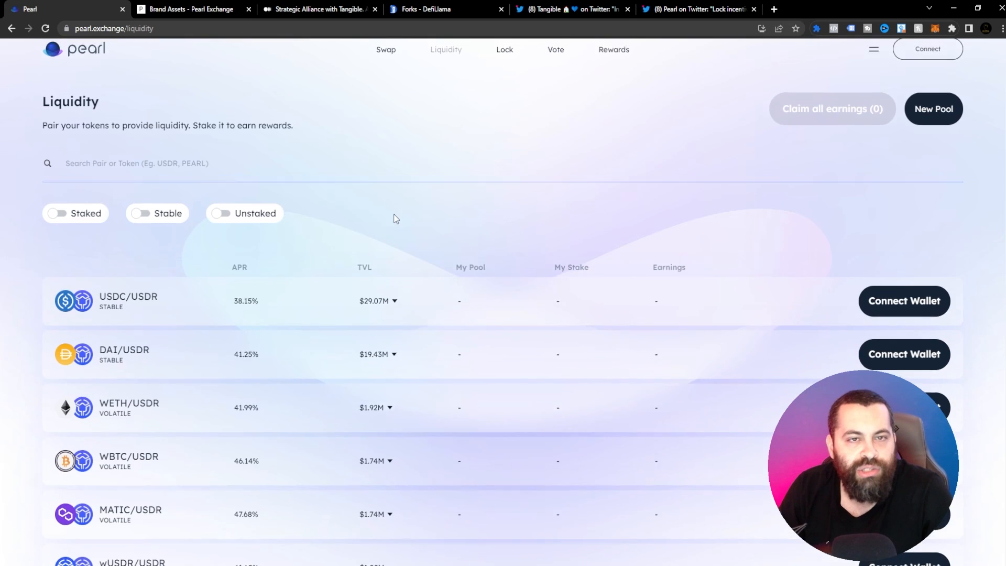
Open the Lock page about locking PEARL into vePEARL.
{"action": "left_click", "coordinate": [504, 50]}
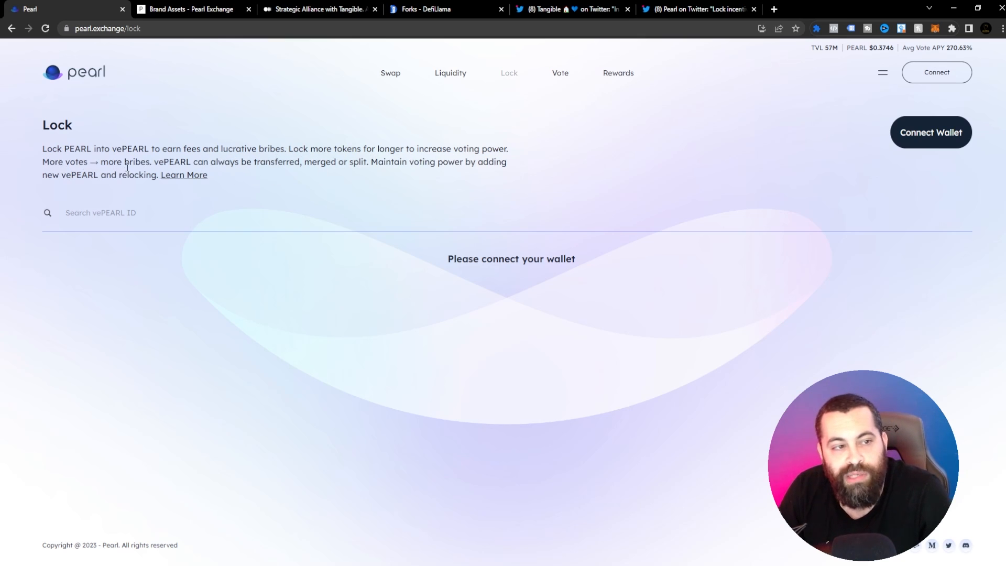
{"action": "mouse_move", "coordinate": [302, 172]}
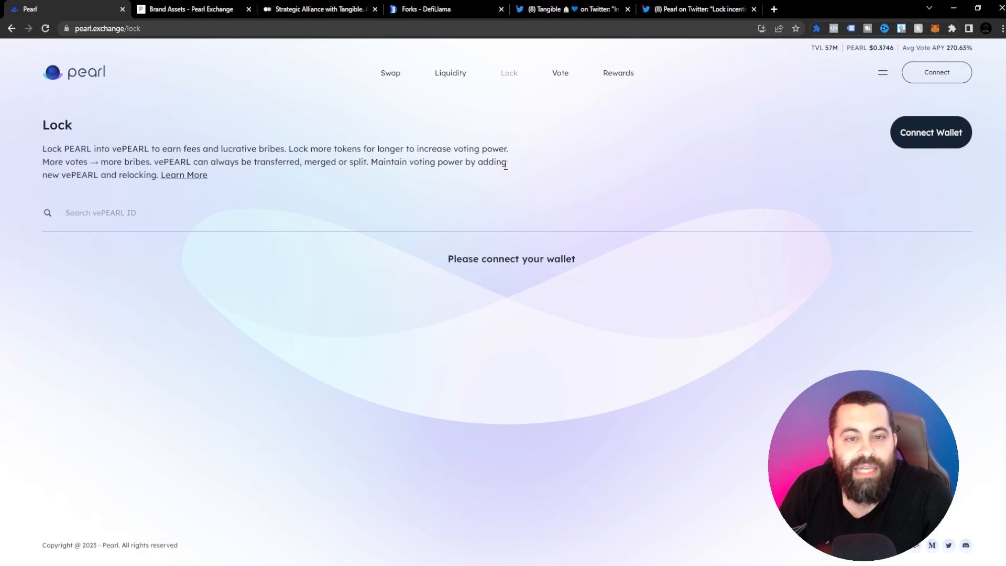
{"action": "mouse_move", "coordinate": [123, 196]}
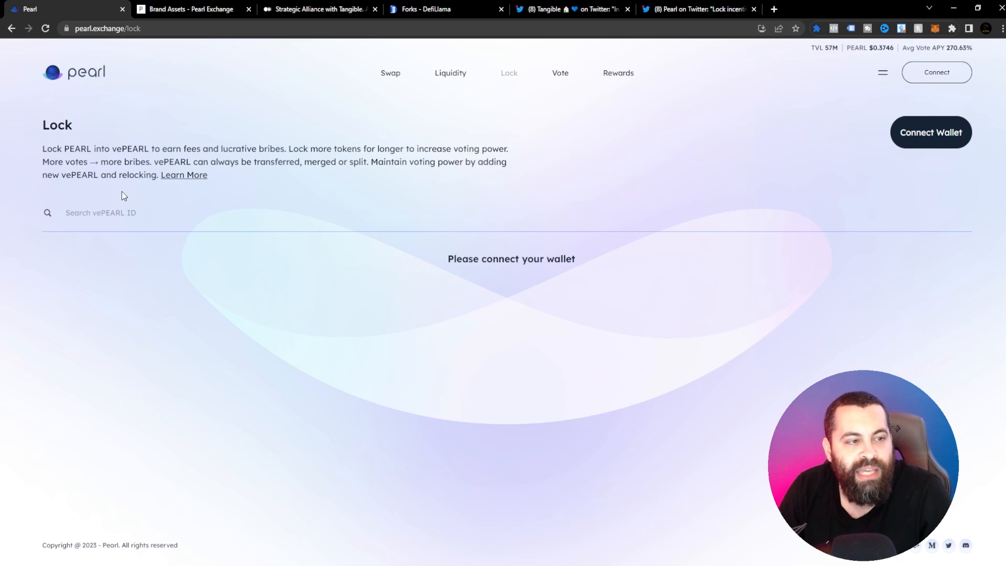
{"action": "left_click", "coordinate": [100, 212]}
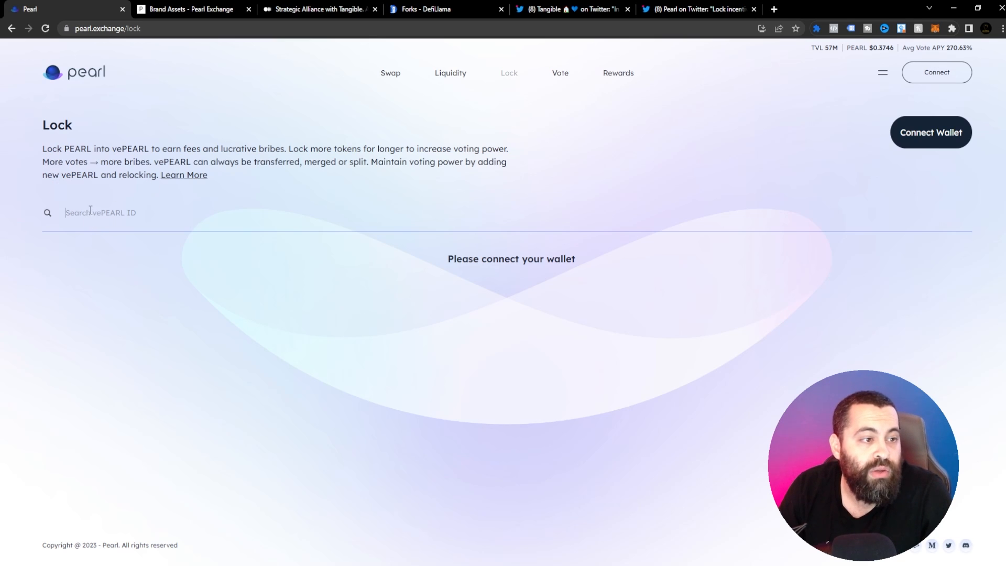
{"action": "mouse_move", "coordinate": [510, 99]}
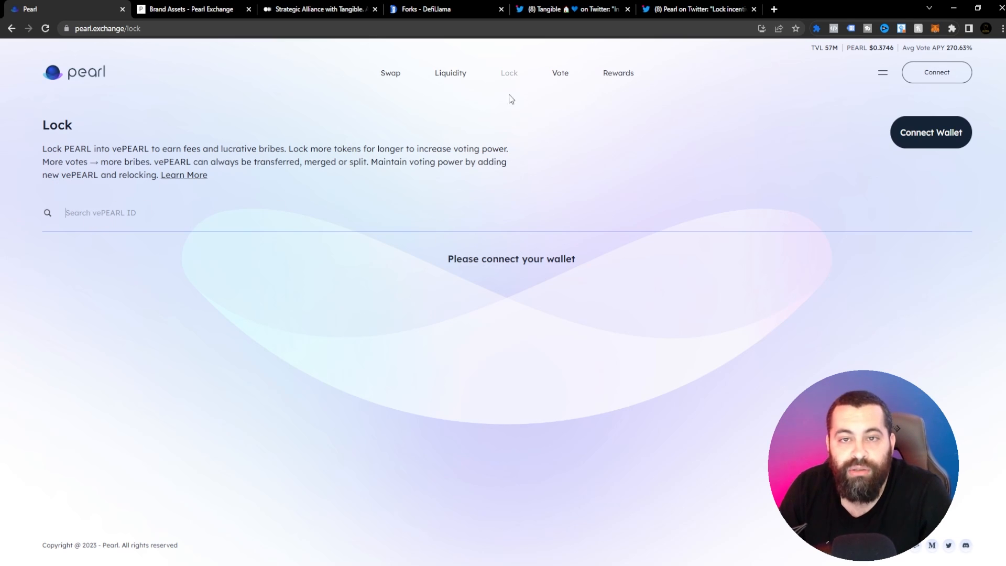
Open the Vote page and scroll through pools like USDC/USDR with 462,676 votes.
{"action": "left_click", "coordinate": [559, 73]}
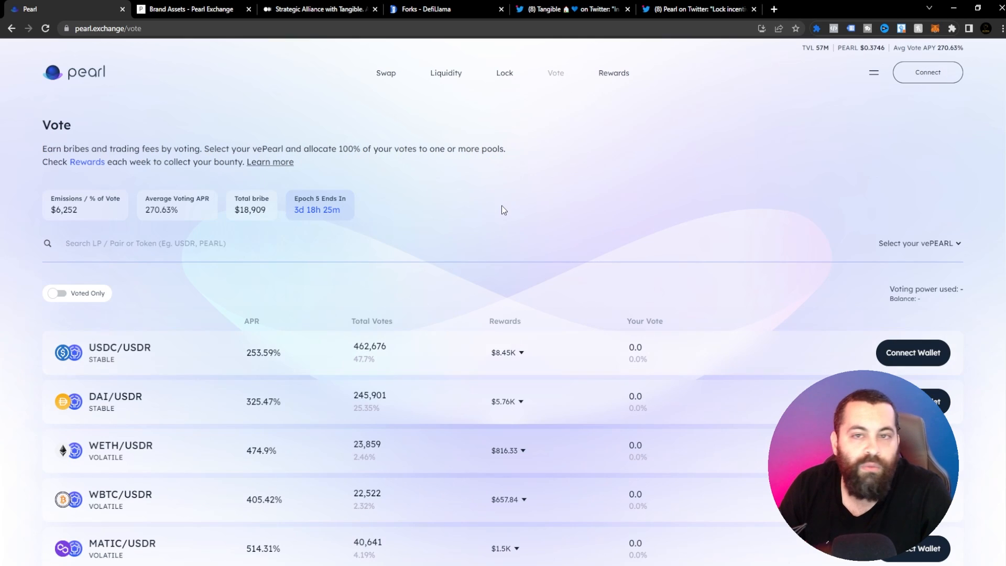
{"action": "mouse_move", "coordinate": [132, 319]}
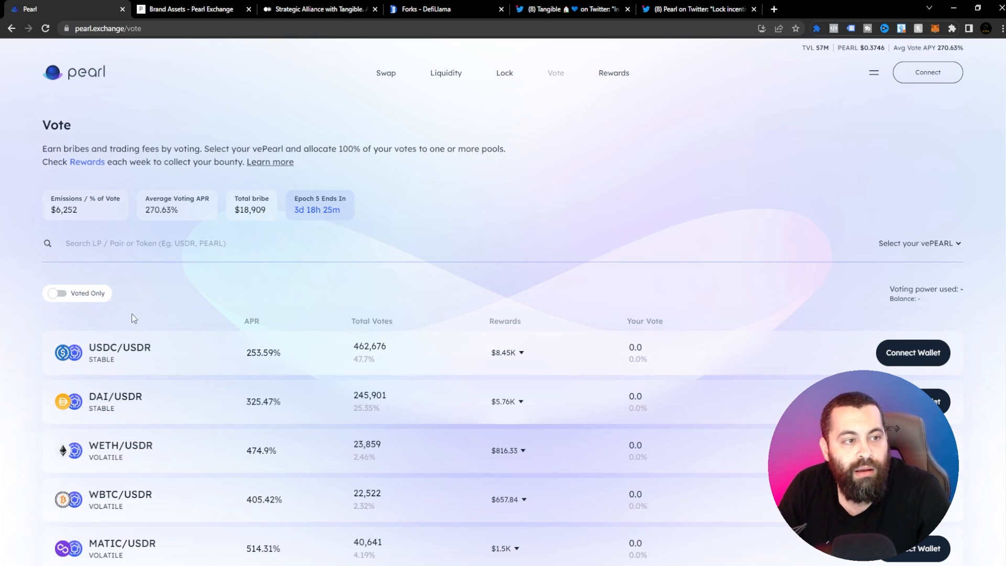
{"action": "mouse_move", "coordinate": [189, 175]}
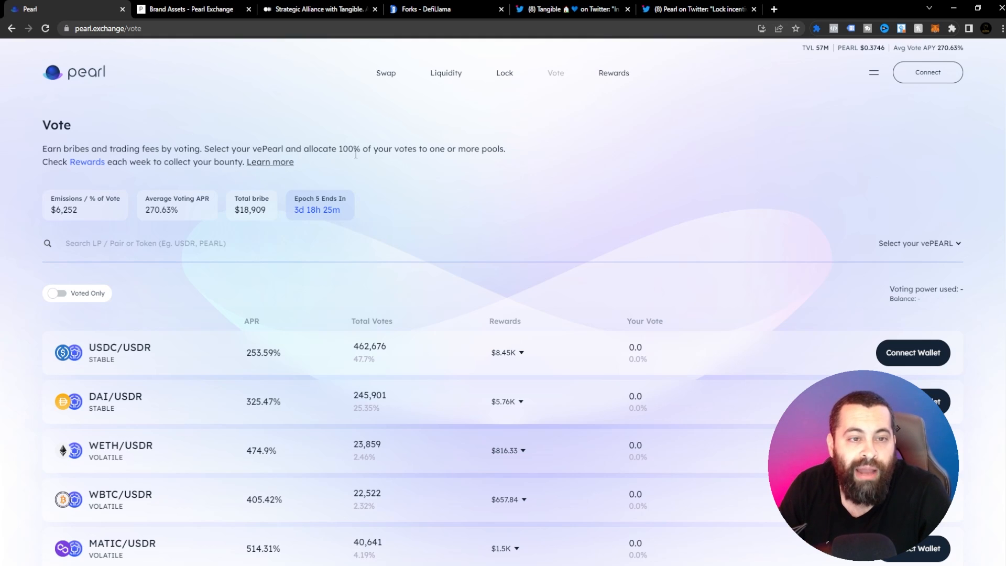
{"action": "mouse_move", "coordinate": [485, 159]}
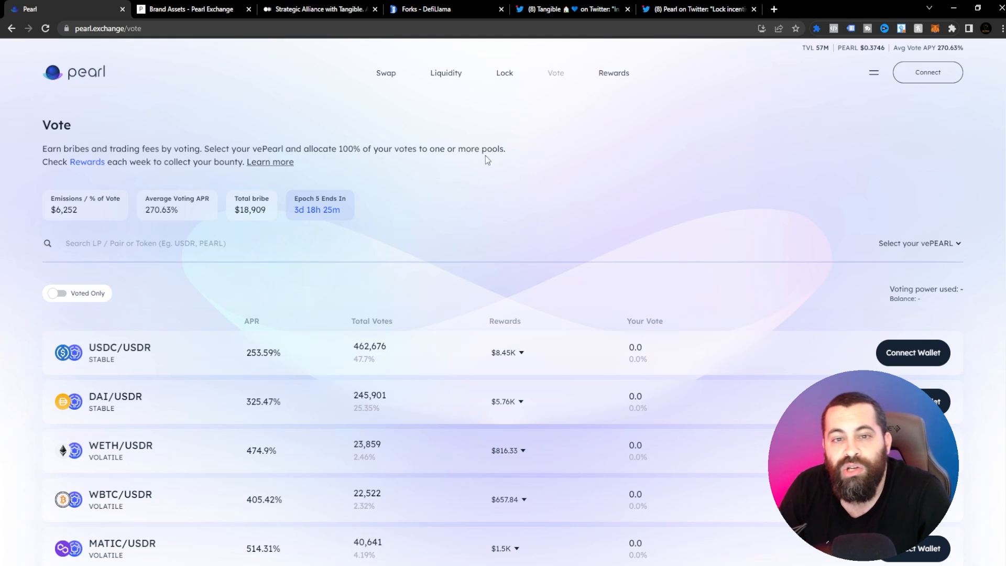
{"action": "mouse_move", "coordinate": [68, 176]}
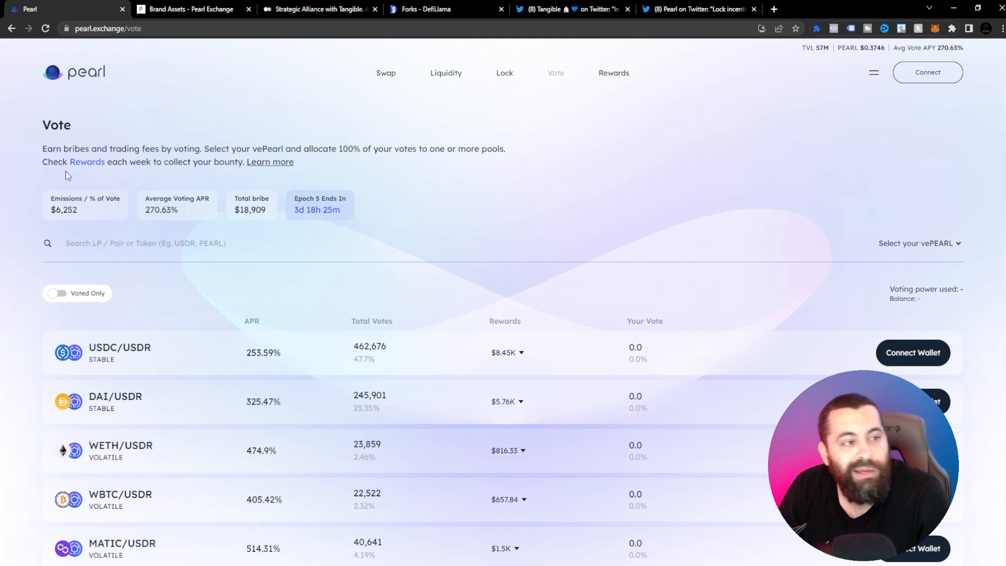
{"action": "mouse_move", "coordinate": [229, 172]}
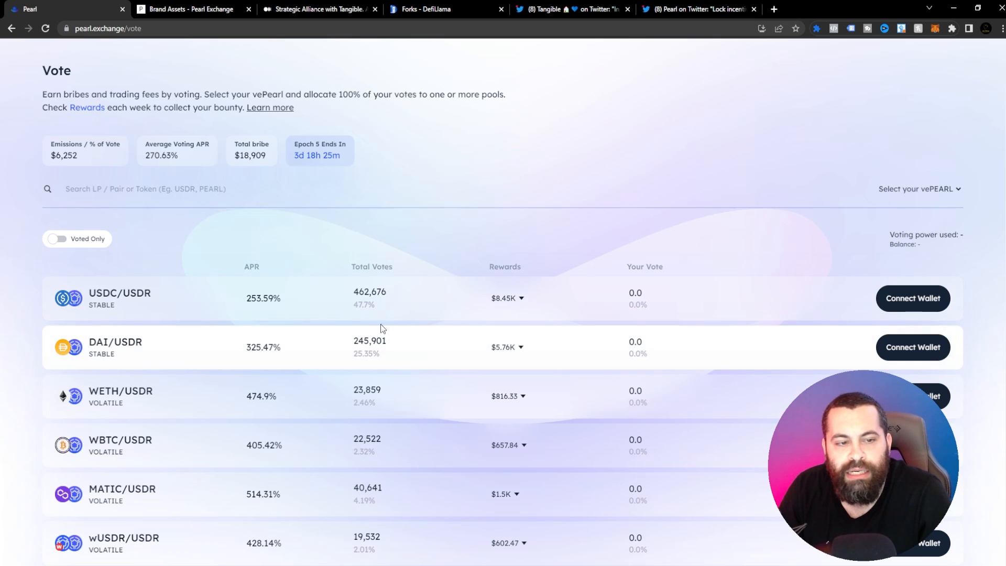
{"action": "mouse_move", "coordinate": [537, 329]}
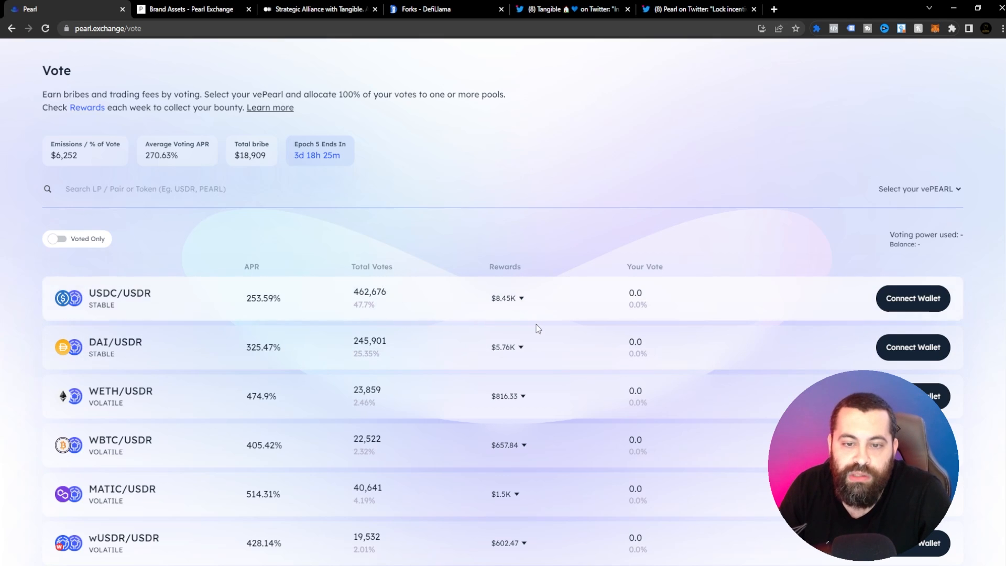
{"action": "mouse_move", "coordinate": [555, 328]}
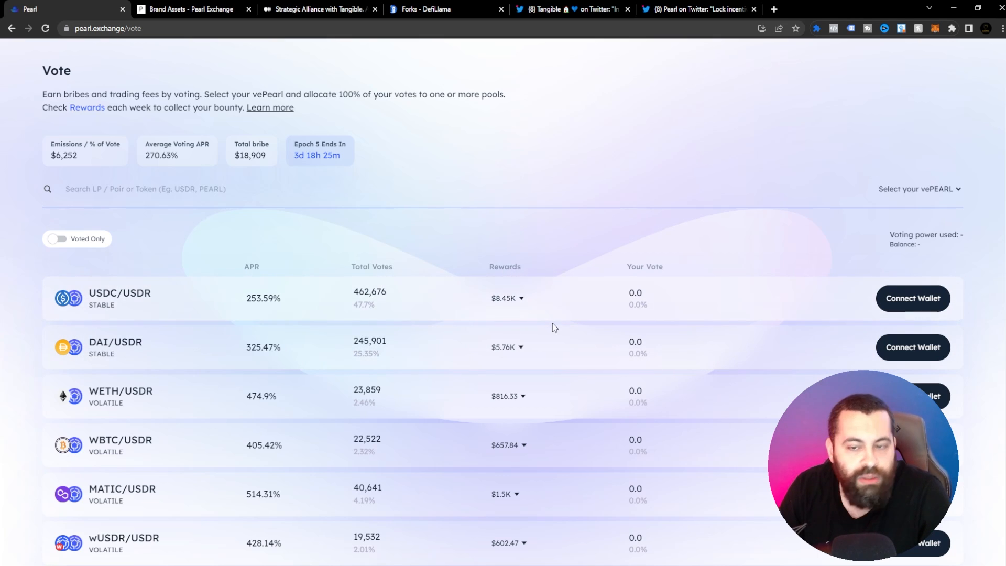
{"action": "scroll", "scroll_direction": "down", "scroll_amount": 3}
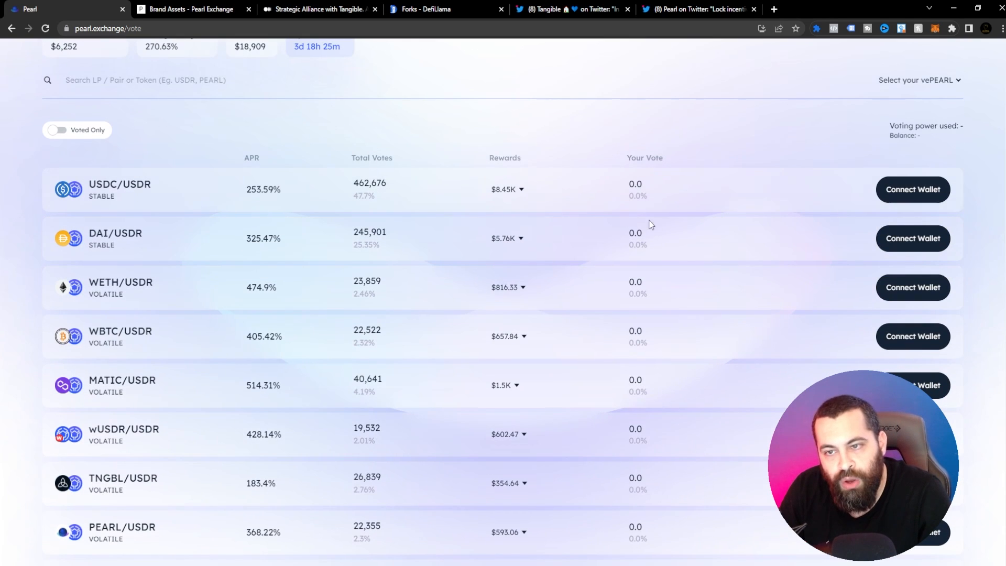
{"action": "scroll", "scroll_direction": "down", "scroll_amount": 3}
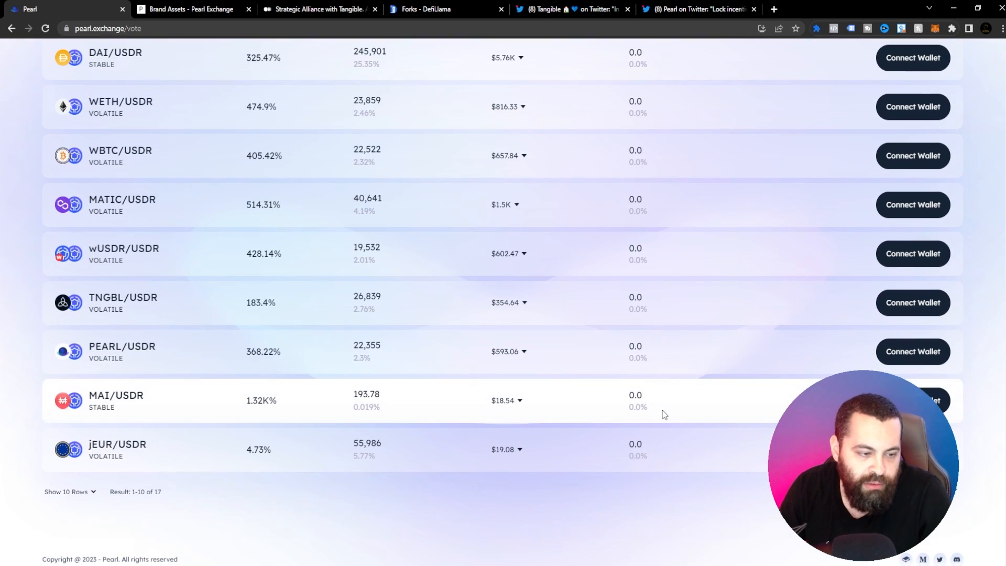
{"action": "scroll", "scroll_direction": "up", "scroll_amount": 3}
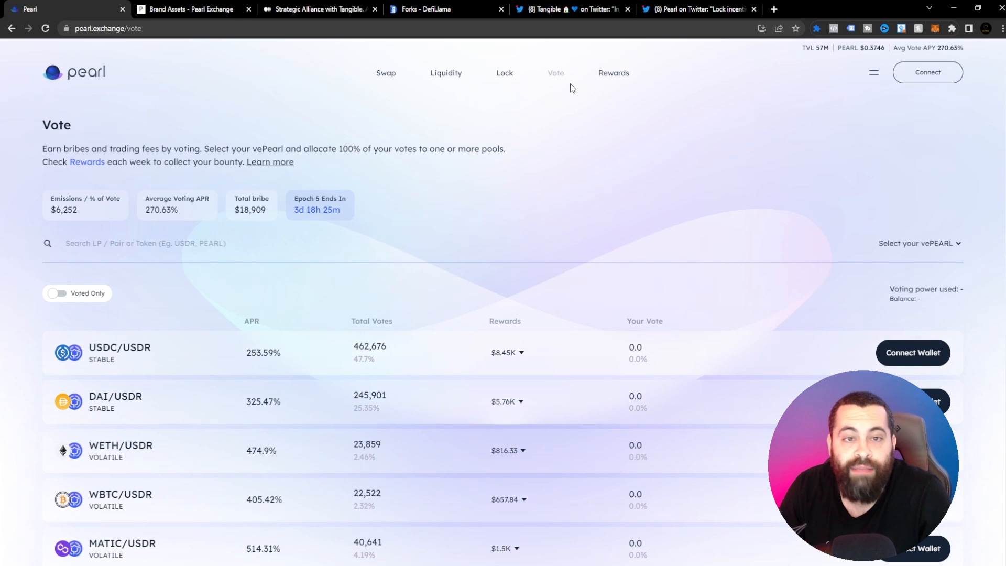
Check the Rewards page for Next Epoch and Current Epoch, which shows no rewards.
{"action": "left_click", "coordinate": [613, 72]}
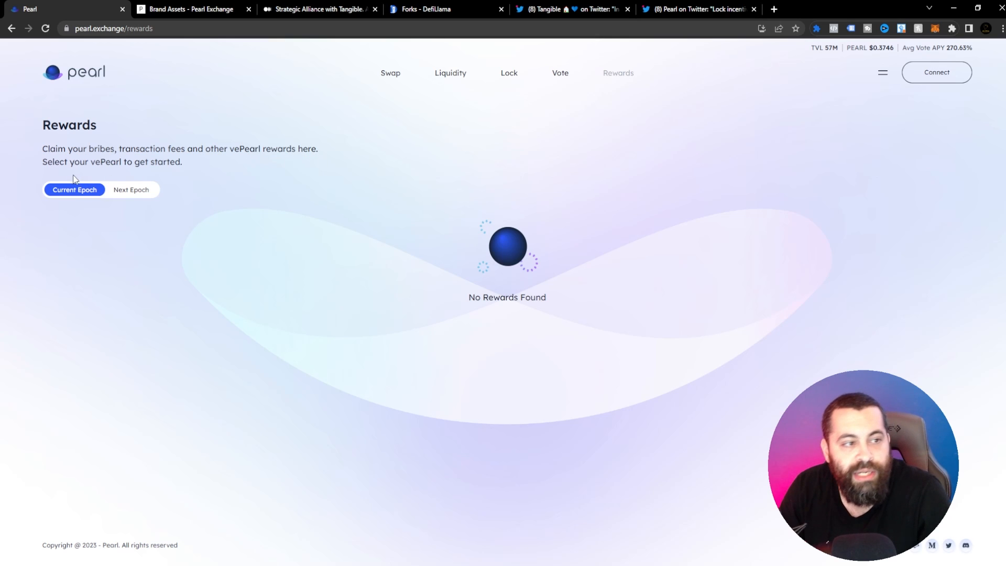
{"action": "mouse_move", "coordinate": [131, 189]}
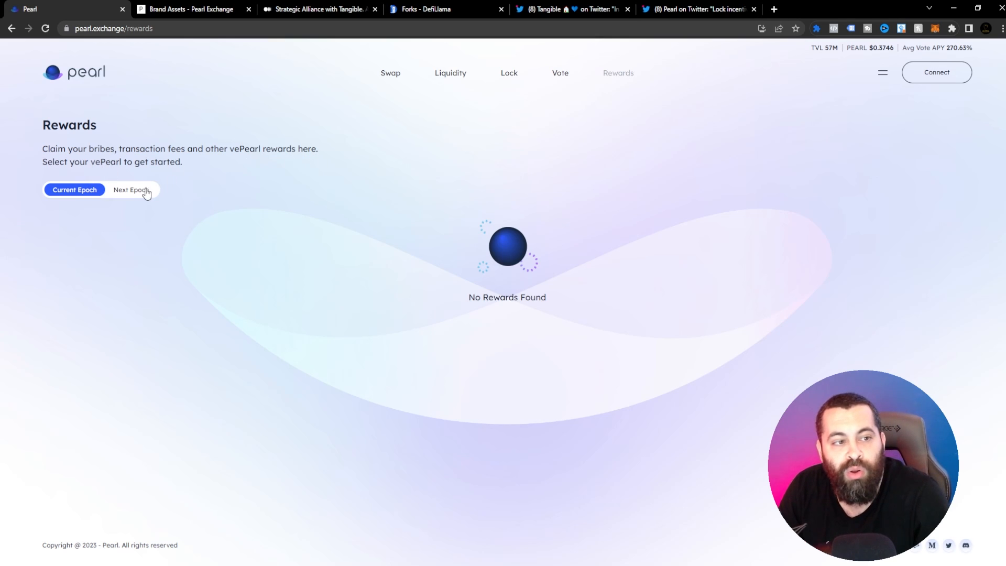
{"action": "left_click", "coordinate": [130, 189]}
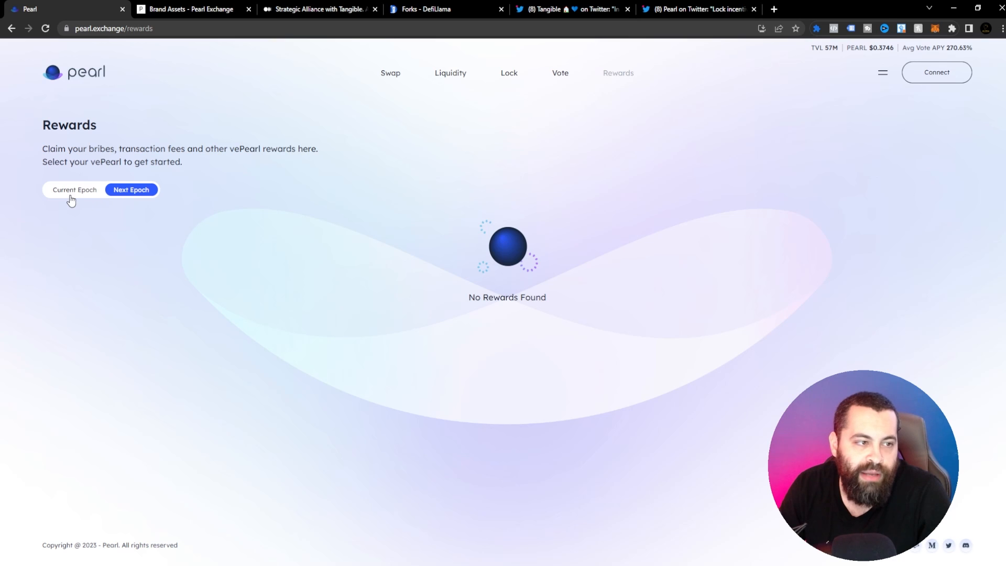
{"action": "left_click", "coordinate": [74, 189]}
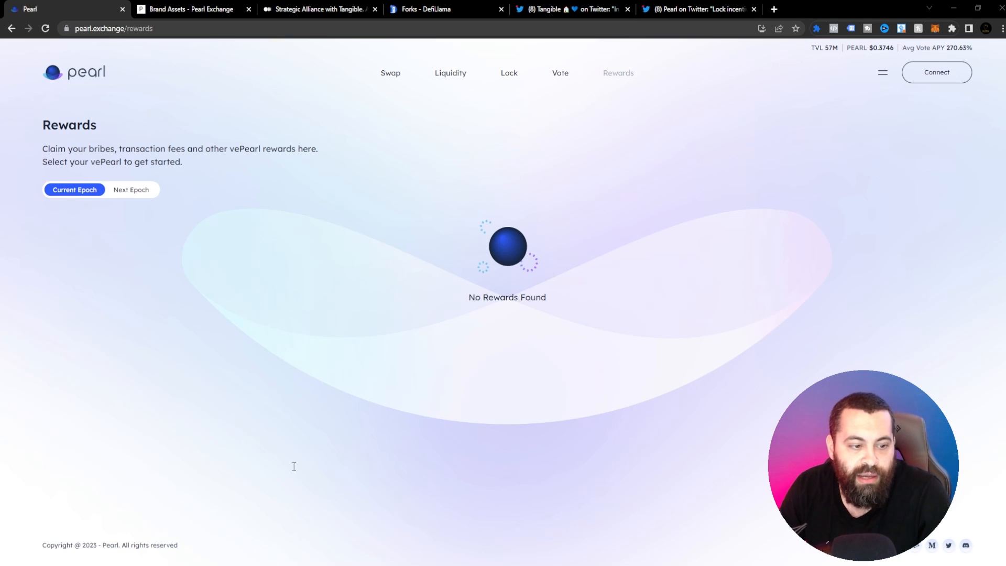
{"action": "mouse_move", "coordinate": [391, 72]}
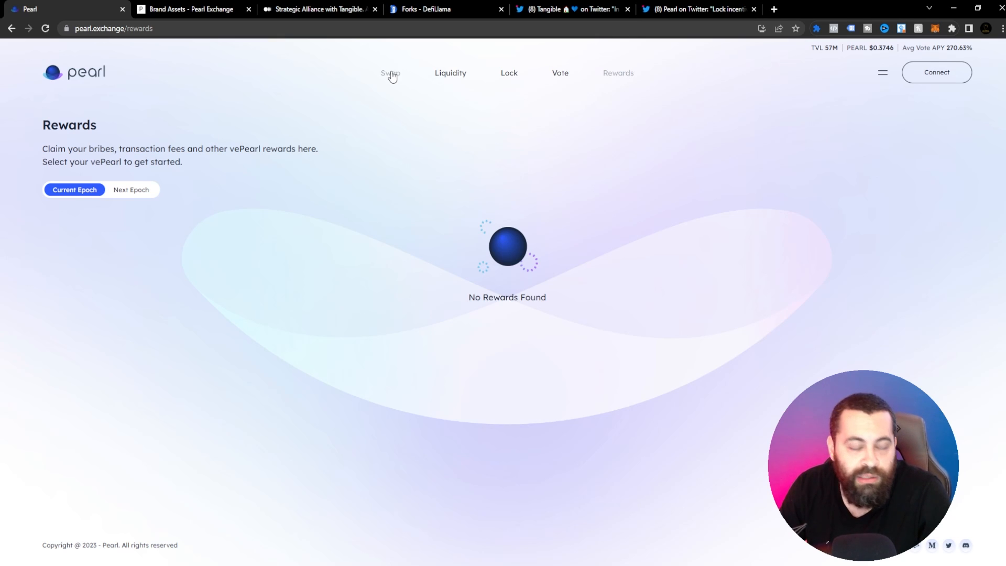
Return to the Swap page with the USDR to PEARL form.
{"action": "left_click", "coordinate": [389, 72]}
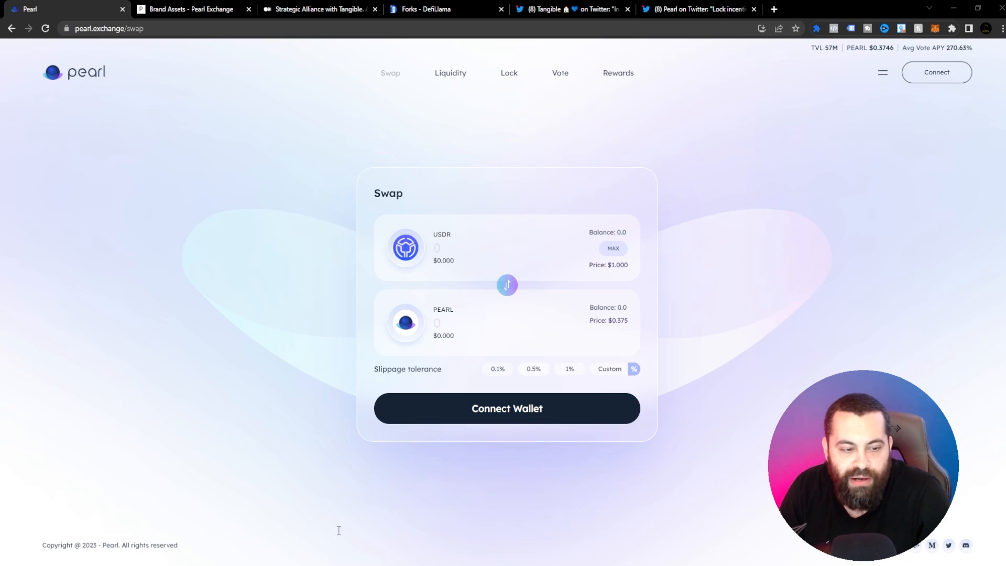
{"action": "mouse_move", "coordinate": [320, 444]}
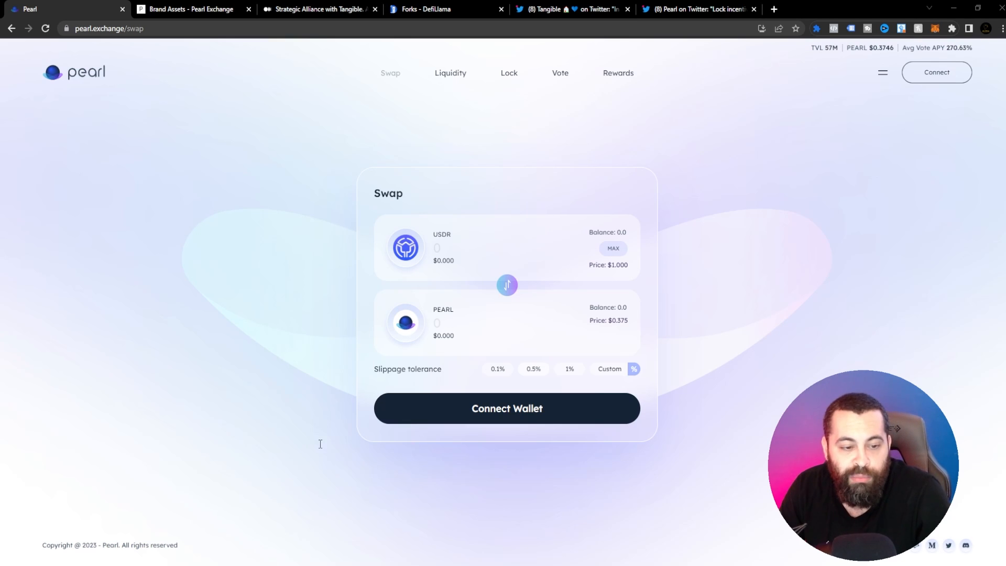
{"action": "mouse_move", "coordinate": [342, 477]}
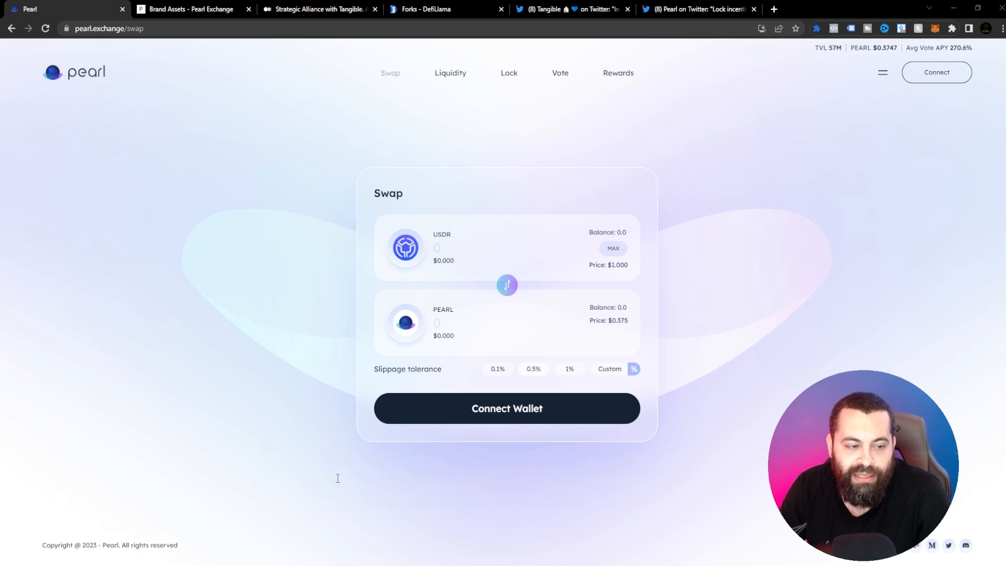
{"action": "mouse_move", "coordinate": [336, 478]}
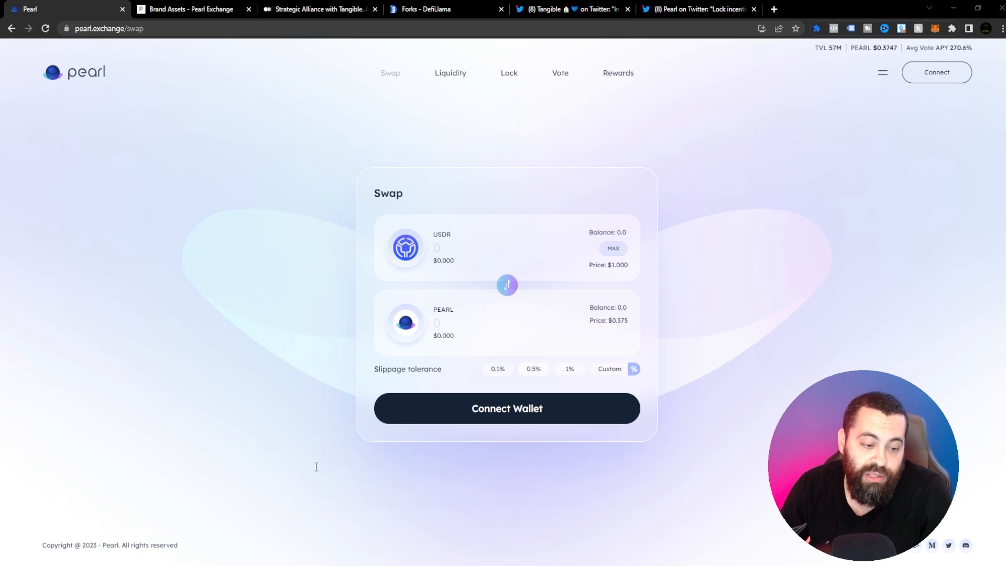
{"action": "mouse_move", "coordinate": [183, 183]}
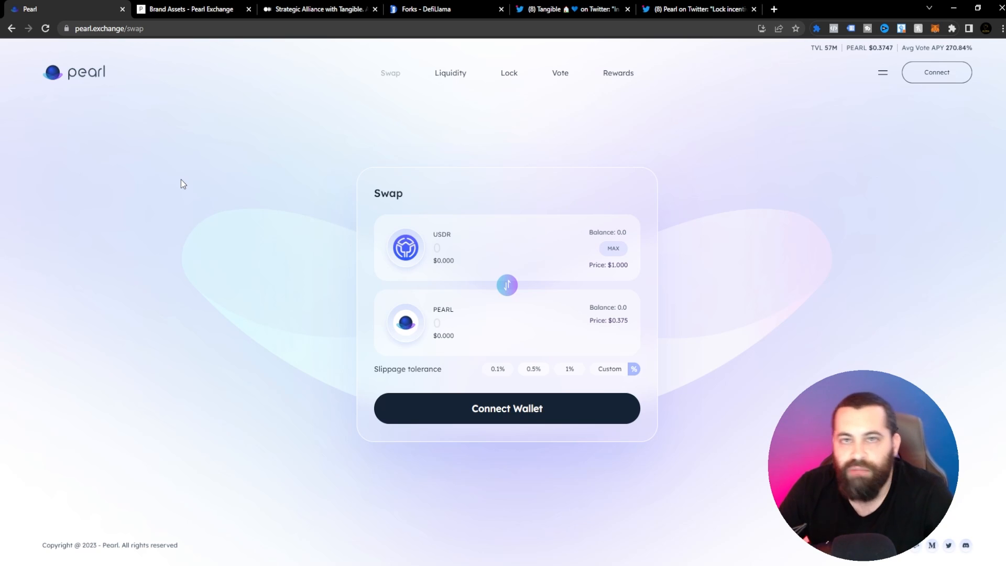
{"action": "mouse_move", "coordinate": [489, 165]}
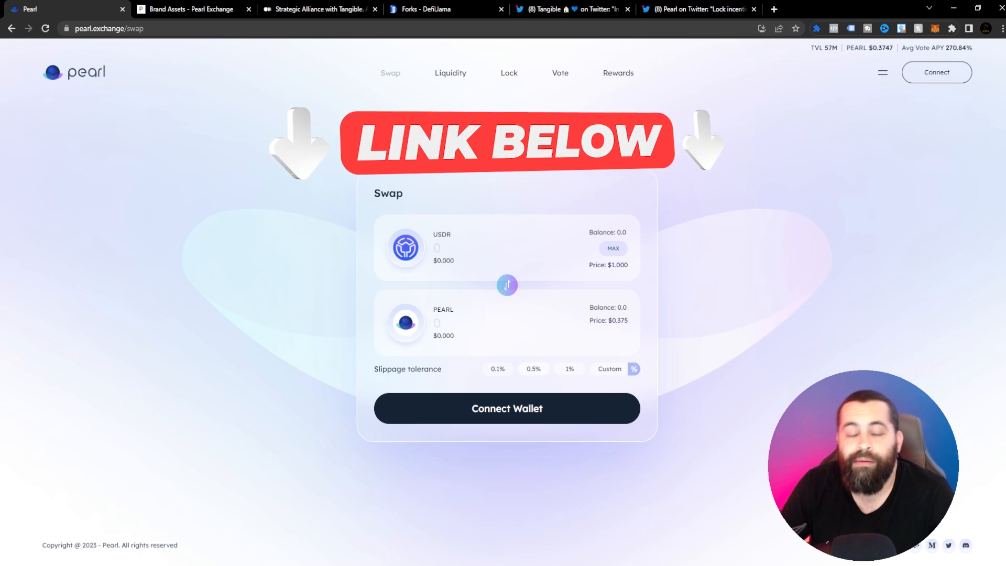
{"action": "mouse_move", "coordinate": [517, 77]}
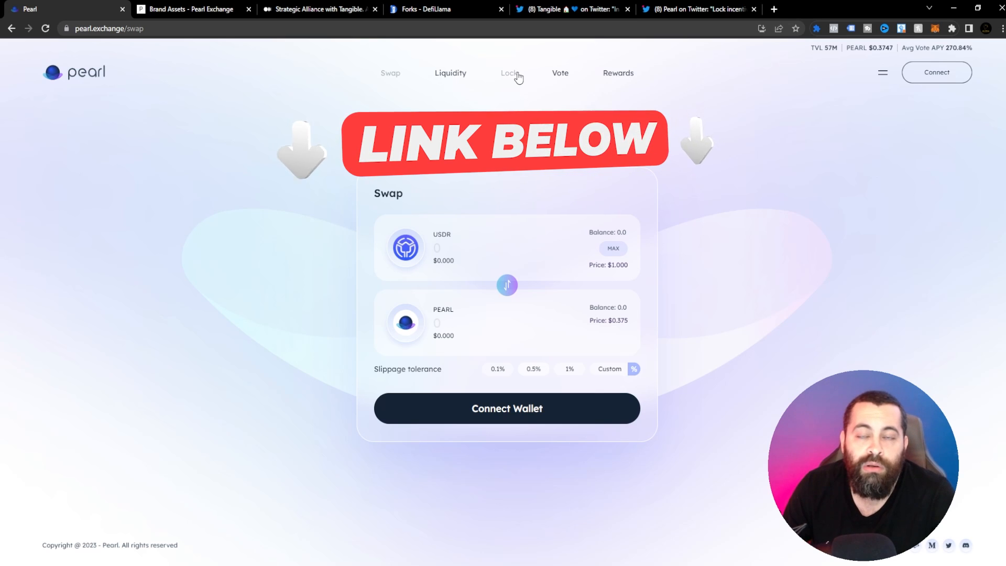